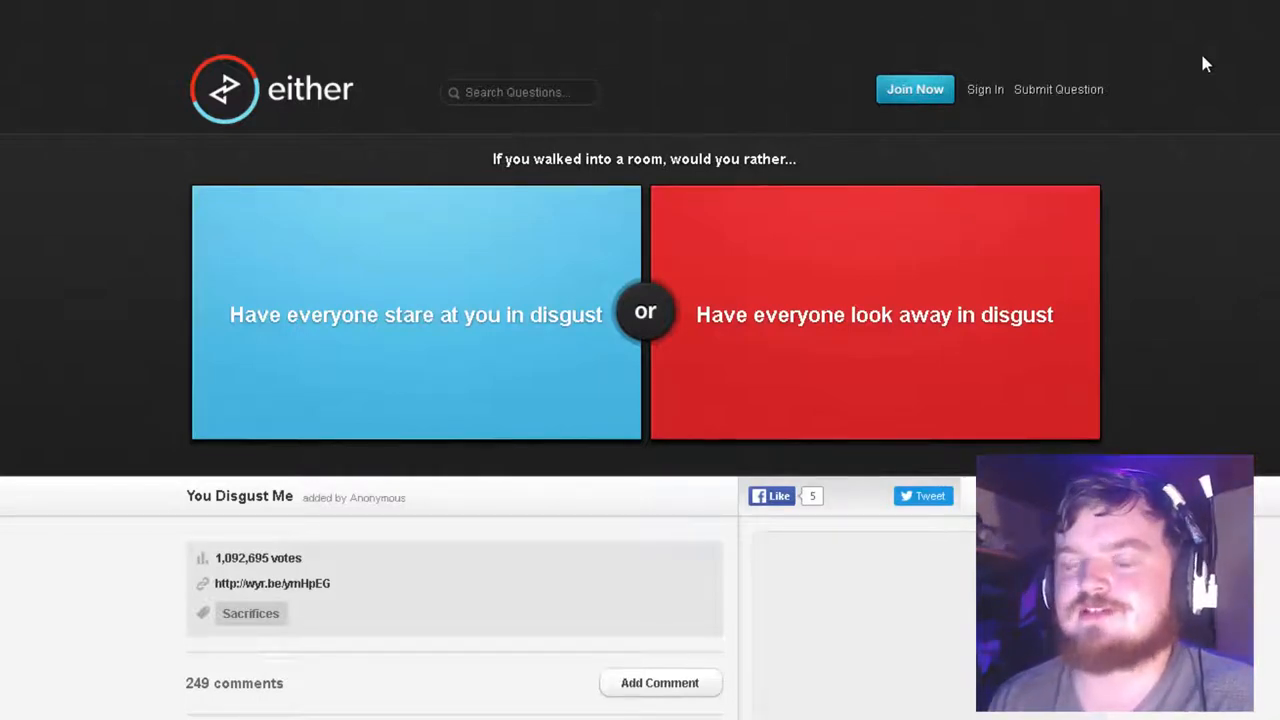
{"action": "mouse_move", "coordinate": [1176, 79]}
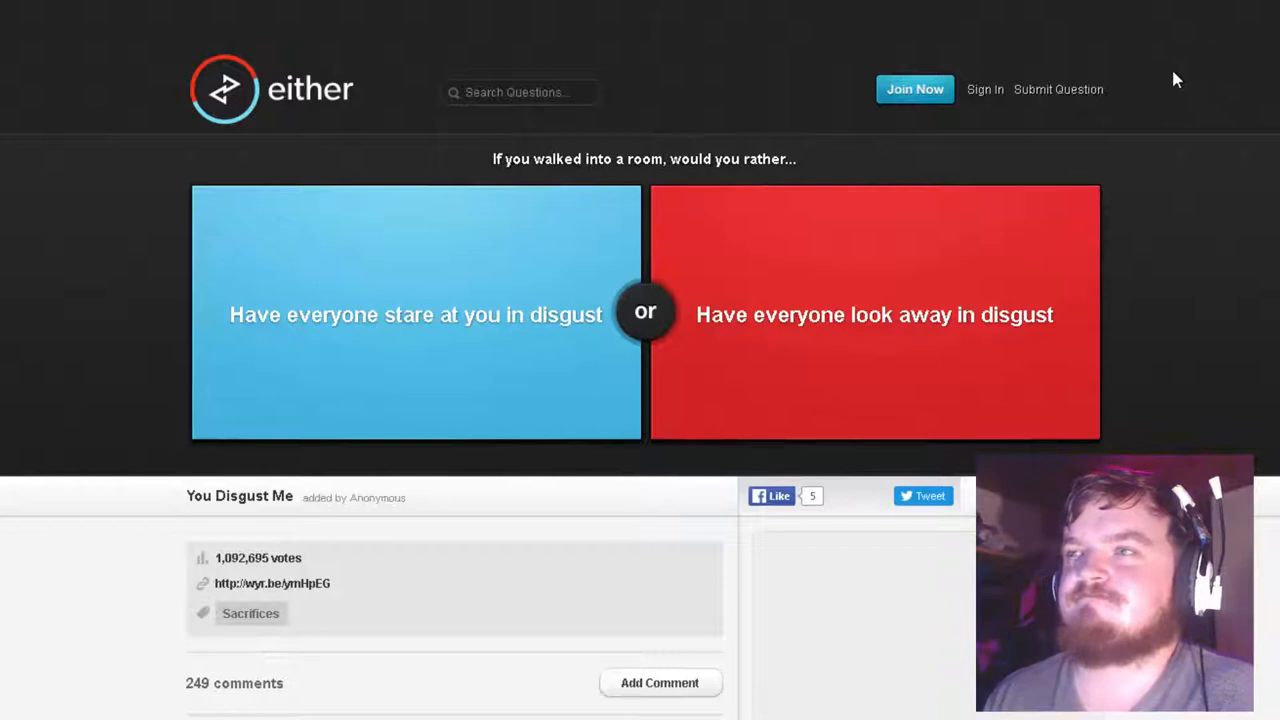
{"action": "mouse_move", "coordinate": [1057, 322]}
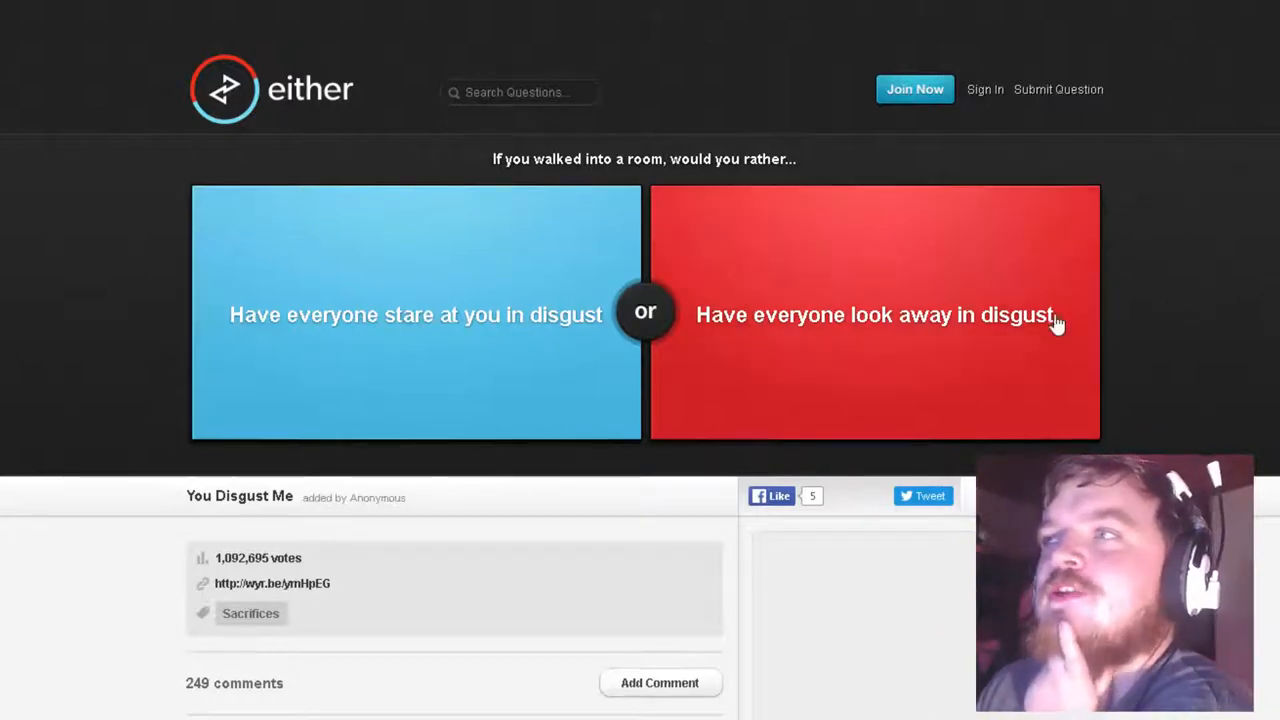
{"action": "mouse_move", "coordinate": [1203, 338]}
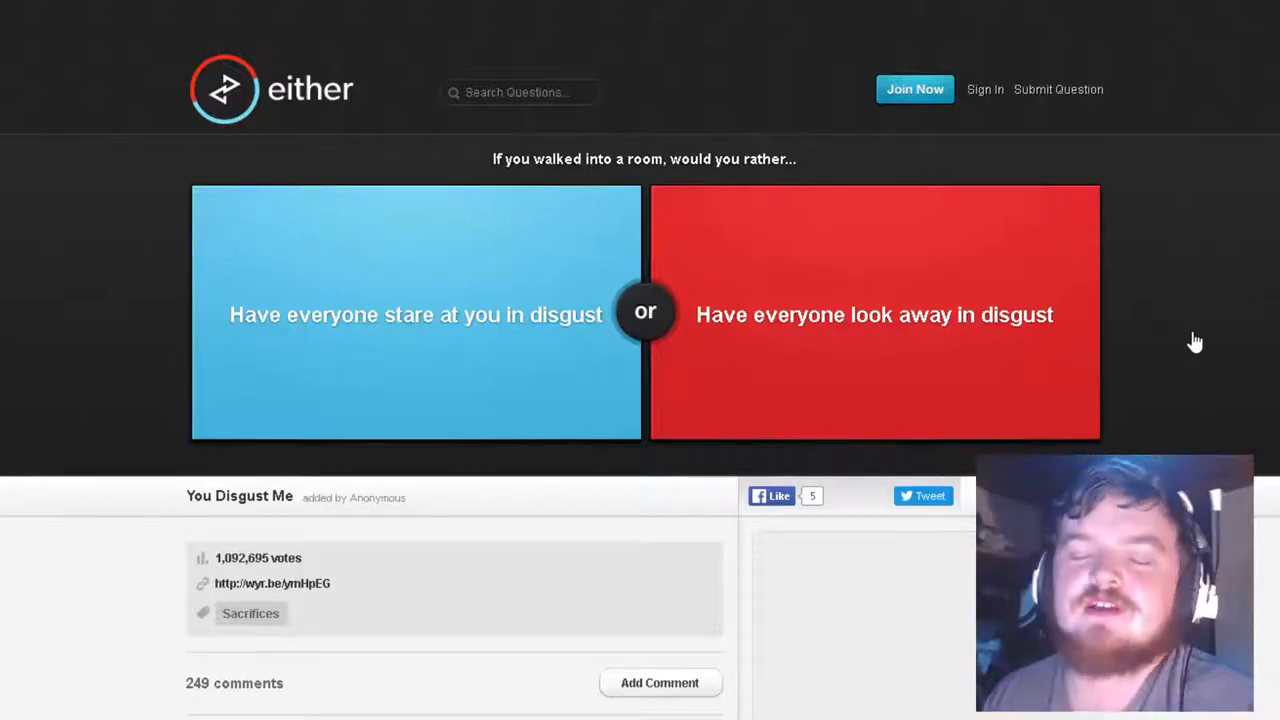
{"action": "mouse_move", "coordinate": [1117, 365]}
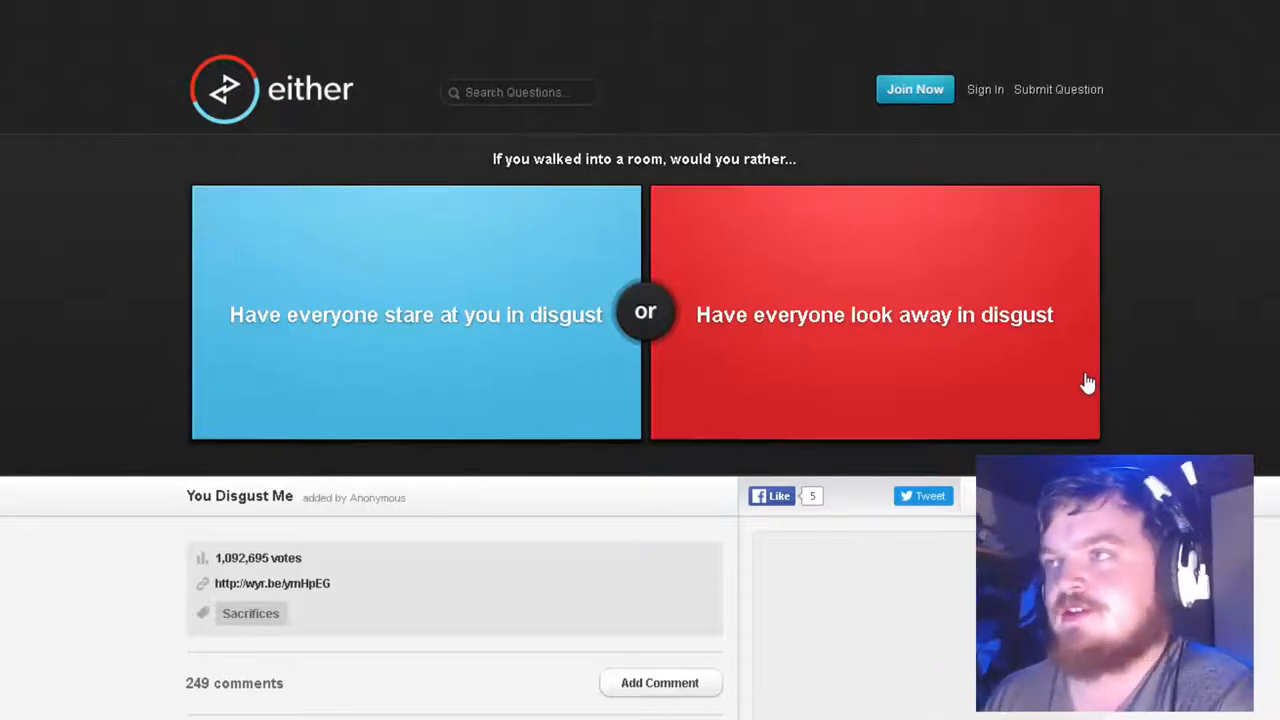
{"action": "mouse_move", "coordinate": [1079, 391]}
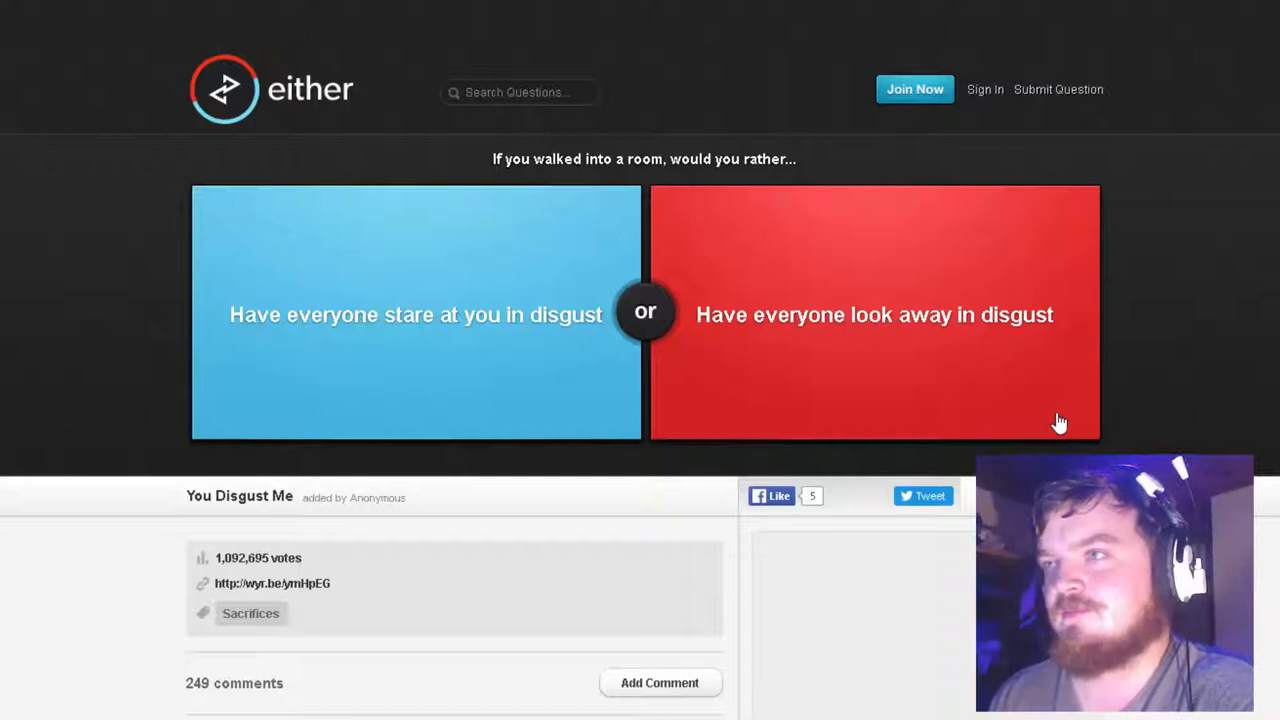
Vote for everyone looking away in disgust and a Pinocchio nose, then answer the box-set question
{"action": "left_click", "coordinate": [874, 314]}
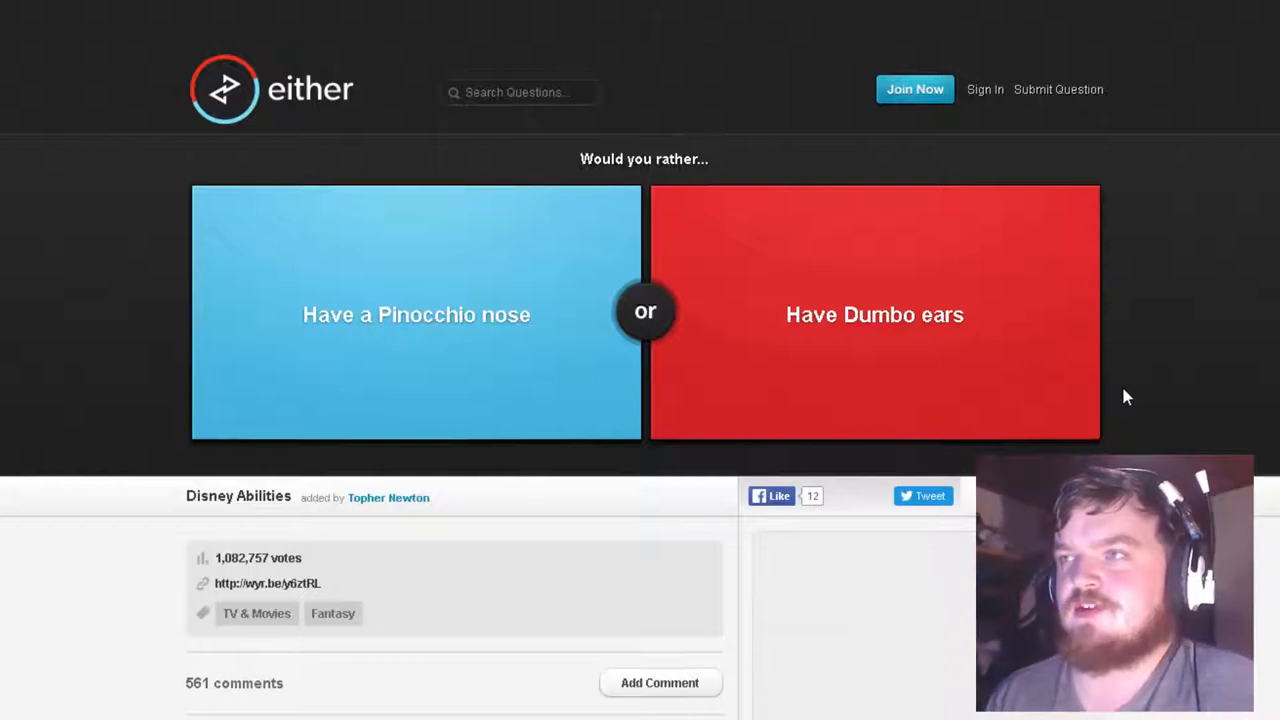
{"action": "mouse_move", "coordinate": [451, 256]}
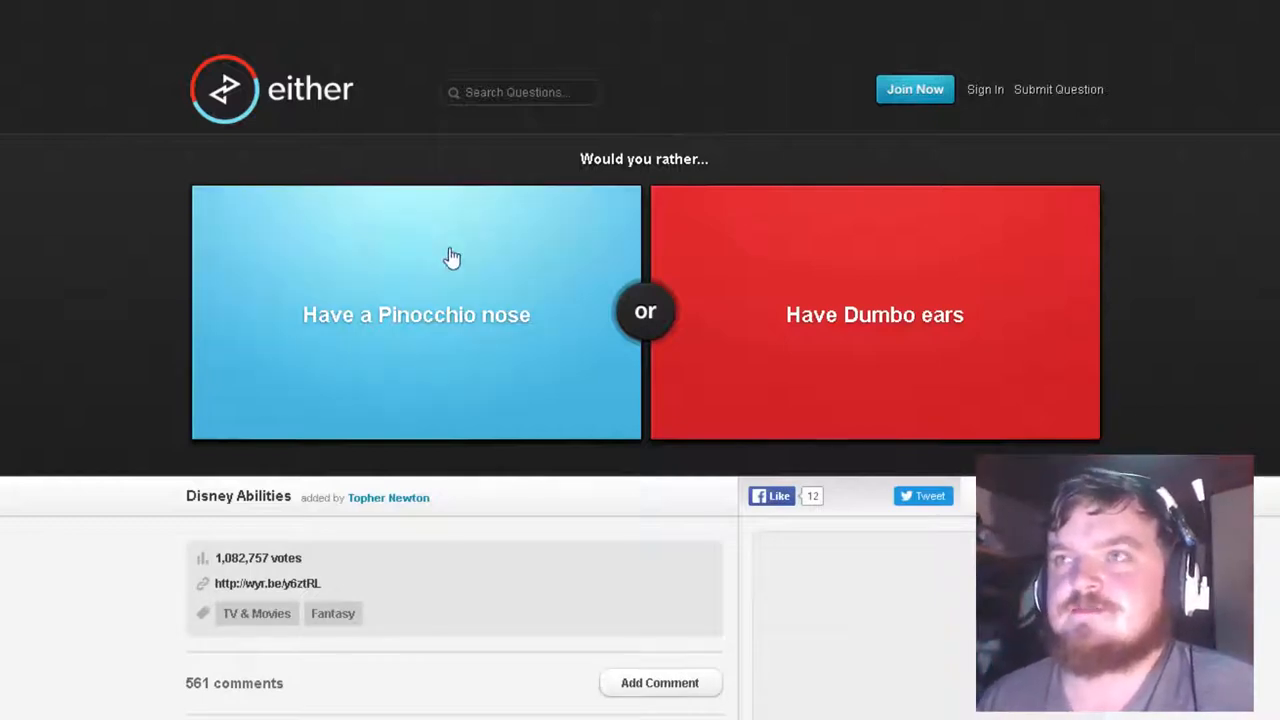
{"action": "left_click", "coordinate": [875, 312]}
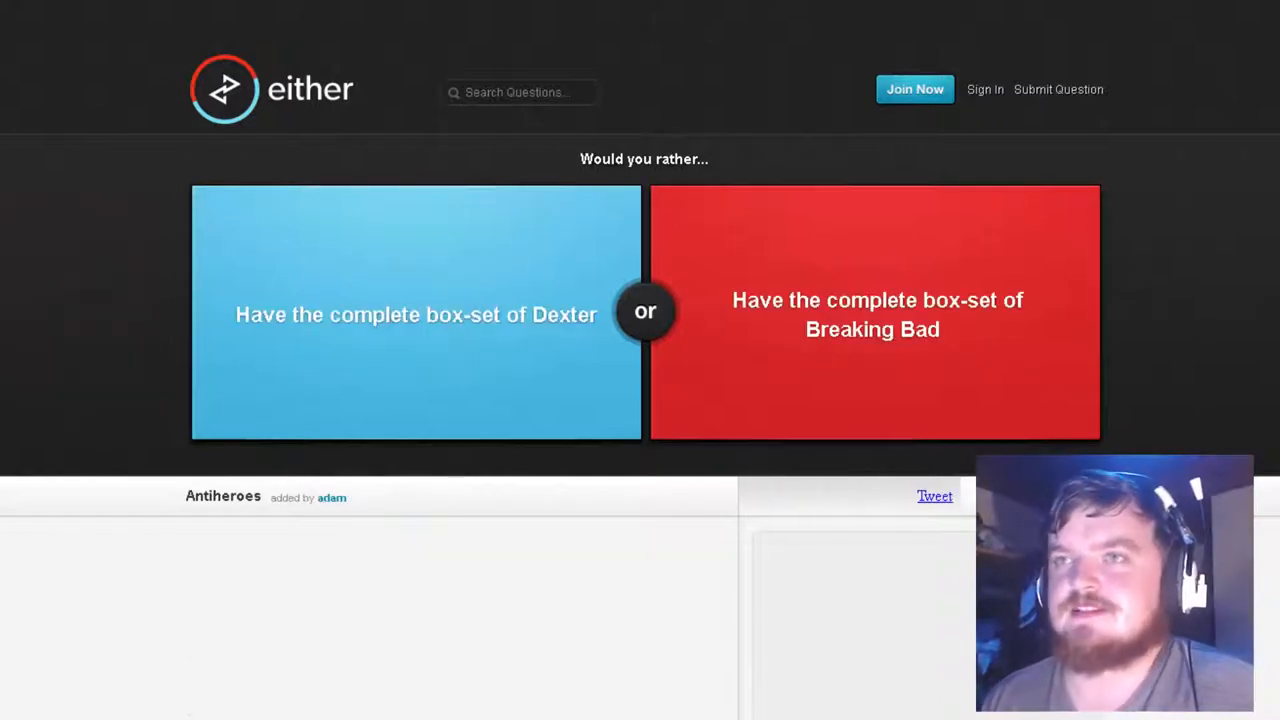
{"action": "left_click", "coordinate": [416, 313]}
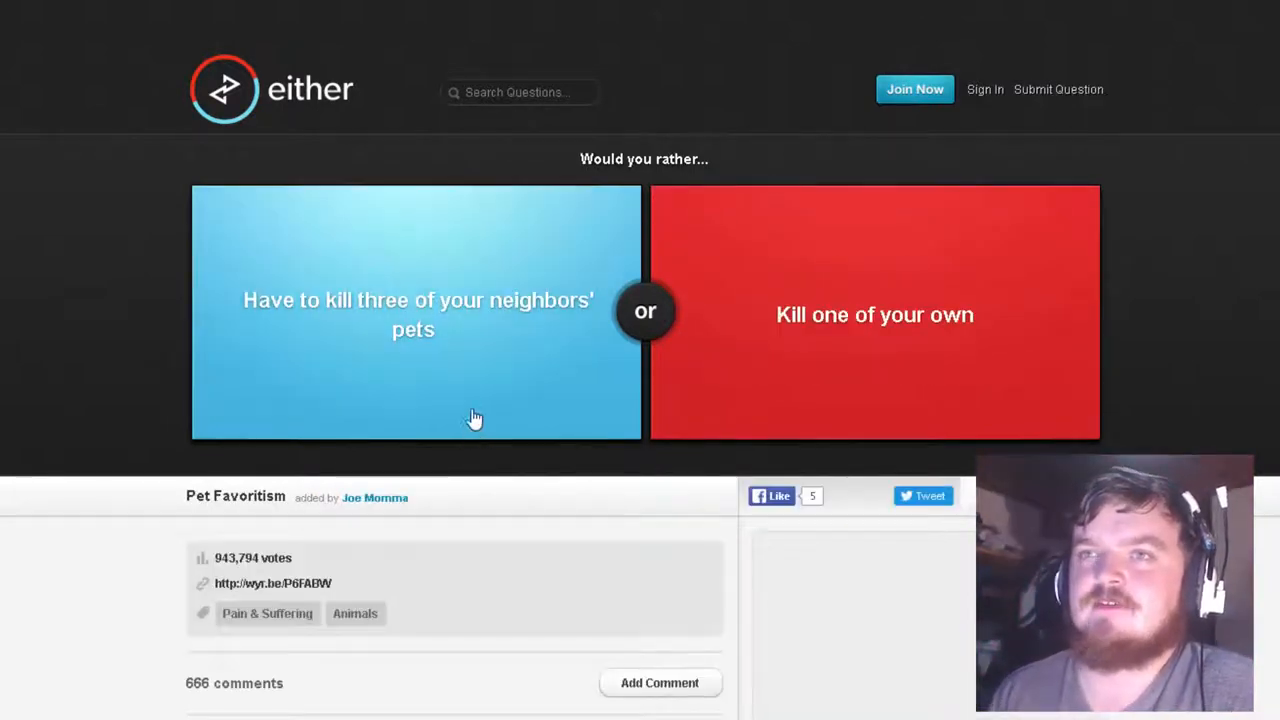
{"action": "mouse_move", "coordinate": [876, 376]}
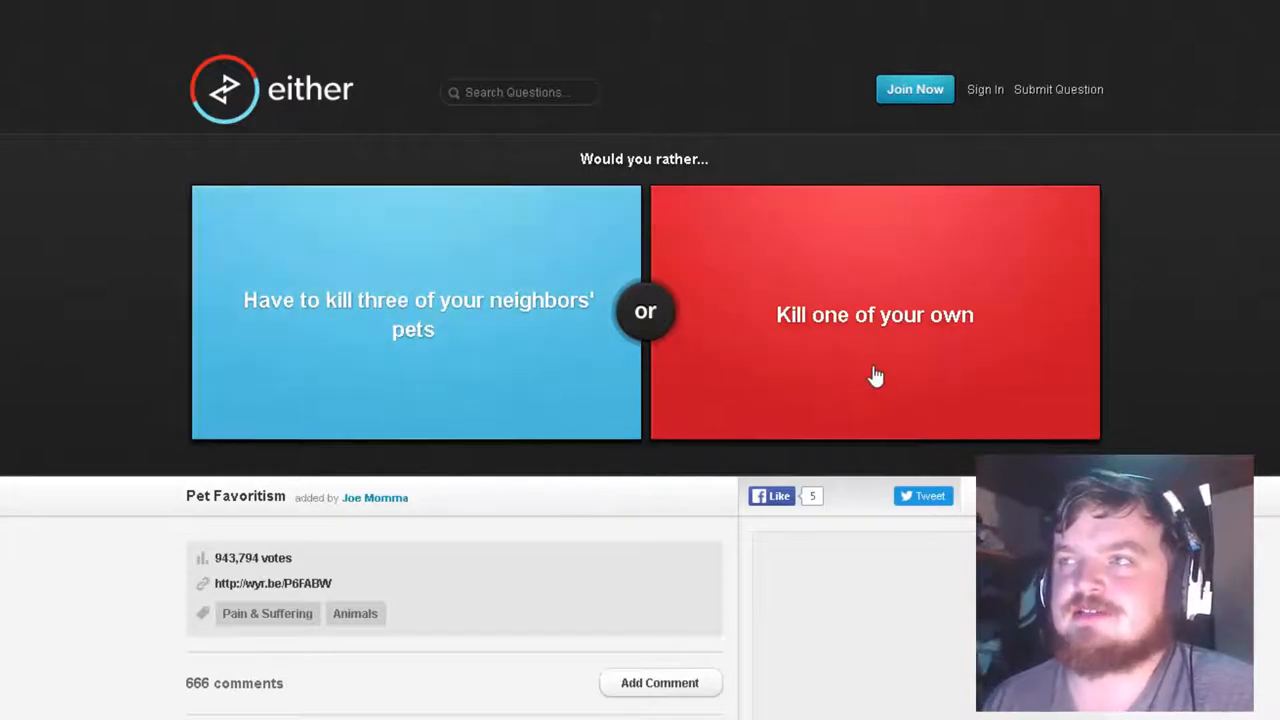
{"action": "mouse_move", "coordinate": [1090, 371]}
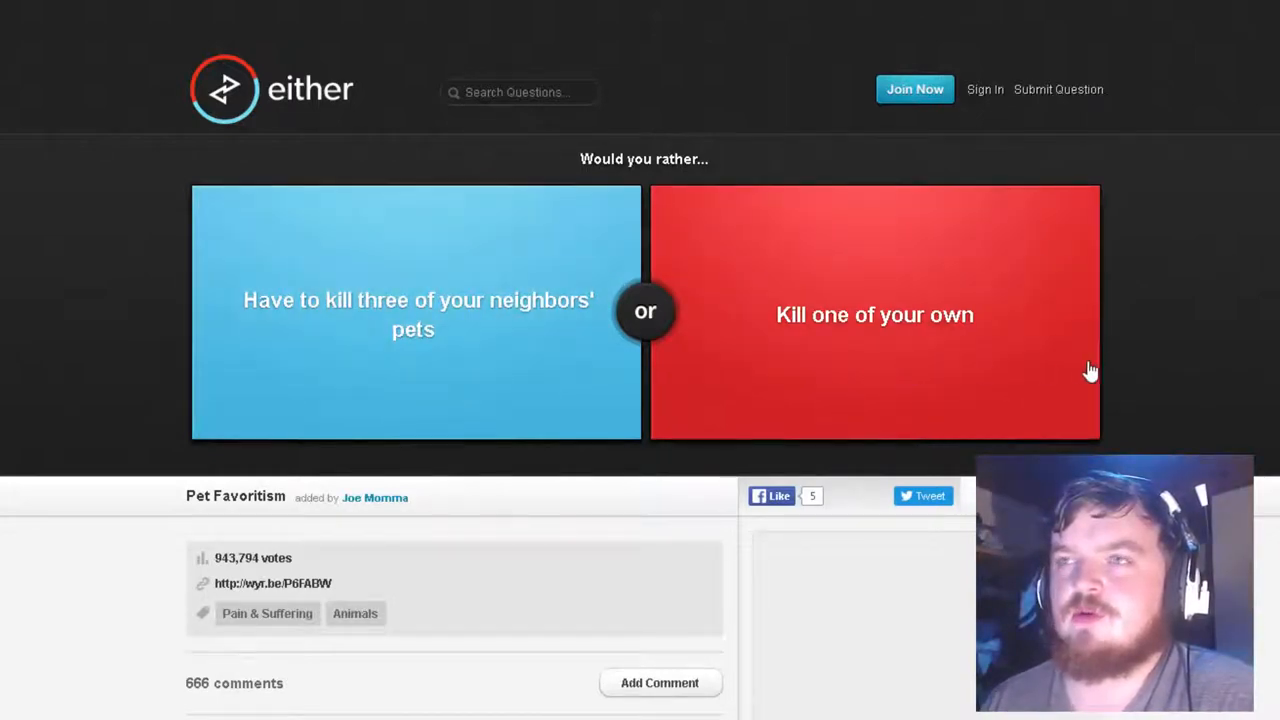
{"action": "mouse_move", "coordinate": [584, 343]}
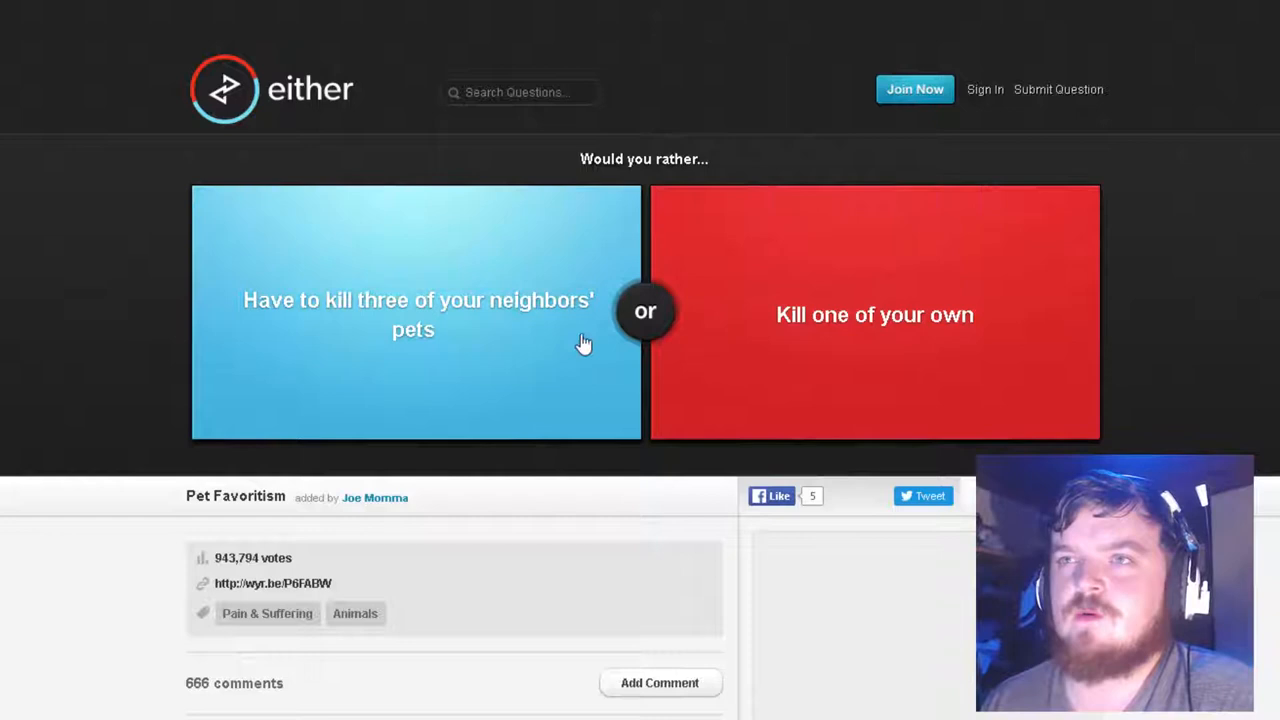
{"action": "mouse_move", "coordinate": [1173, 351]}
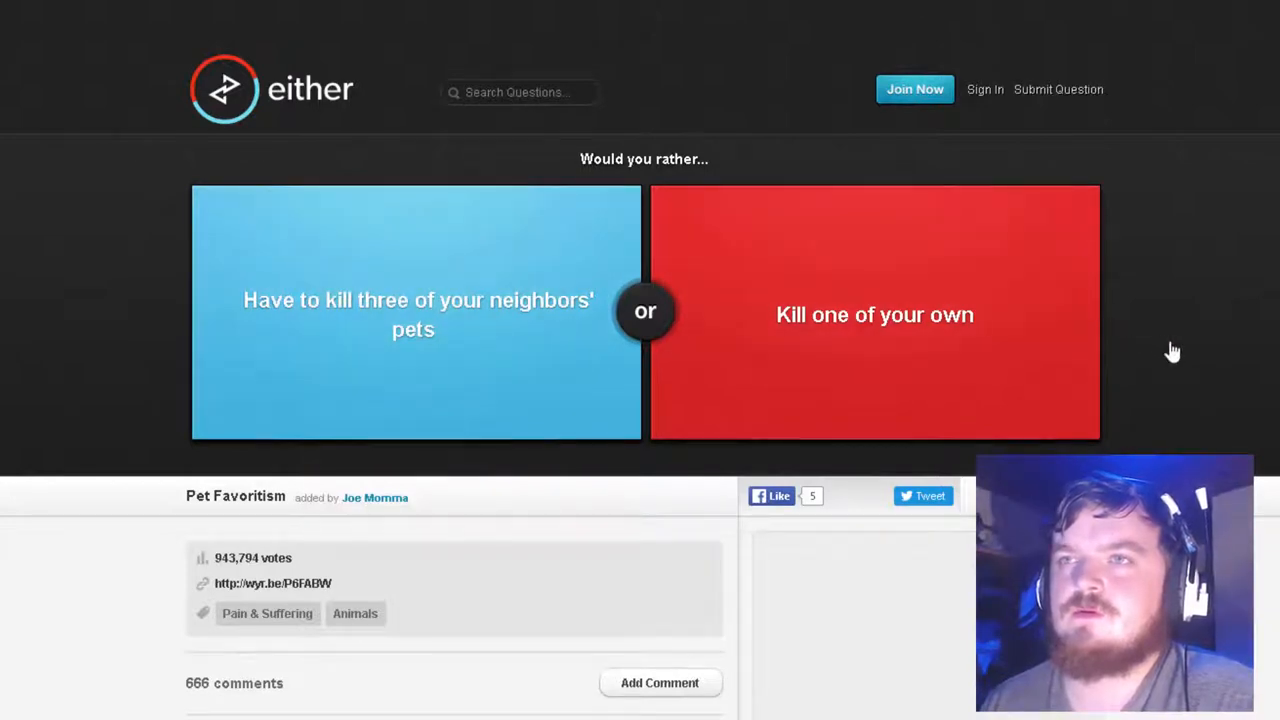
Vote to kill three neighbors' pets and to save 2 family members, advancing after each result
{"action": "left_click", "coordinate": [415, 314]}
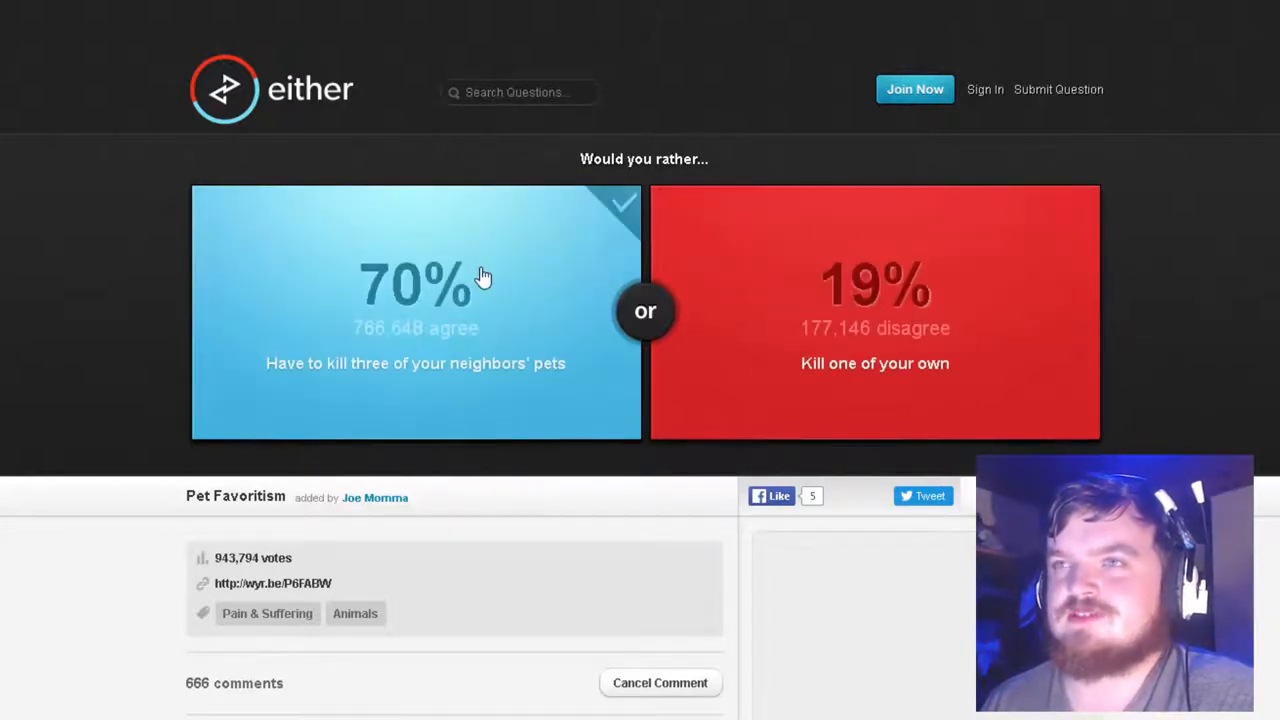
{"action": "left_click", "coordinate": [415, 285]}
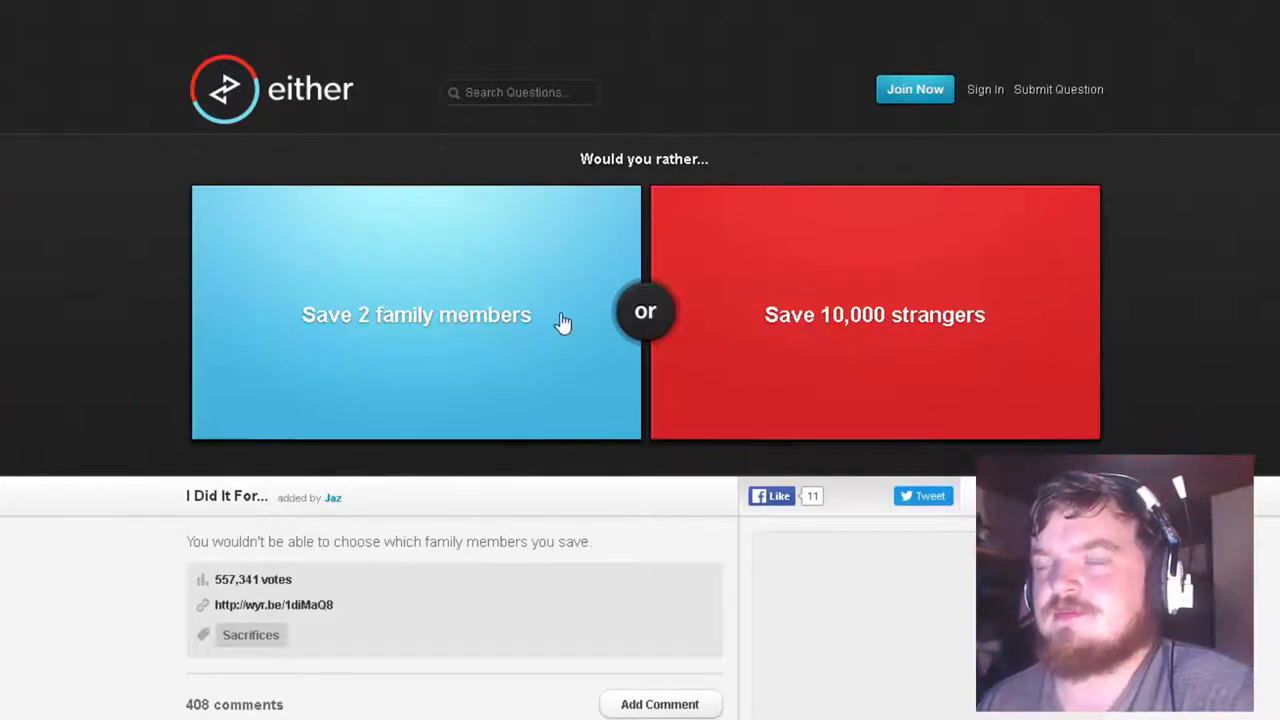
{"action": "mouse_move", "coordinate": [873, 340]}
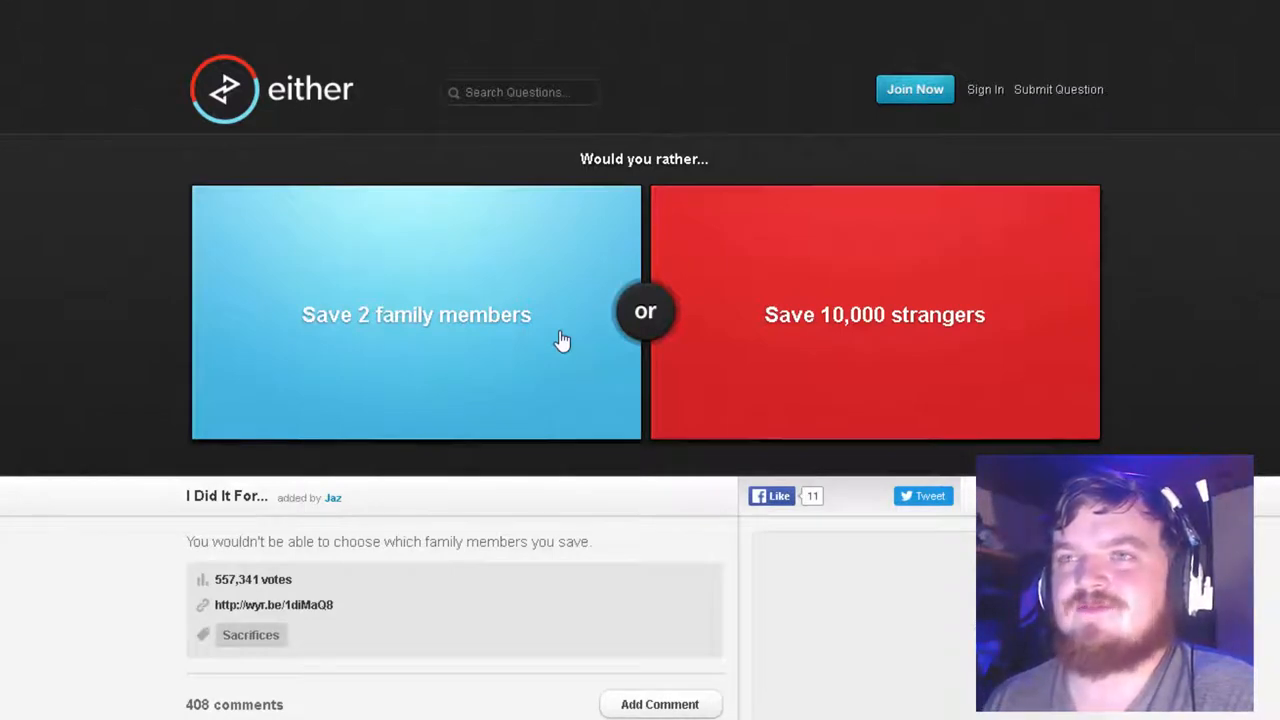
{"action": "mouse_move", "coordinate": [570, 340]}
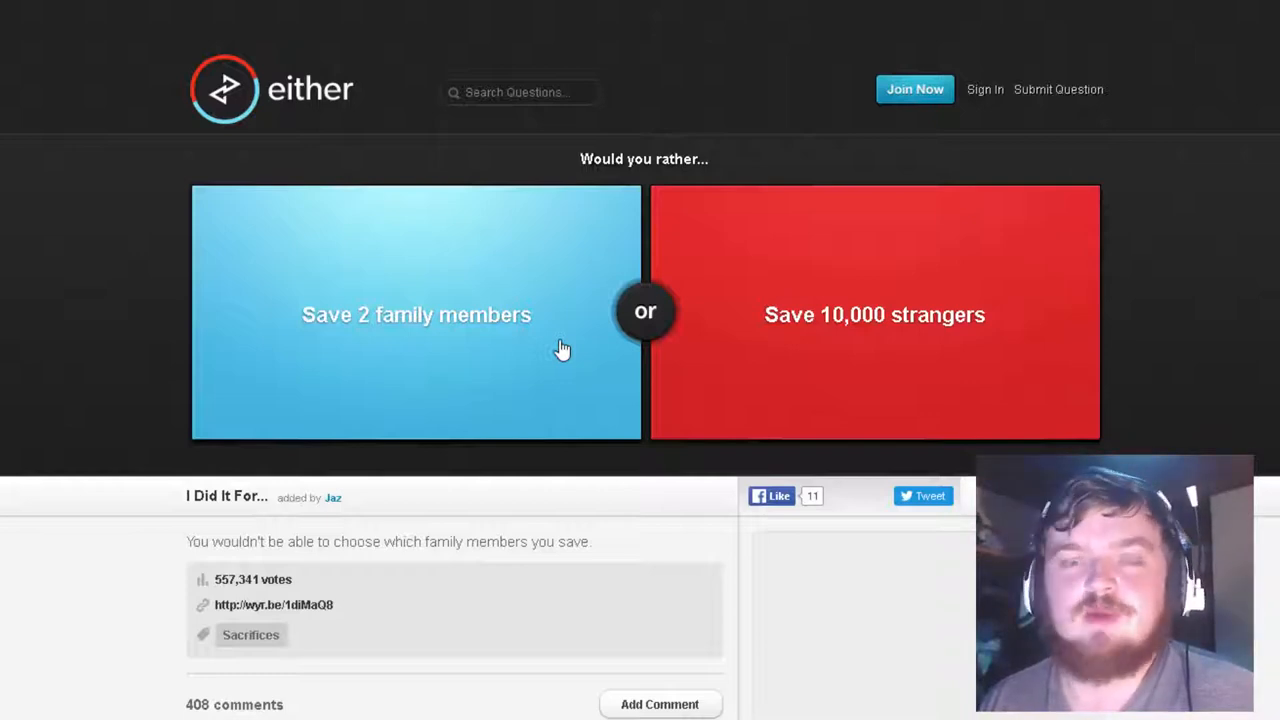
{"action": "left_click", "coordinate": [416, 314]}
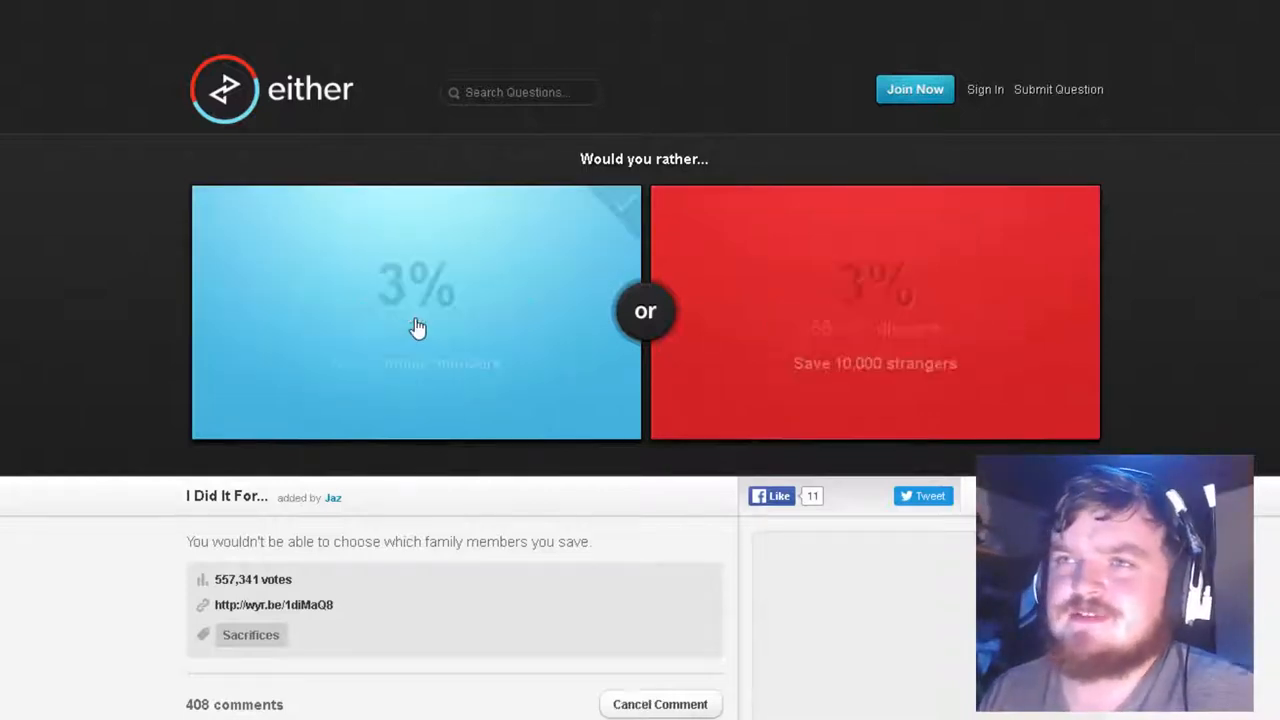
{"action": "left_click", "coordinate": [415, 310]}
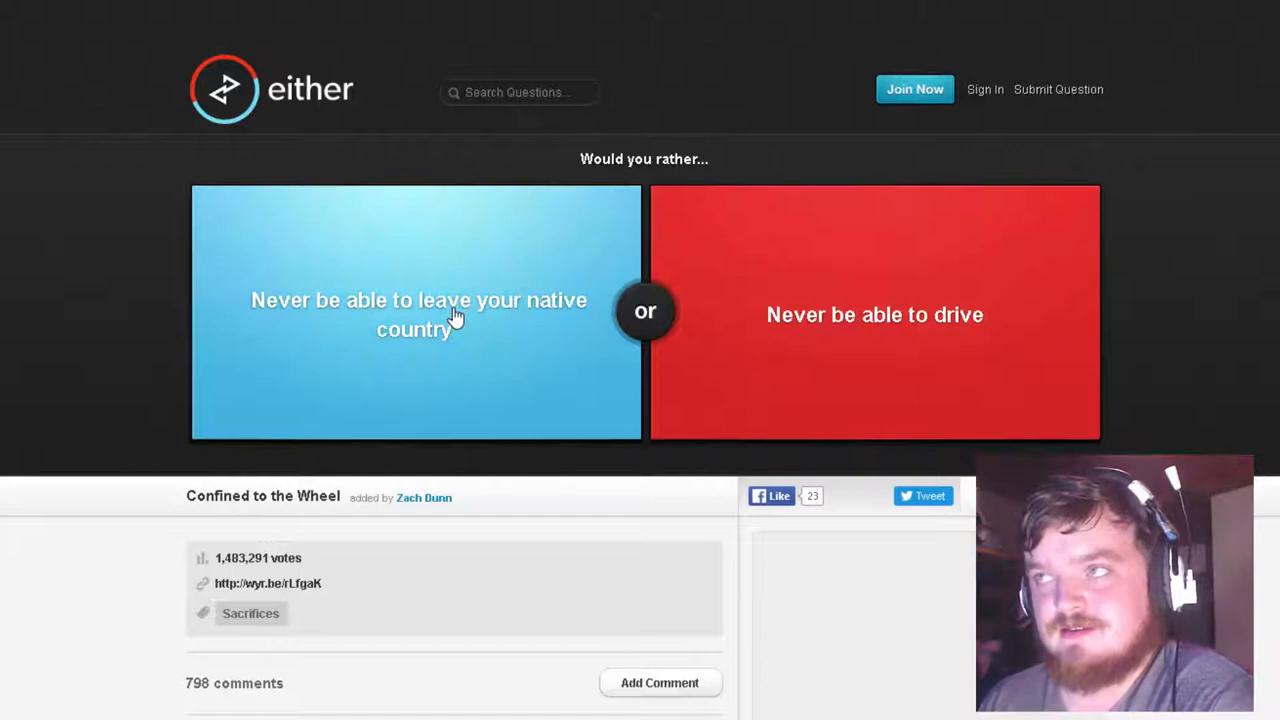
Vote to never leave your native country, then vote to catch your partner cheating
{"action": "left_click", "coordinate": [416, 314]}
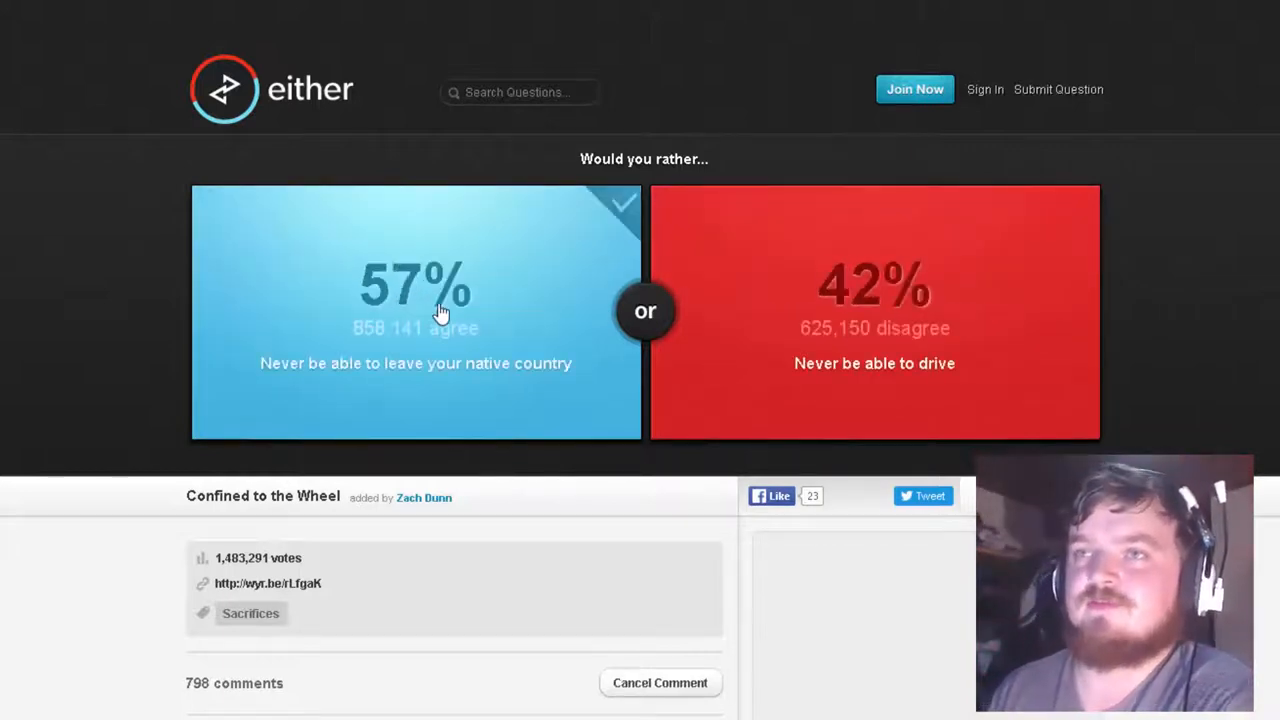
{"action": "left_click", "coordinate": [415, 312]}
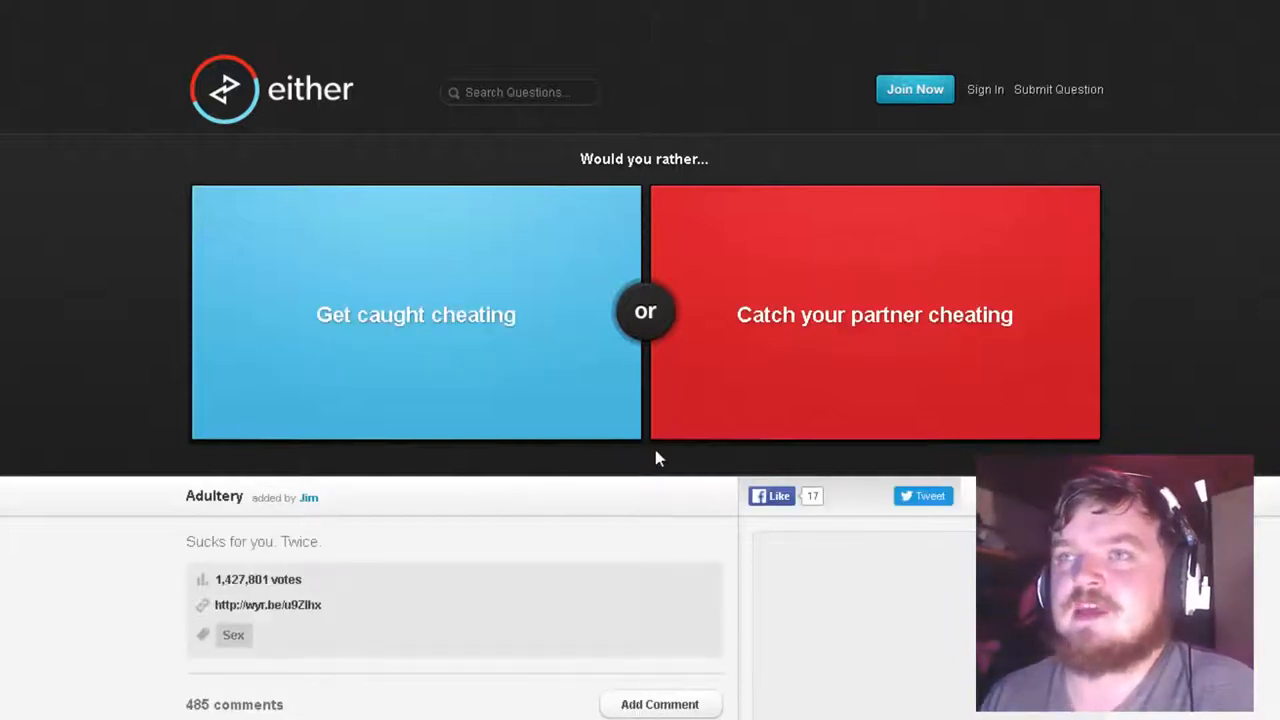
{"action": "mouse_move", "coordinate": [668, 452]}
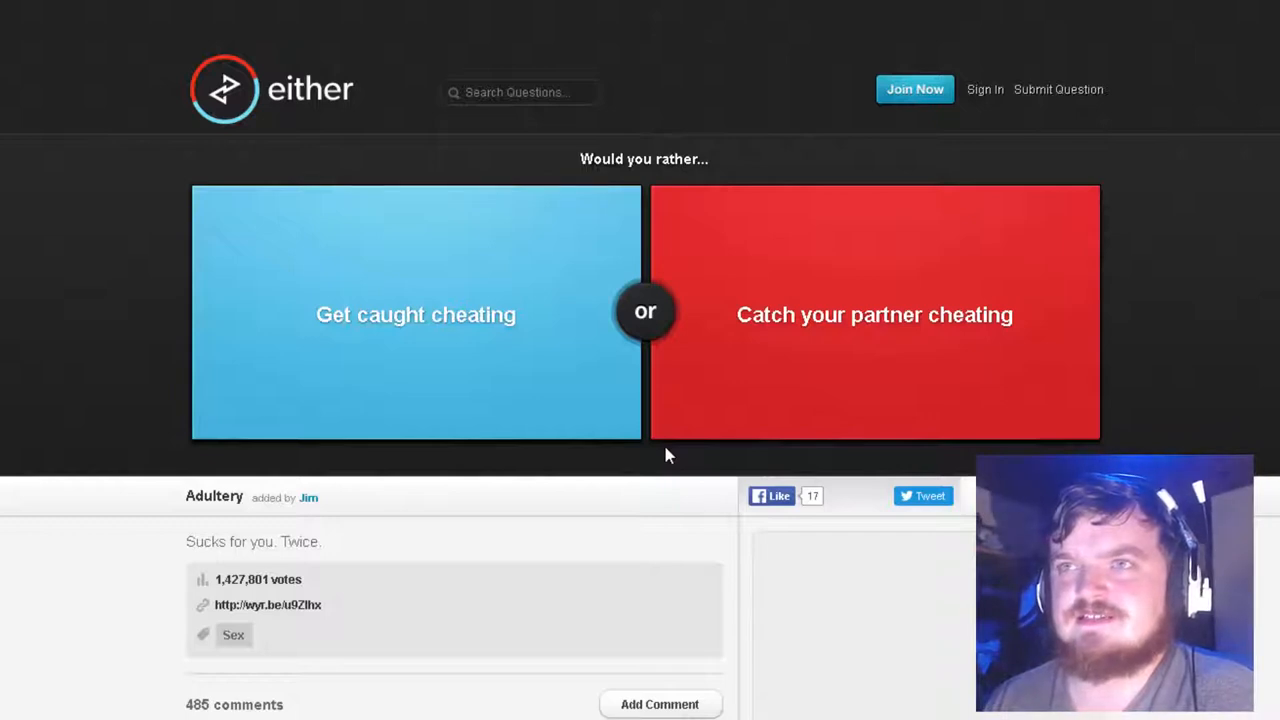
{"action": "mouse_move", "coordinate": [652, 456]}
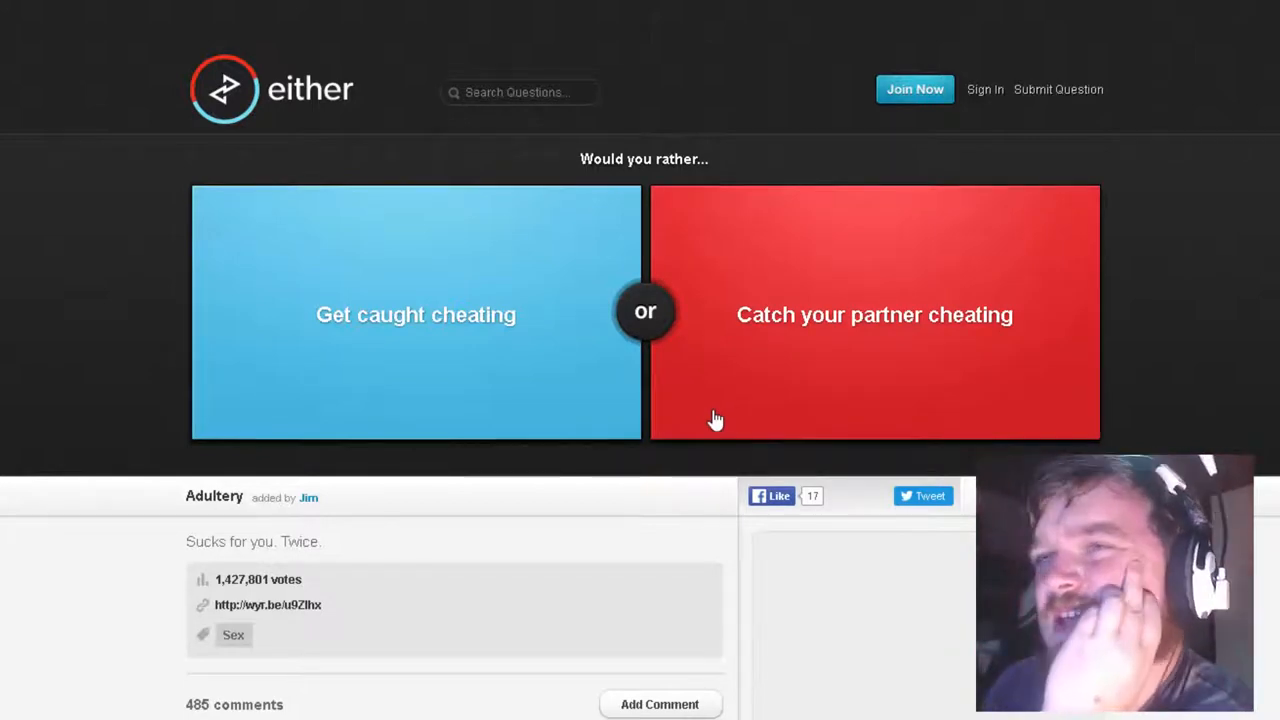
{"action": "mouse_move", "coordinate": [768, 427]}
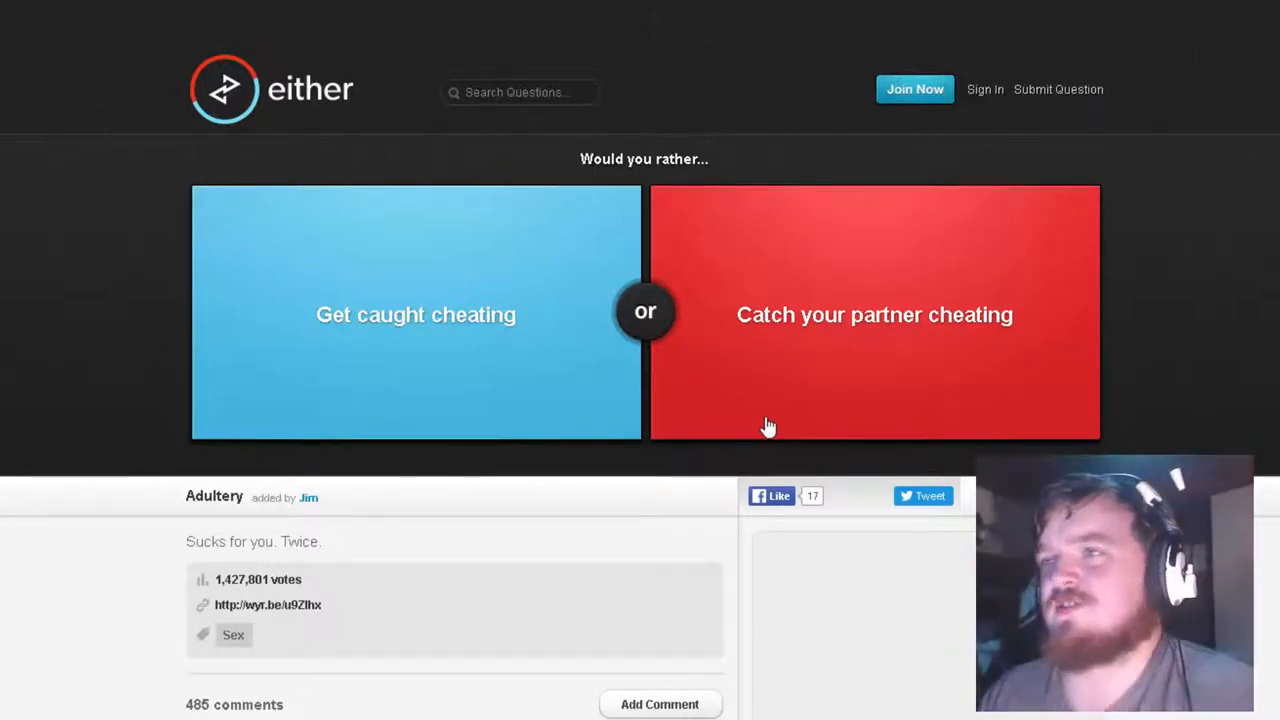
{"action": "left_click", "coordinate": [870, 314]}
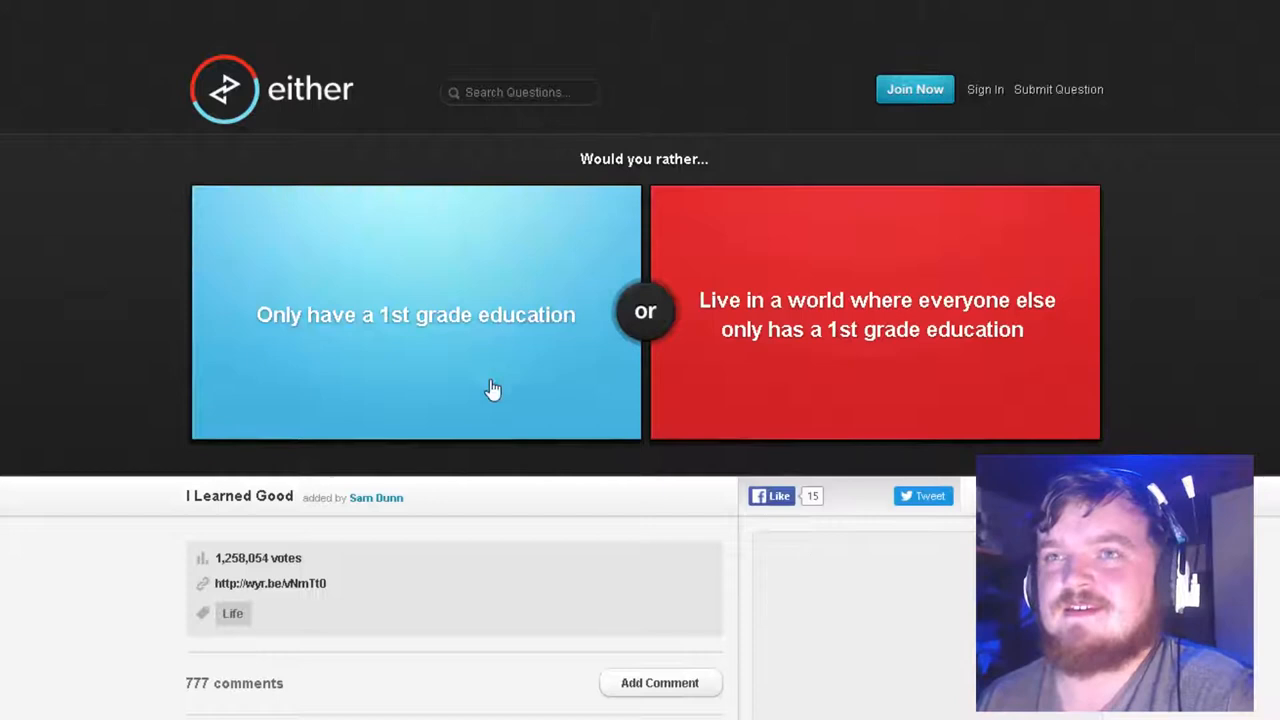
{"action": "mouse_move", "coordinate": [845, 373]}
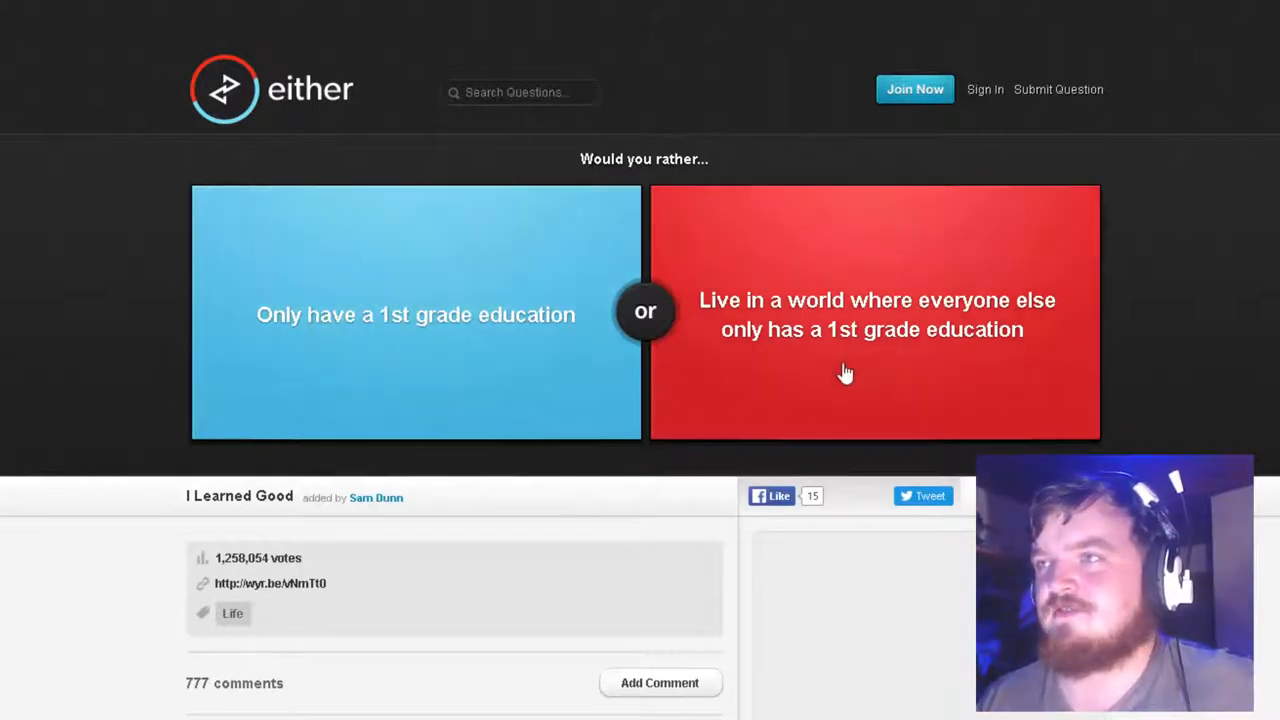
{"action": "mouse_move", "coordinate": [1084, 380]}
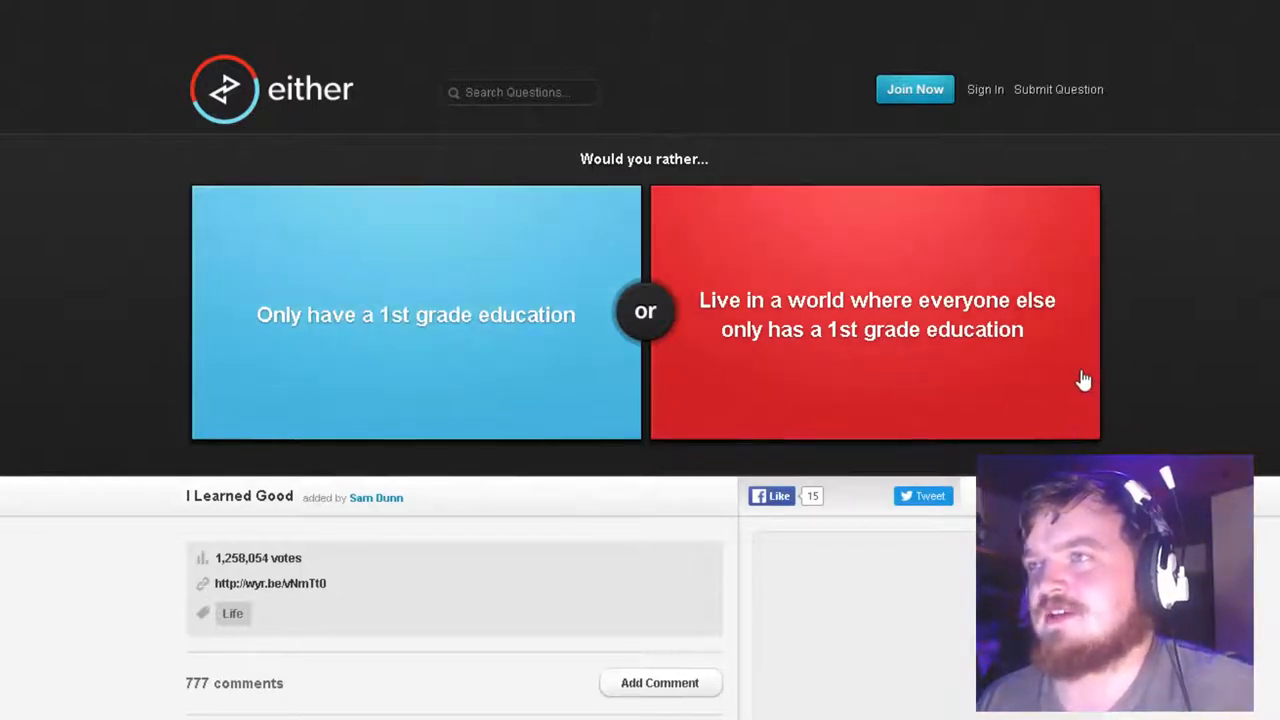
{"action": "mouse_move", "coordinate": [1091, 384]}
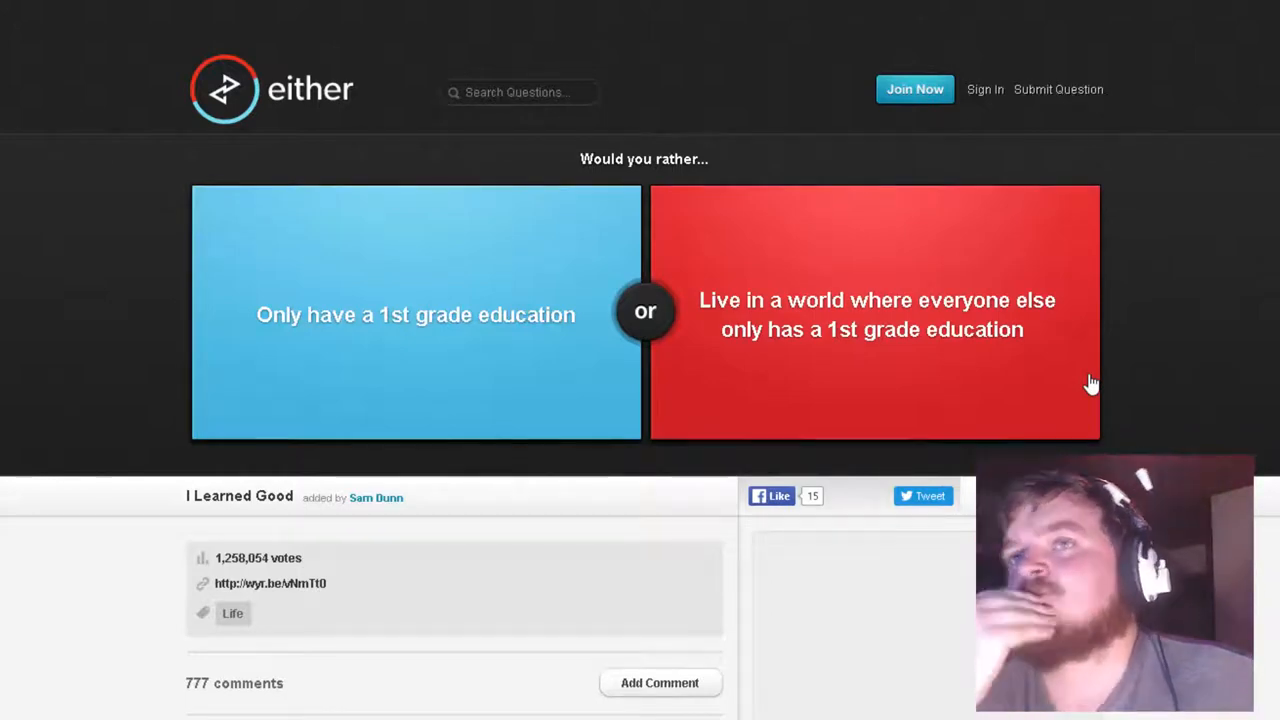
Vote for only a 1st grade education, then for fighting Jackie Chan
{"action": "left_click", "coordinate": [415, 314]}
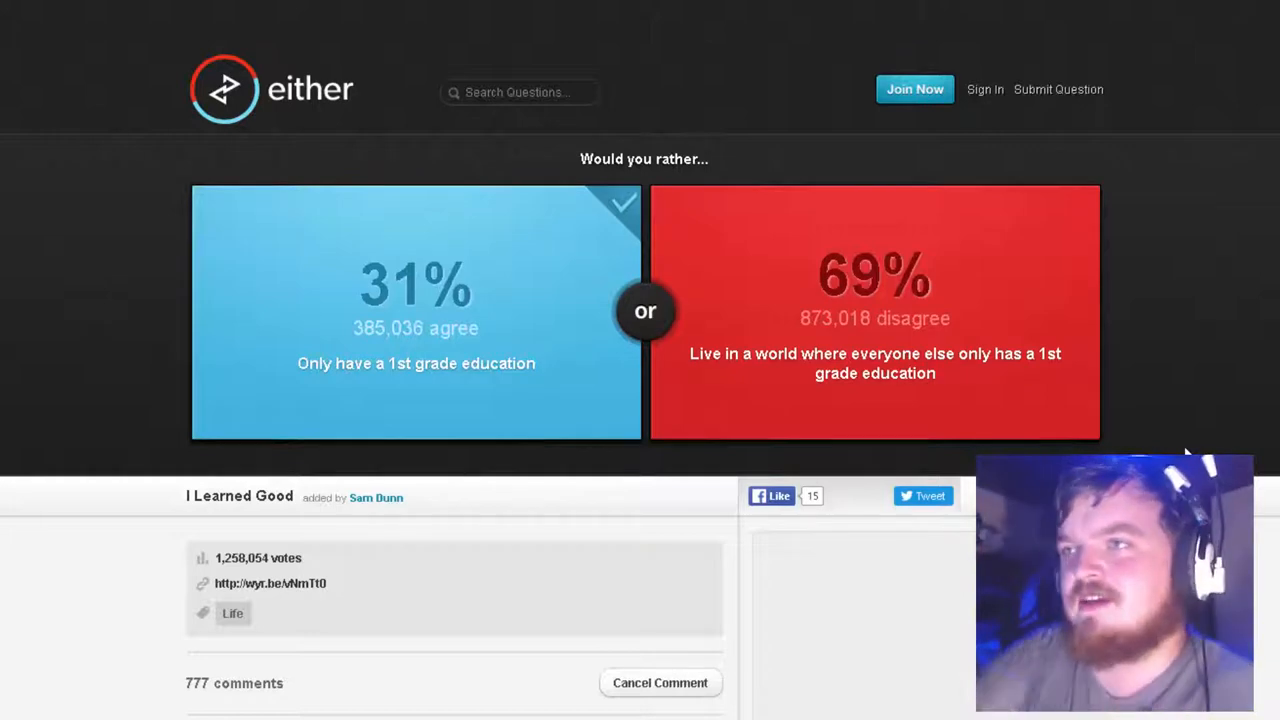
{"action": "mouse_move", "coordinate": [1169, 443]}
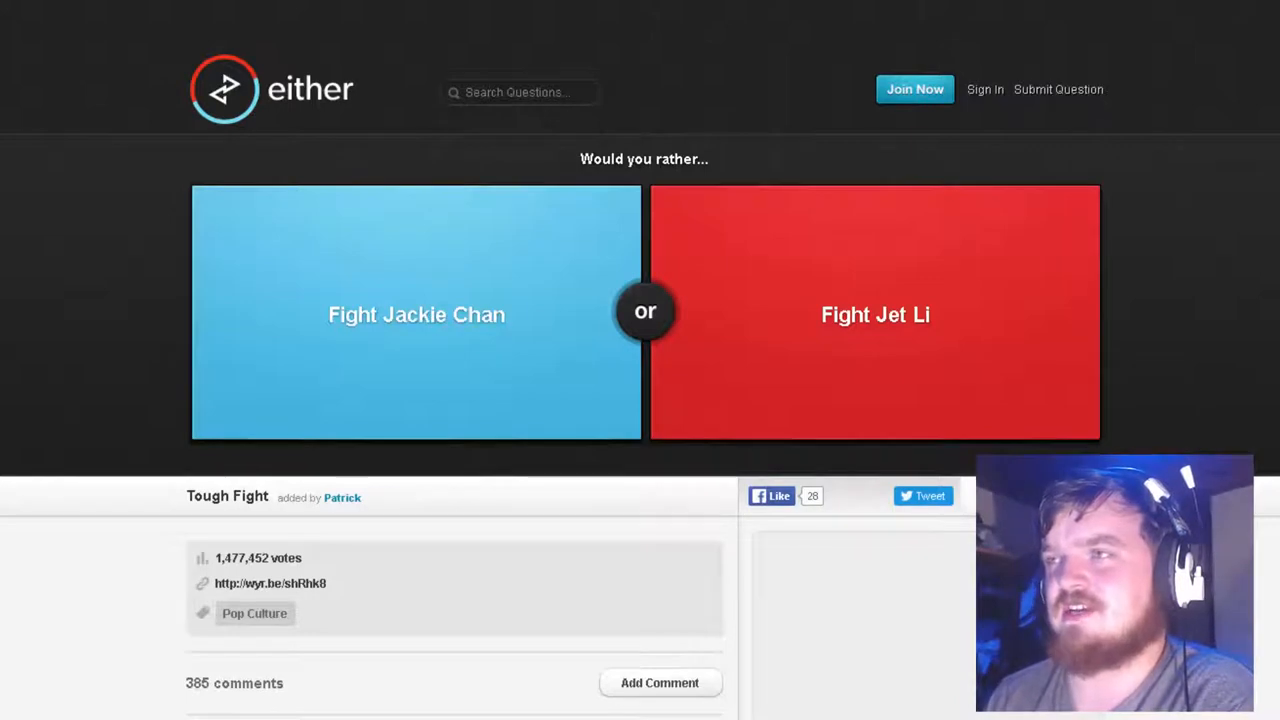
{"action": "mouse_move", "coordinate": [549, 300]}
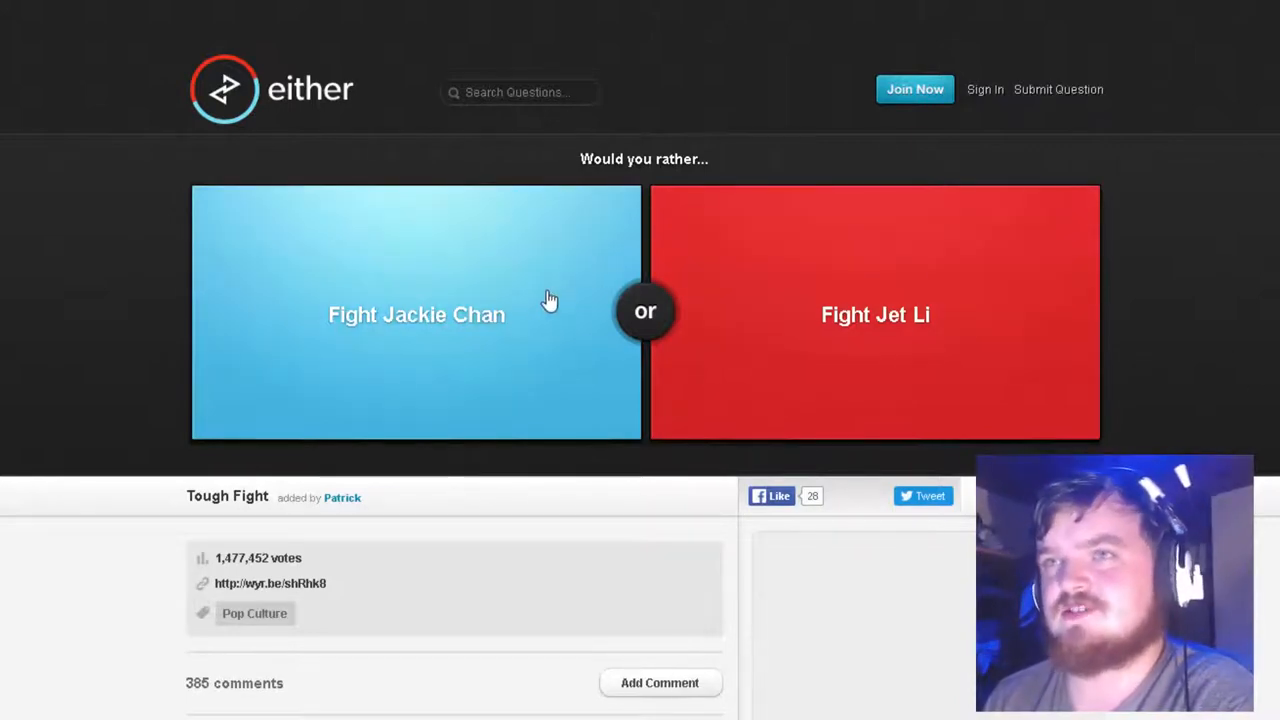
{"action": "left_click", "coordinate": [415, 313]}
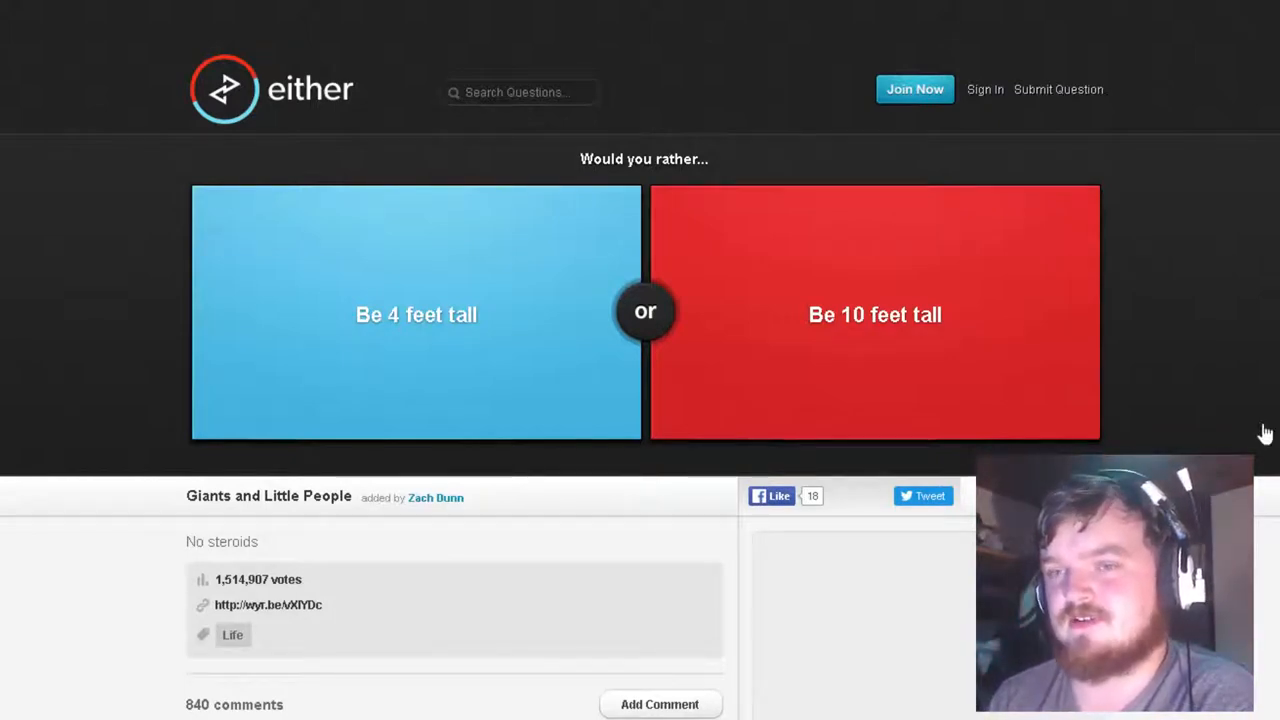
Answer the 4-or-10-feet question, vote Be a midget, then answer the cinnamon and grocery-or-laundry questions
{"action": "left_click", "coordinate": [874, 314]}
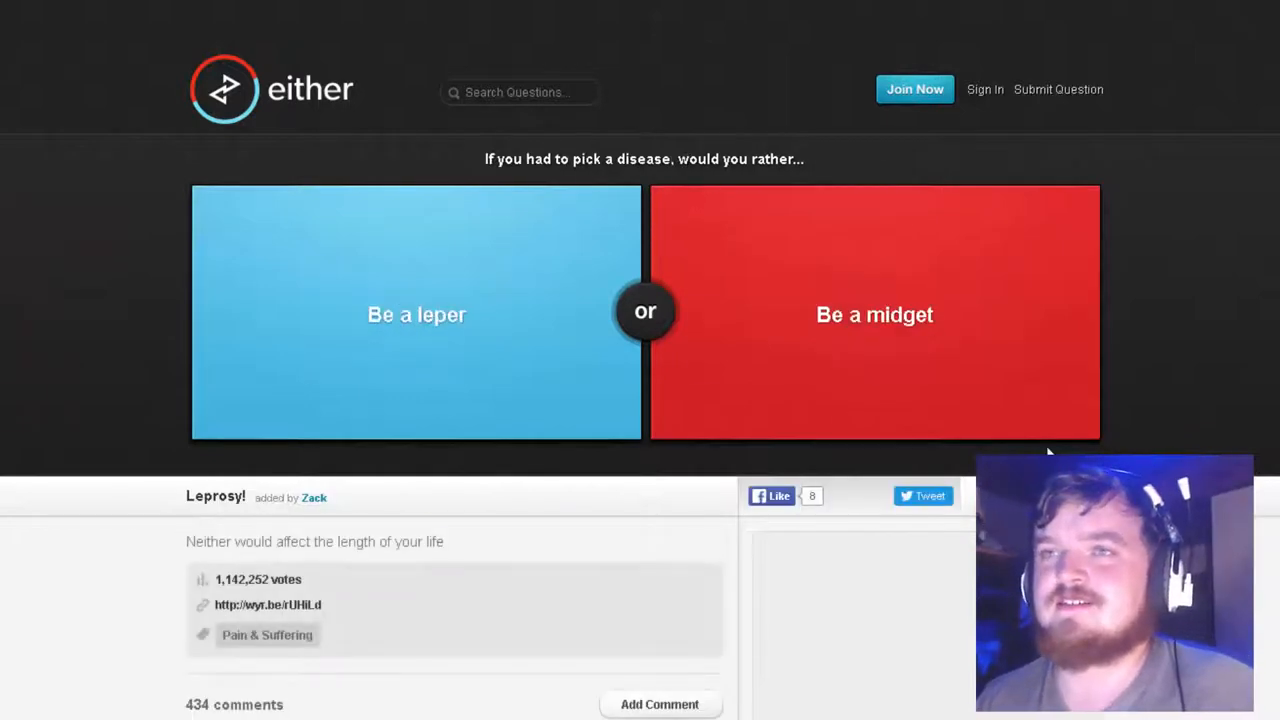
{"action": "mouse_move", "coordinate": [800, 347]}
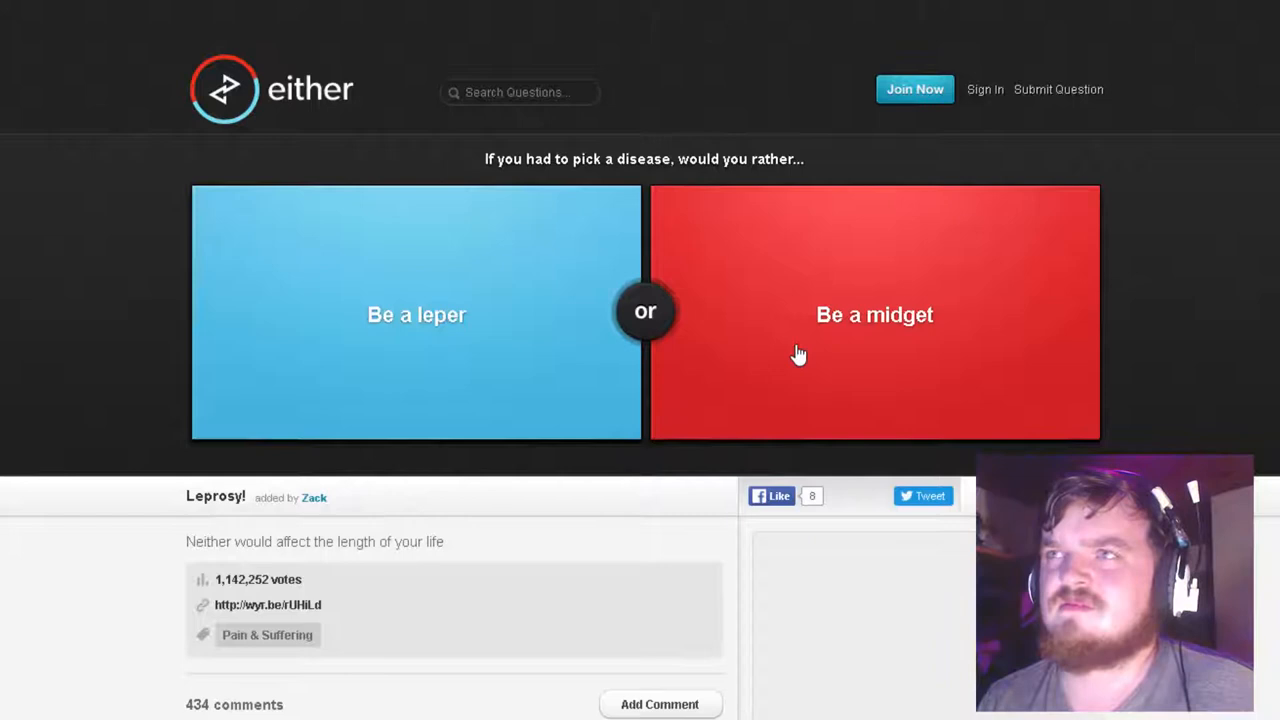
{"action": "left_click", "coordinate": [874, 315]}
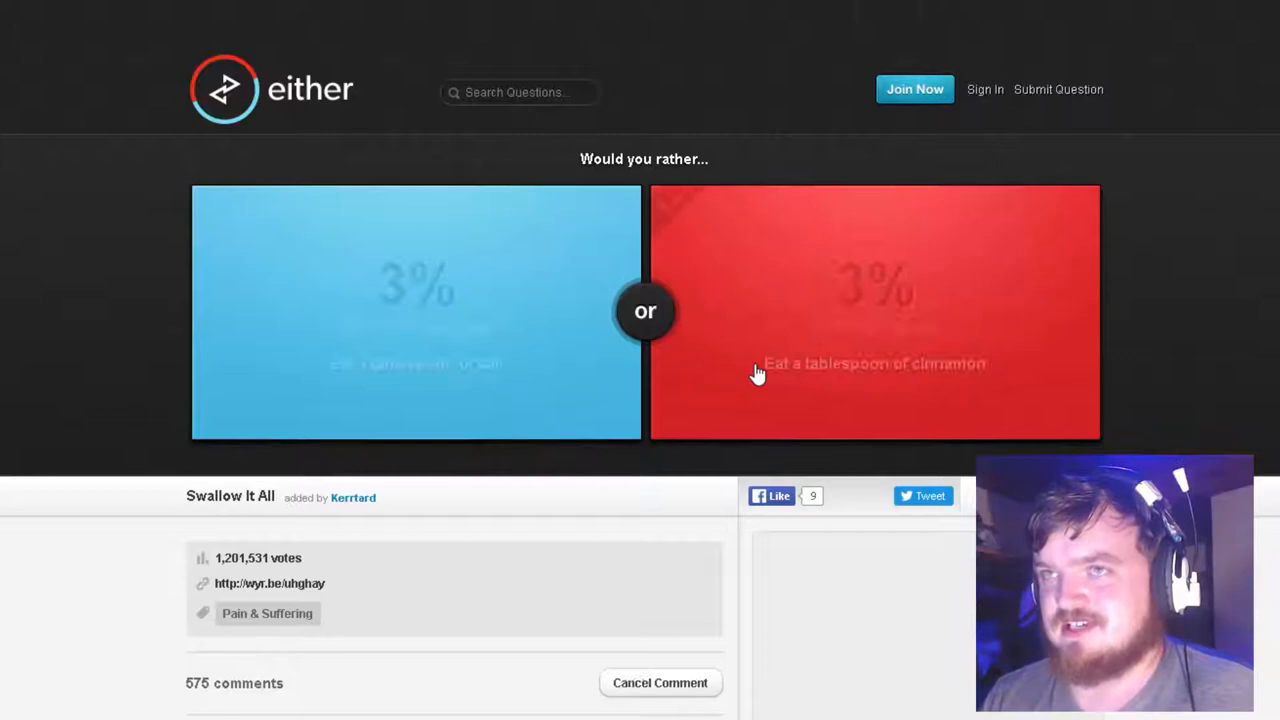
{"action": "left_click", "coordinate": [875, 363]}
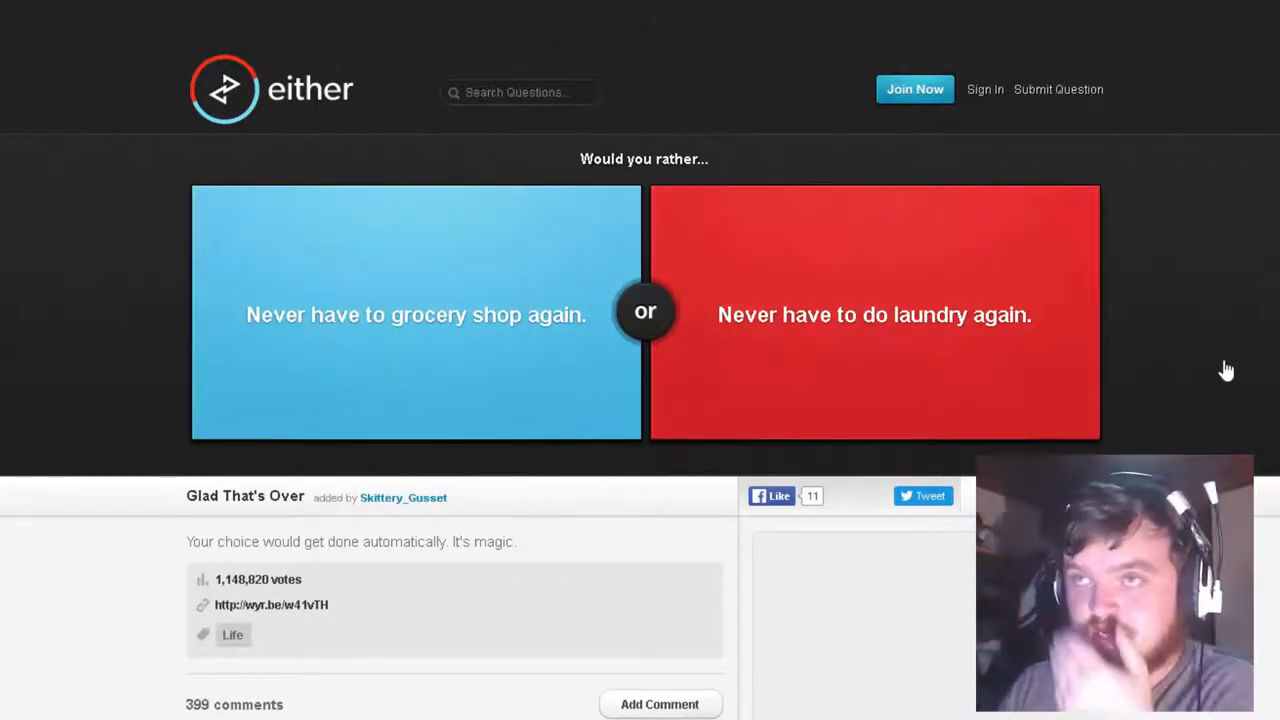
{"action": "left_click", "coordinate": [874, 314]}
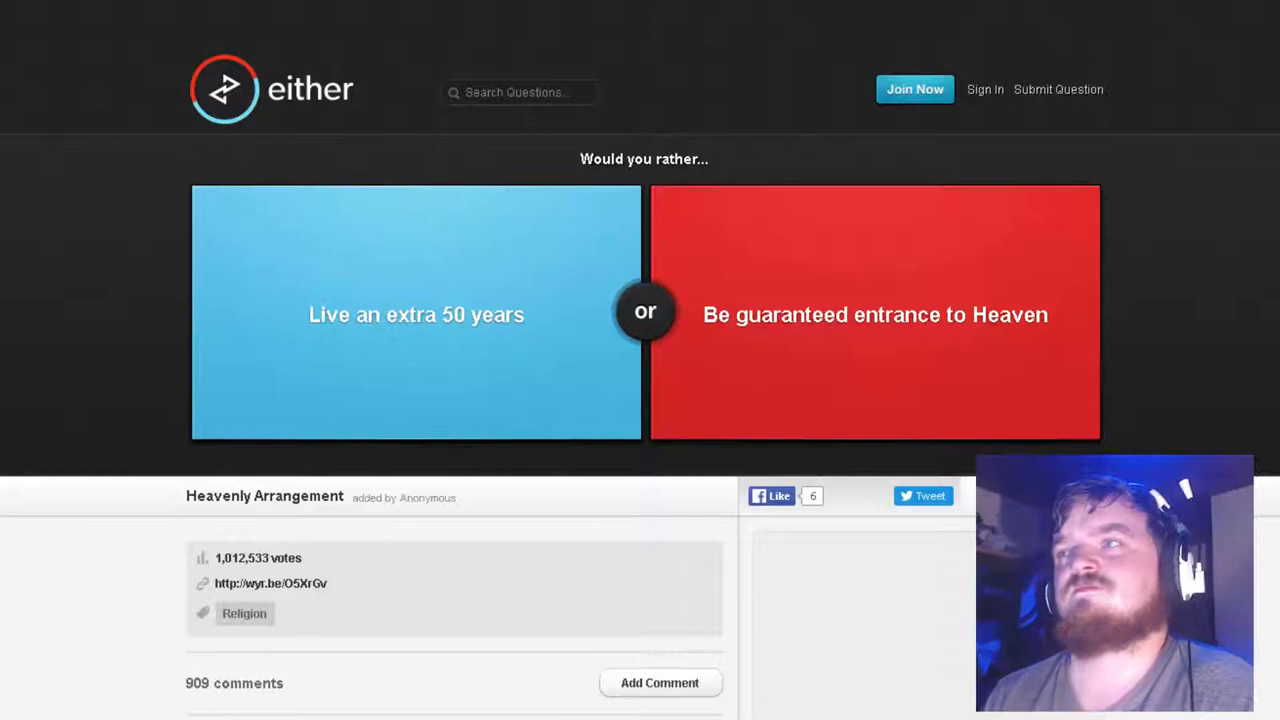
{"action": "mouse_move", "coordinate": [1242, 406]}
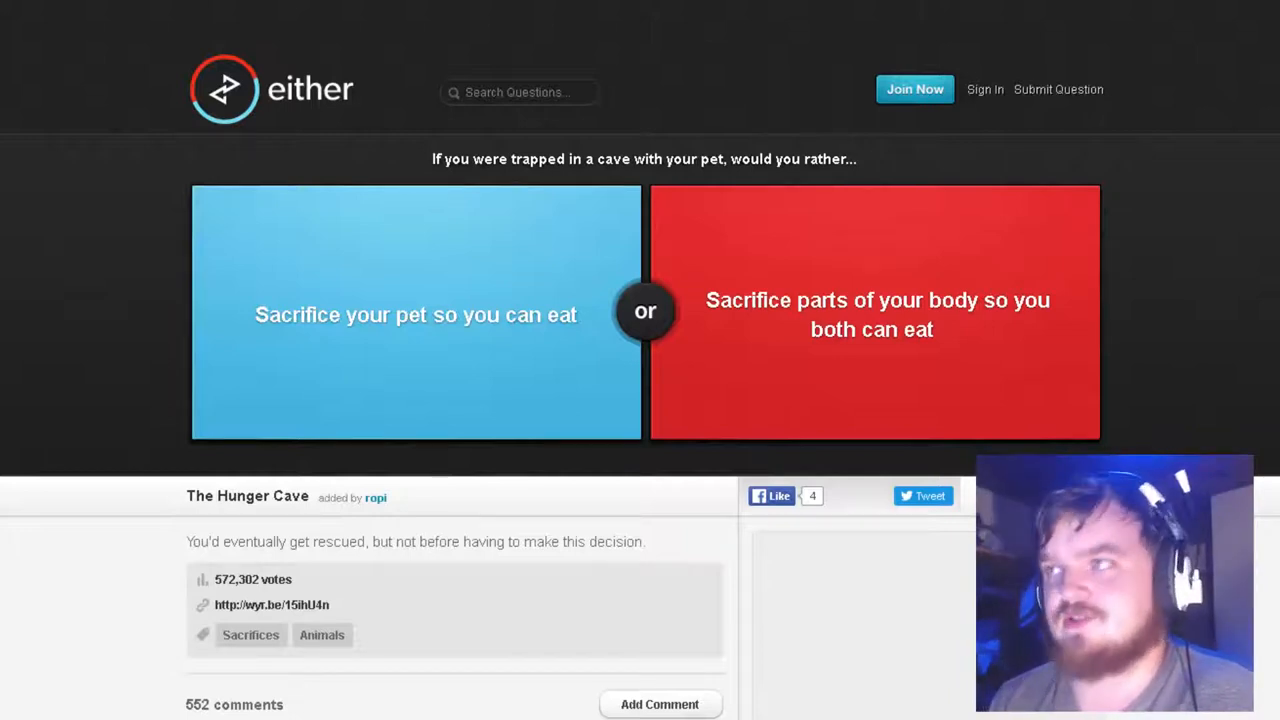
Answer the trapped-in-a-cave pet question, then vote Be Gothic over Be Emo
{"action": "left_click", "coordinate": [875, 314]}
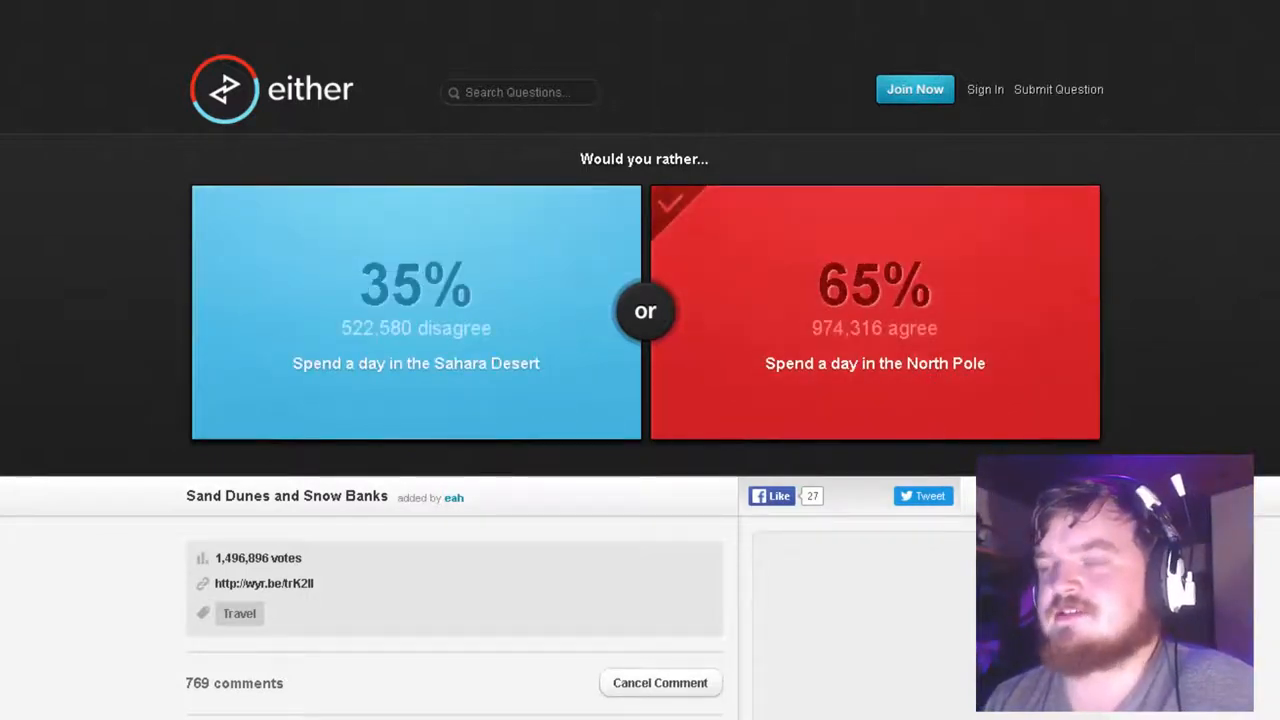
{"action": "mouse_move", "coordinate": [988, 419]}
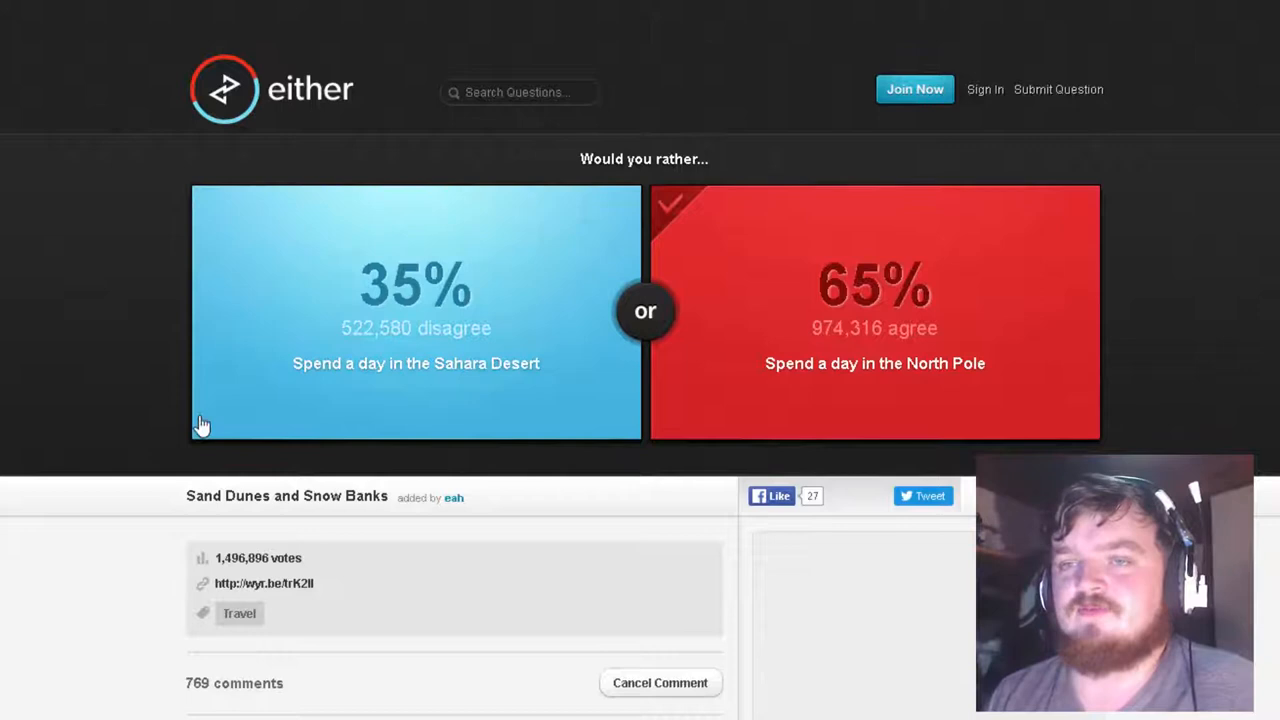
{"action": "mouse_move", "coordinate": [812, 465]}
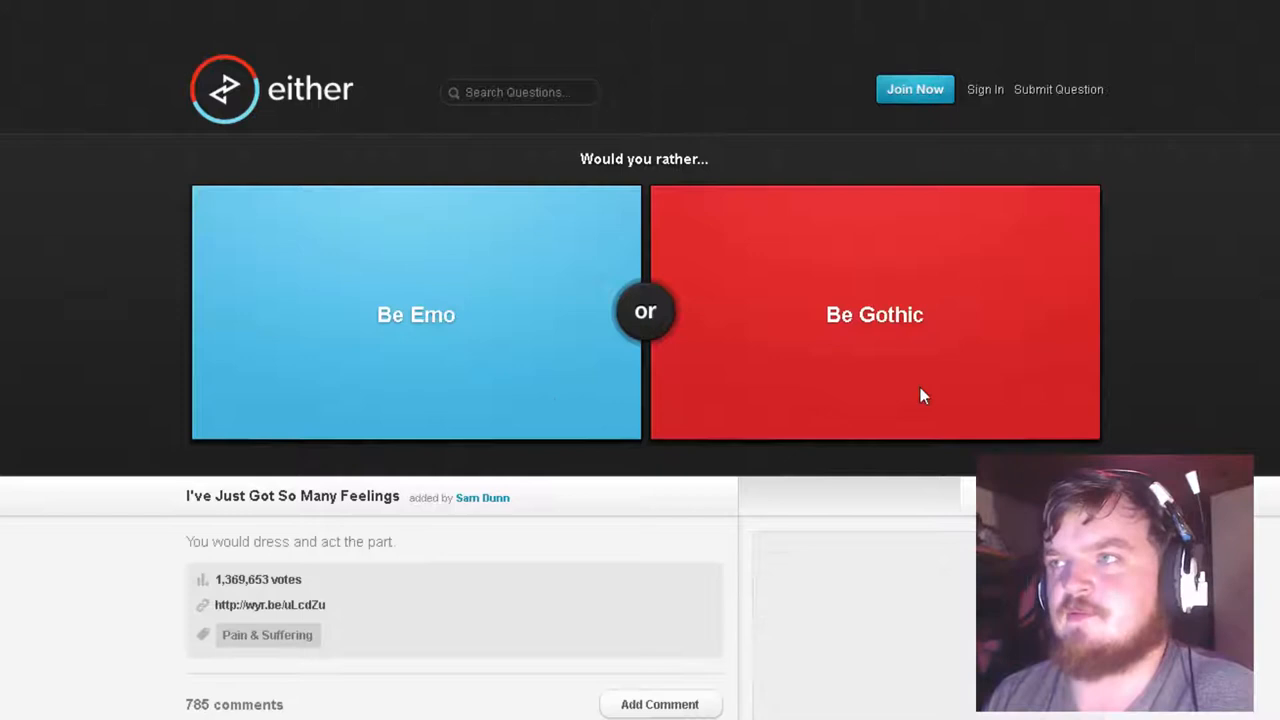
{"action": "left_click", "coordinate": [874, 314]}
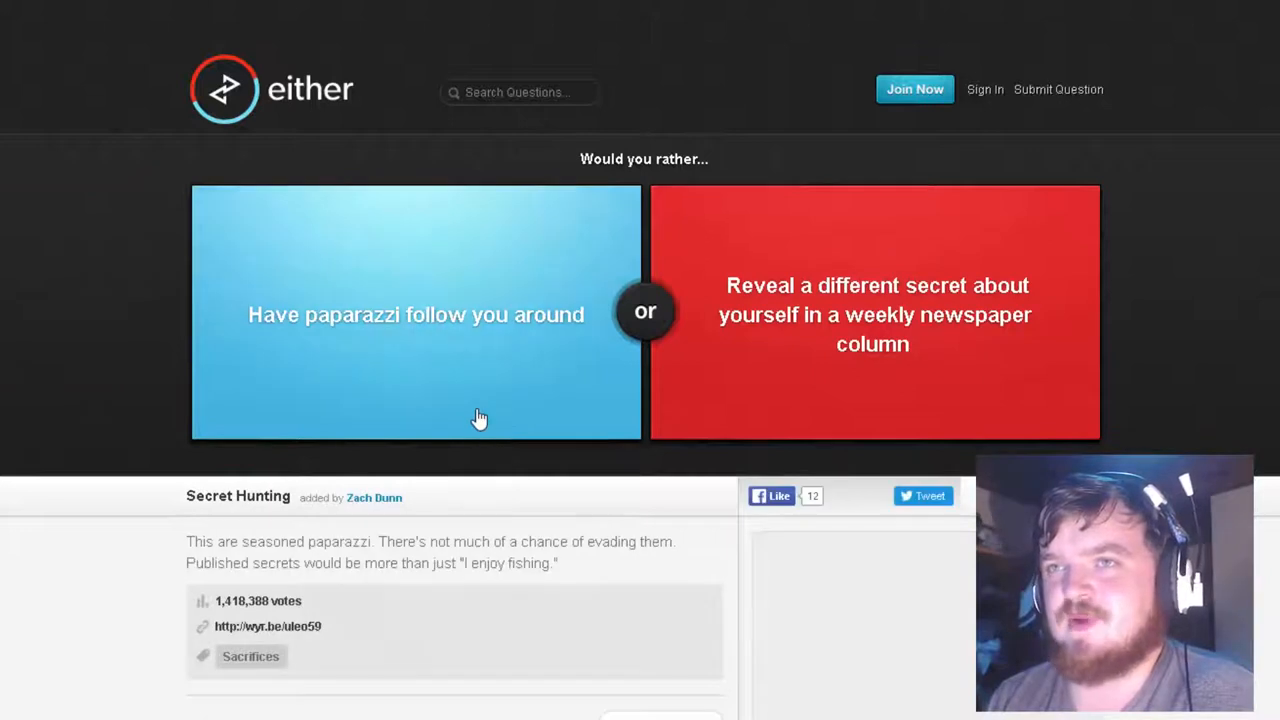
{"action": "mouse_move", "coordinate": [1041, 379]}
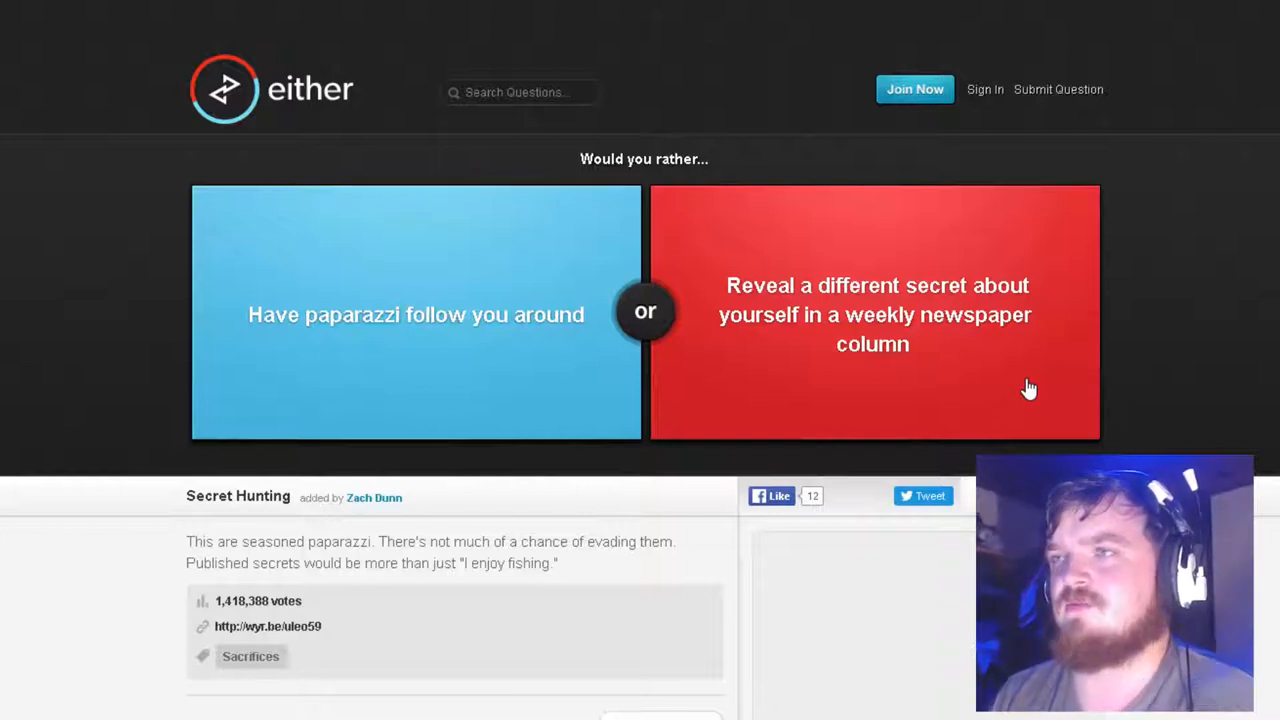
{"action": "mouse_move", "coordinate": [940, 408]}
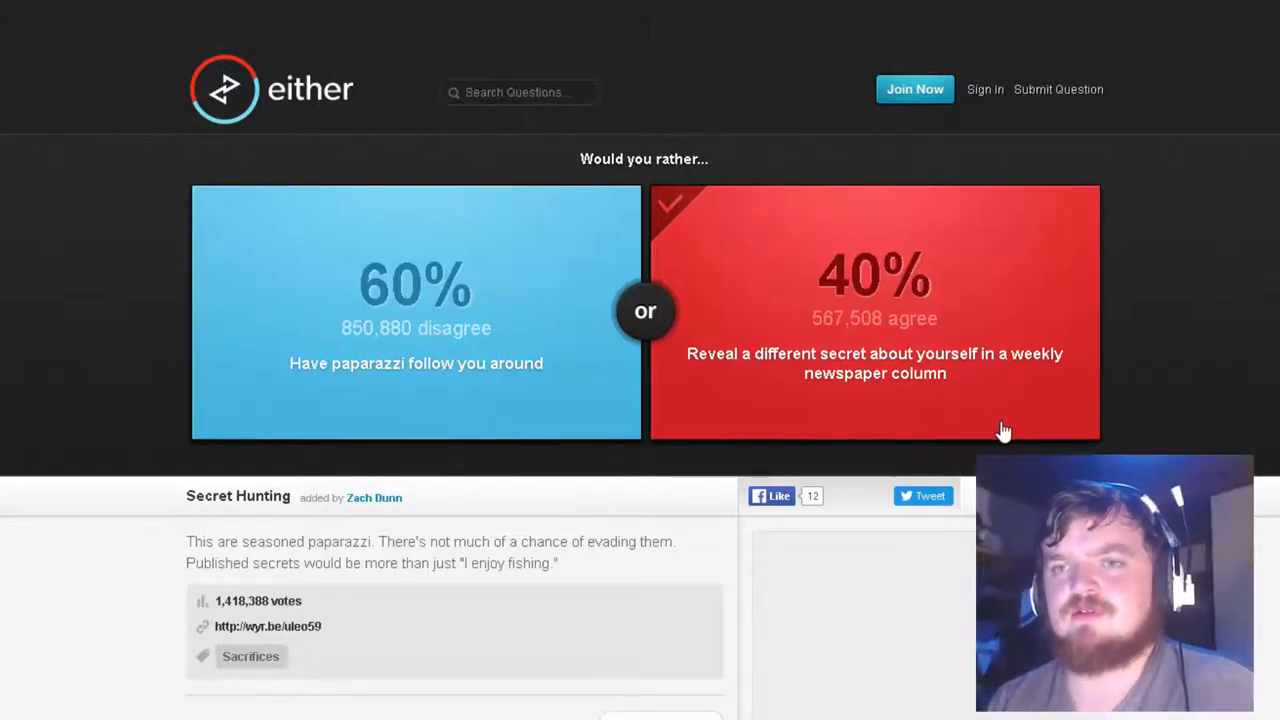
{"action": "mouse_move", "coordinate": [1000, 430]}
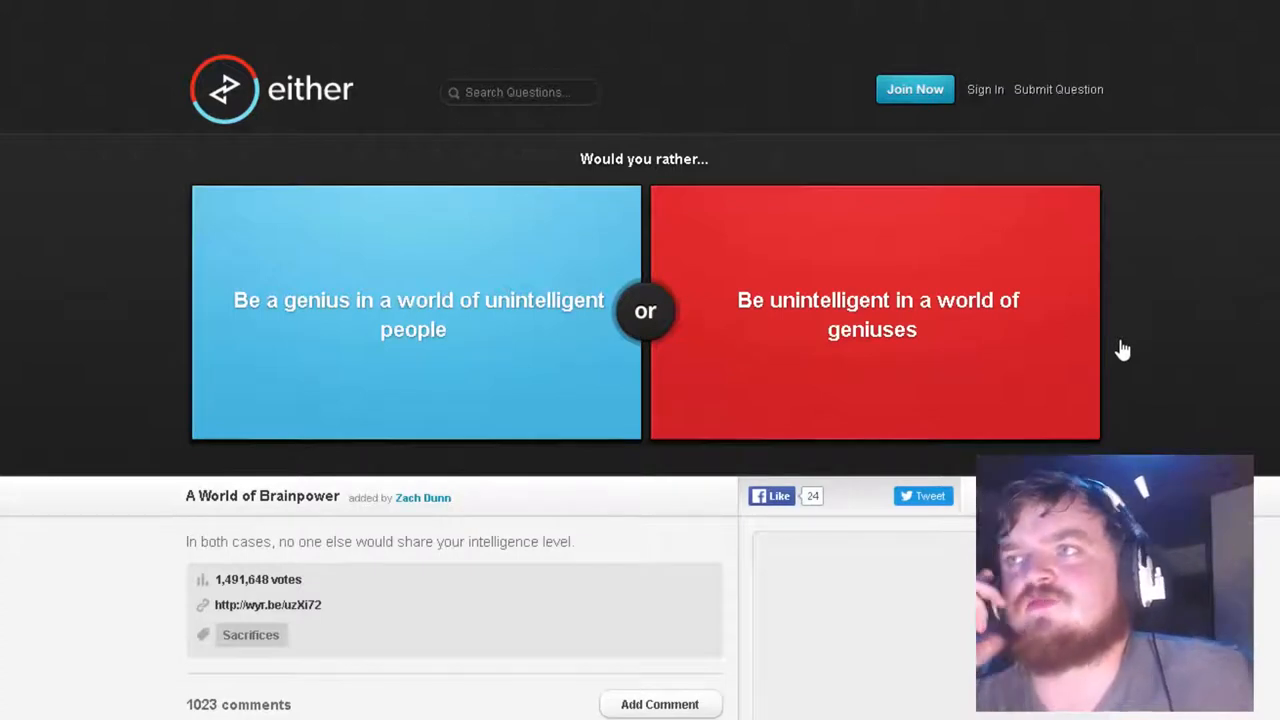
{"action": "mouse_move", "coordinate": [1267, 268]}
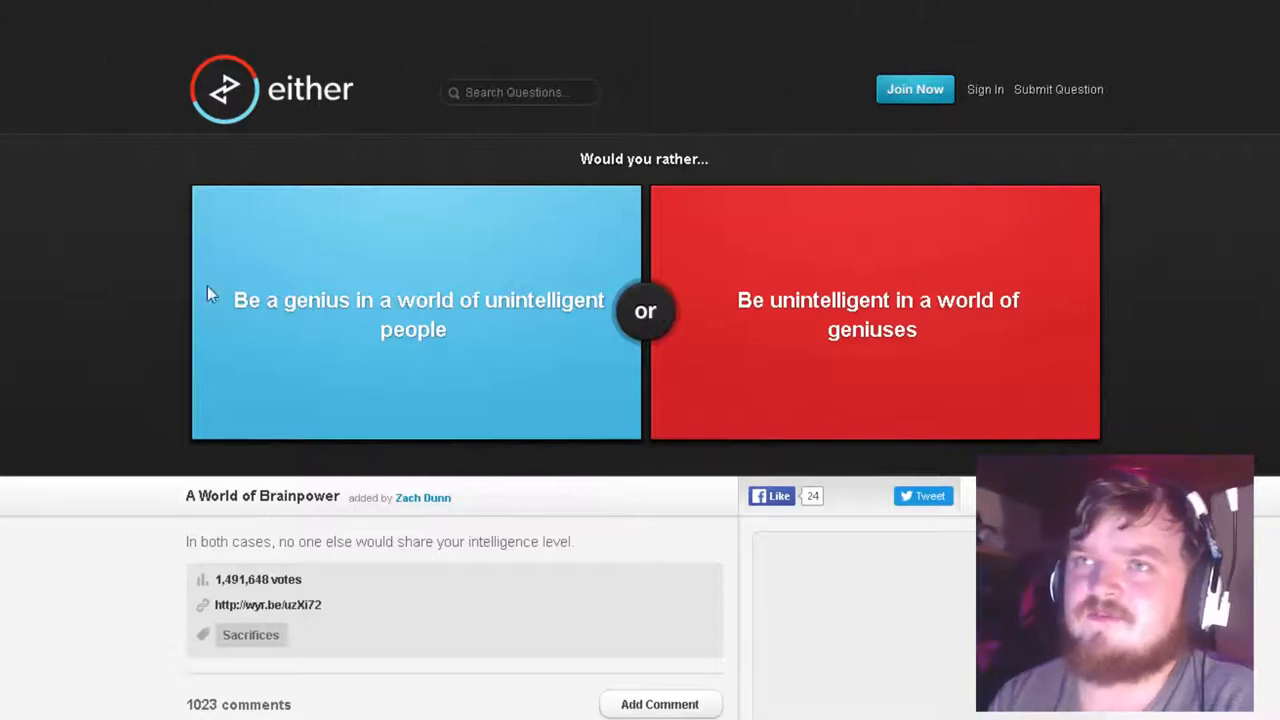
Vote for being a genius among unintelligent people and for Not be able to sit, then advance
{"action": "left_click", "coordinate": [415, 314]}
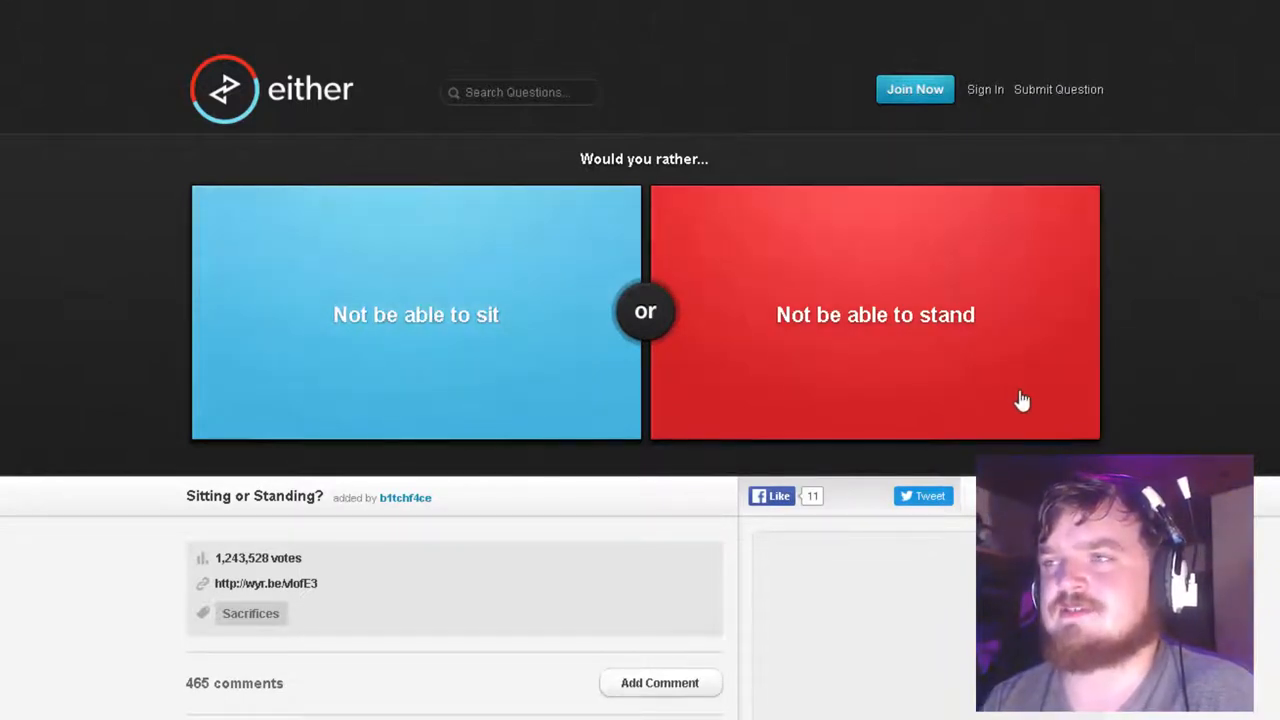
{"action": "left_click", "coordinate": [416, 314]}
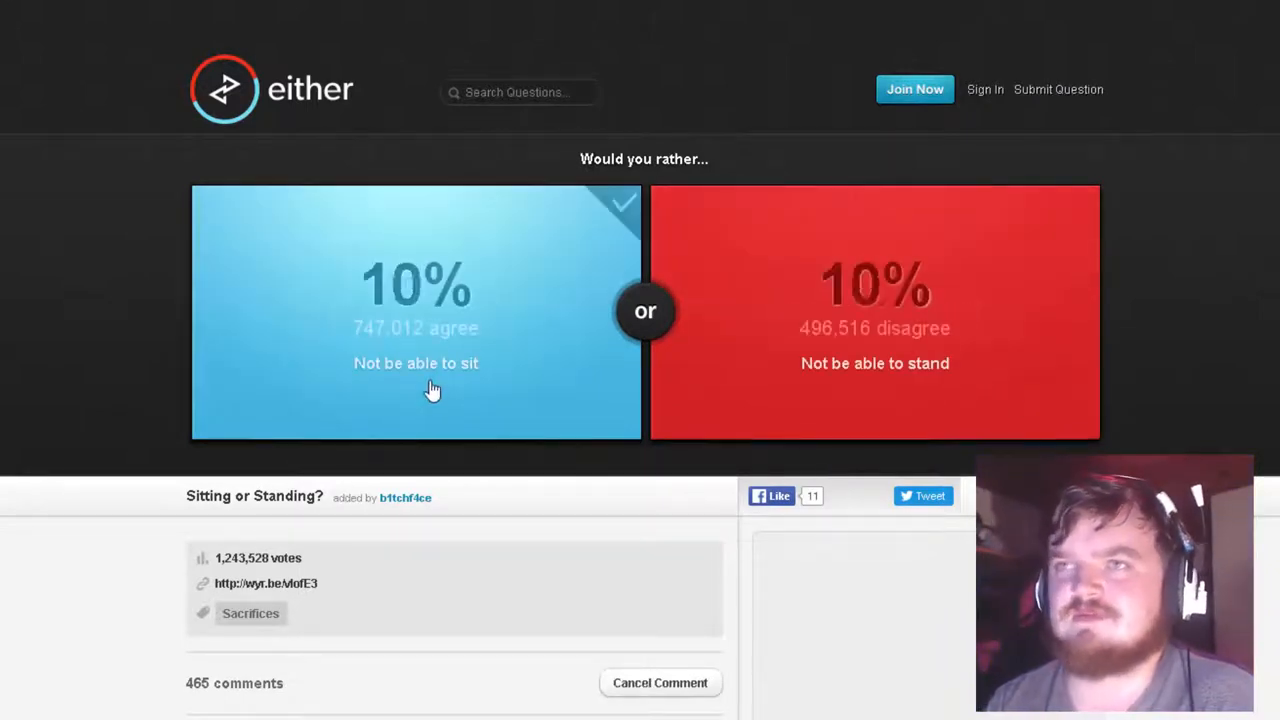
{"action": "left_click", "coordinate": [415, 362]}
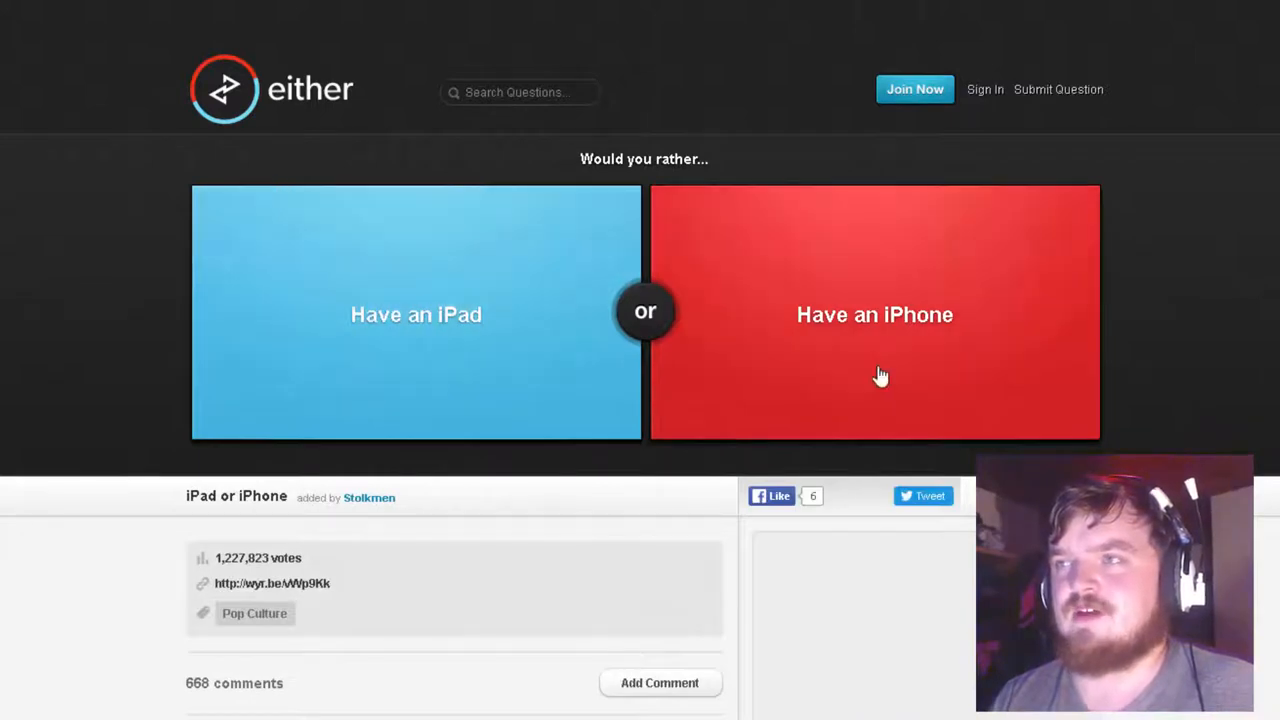
{"action": "mouse_move", "coordinate": [319, 380]}
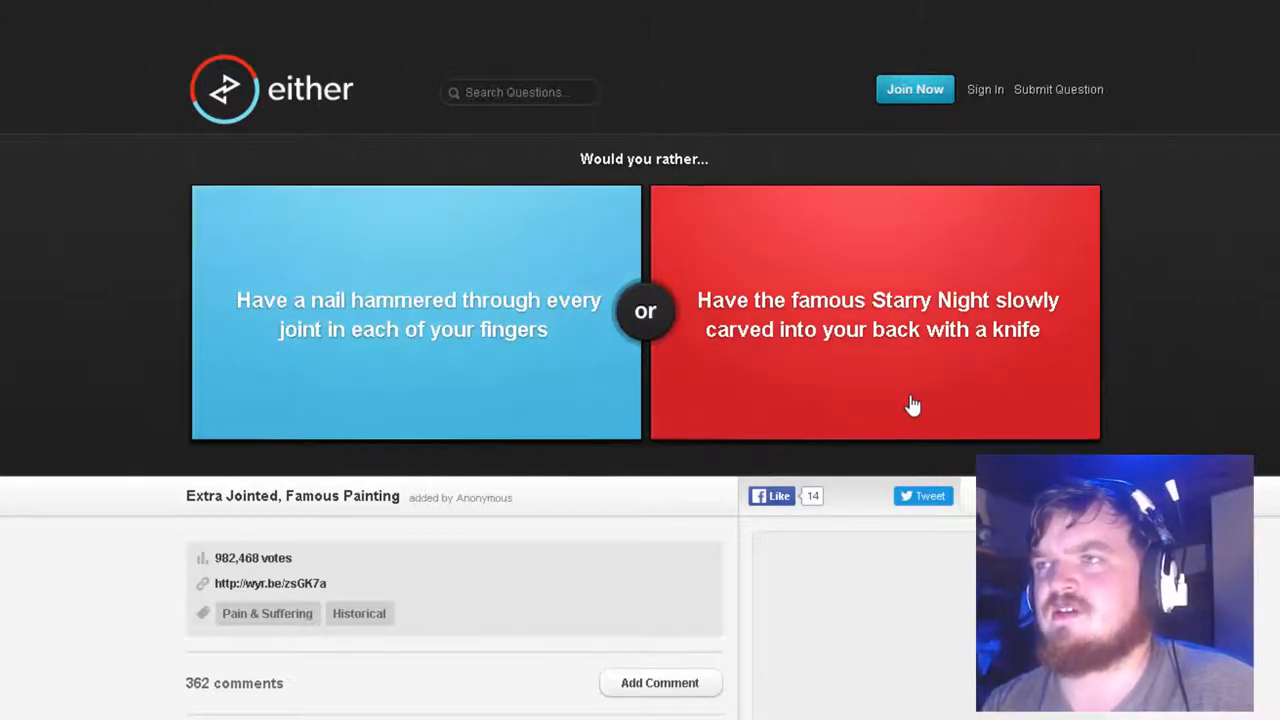
{"action": "mouse_move", "coordinate": [930, 408]}
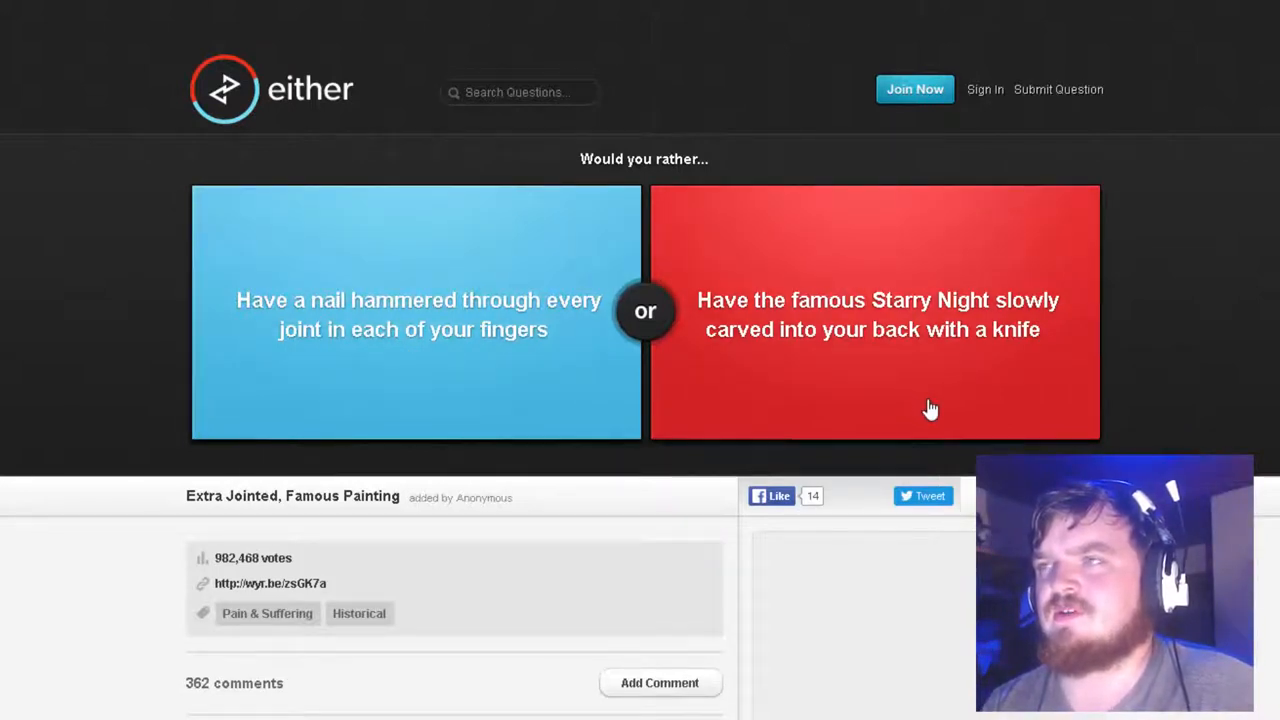
{"action": "mouse_move", "coordinate": [542, 392]}
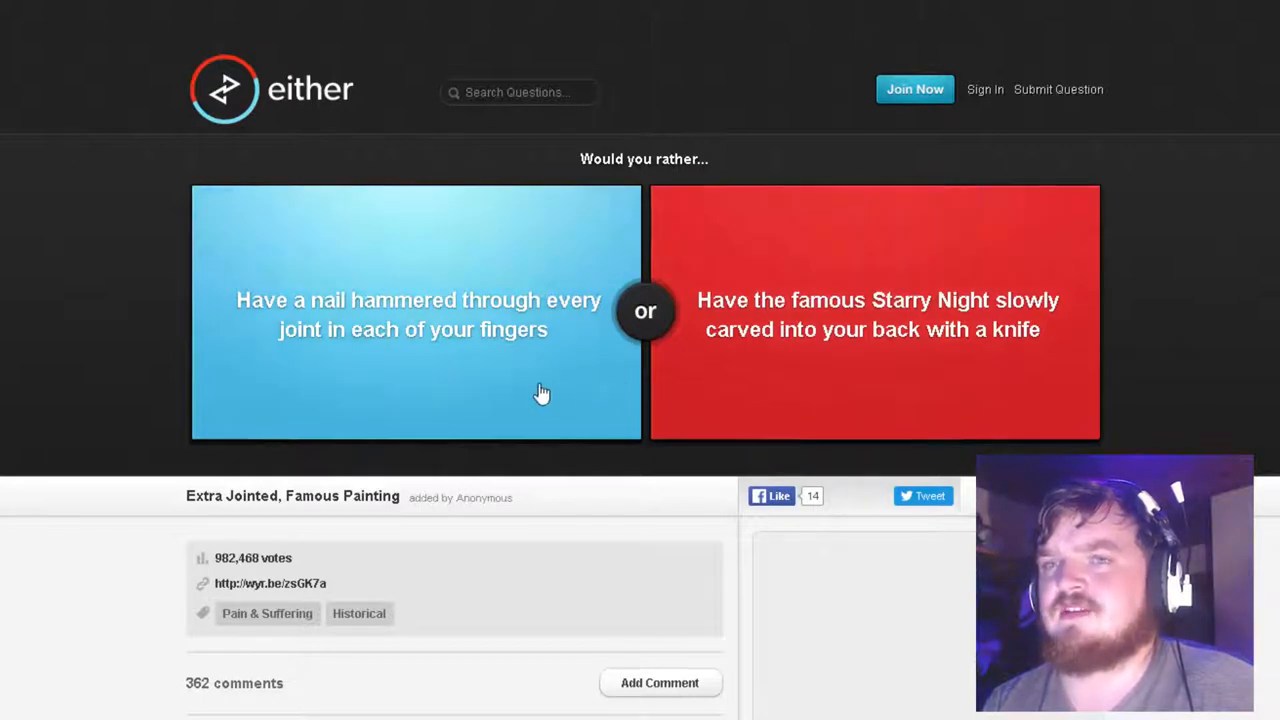
{"action": "mouse_move", "coordinate": [568, 476]}
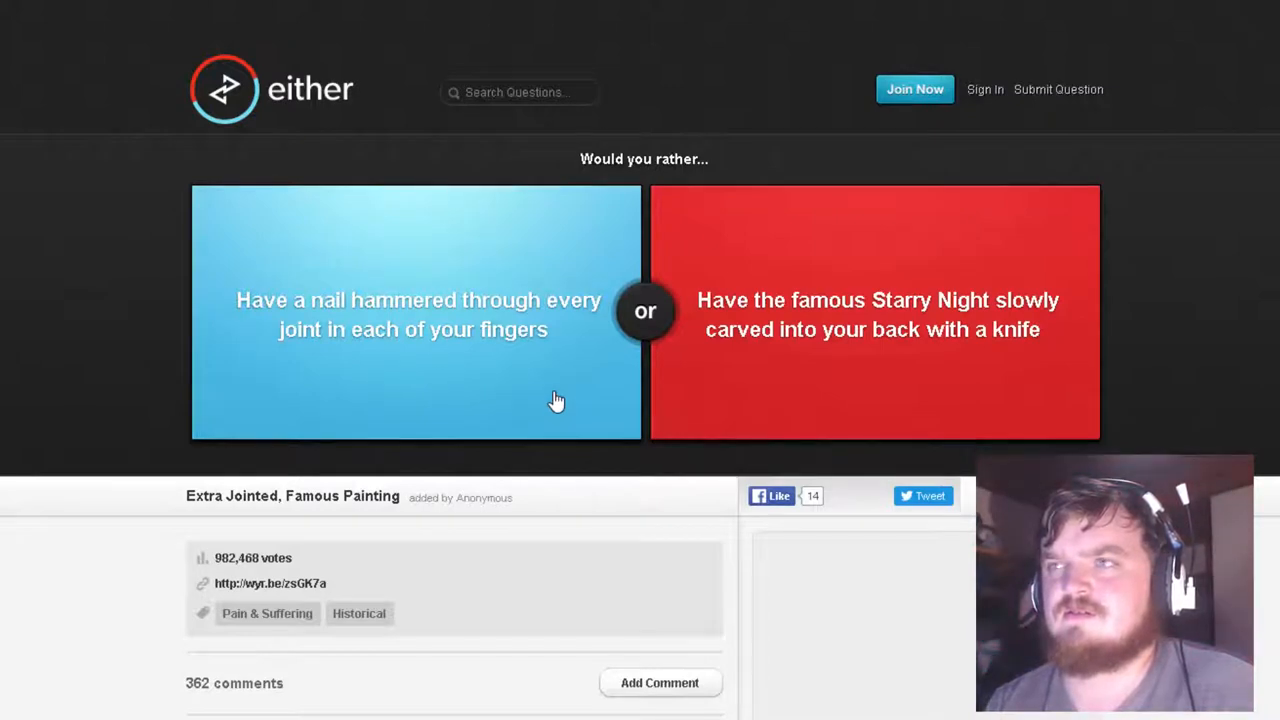
{"action": "mouse_move", "coordinate": [419, 357]}
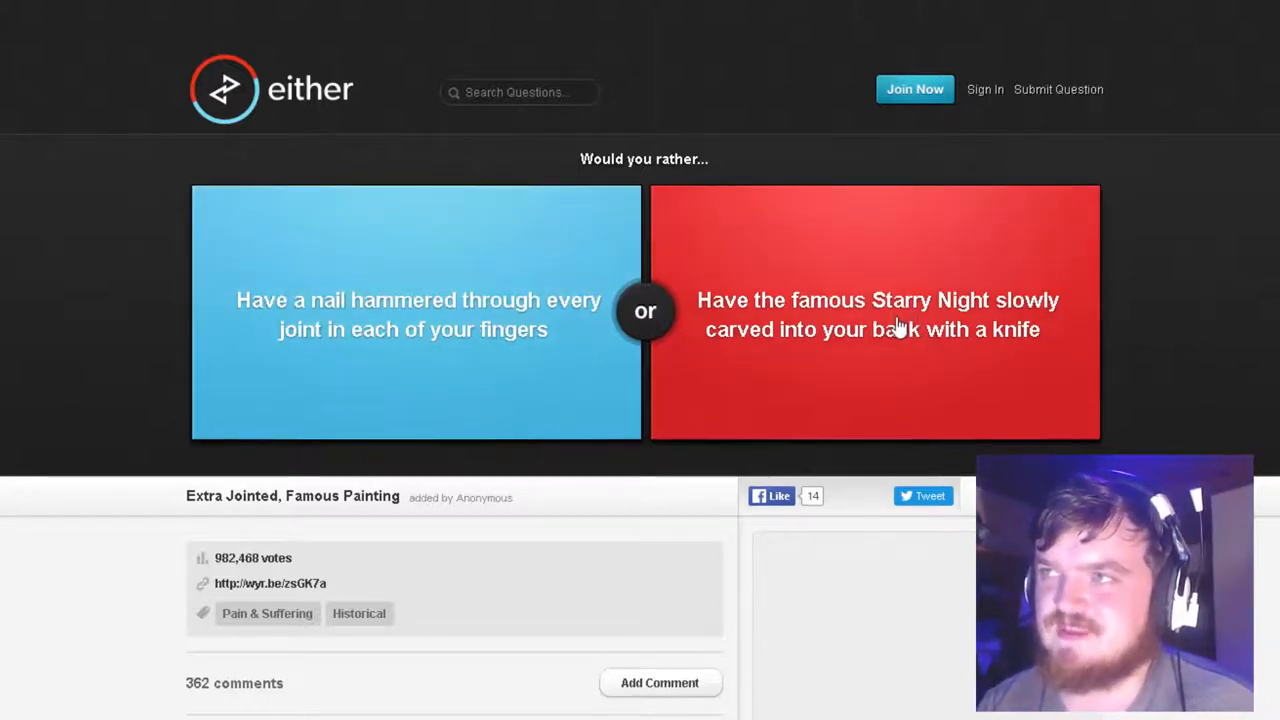
Vote for having Starry Night carved into your back
{"action": "left_click", "coordinate": [875, 315]}
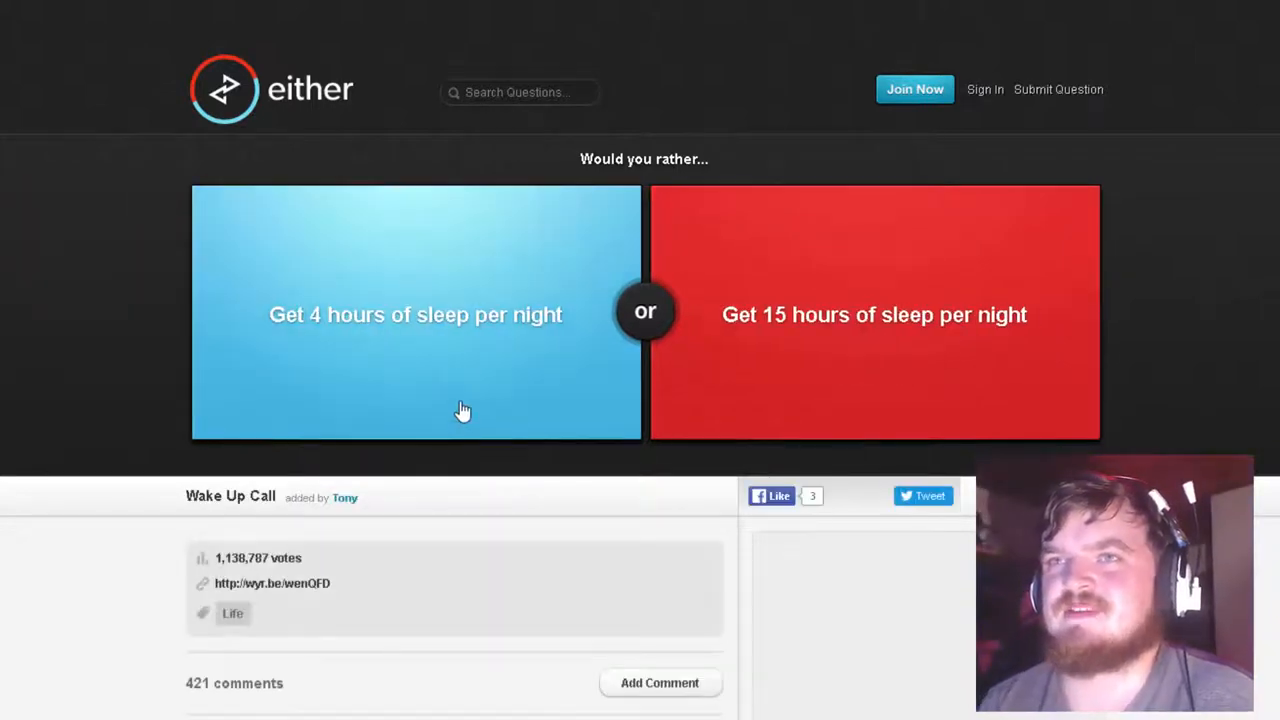
{"action": "mouse_move", "coordinate": [505, 398]}
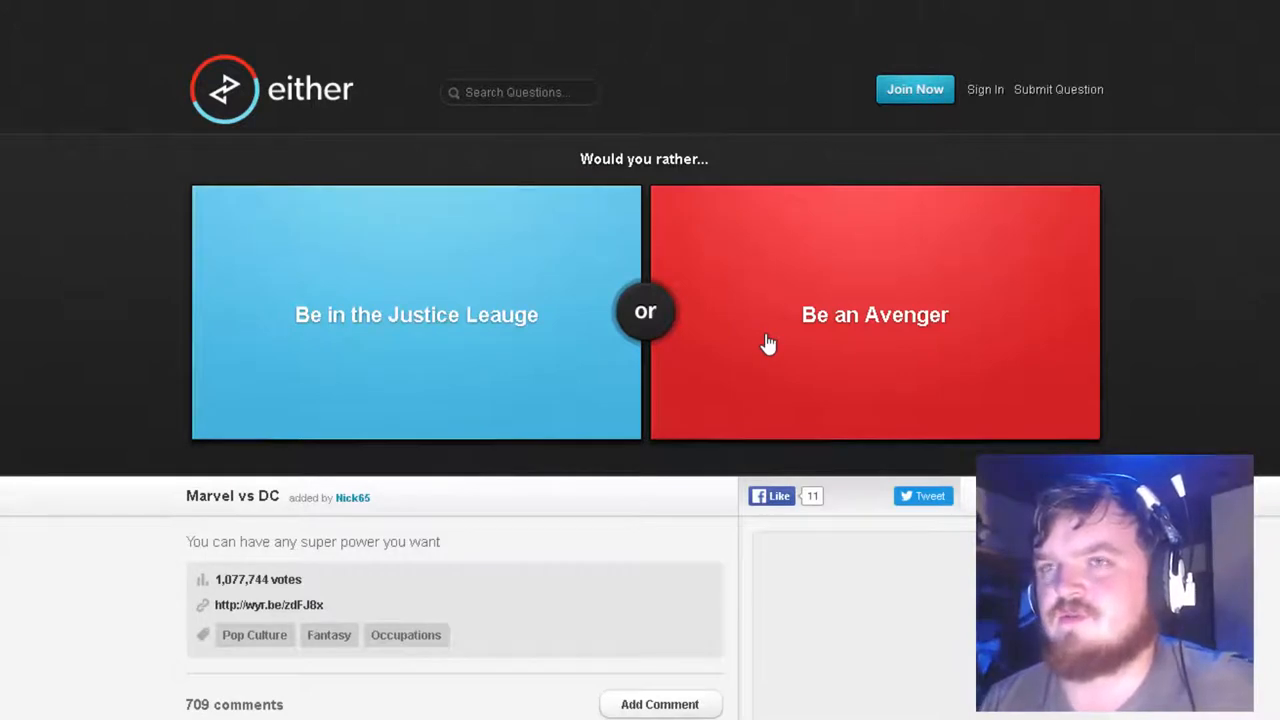
{"action": "mouse_move", "coordinate": [771, 351]}
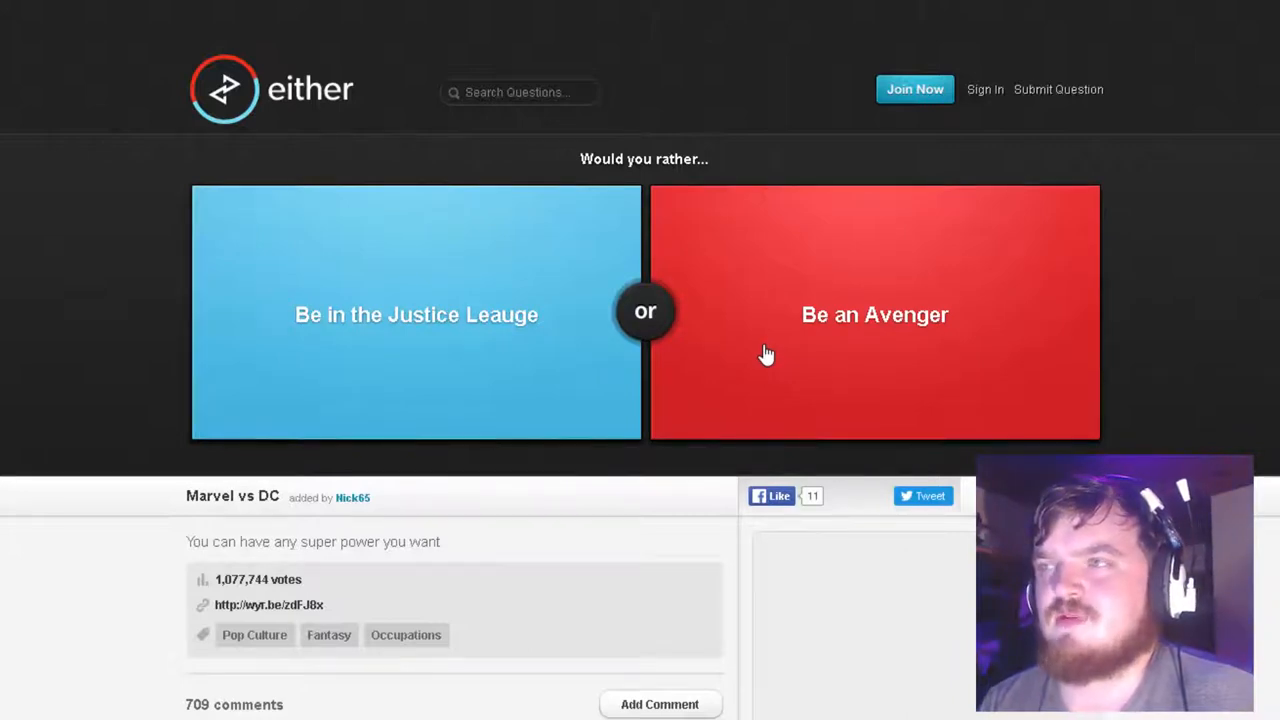
Vote Be an Avenger, then move past the Picture Day underwear vote
{"action": "left_click", "coordinate": [874, 314]}
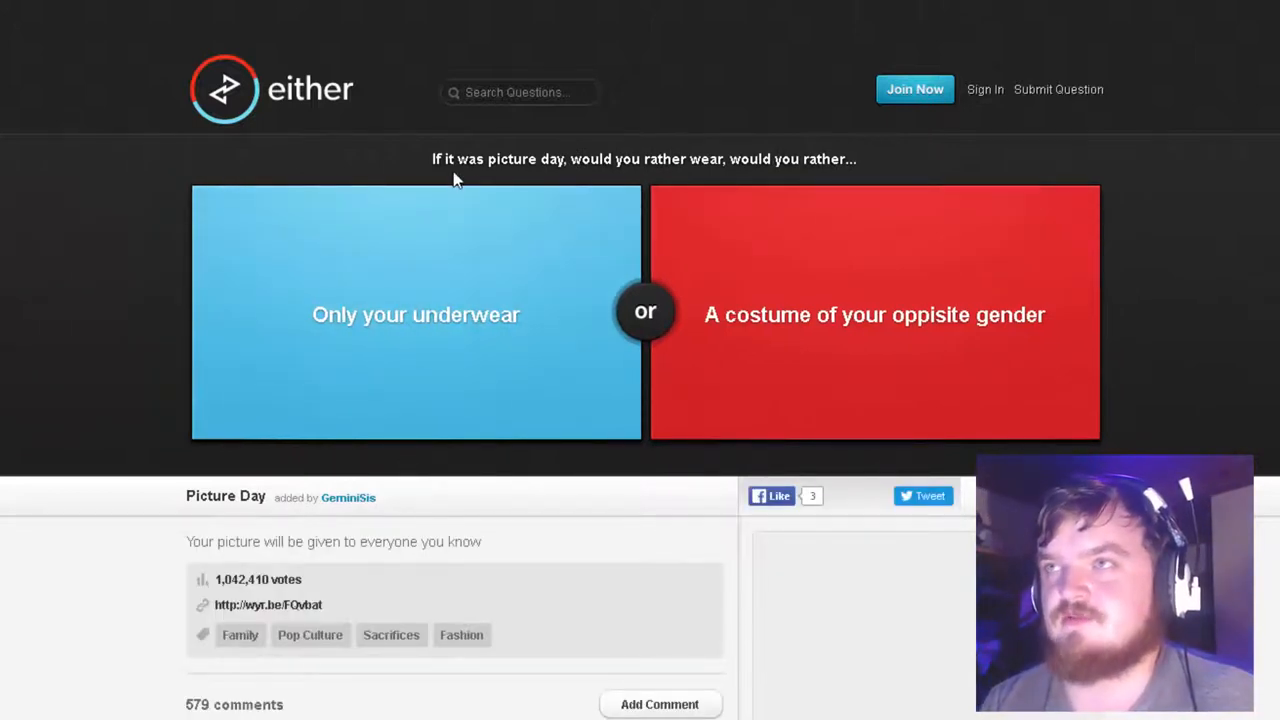
{"action": "mouse_move", "coordinate": [465, 322]}
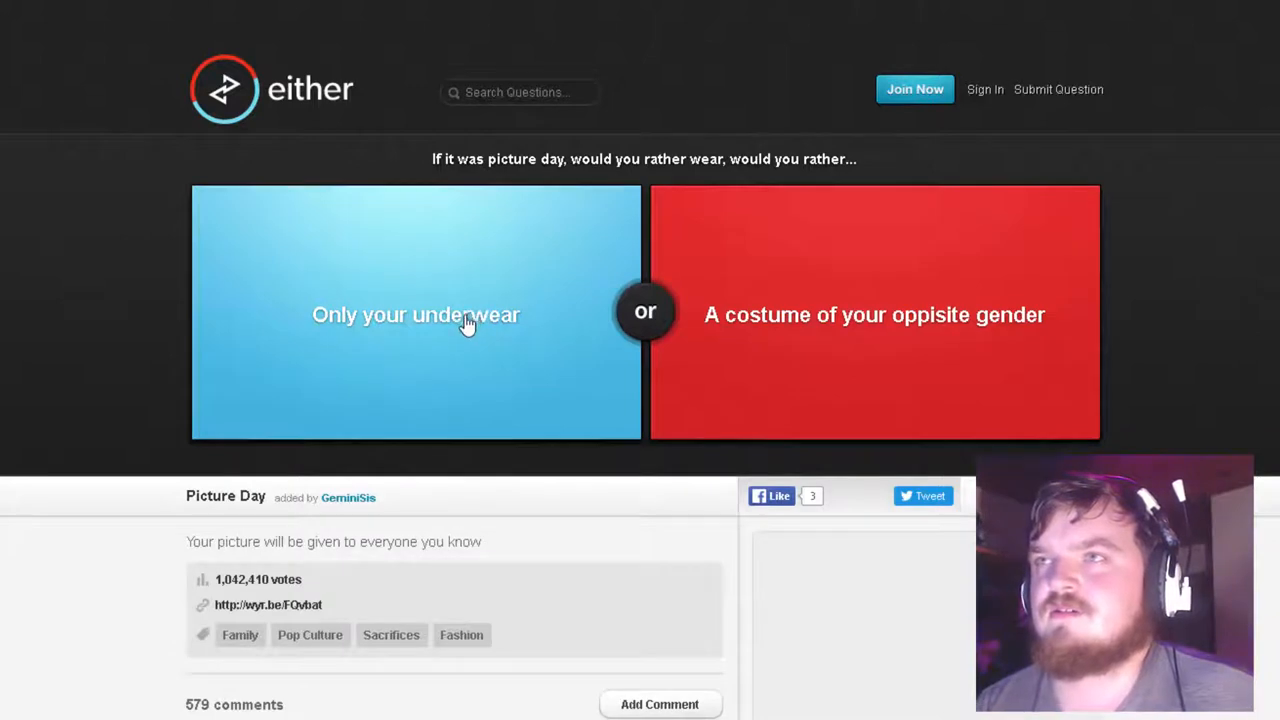
{"action": "mouse_move", "coordinate": [1012, 352]}
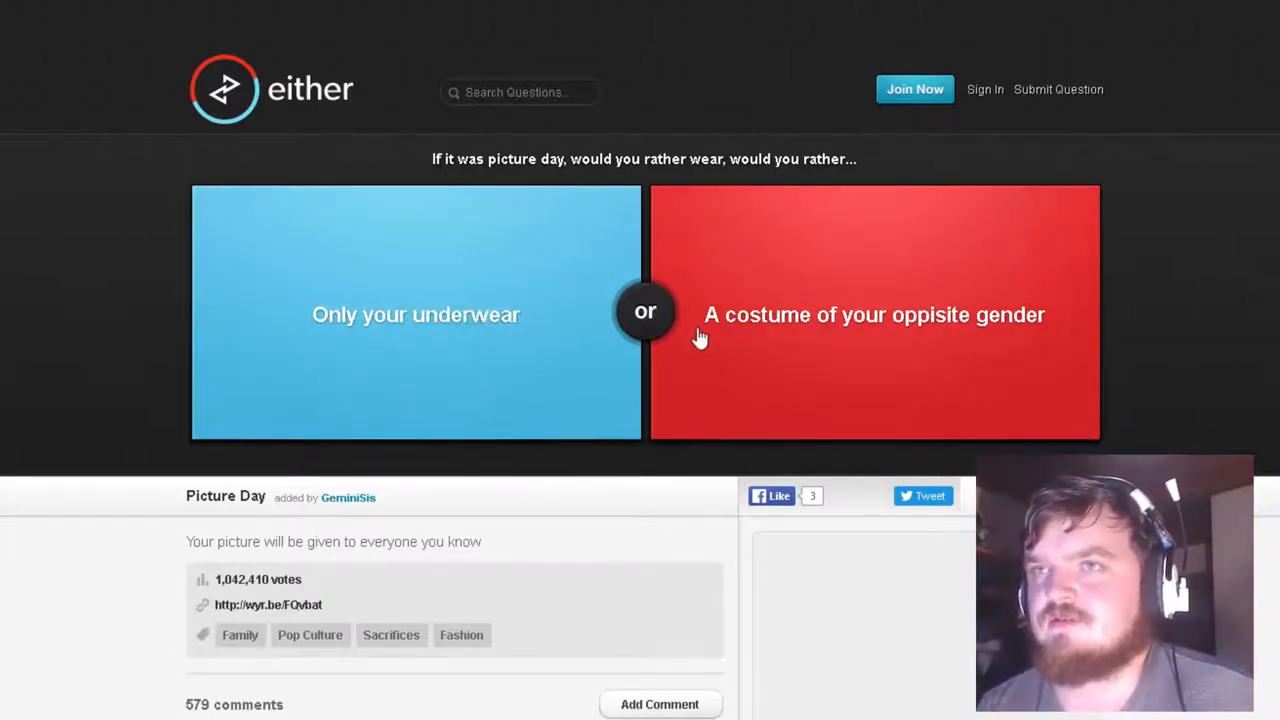
{"action": "mouse_move", "coordinate": [817, 421]}
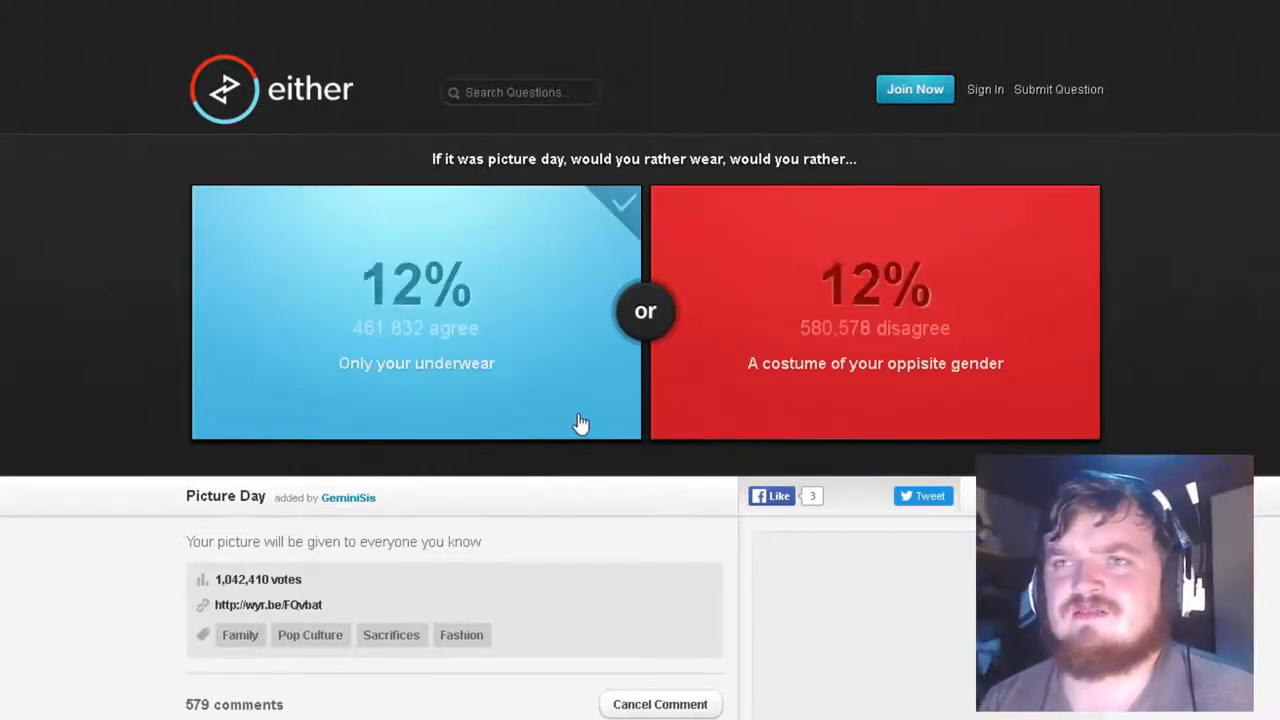
{"action": "left_click", "coordinate": [416, 312]}
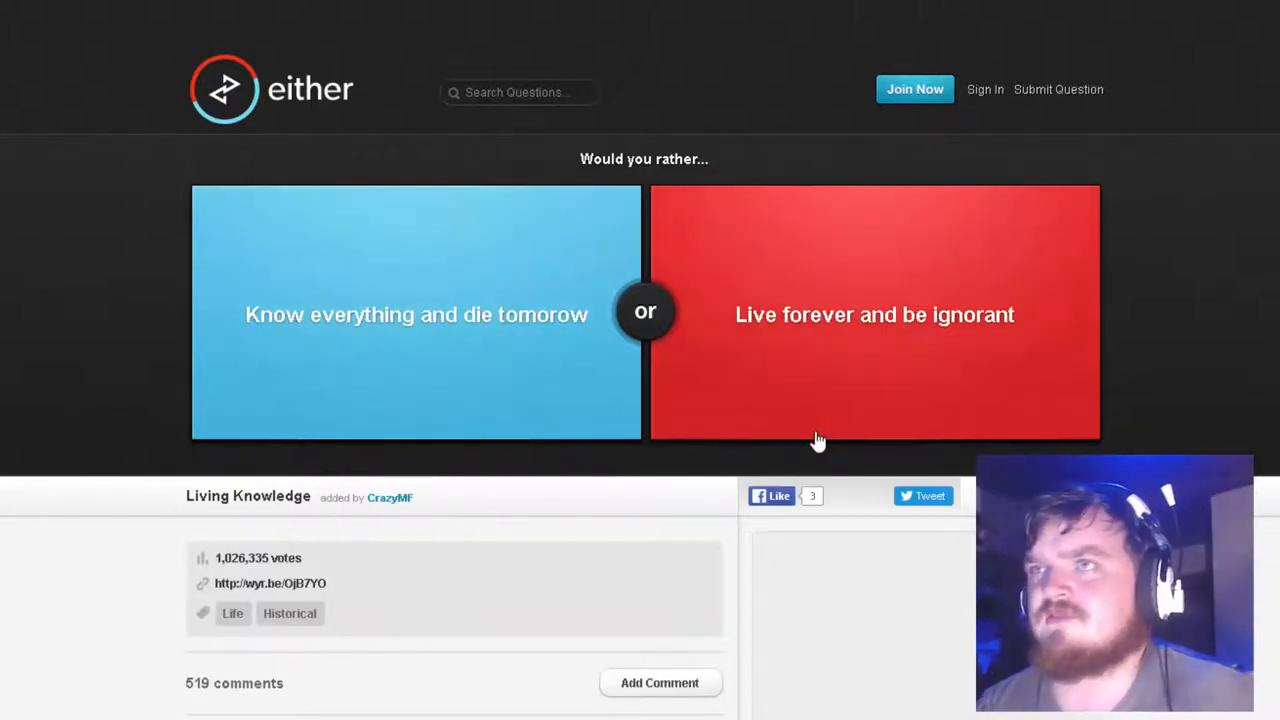
{"action": "mouse_move", "coordinate": [793, 440]}
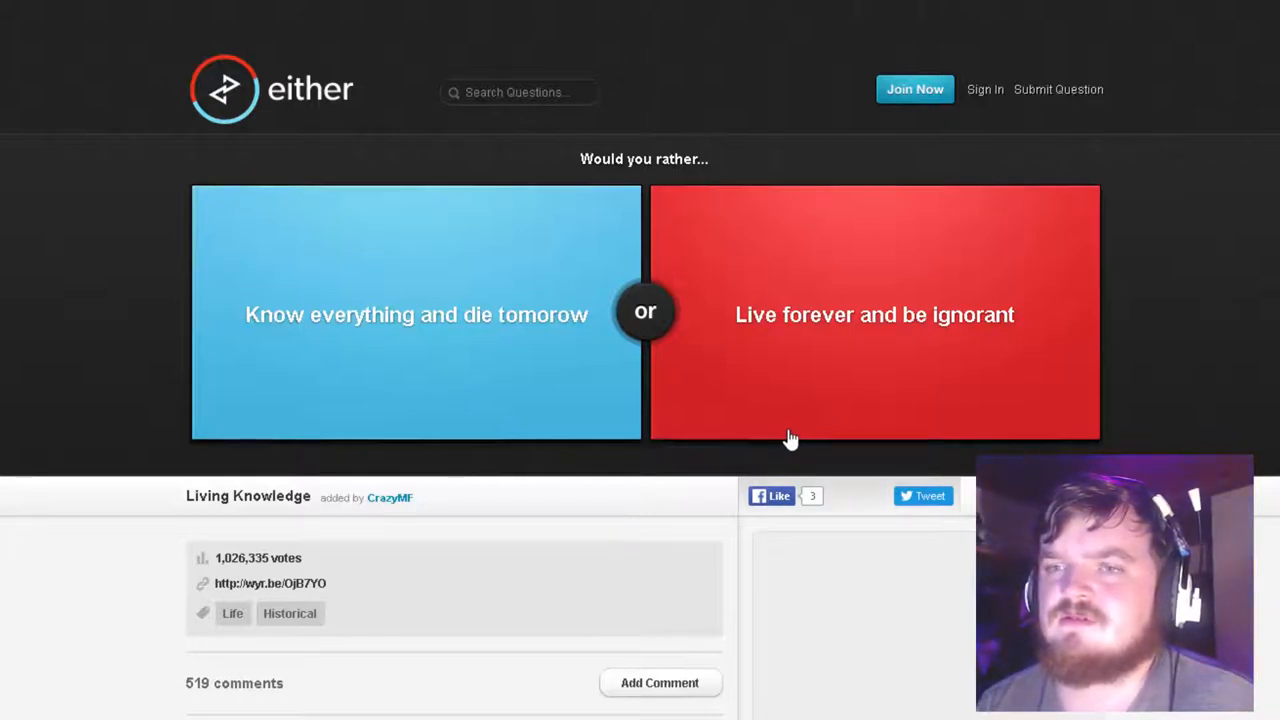
{"action": "mouse_move", "coordinate": [754, 405]}
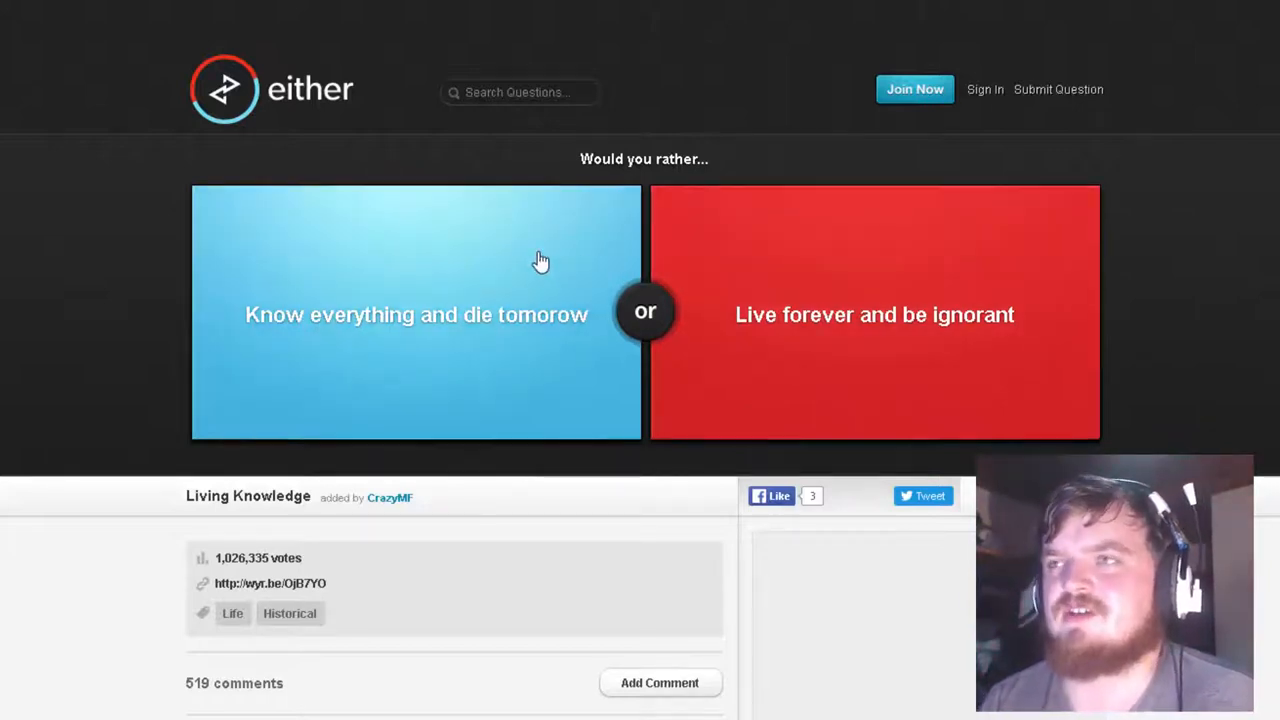
{"action": "mouse_move", "coordinate": [765, 388]}
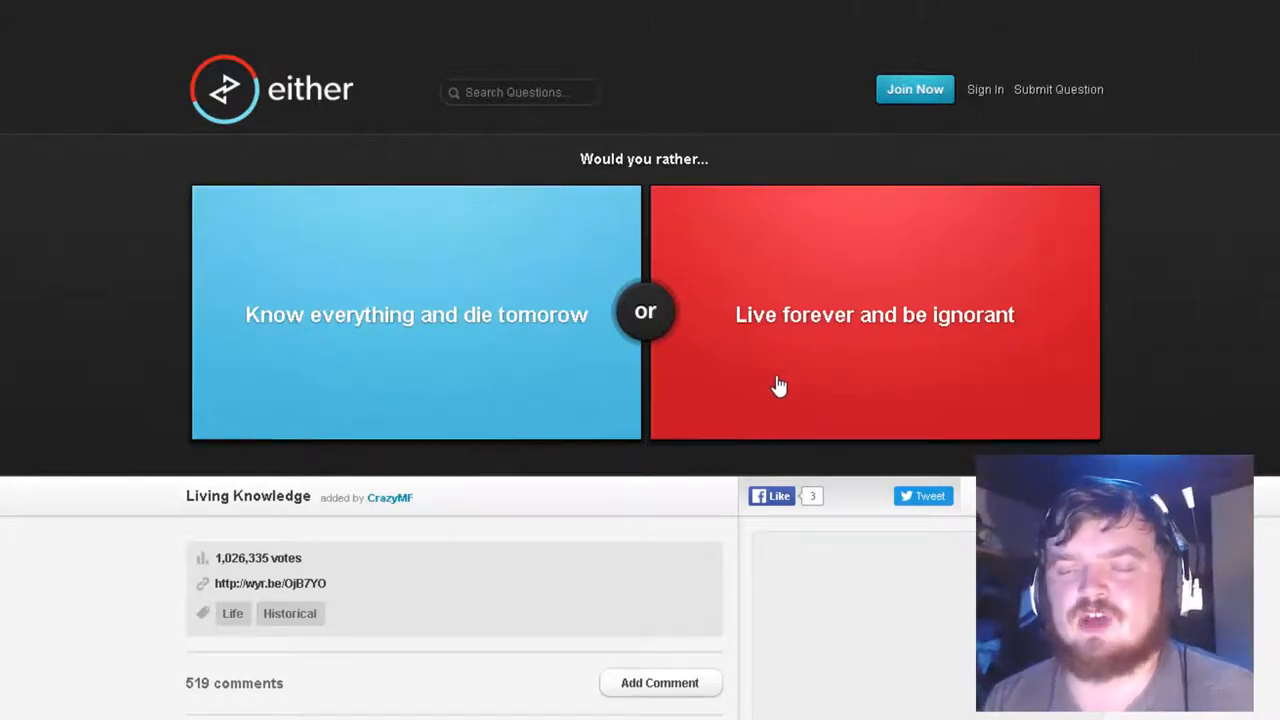
{"action": "mouse_move", "coordinate": [790, 386]}
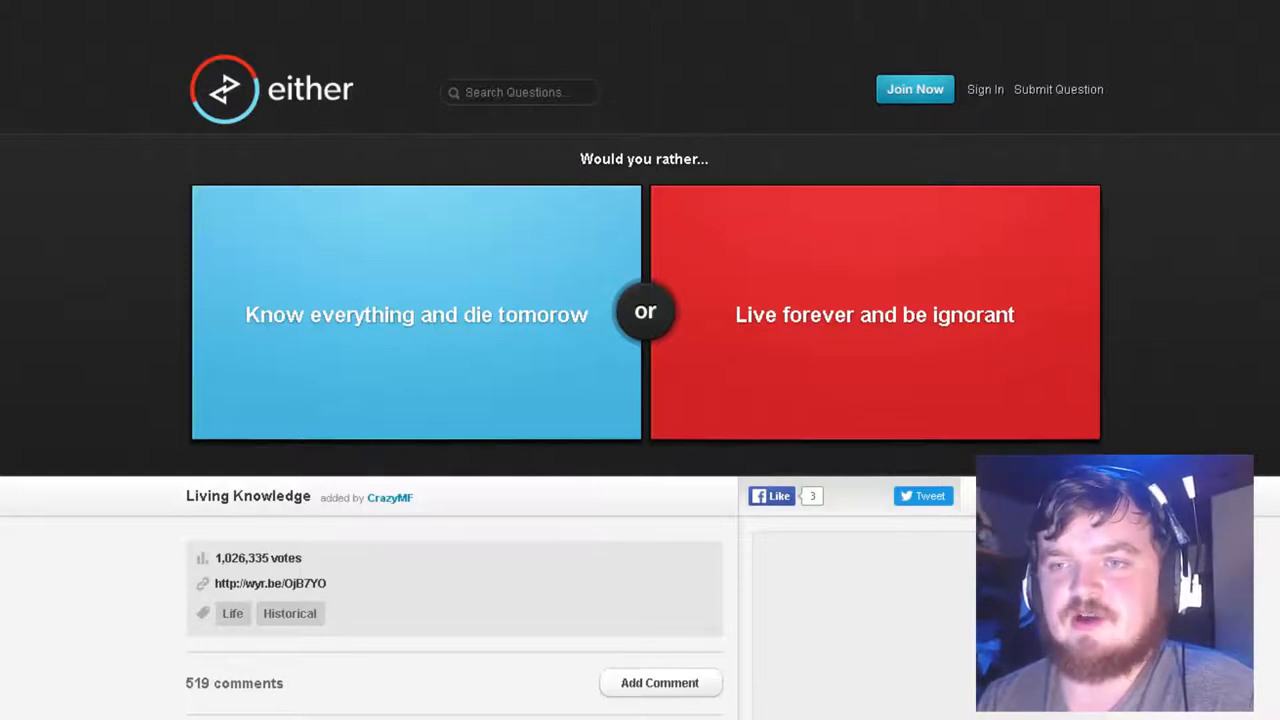
{"action": "mouse_move", "coordinate": [435, 343]}
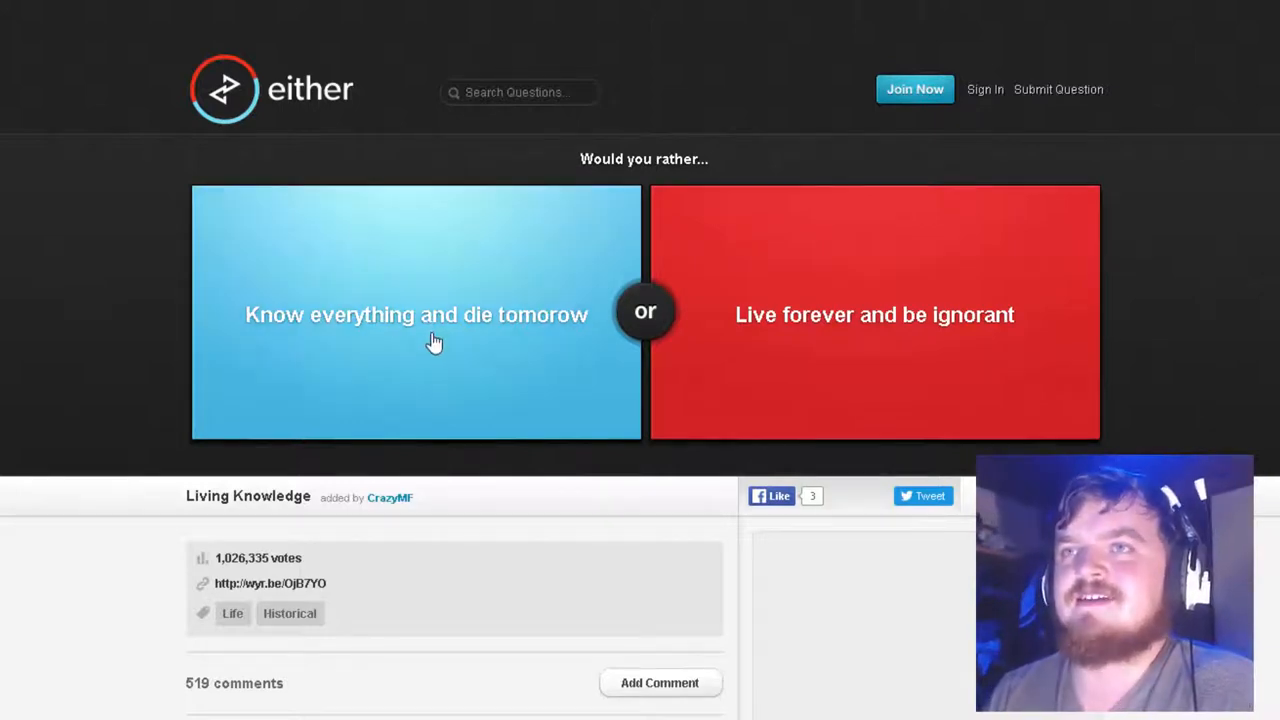
Vote 'Know everything and die tomorrow' over living forever
{"action": "left_click", "coordinate": [415, 314]}
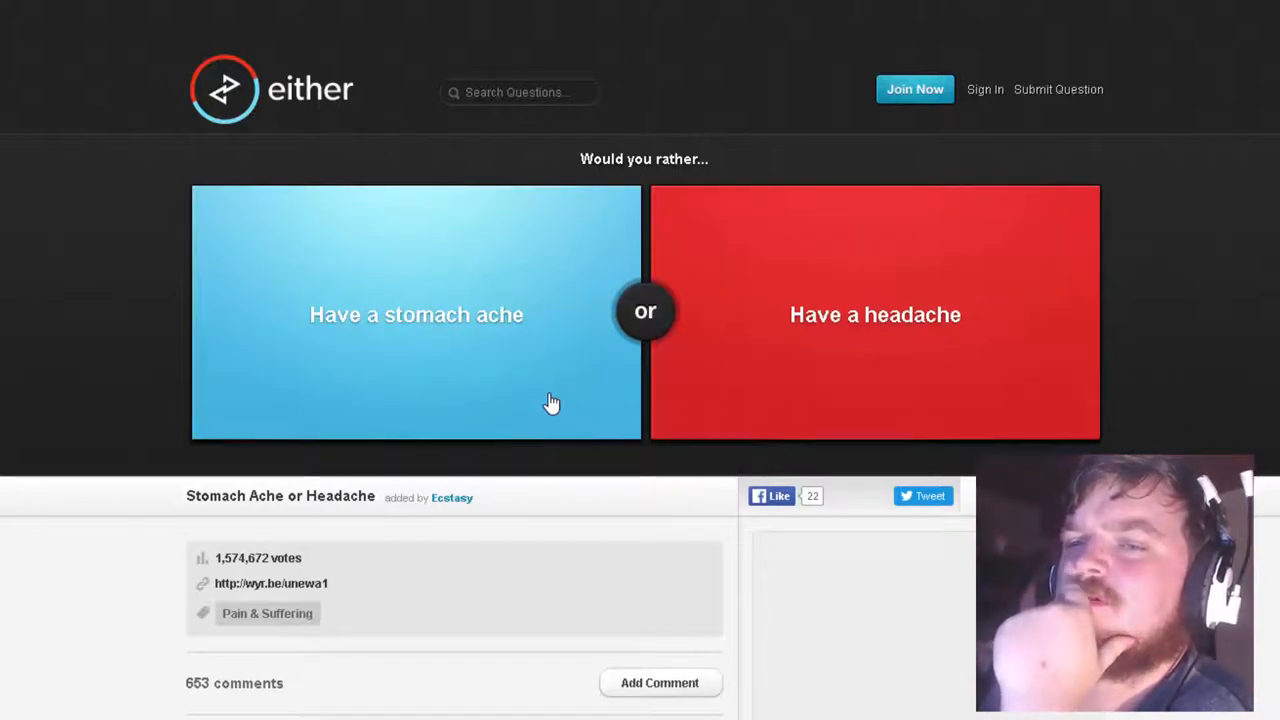
{"action": "mouse_move", "coordinate": [779, 399]}
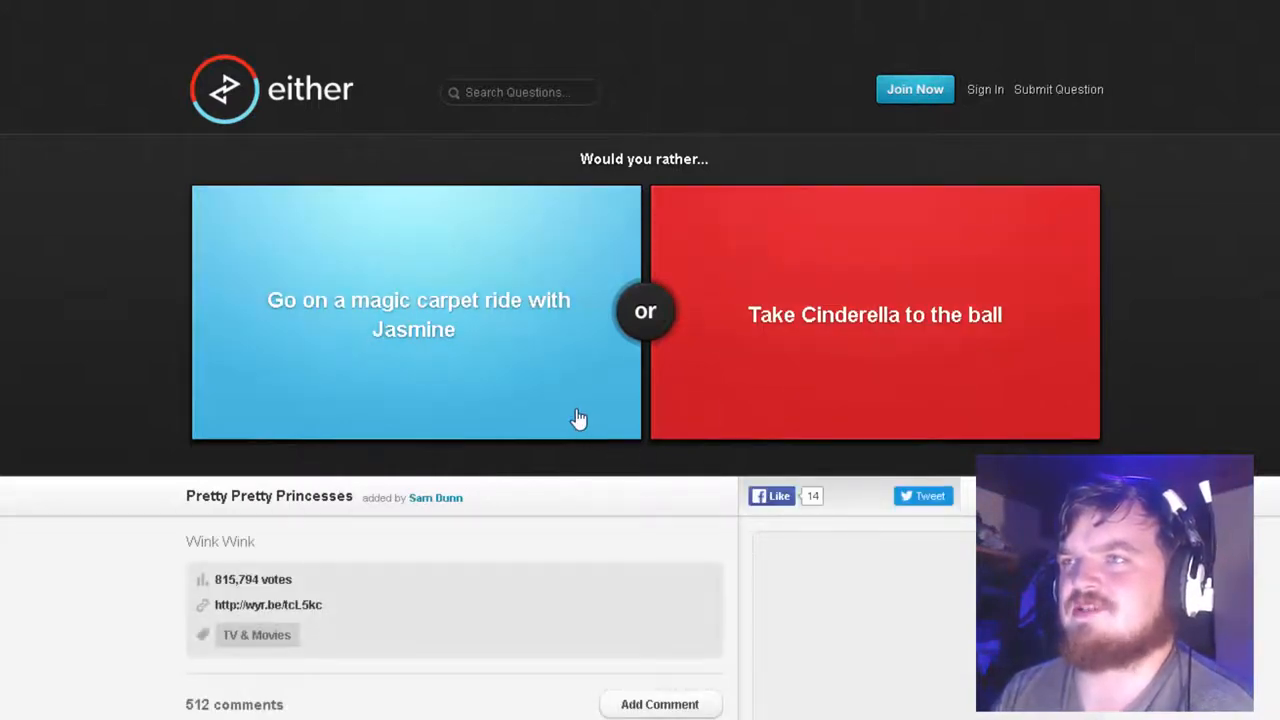
Vote to take Cinderella to the ball (29% agree), pick ketchup, and skip the age question
{"action": "left_click", "coordinate": [874, 313]}
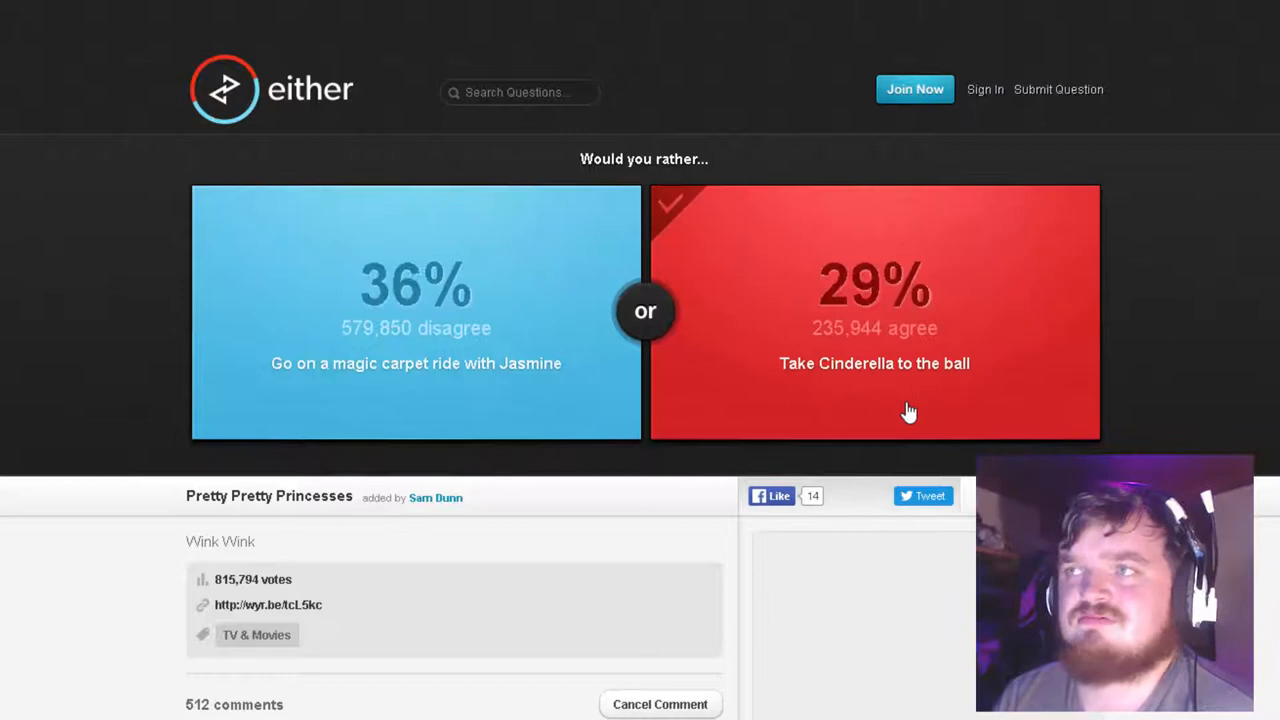
{"action": "left_click", "coordinate": [415, 312]}
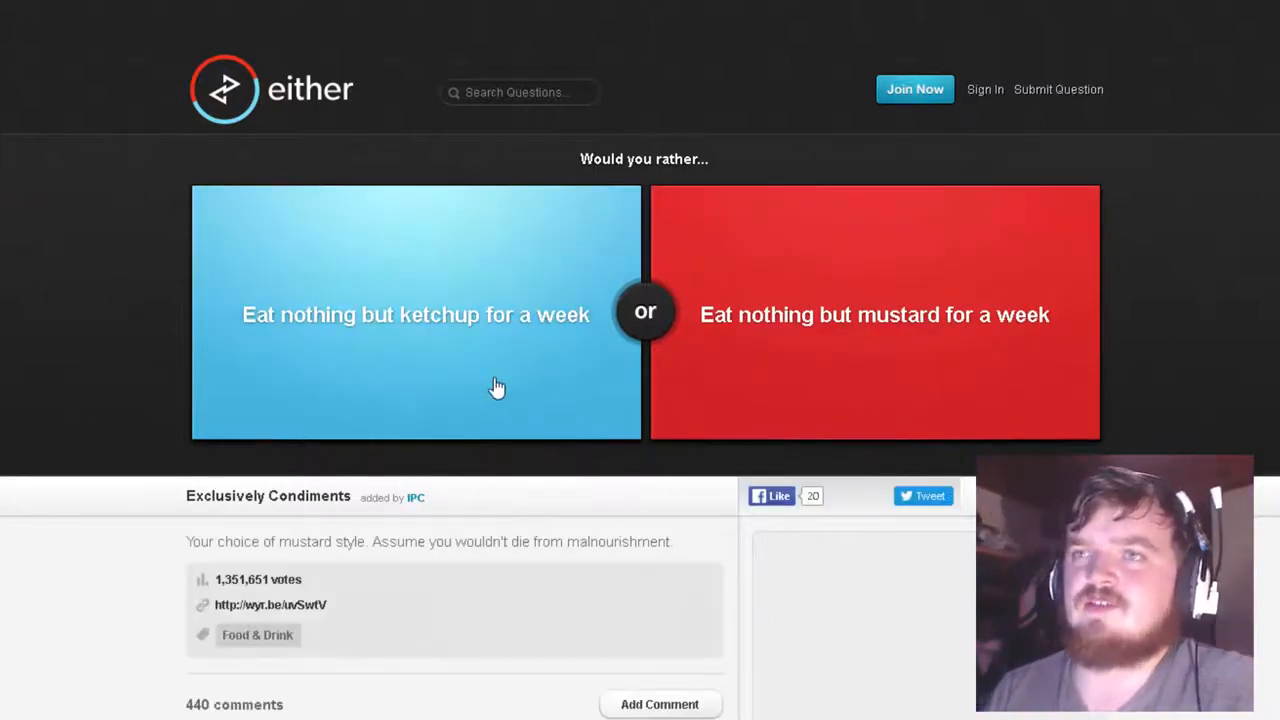
{"action": "left_click", "coordinate": [415, 314]}
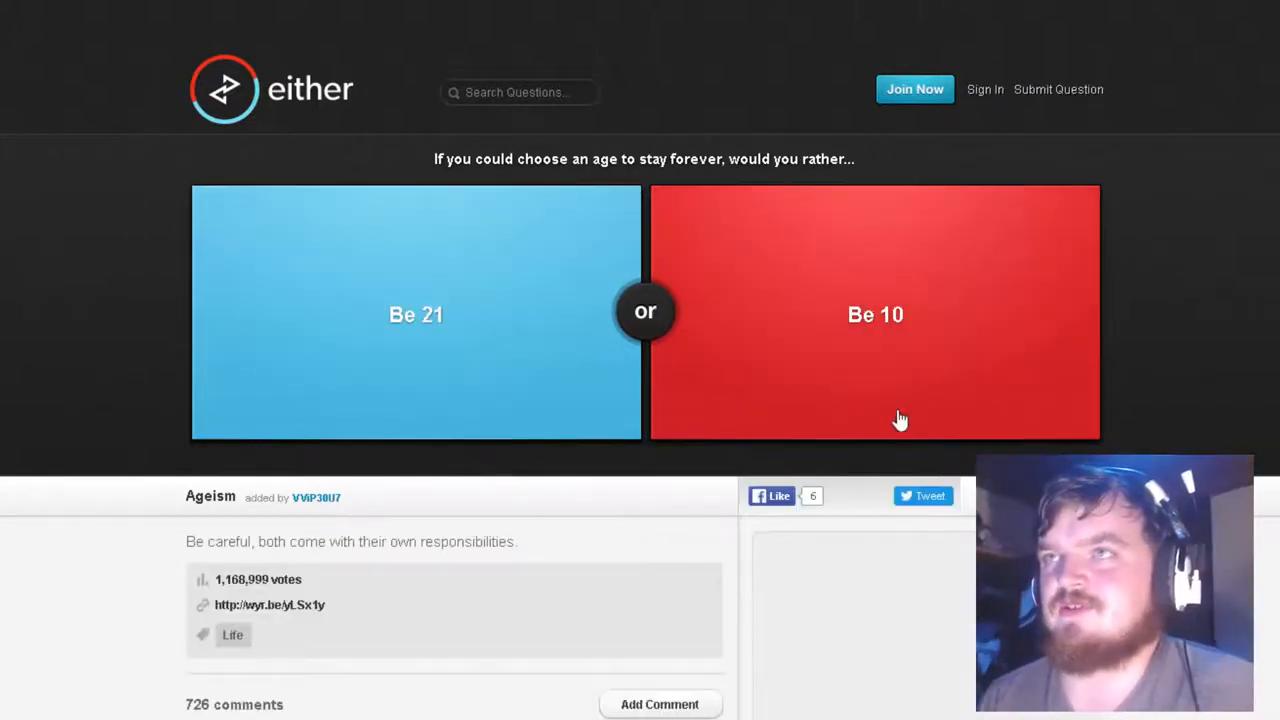
{"action": "mouse_move", "coordinate": [755, 186]}
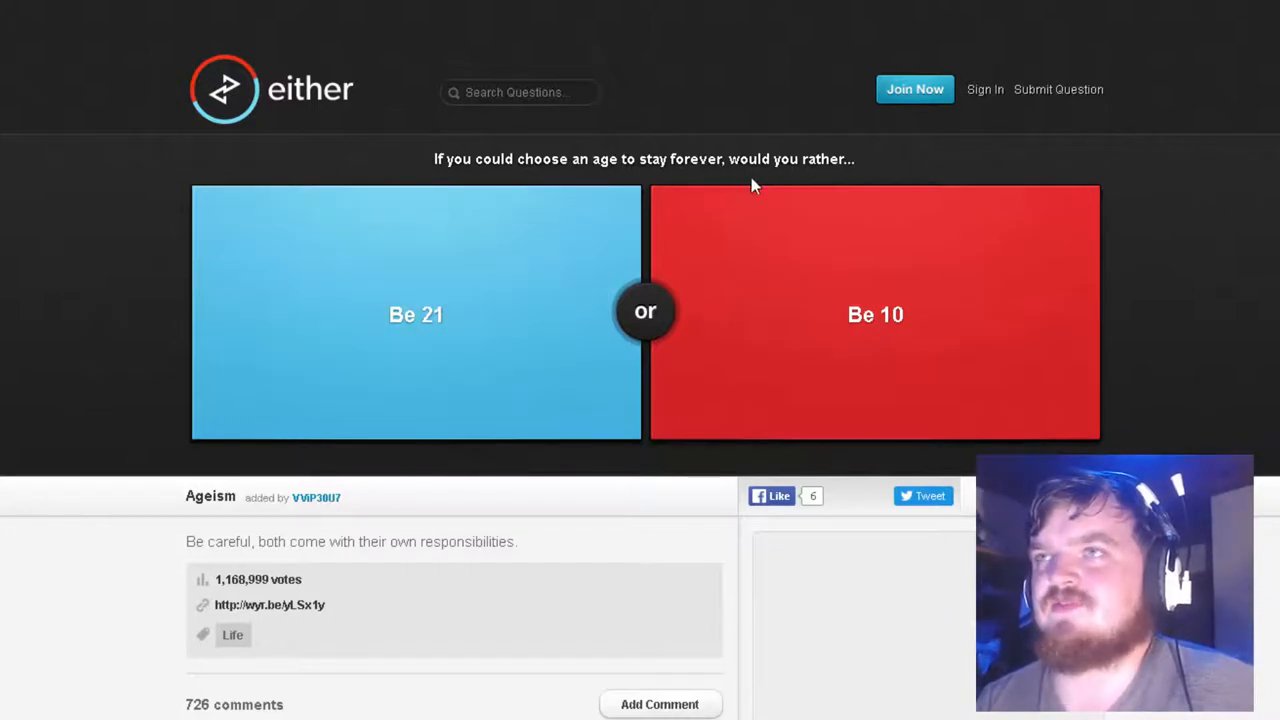
{"action": "mouse_move", "coordinate": [729, 187]}
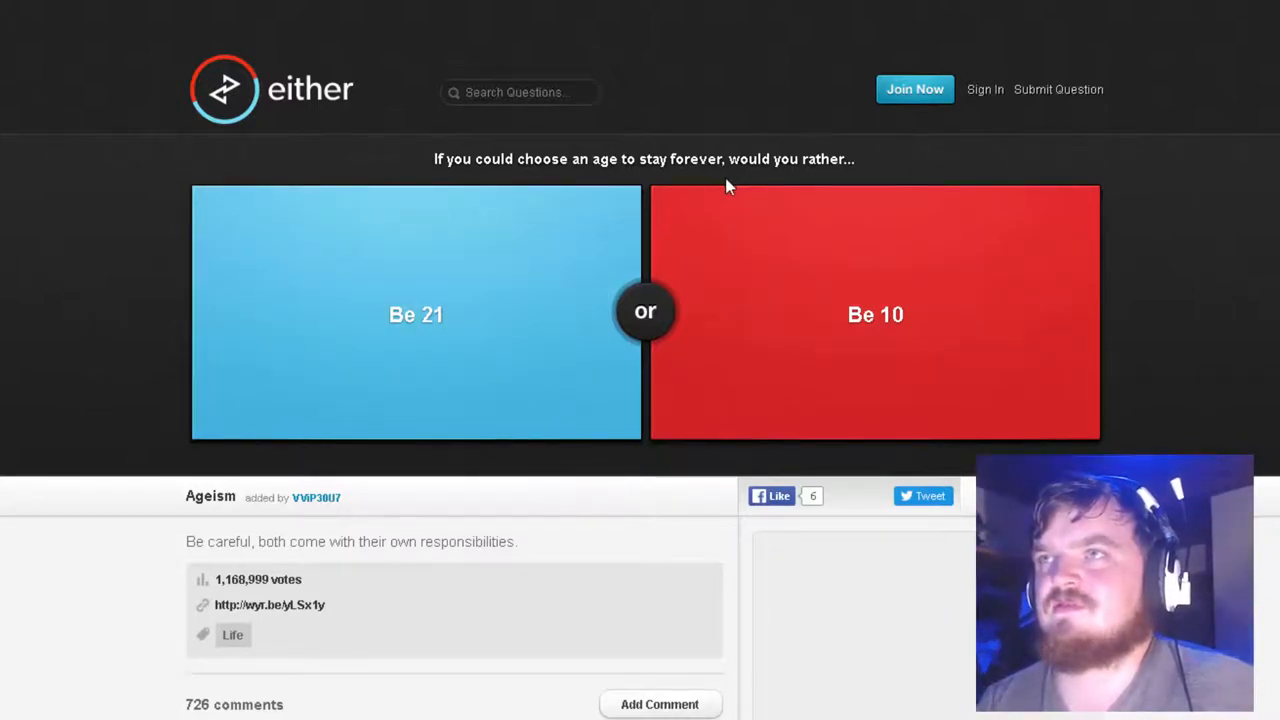
{"action": "left_click", "coordinate": [415, 314]}
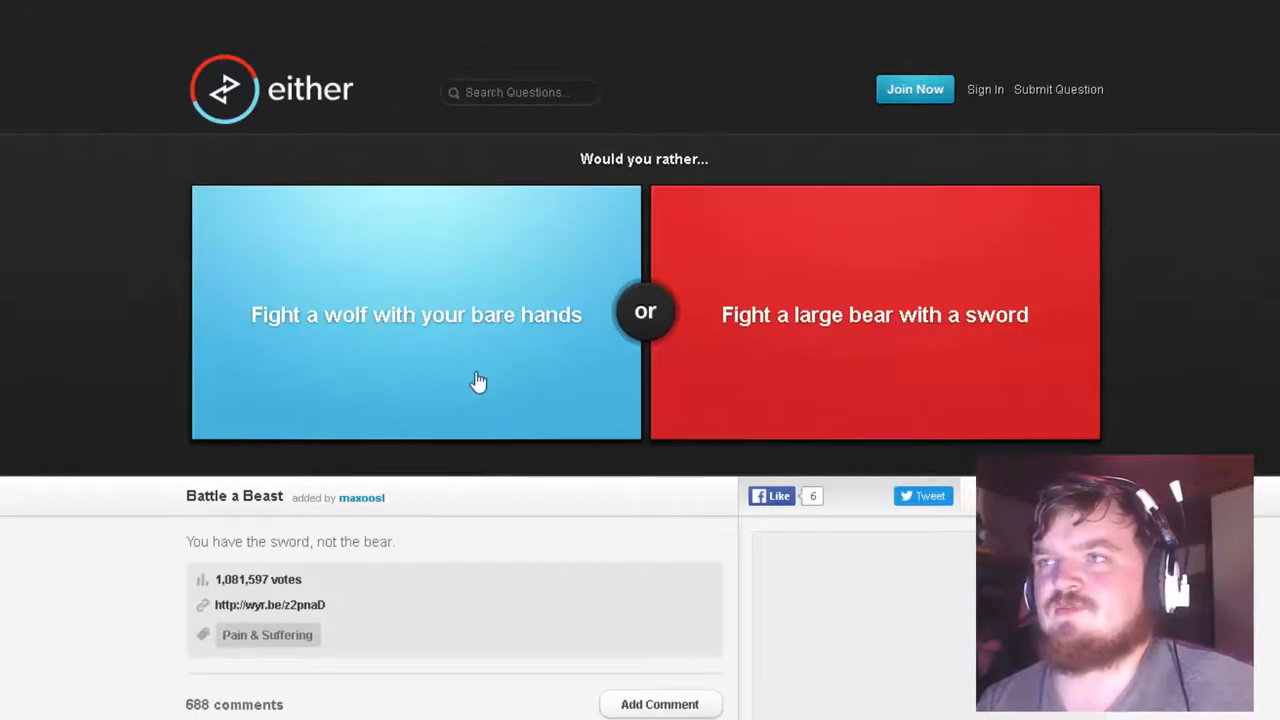
{"action": "mouse_move", "coordinate": [800, 428]}
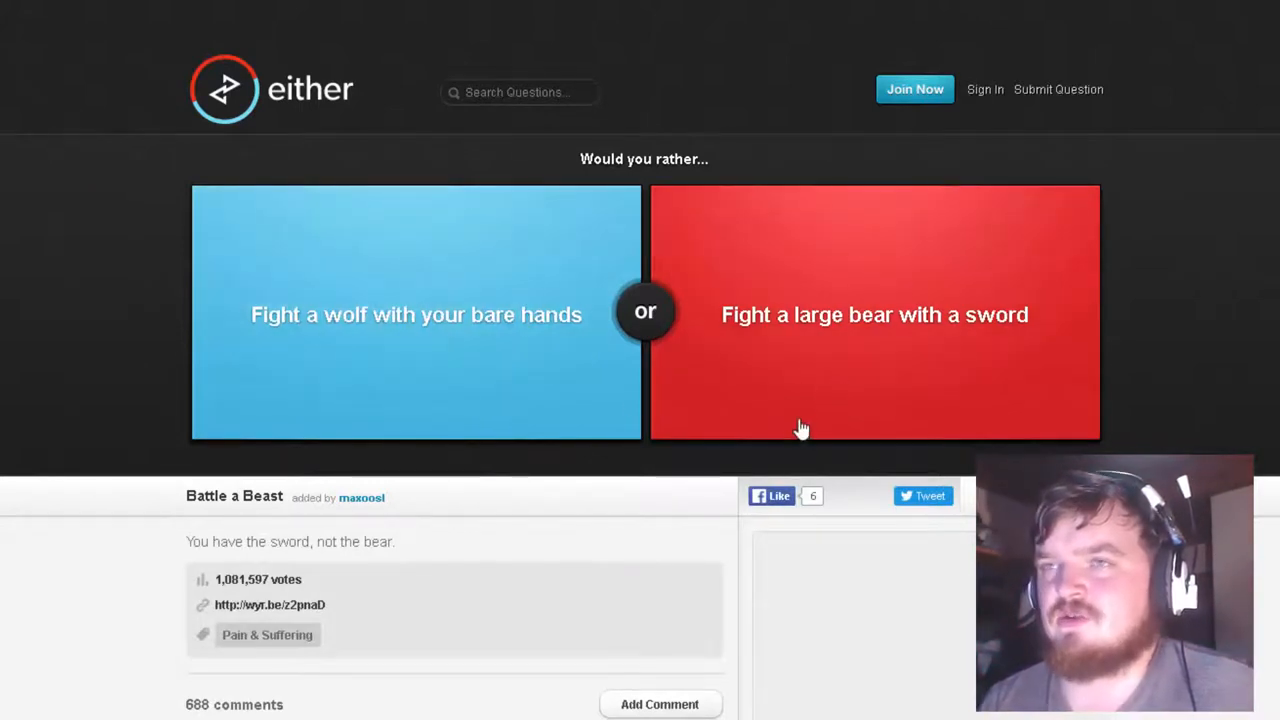
{"action": "mouse_move", "coordinate": [807, 416]}
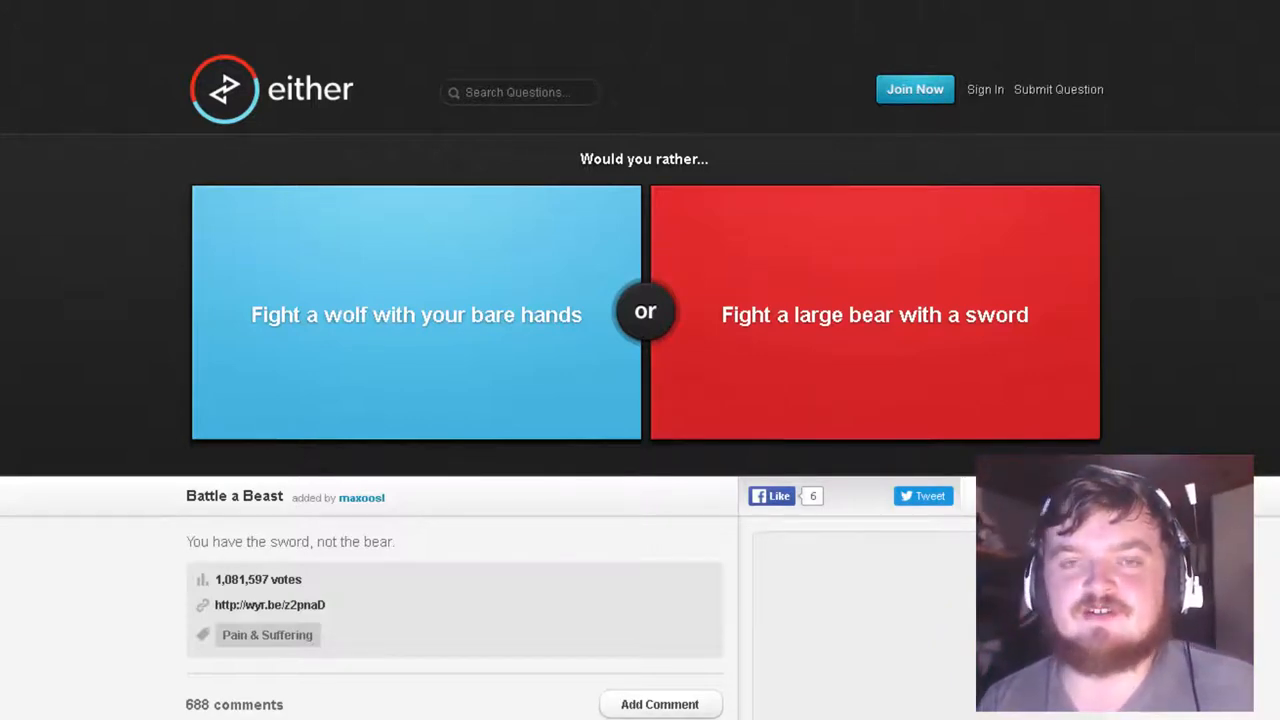
{"action": "mouse_move", "coordinate": [538, 545]}
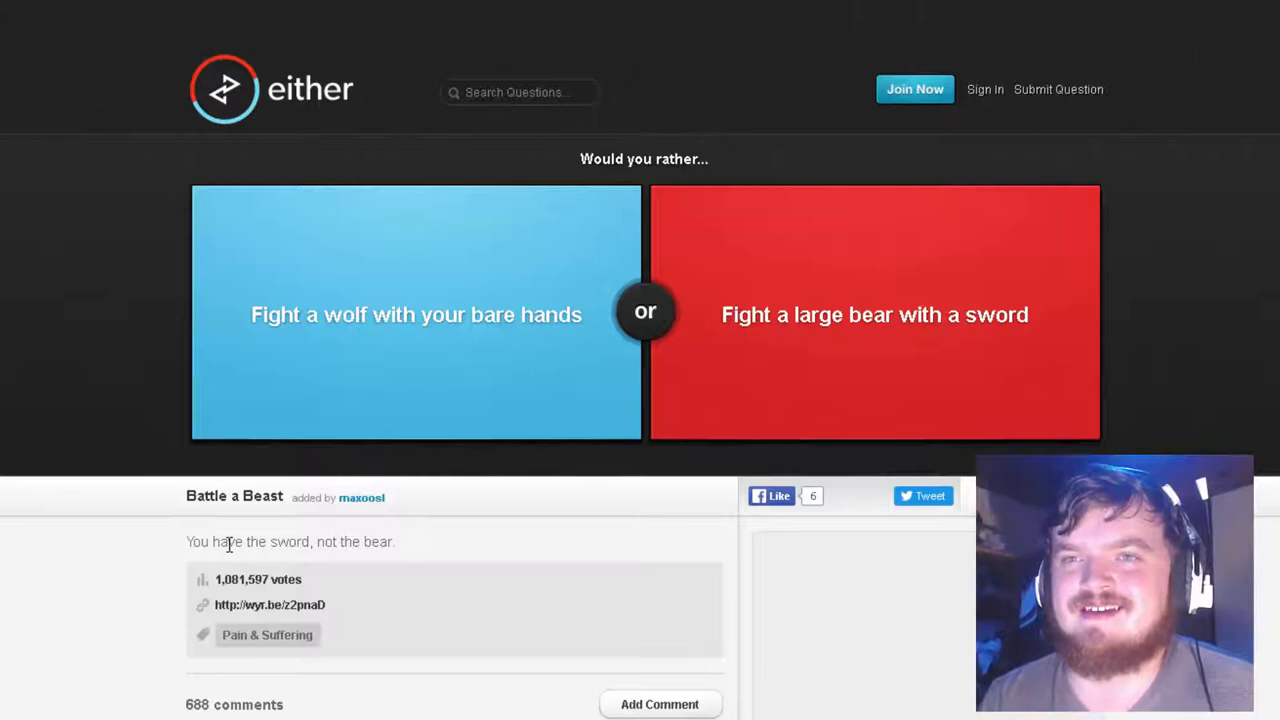
{"action": "mouse_move", "coordinate": [378, 578]}
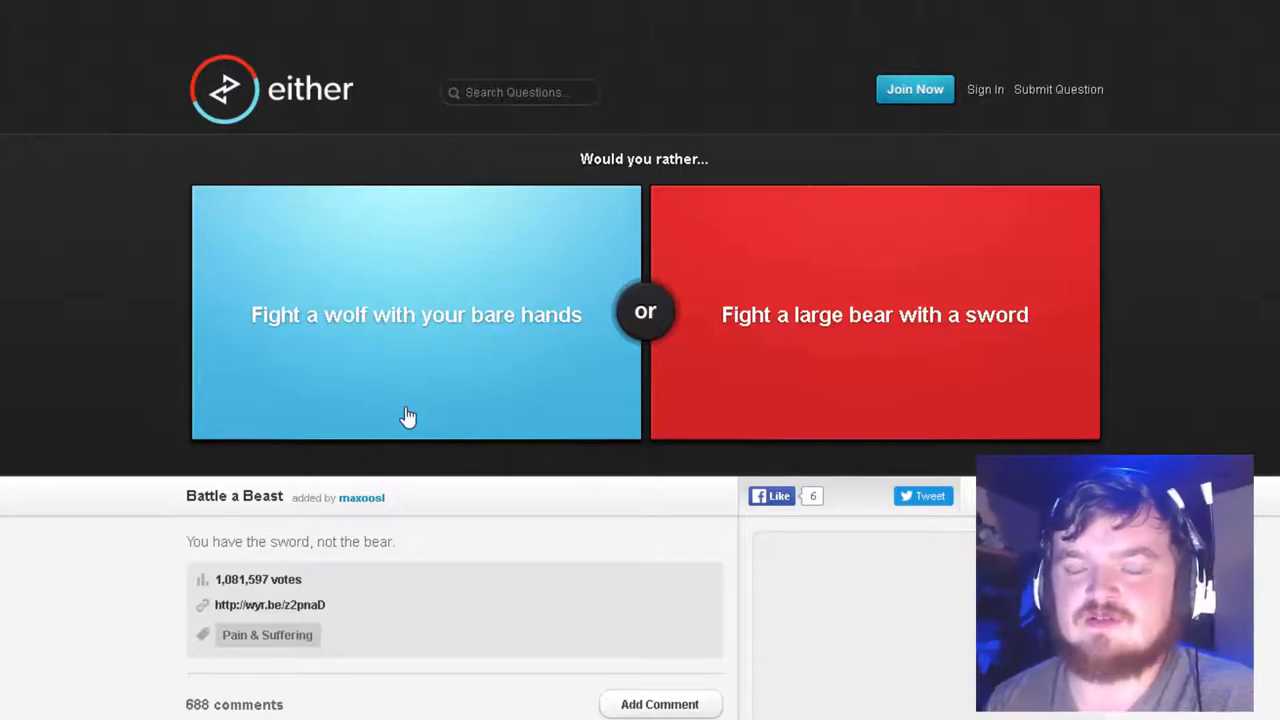
{"action": "mouse_move", "coordinate": [458, 432]}
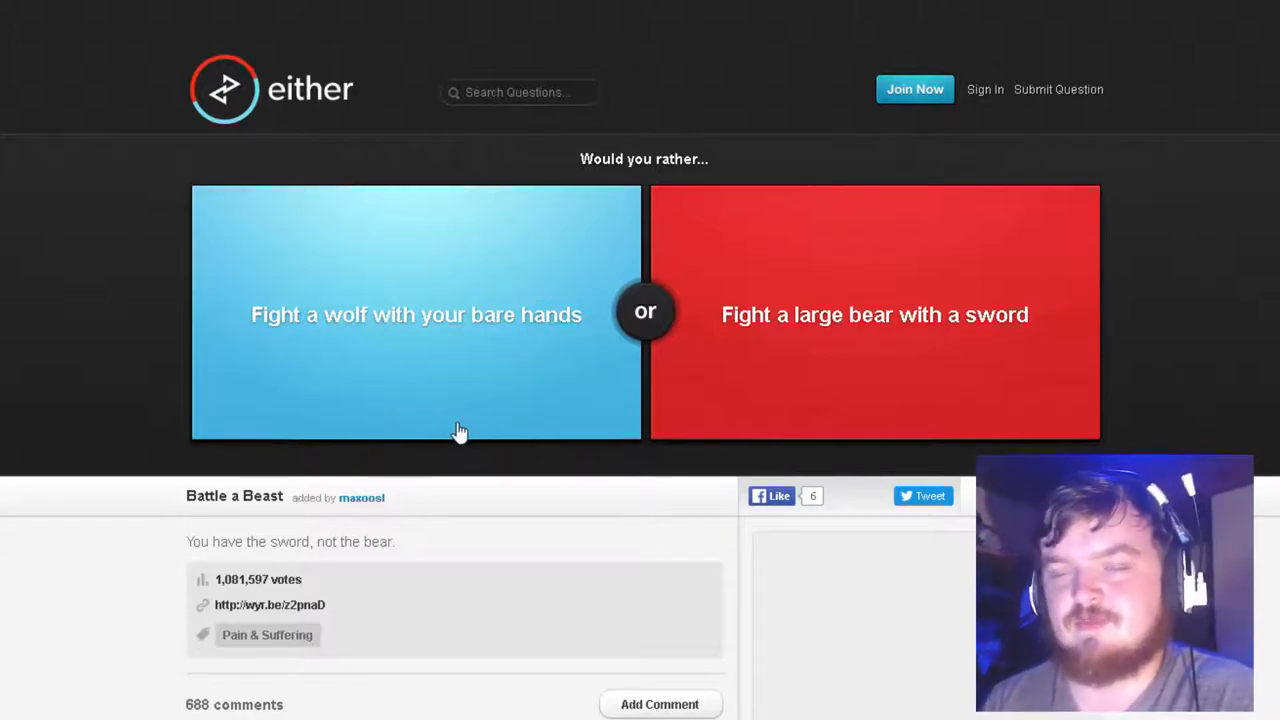
{"action": "mouse_move", "coordinate": [894, 361]}
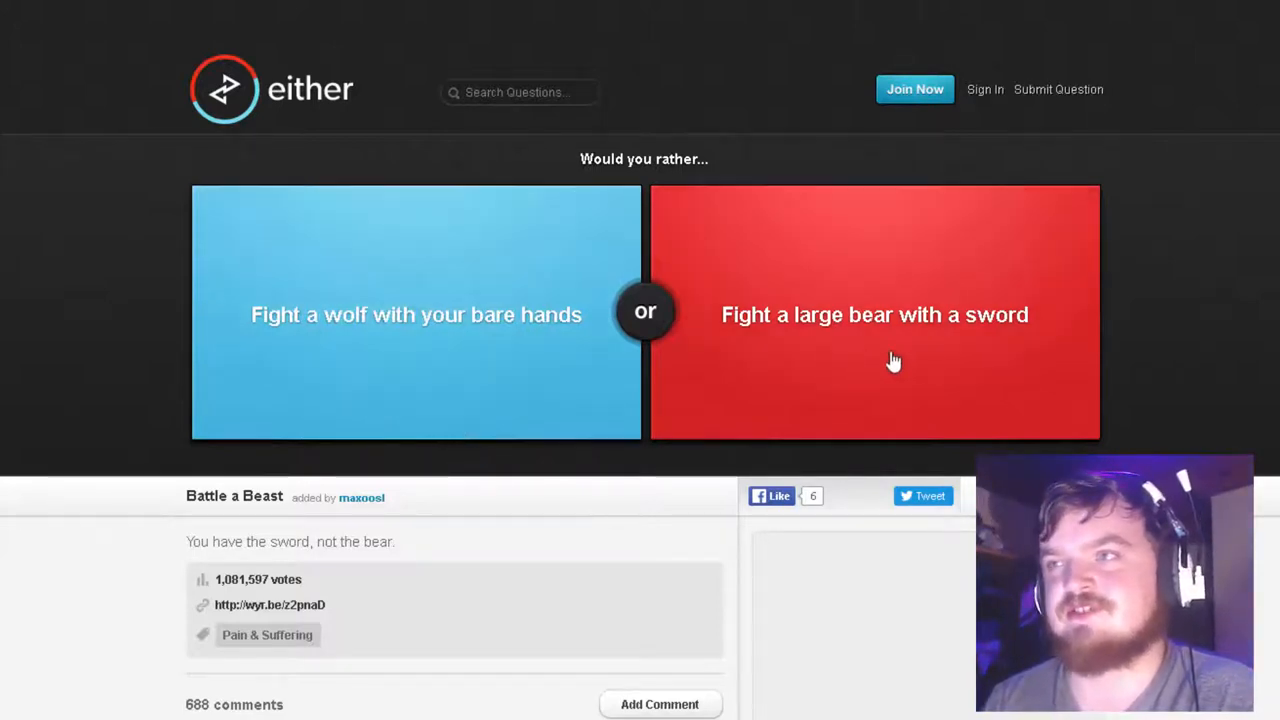
Vote to fight a large bear with a sword, then pass the fame and salad-or-fruit questions
{"action": "left_click", "coordinate": [415, 314]}
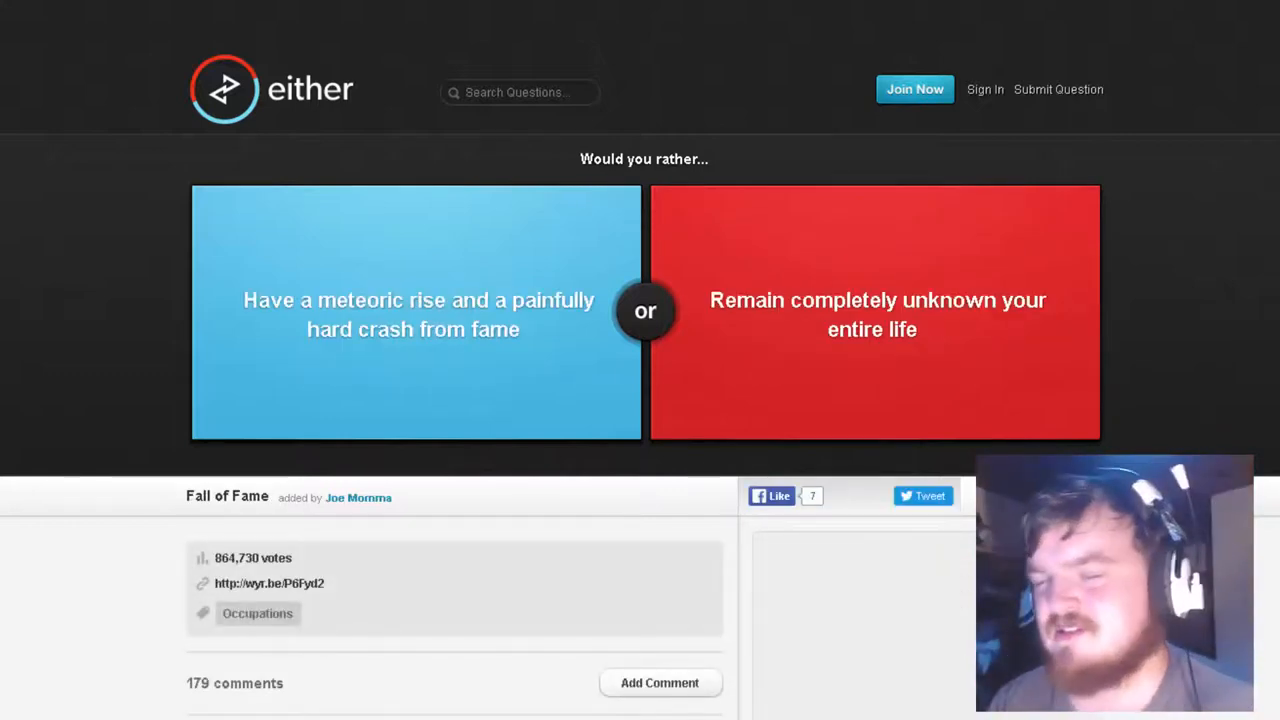
{"action": "mouse_move", "coordinate": [450, 318]}
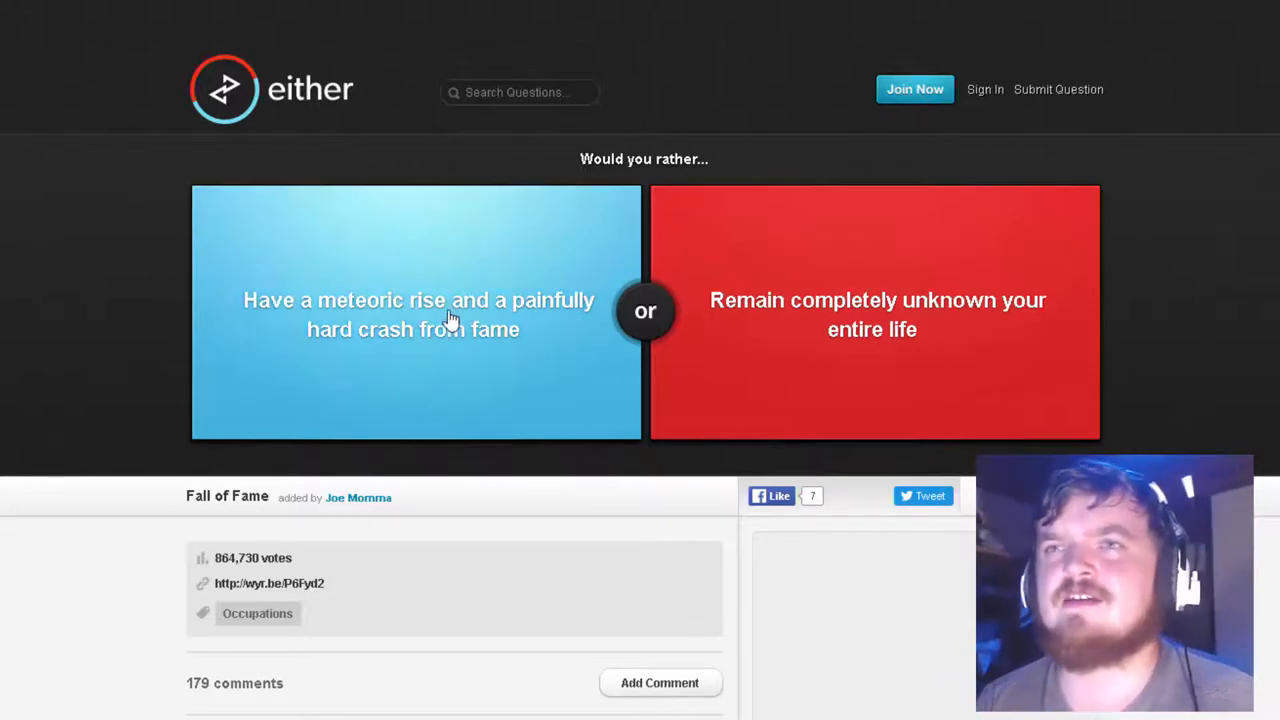
{"action": "mouse_move", "coordinate": [146, 370]}
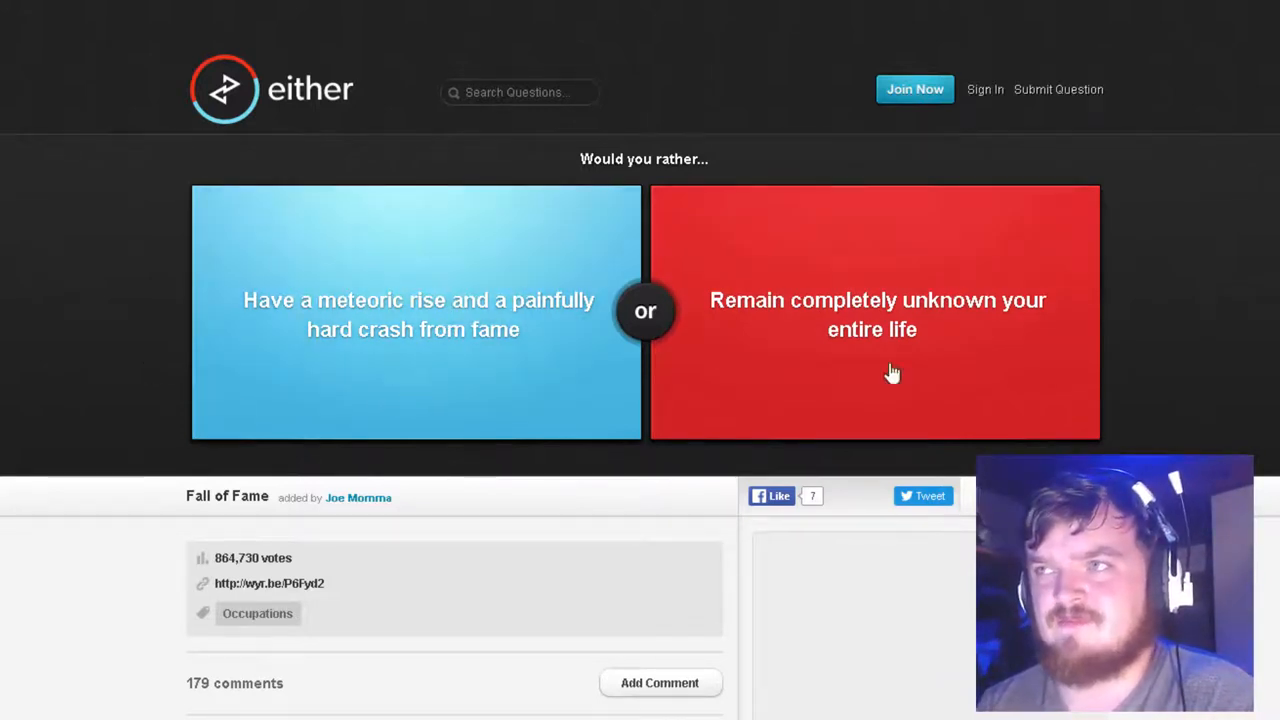
{"action": "mouse_move", "coordinate": [1187, 363]}
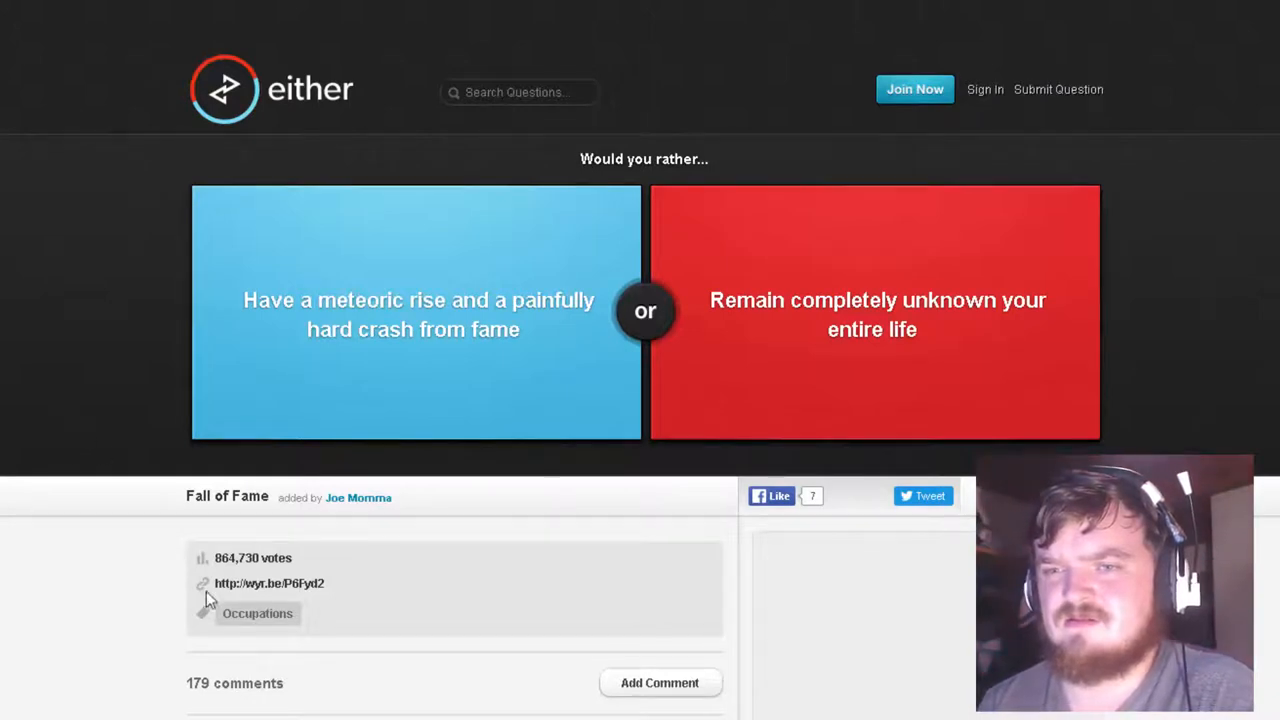
{"action": "left_click", "coordinate": [874, 314]}
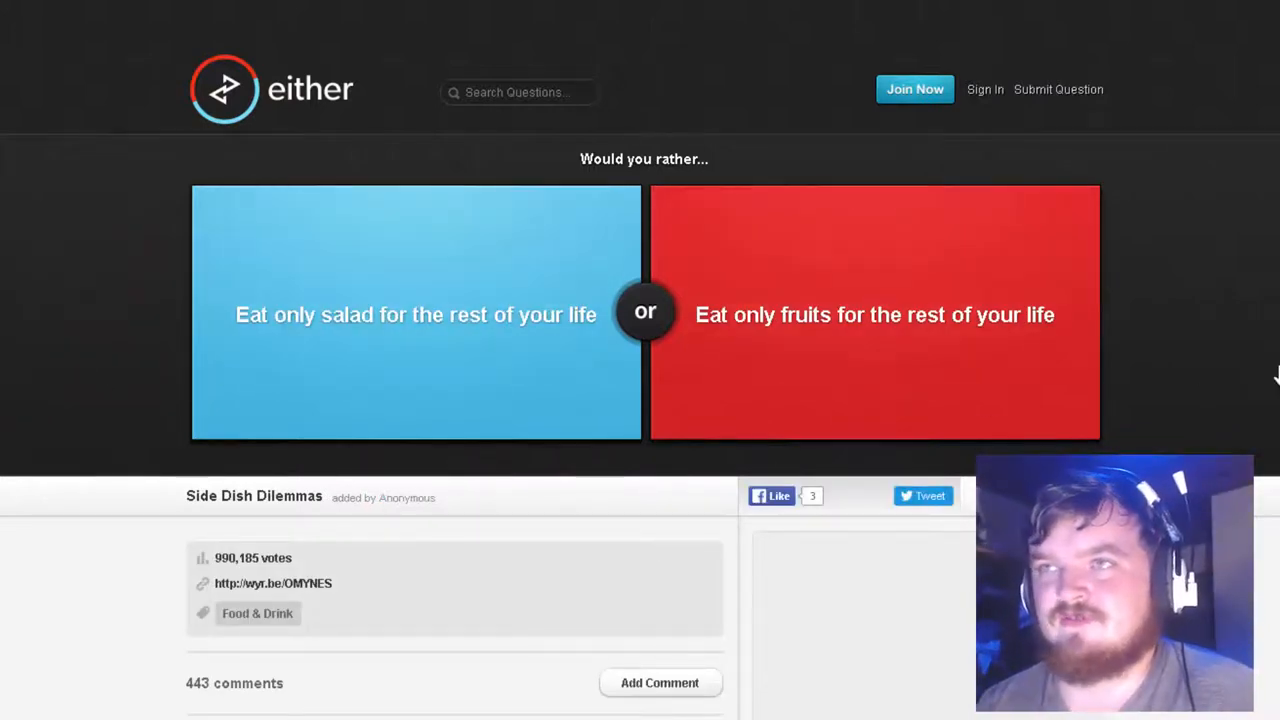
{"action": "left_click", "coordinate": [874, 314]}
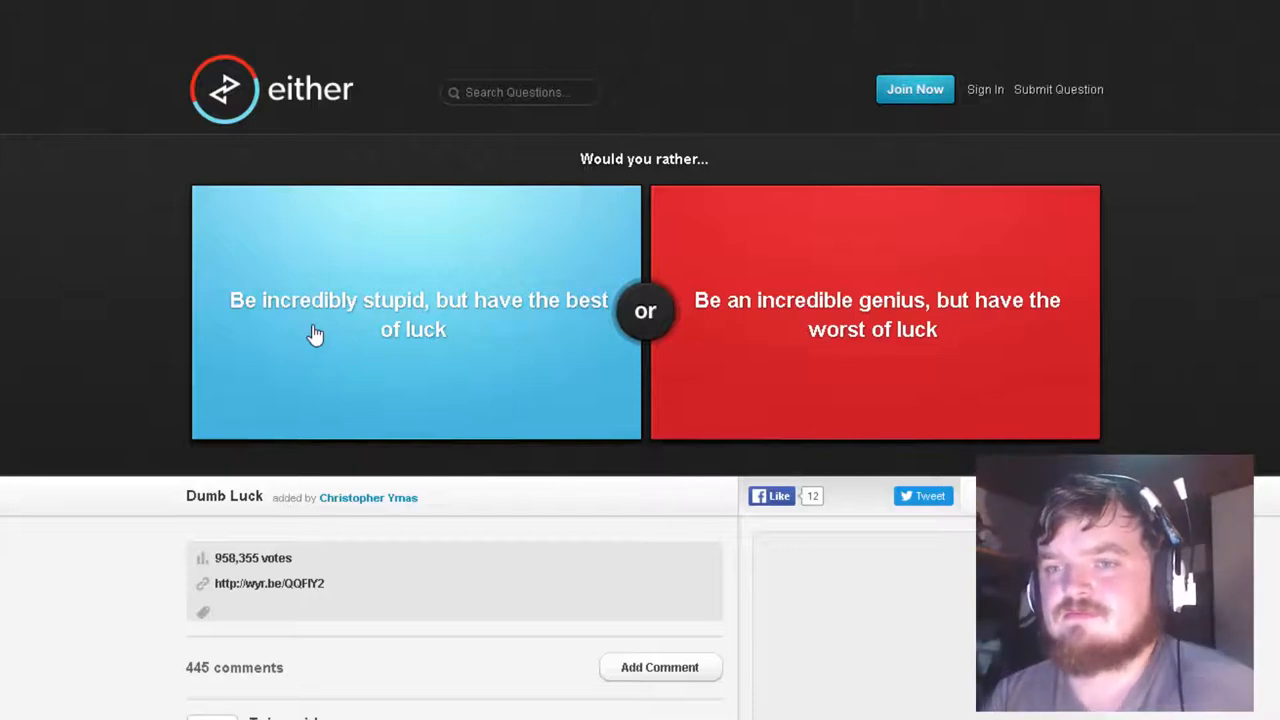
Vote 'Be incredibly stupid' with the best luck (35% agree) and advance
{"action": "left_click", "coordinate": [415, 314]}
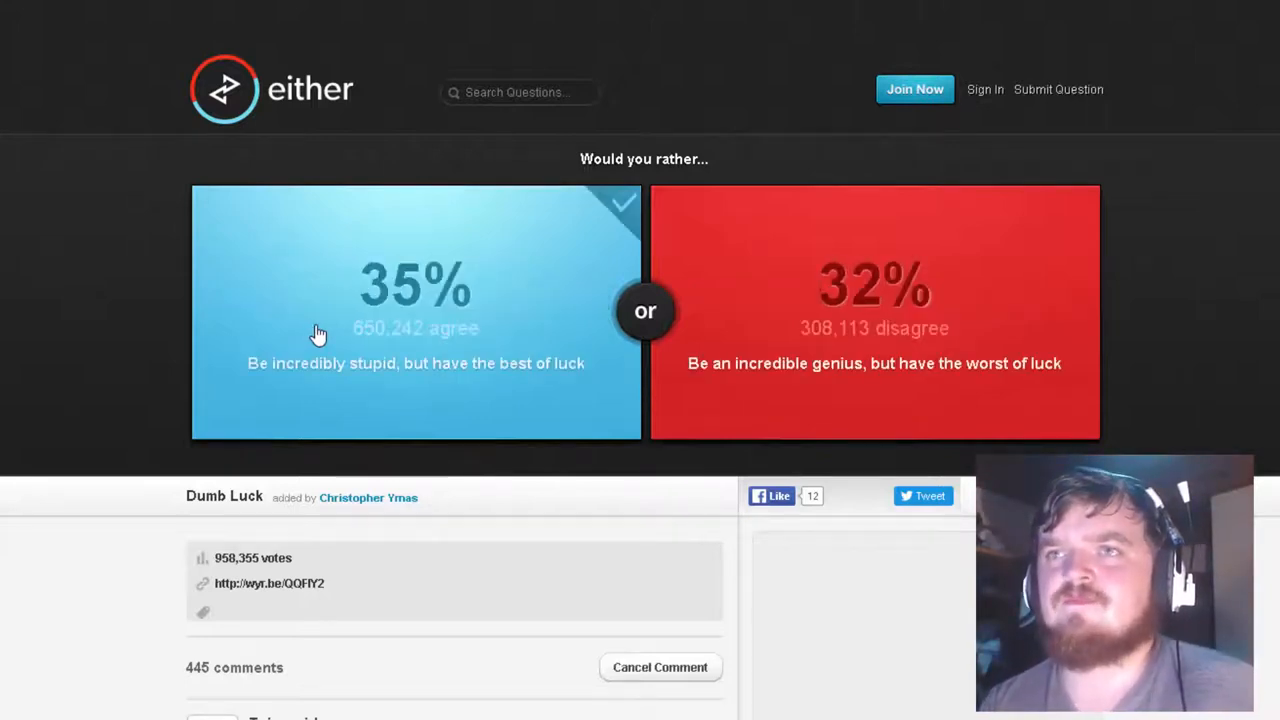
{"action": "left_click", "coordinate": [415, 300]}
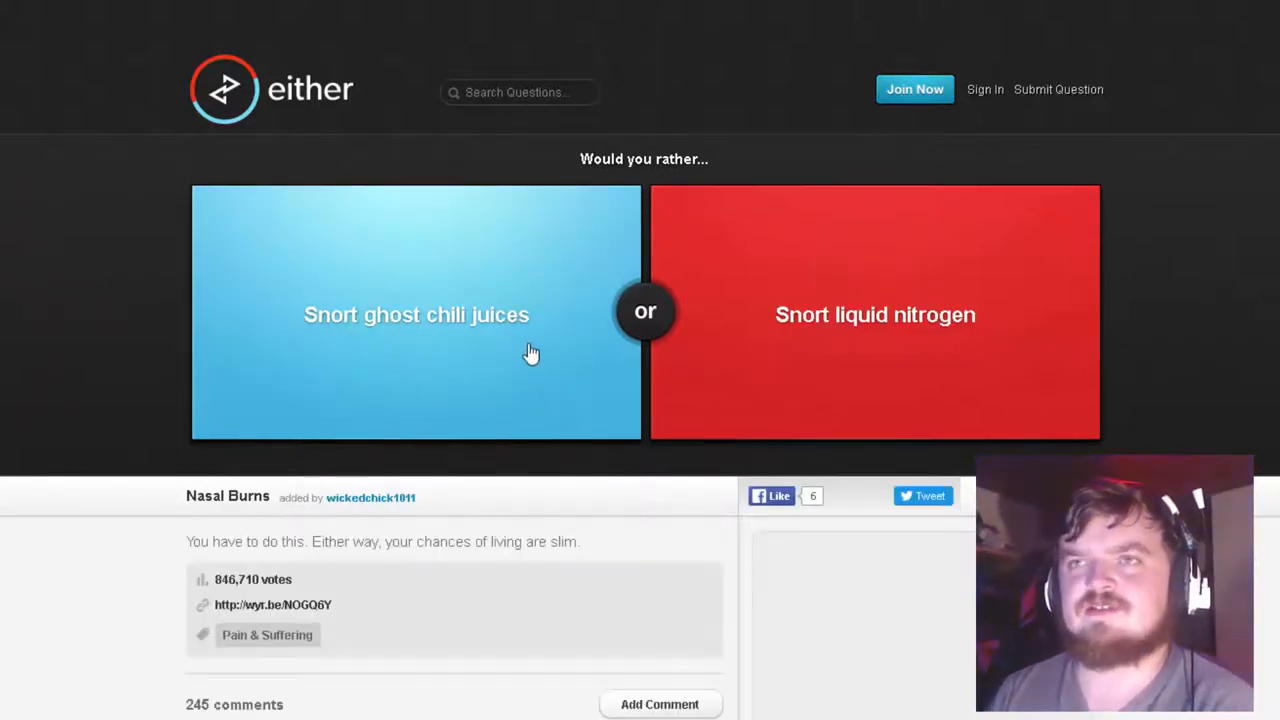
{"action": "mouse_move", "coordinate": [994, 392]}
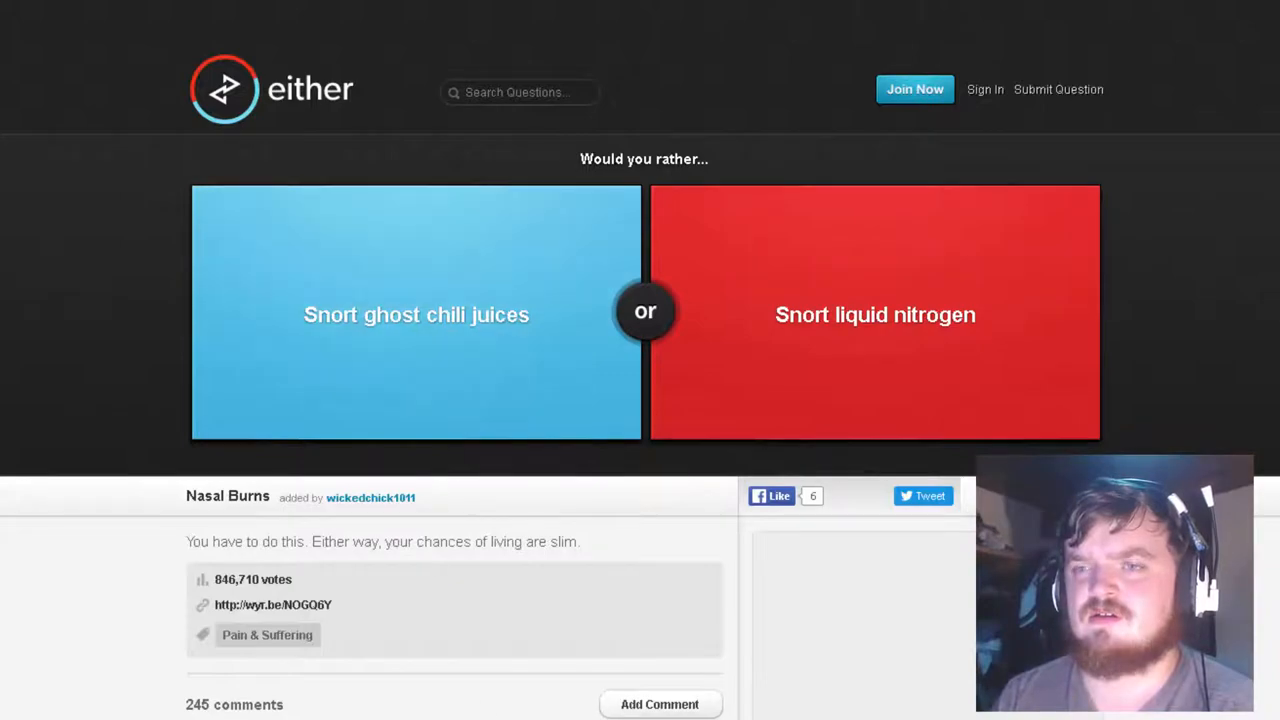
Scroll through the snorting question's comments, then load the infamous-history question
{"action": "scroll", "scroll_direction": "down", "scroll_amount": 3}
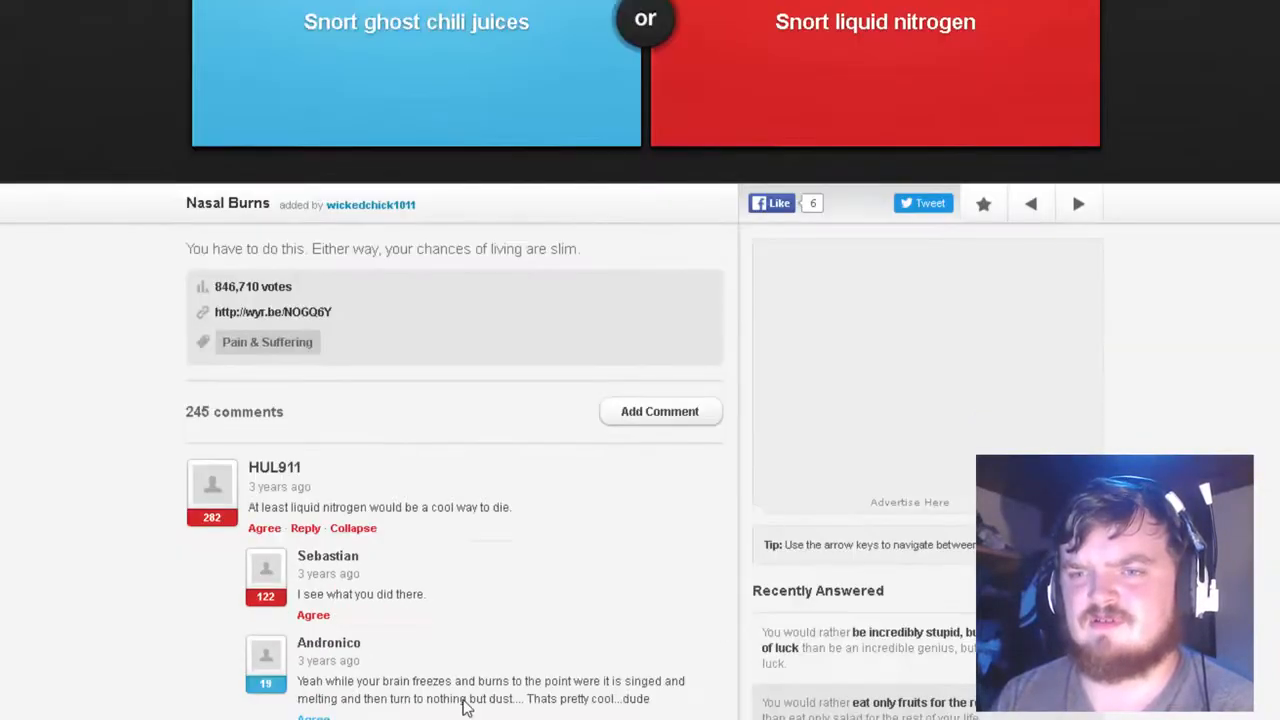
{"action": "scroll", "scroll_direction": "down", "scroll_amount": 3}
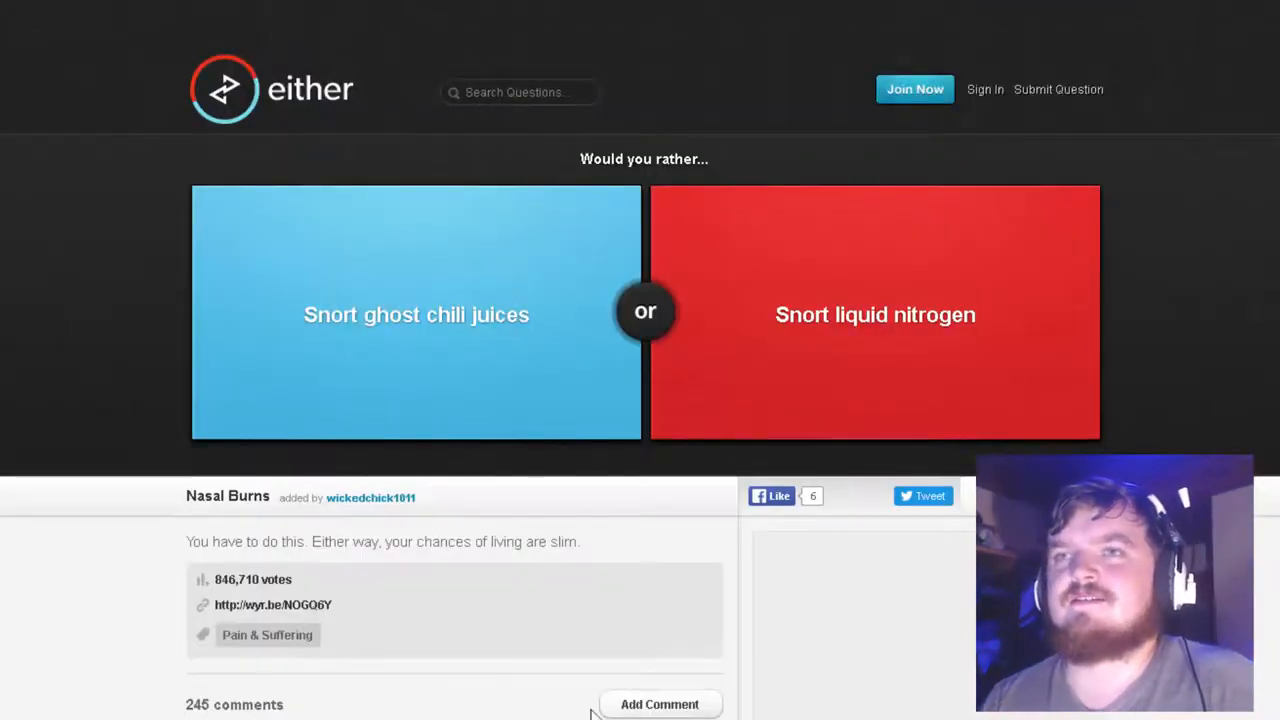
{"action": "left_click", "coordinate": [415, 313]}
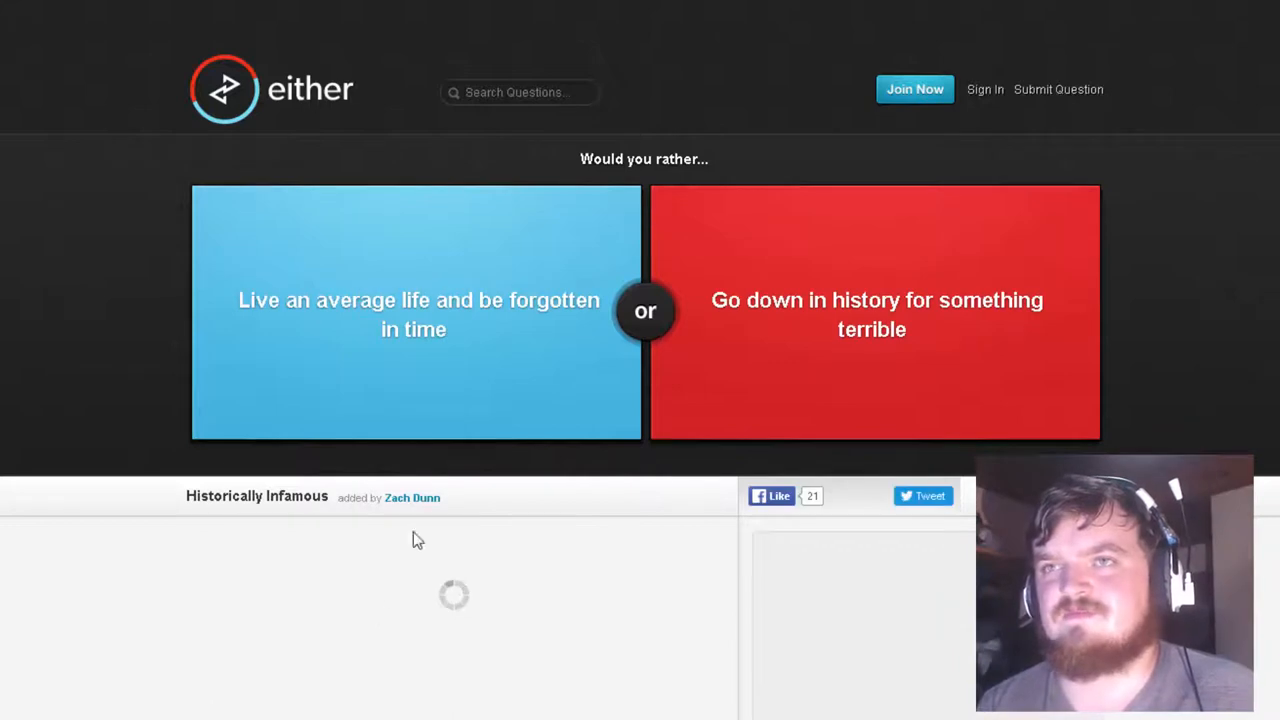
{"action": "mouse_move", "coordinate": [770, 428]}
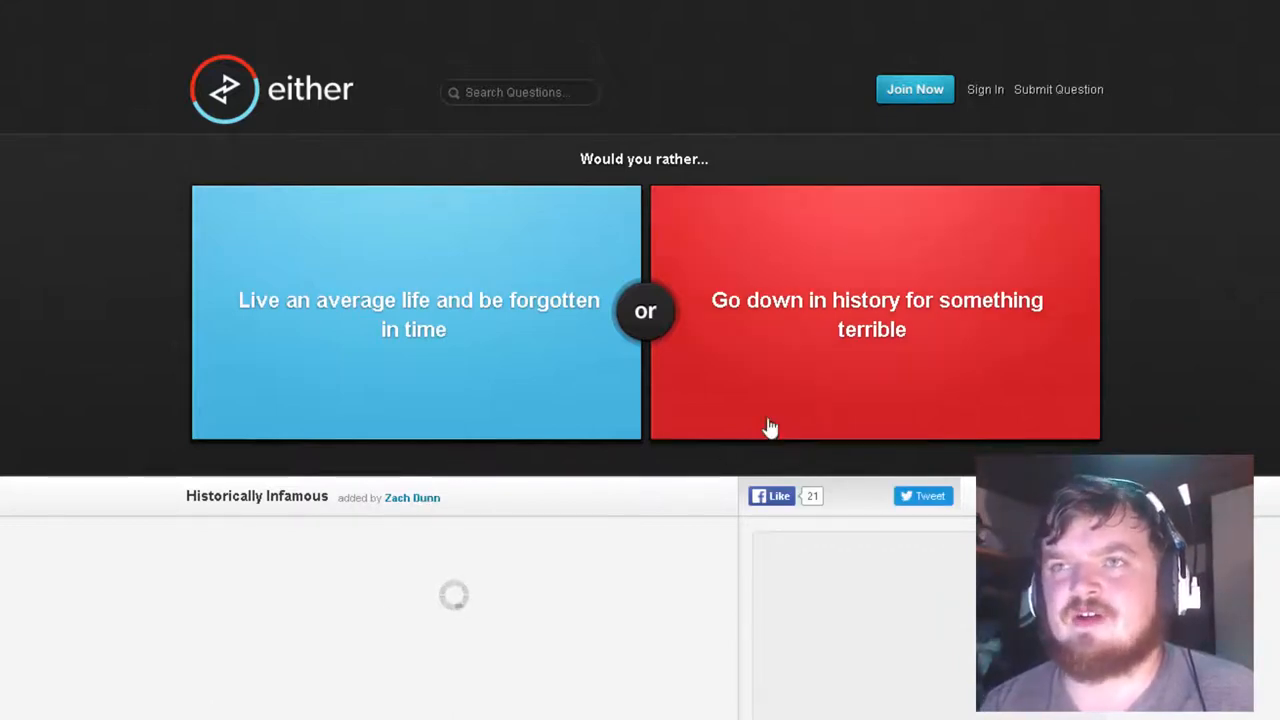
{"action": "mouse_move", "coordinate": [810, 411]}
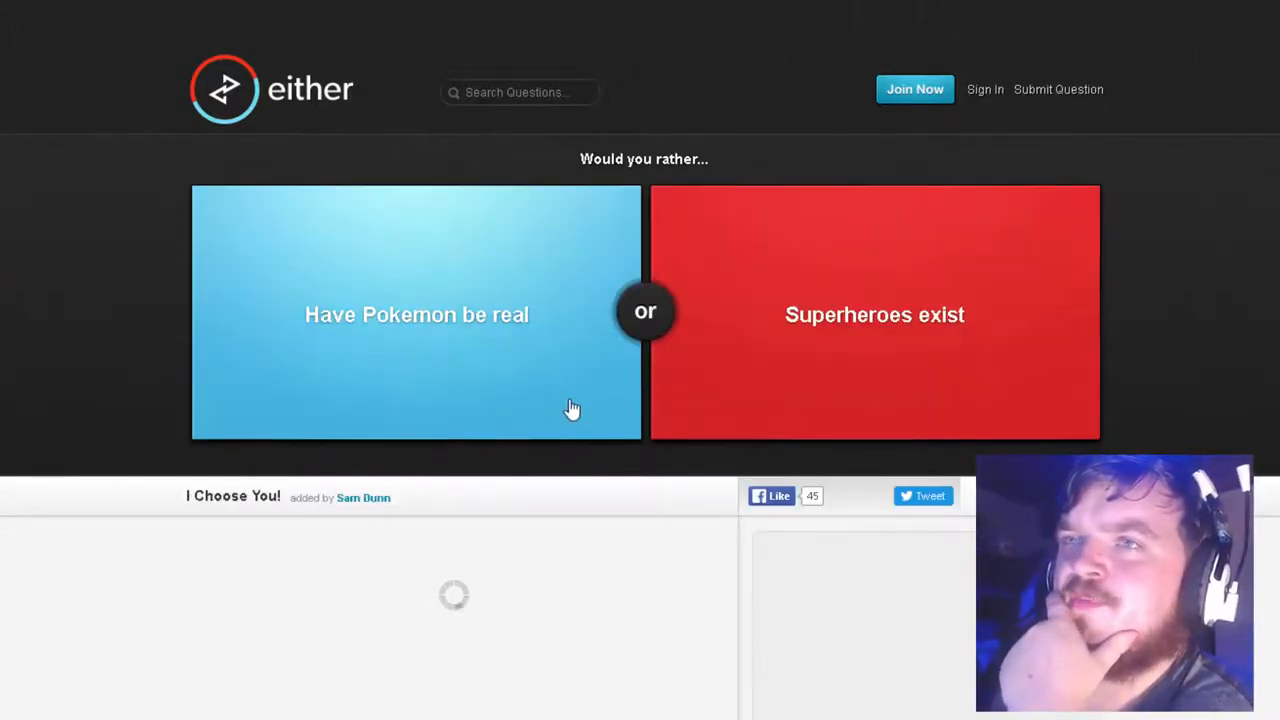
{"action": "mouse_move", "coordinate": [530, 391]}
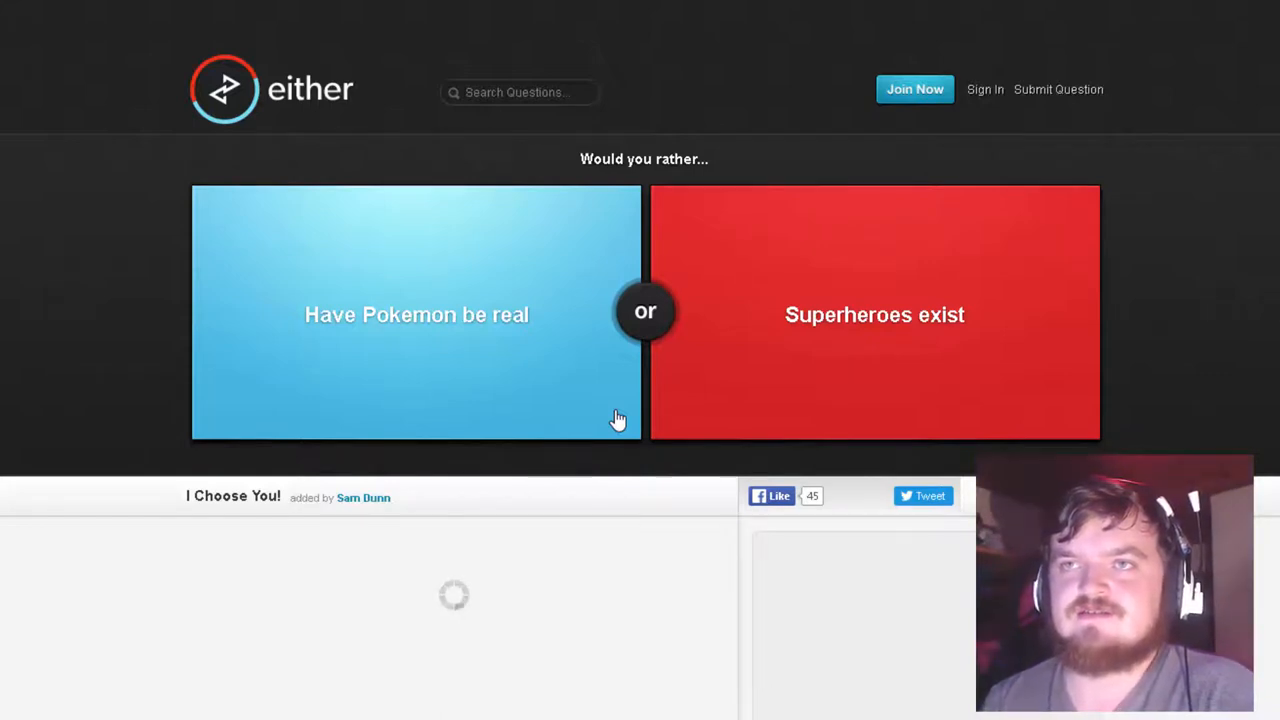
Vote 'Have Pokemon be real' (15% agree) and advance to the dance question
{"action": "left_click", "coordinate": [417, 314]}
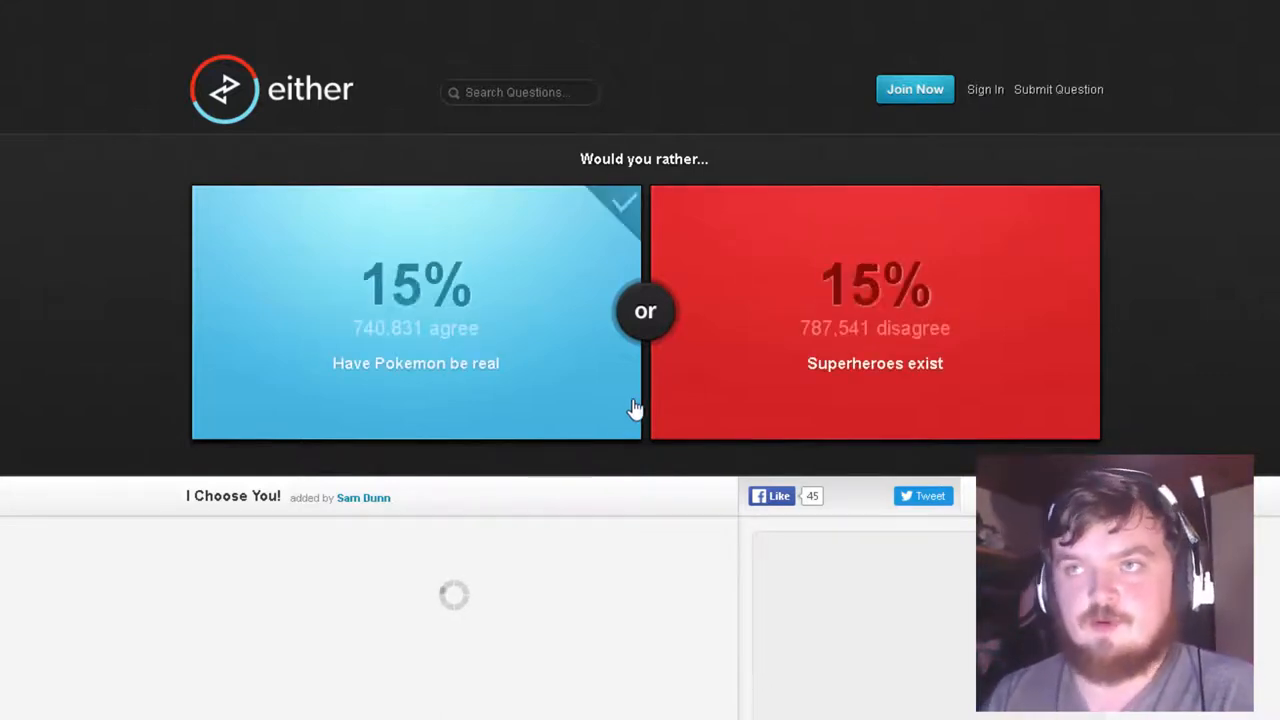
{"action": "left_click", "coordinate": [415, 312]}
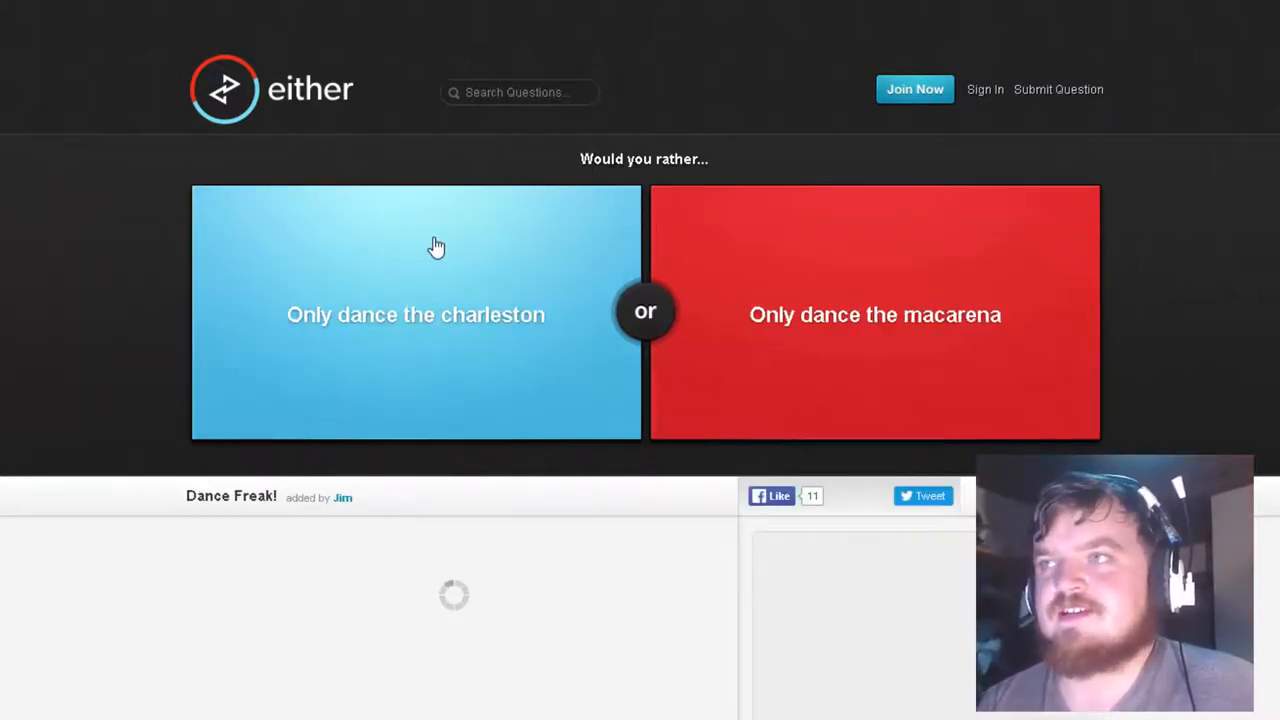
{"action": "mouse_move", "coordinate": [425, 310]}
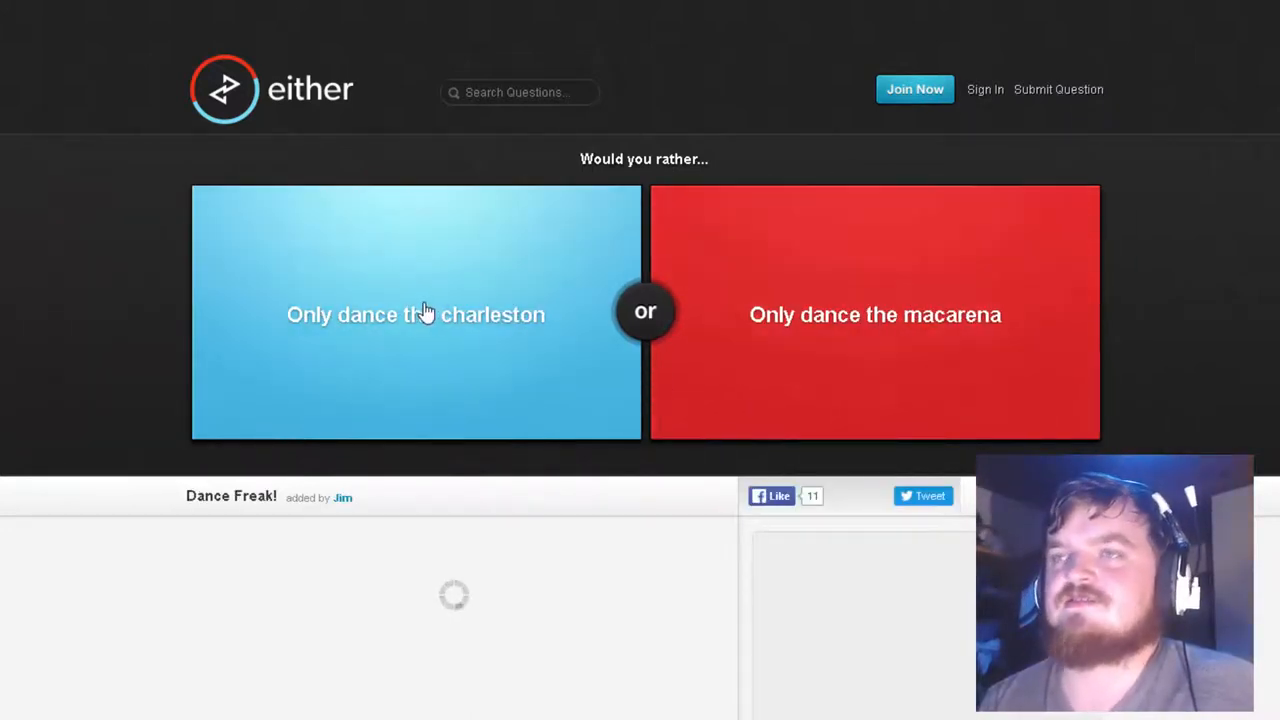
Pick the charleston and the British accent, then skip the NFL-punt-or-Tyson question
{"action": "left_click", "coordinate": [415, 314]}
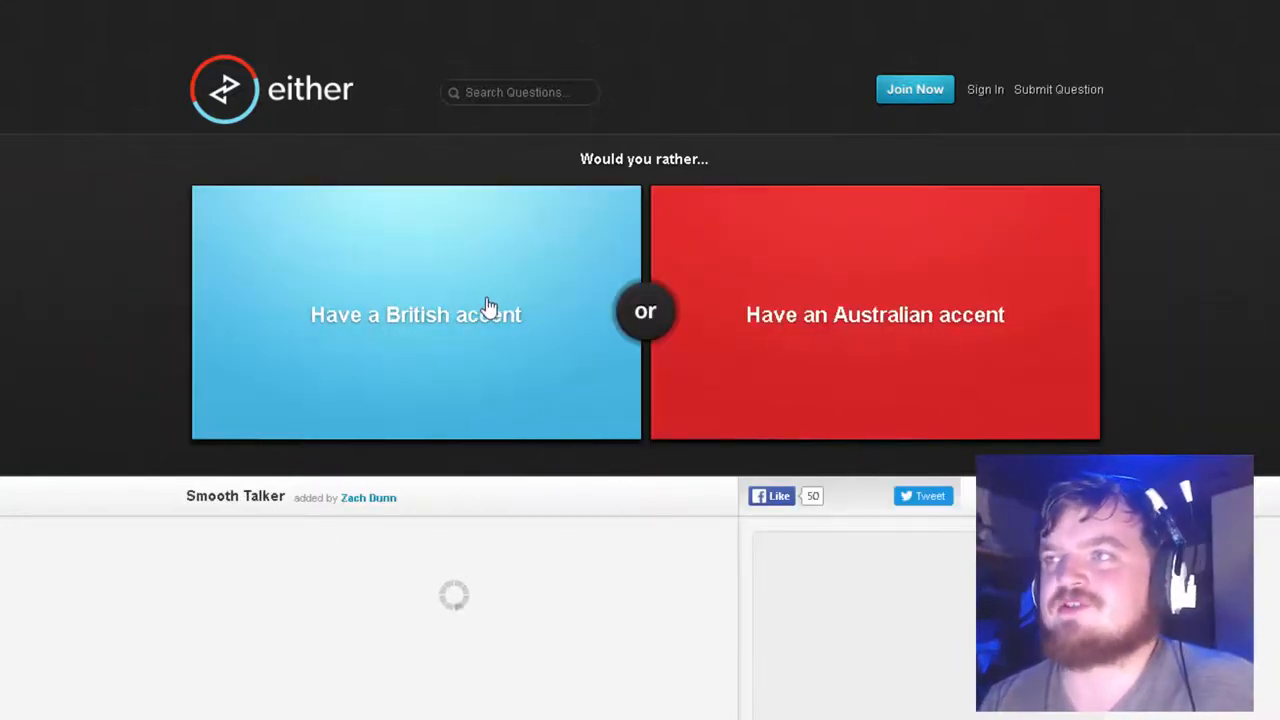
{"action": "left_click", "coordinate": [415, 314]}
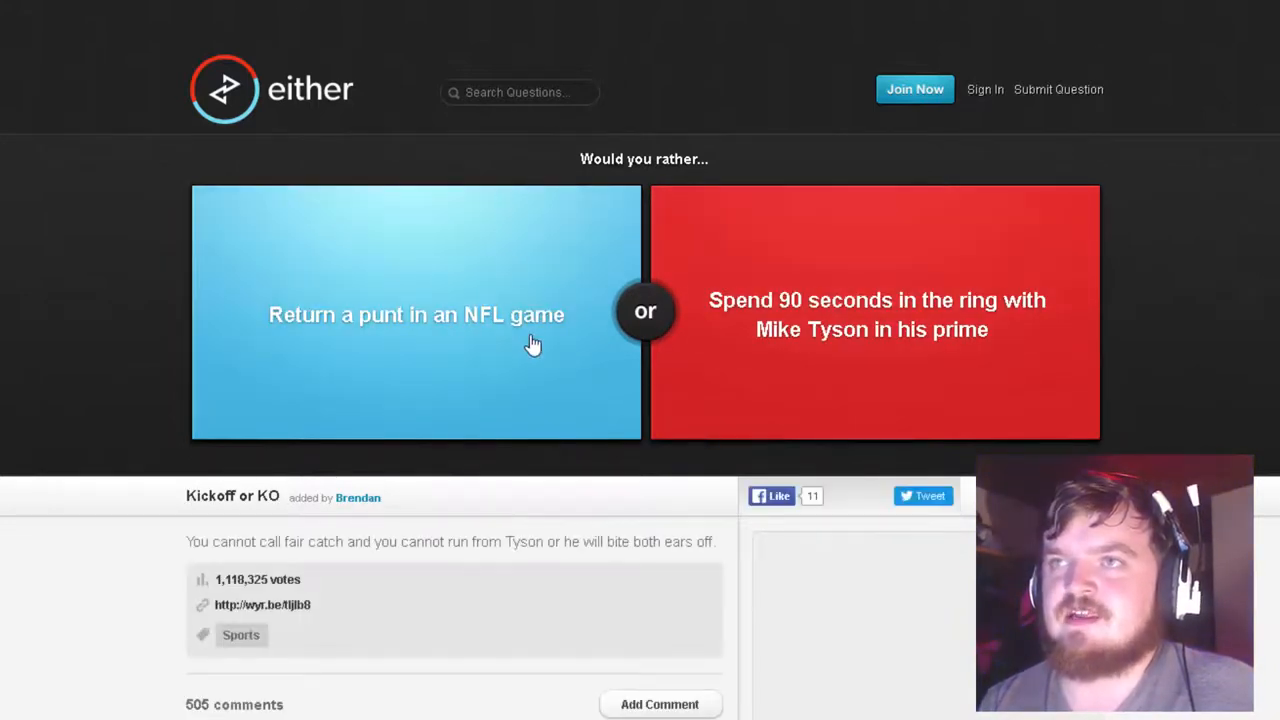
{"action": "mouse_move", "coordinate": [1133, 354]}
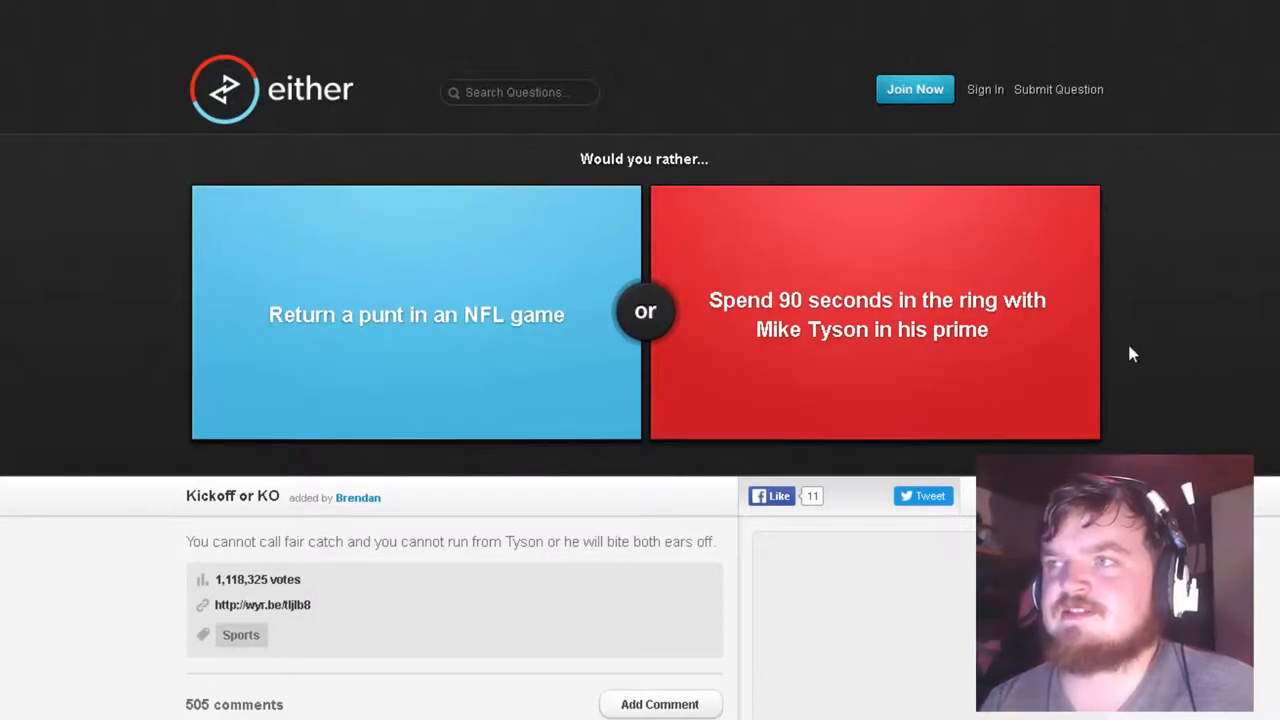
{"action": "mouse_move", "coordinate": [1110, 344]}
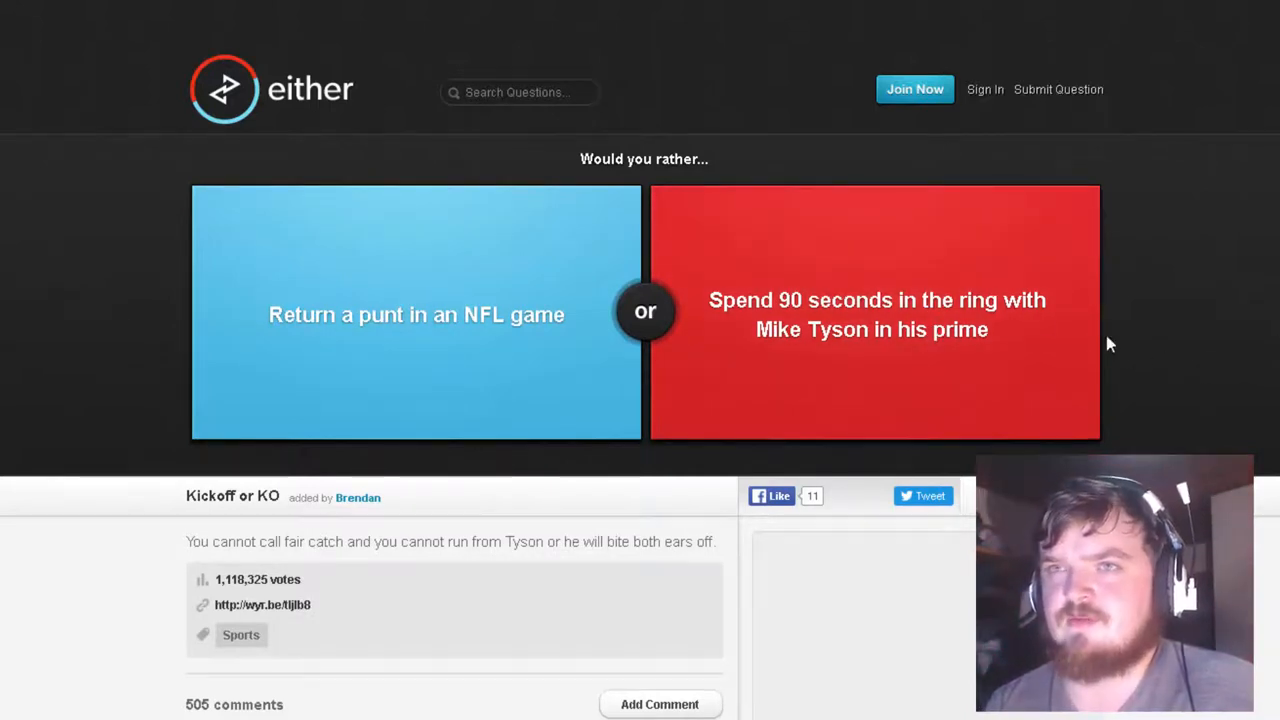
{"action": "left_click", "coordinate": [875, 314]}
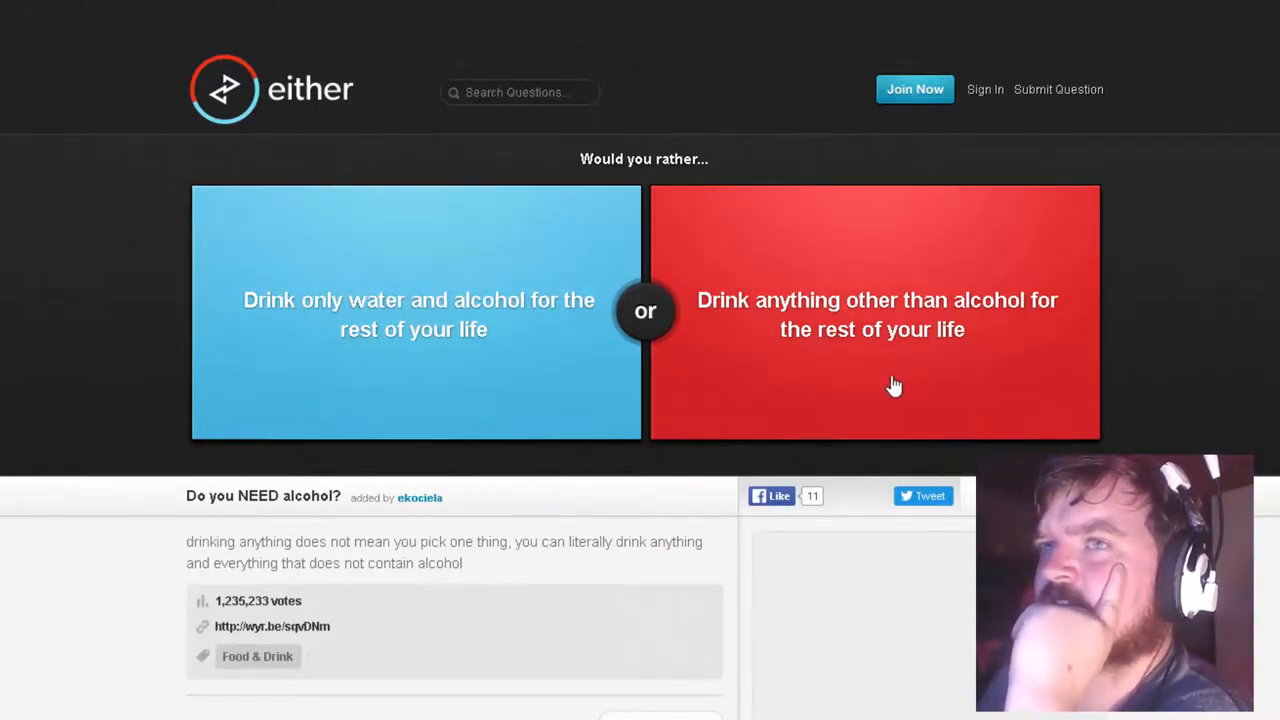
{"action": "mouse_move", "coordinate": [849, 385]}
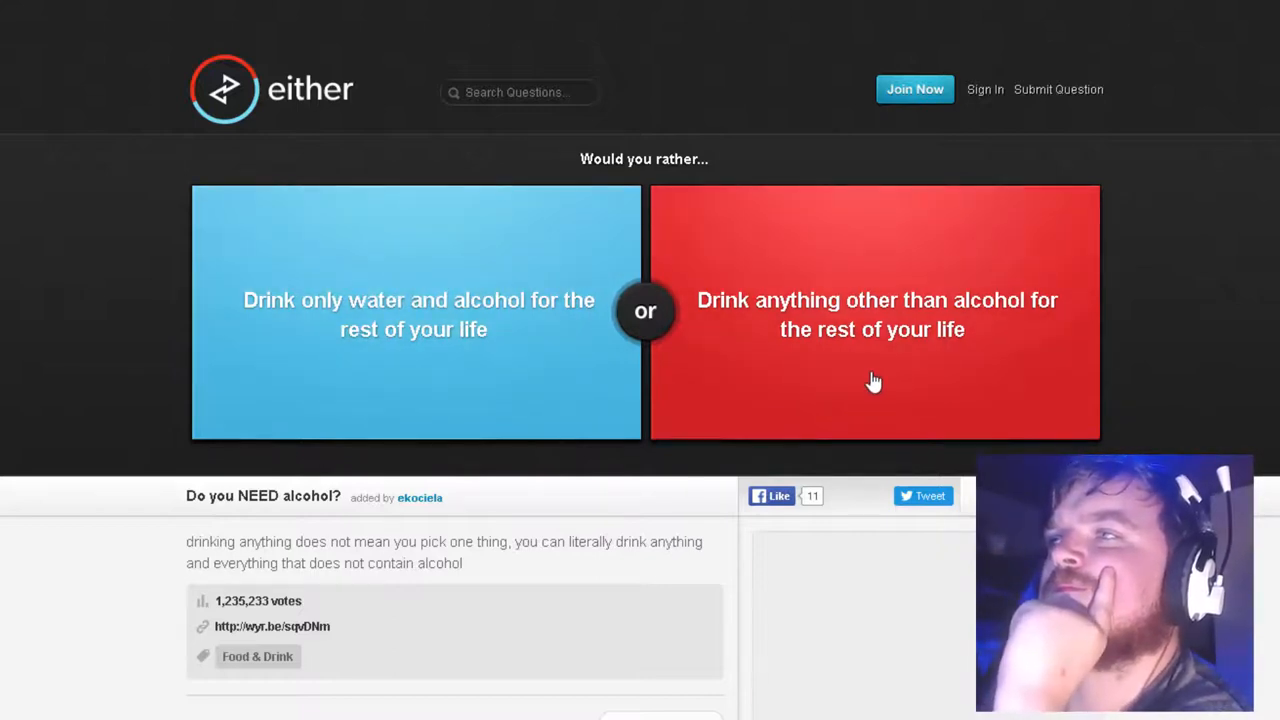
{"action": "mouse_move", "coordinate": [700, 396]}
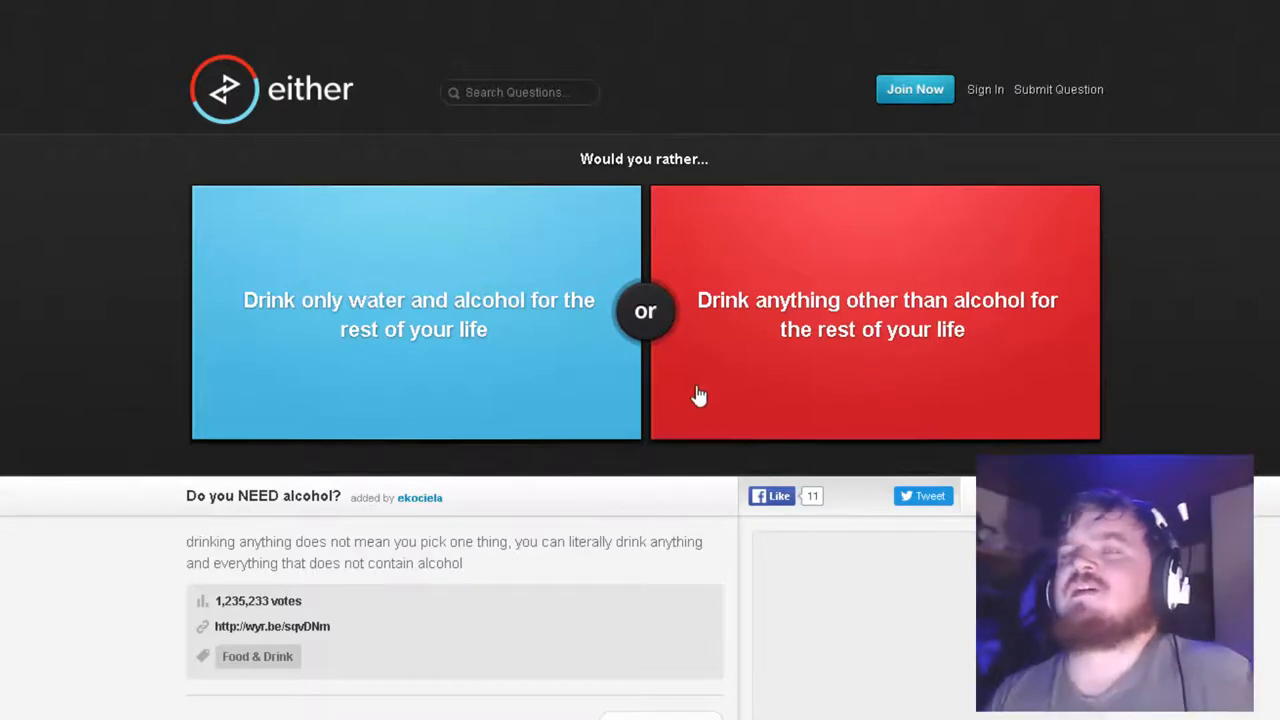
{"action": "mouse_move", "coordinate": [613, 412]}
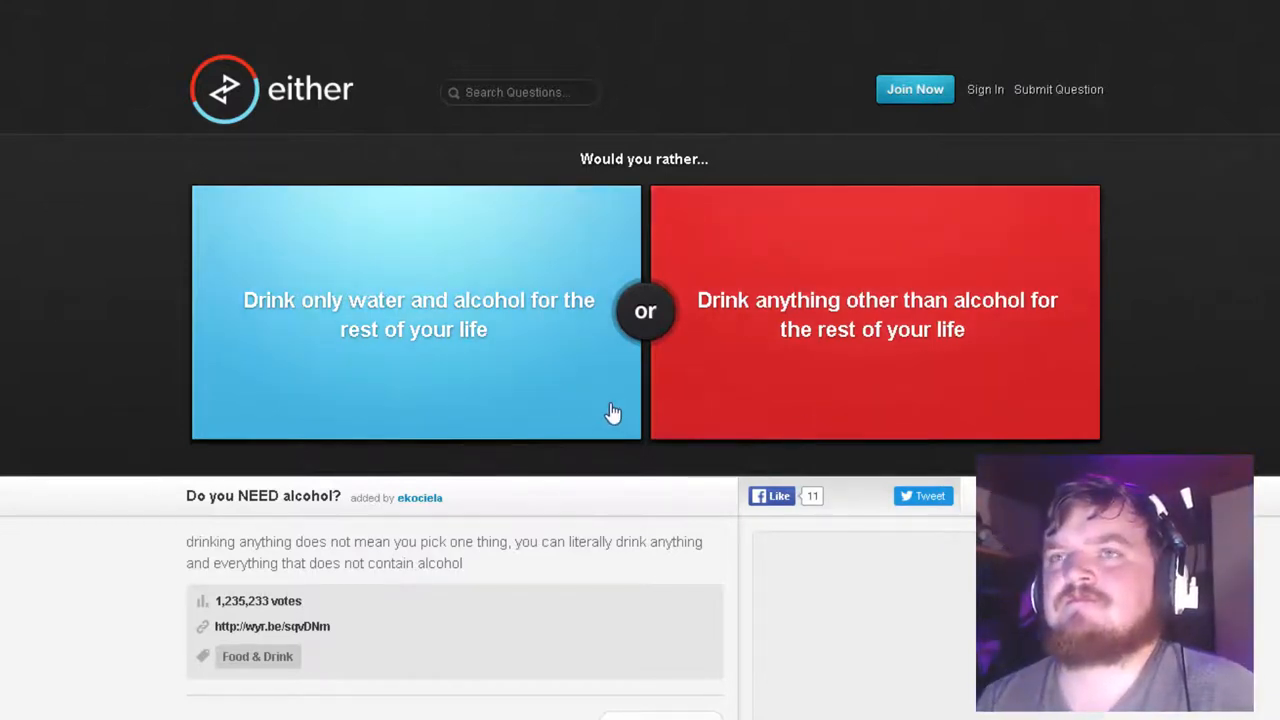
{"action": "mouse_move", "coordinate": [565, 393]}
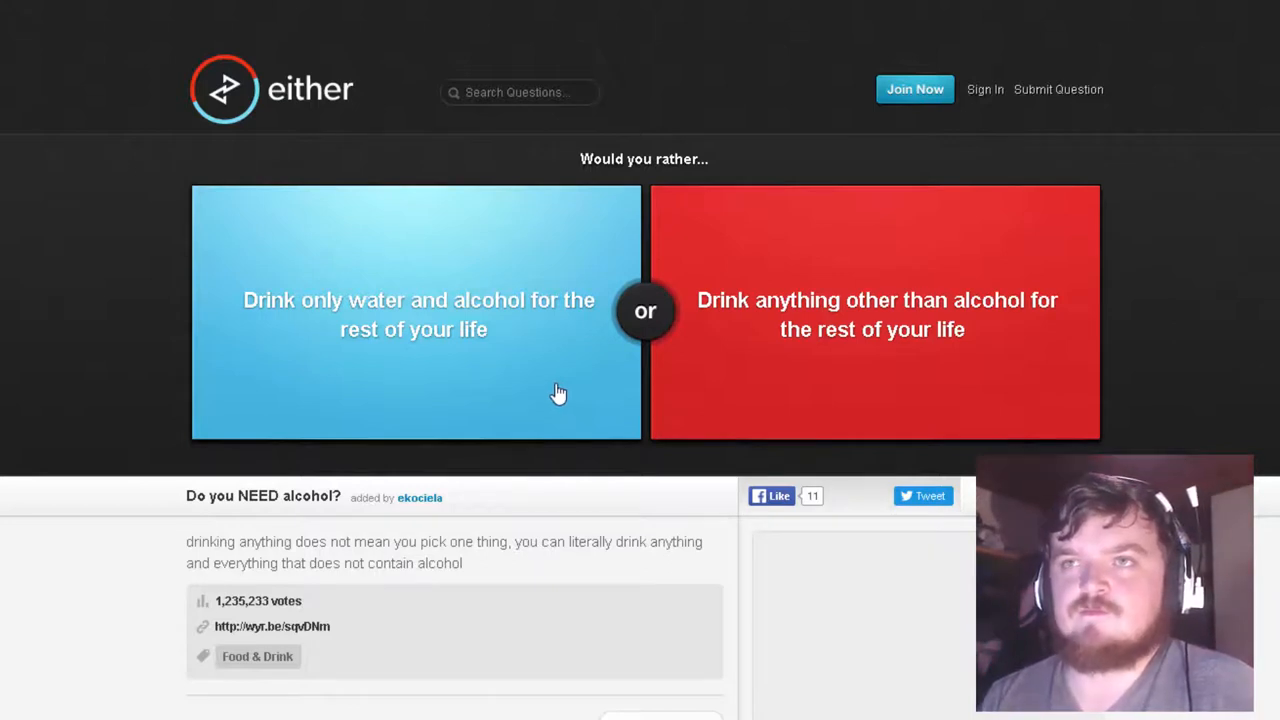
{"action": "mouse_move", "coordinate": [552, 388]}
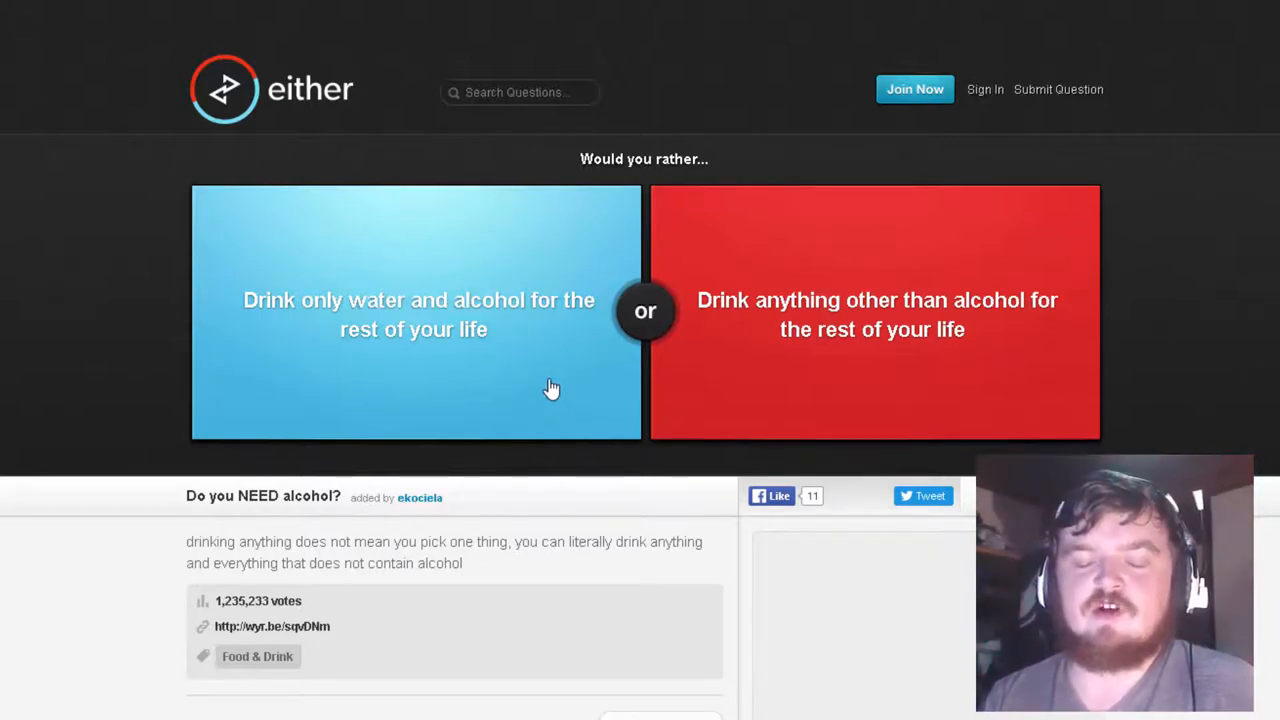
{"action": "mouse_move", "coordinate": [545, 388]}
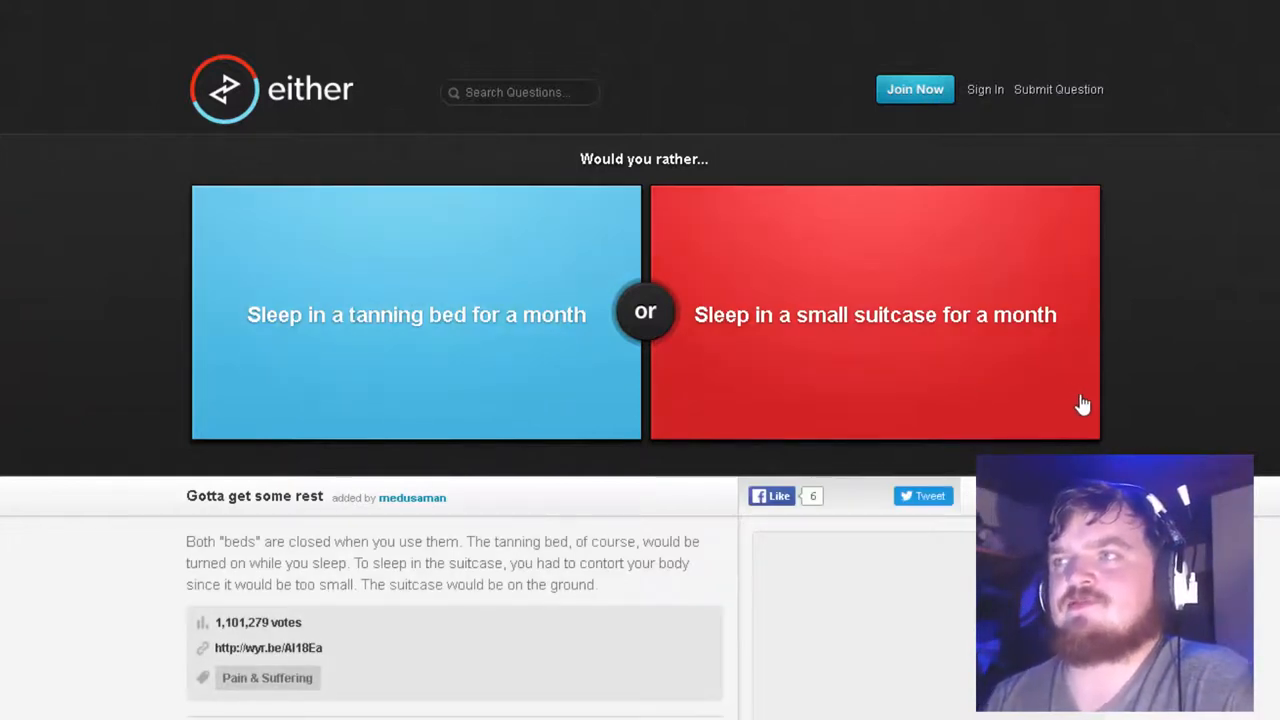
{"action": "mouse_move", "coordinate": [600, 380]}
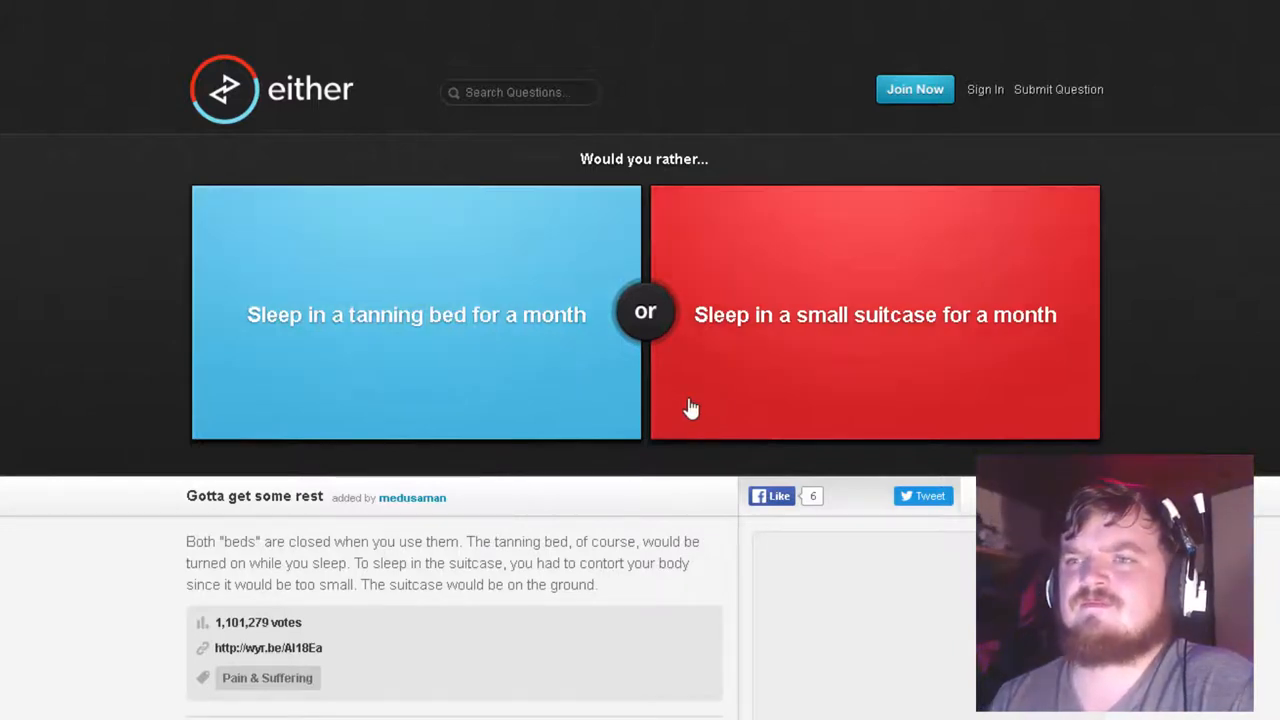
{"action": "mouse_move", "coordinate": [614, 405]}
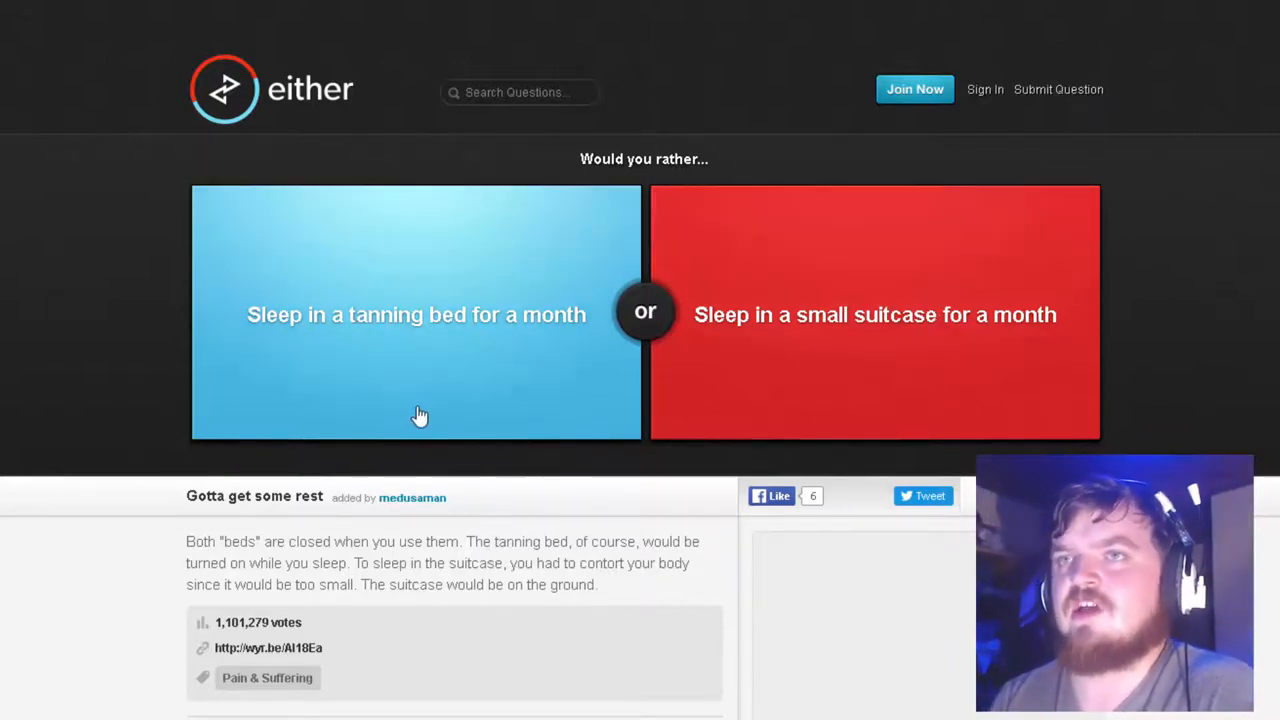
Cast a vote on the tanning-bed-or-small-suitcase question
{"action": "left_click", "coordinate": [416, 313]}
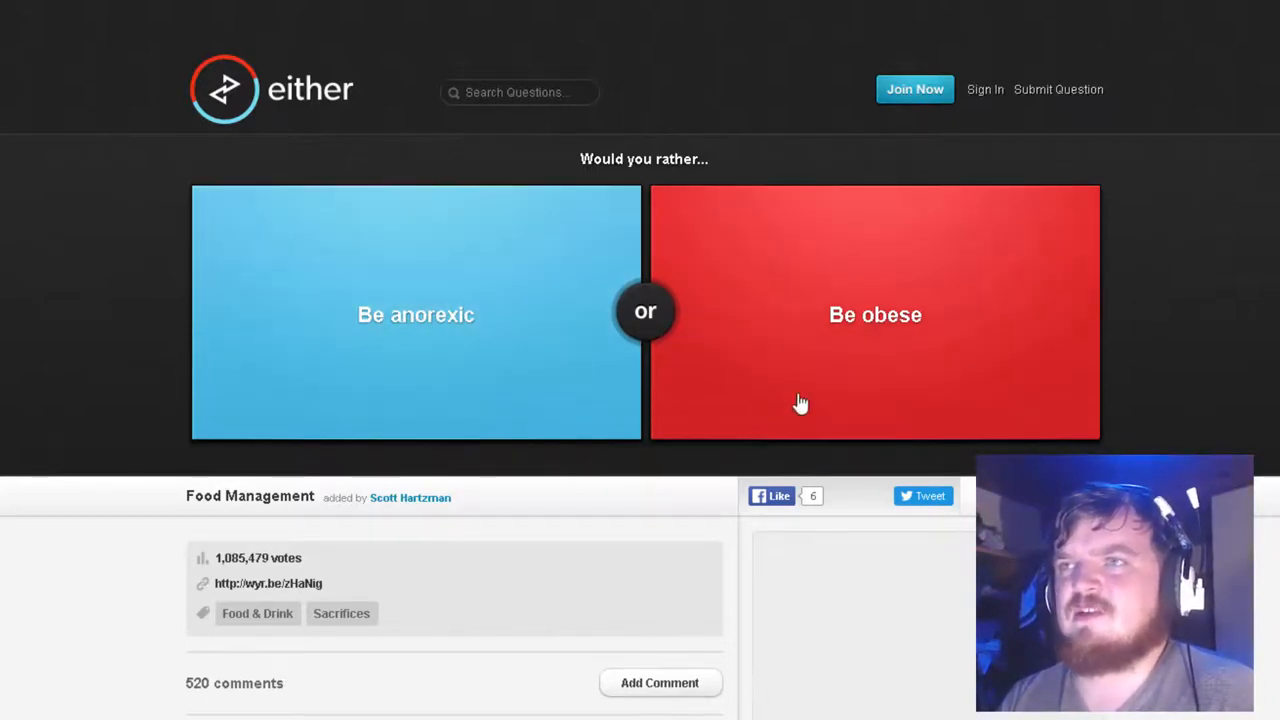
{"action": "mouse_move", "coordinate": [775, 387]}
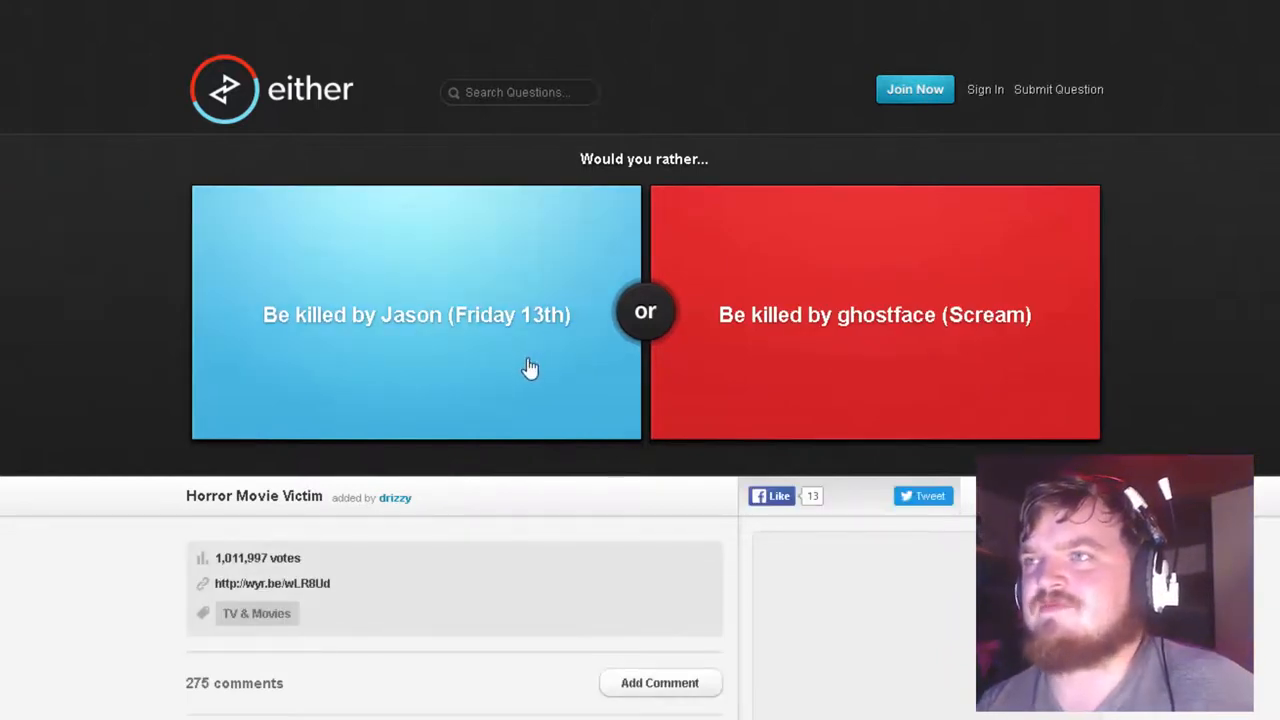
{"action": "mouse_move", "coordinate": [722, 371]}
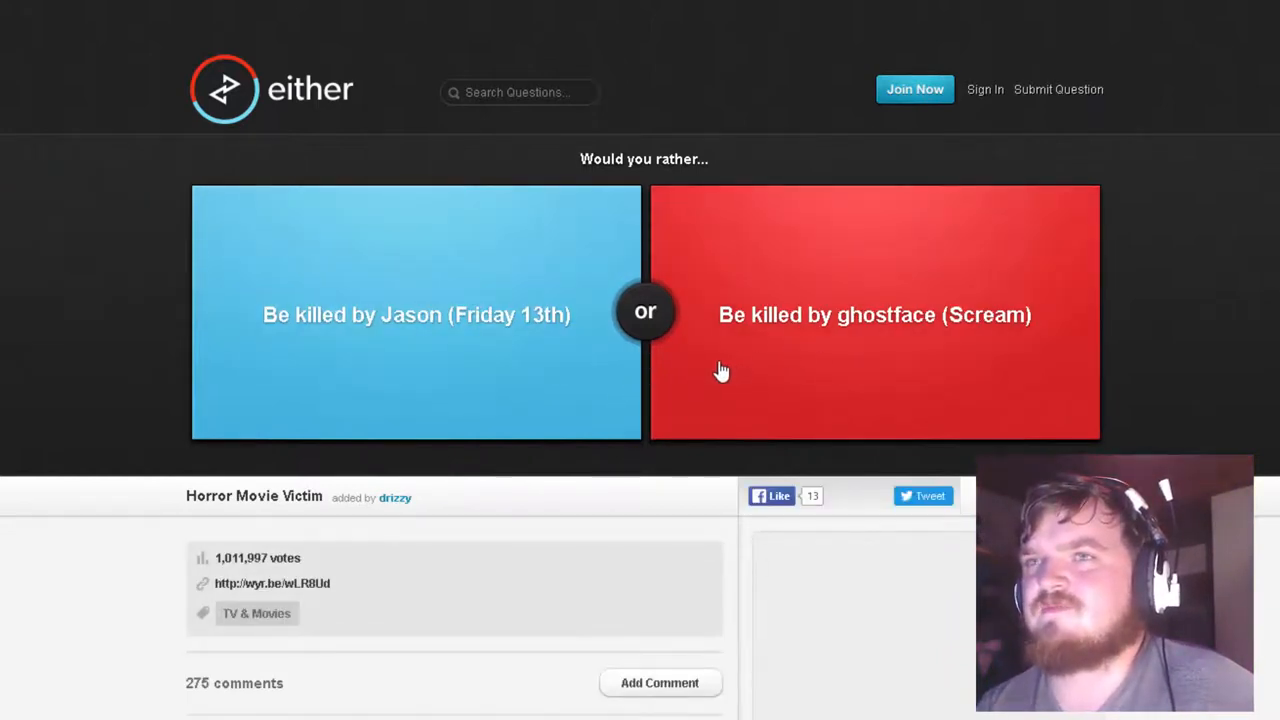
{"action": "mouse_move", "coordinate": [715, 372]}
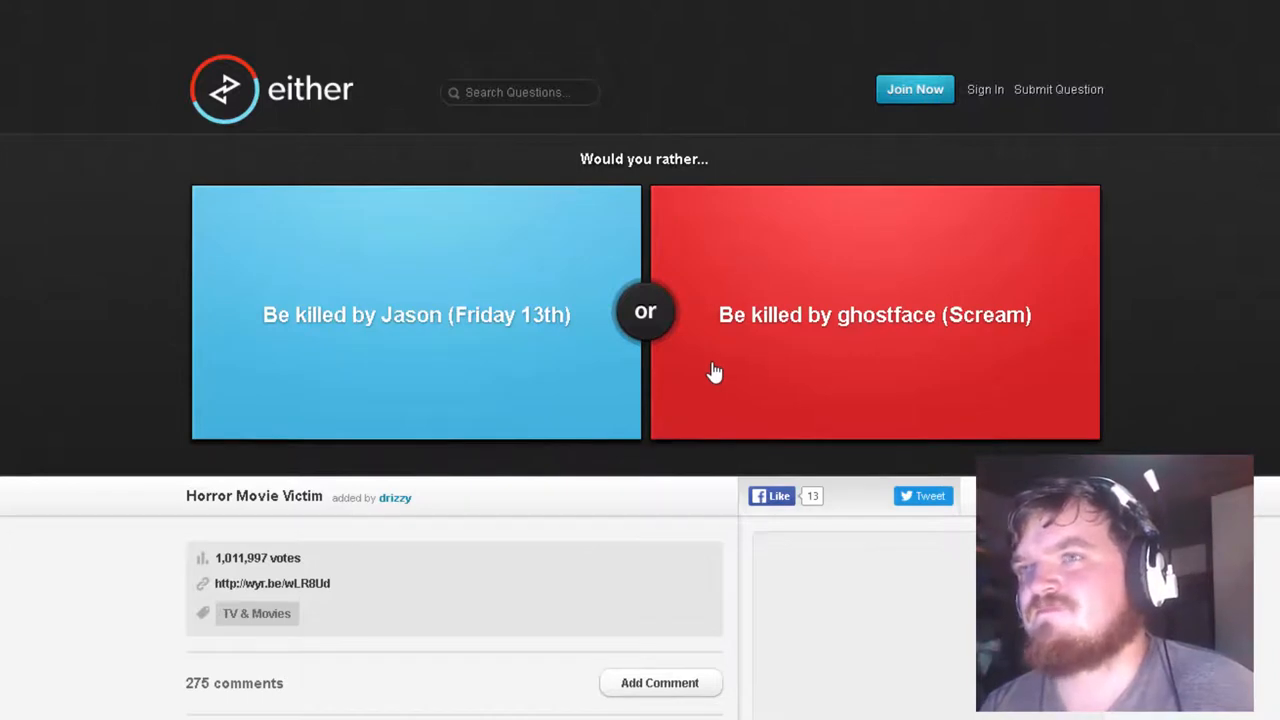
{"action": "mouse_move", "coordinate": [468, 401]}
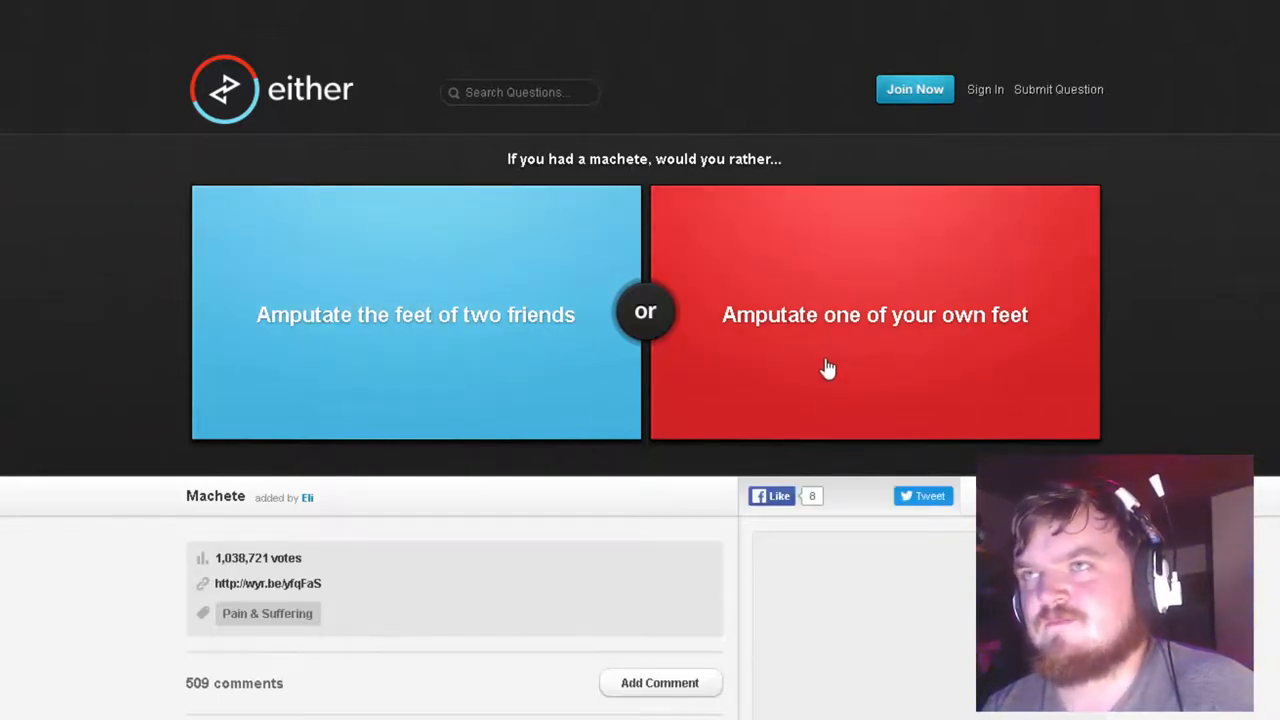
Pick amputating one of your own feet on the machete question
{"action": "left_click", "coordinate": [874, 314]}
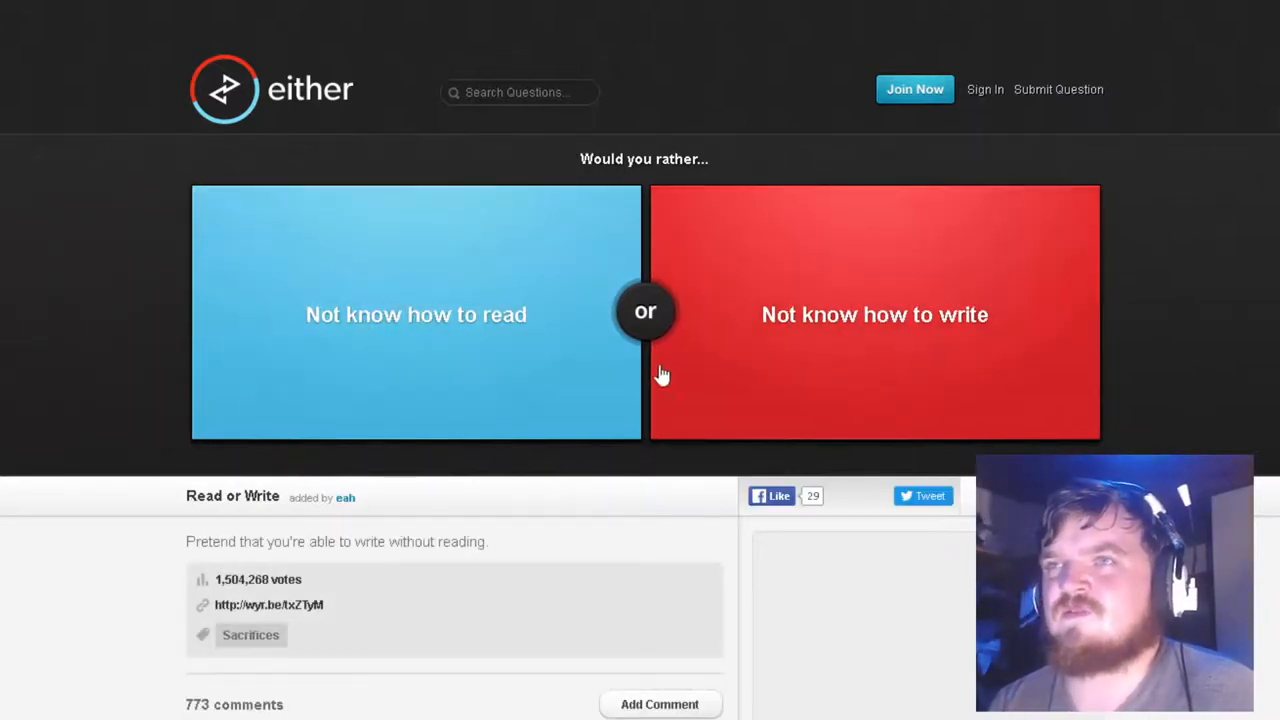
{"action": "mouse_move", "coordinate": [610, 387]}
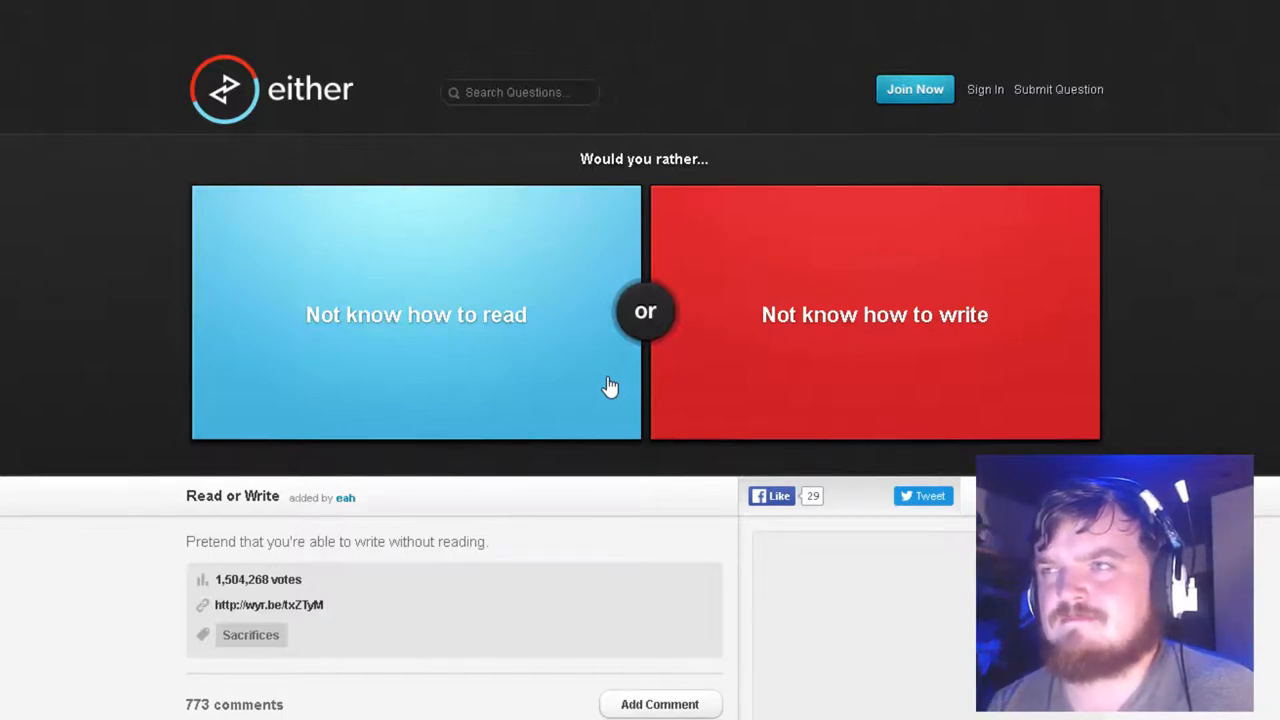
{"action": "mouse_move", "coordinate": [950, 570]}
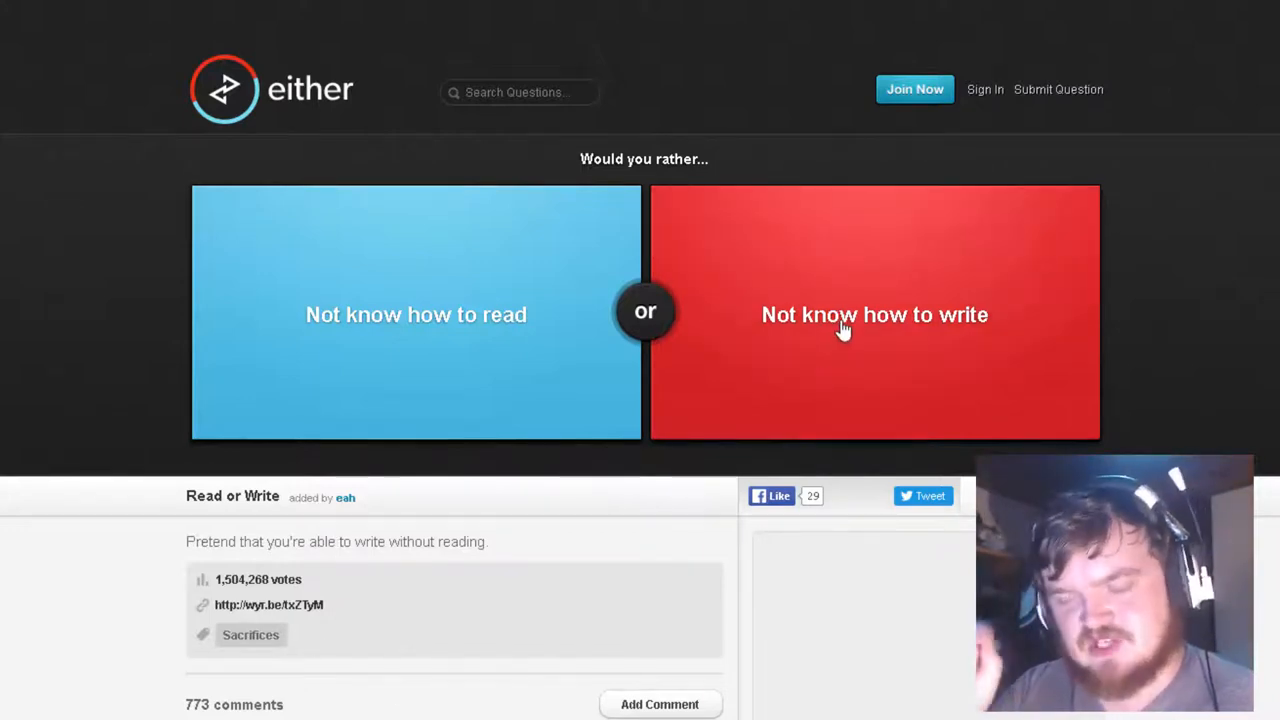
Vote 'Not know how to write' (45% agree) and load the child-dilemma question
{"action": "left_click", "coordinate": [874, 314]}
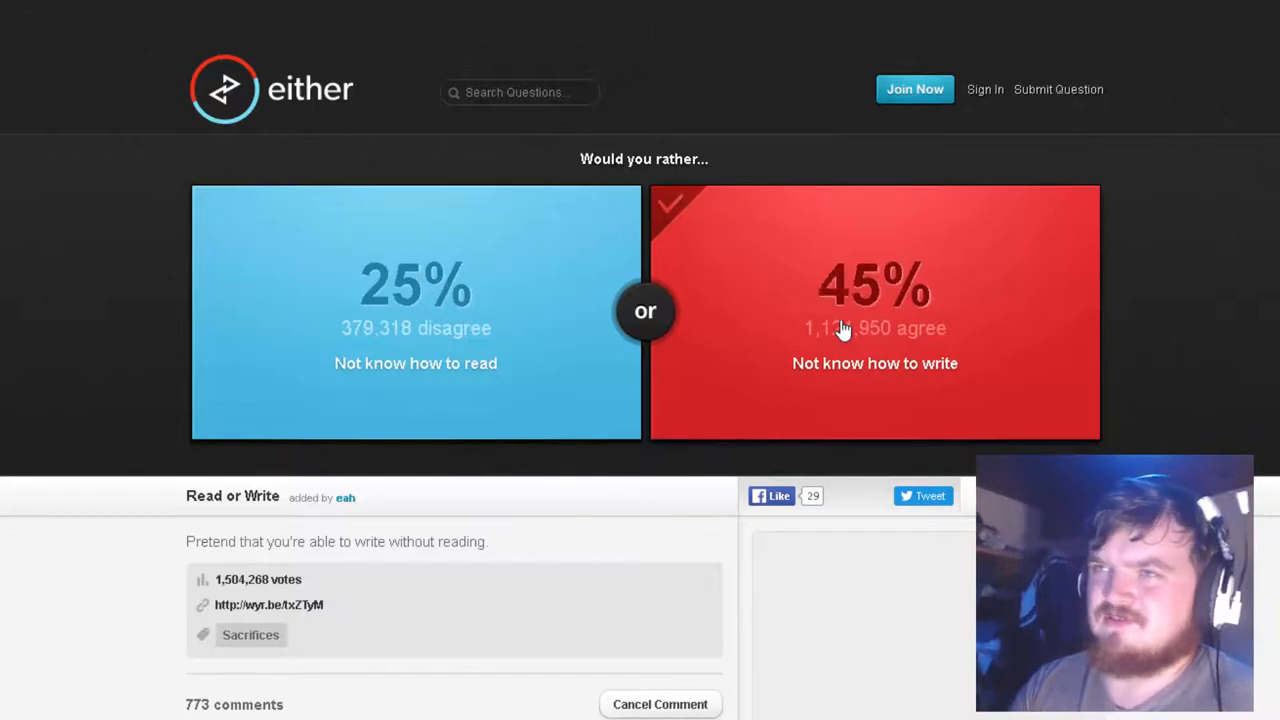
{"action": "left_click", "coordinate": [874, 312]}
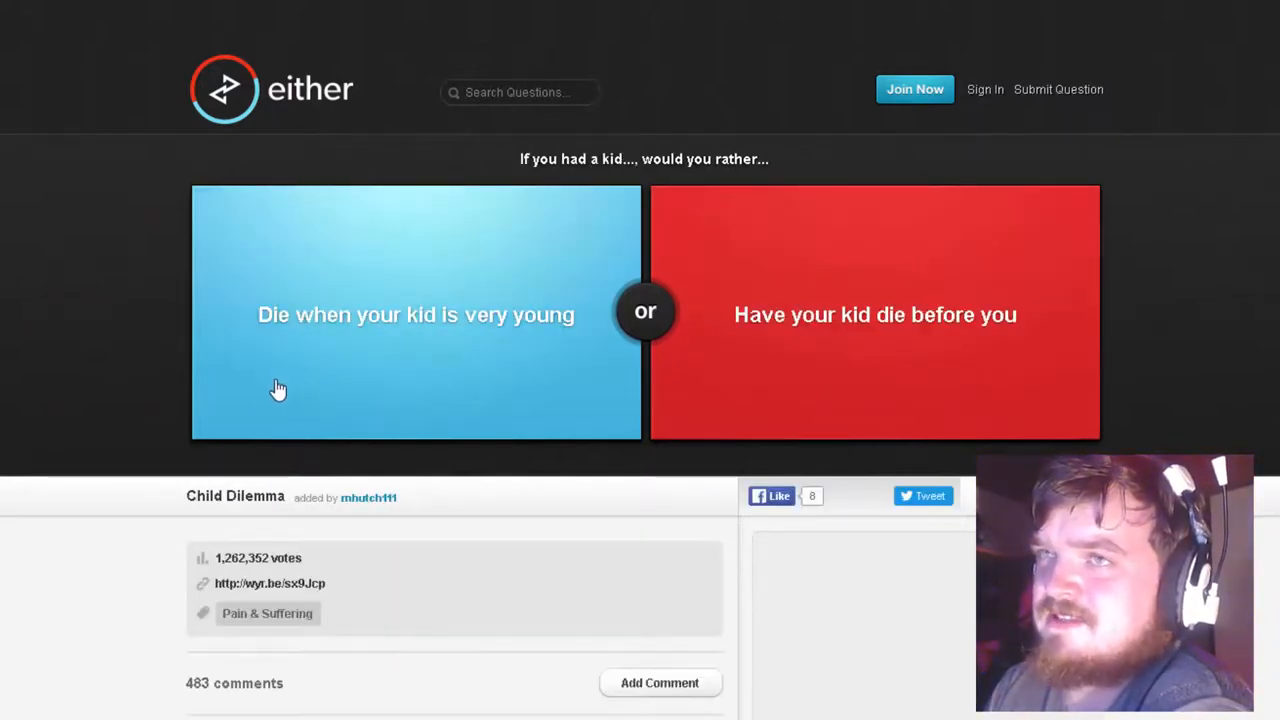
{"action": "mouse_move", "coordinate": [930, 377]}
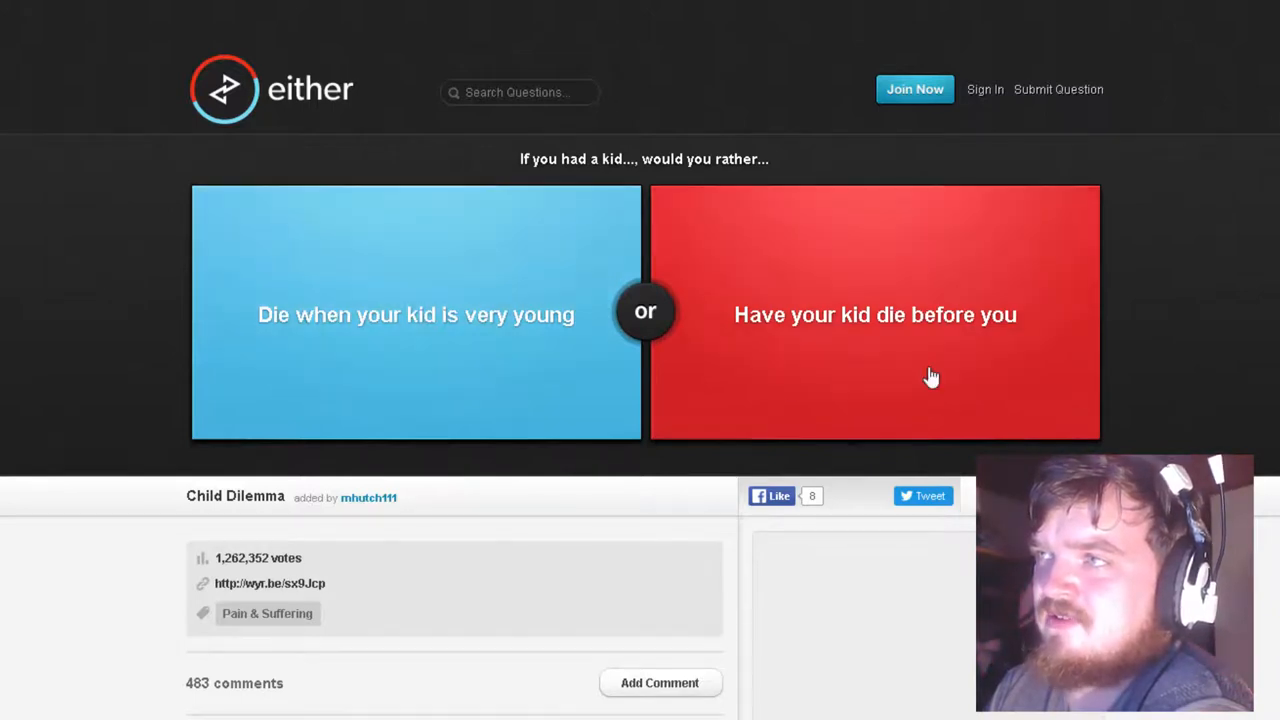
{"action": "mouse_move", "coordinate": [1238, 378]}
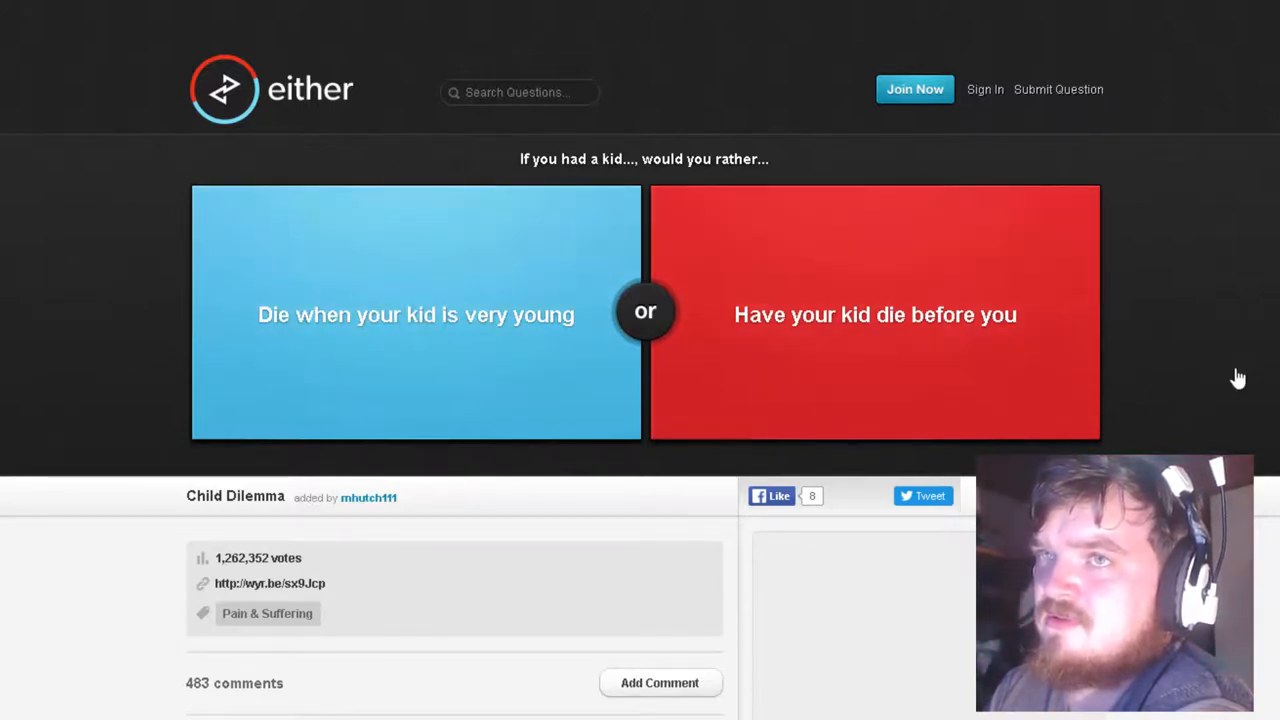
{"action": "mouse_move", "coordinate": [540, 386]}
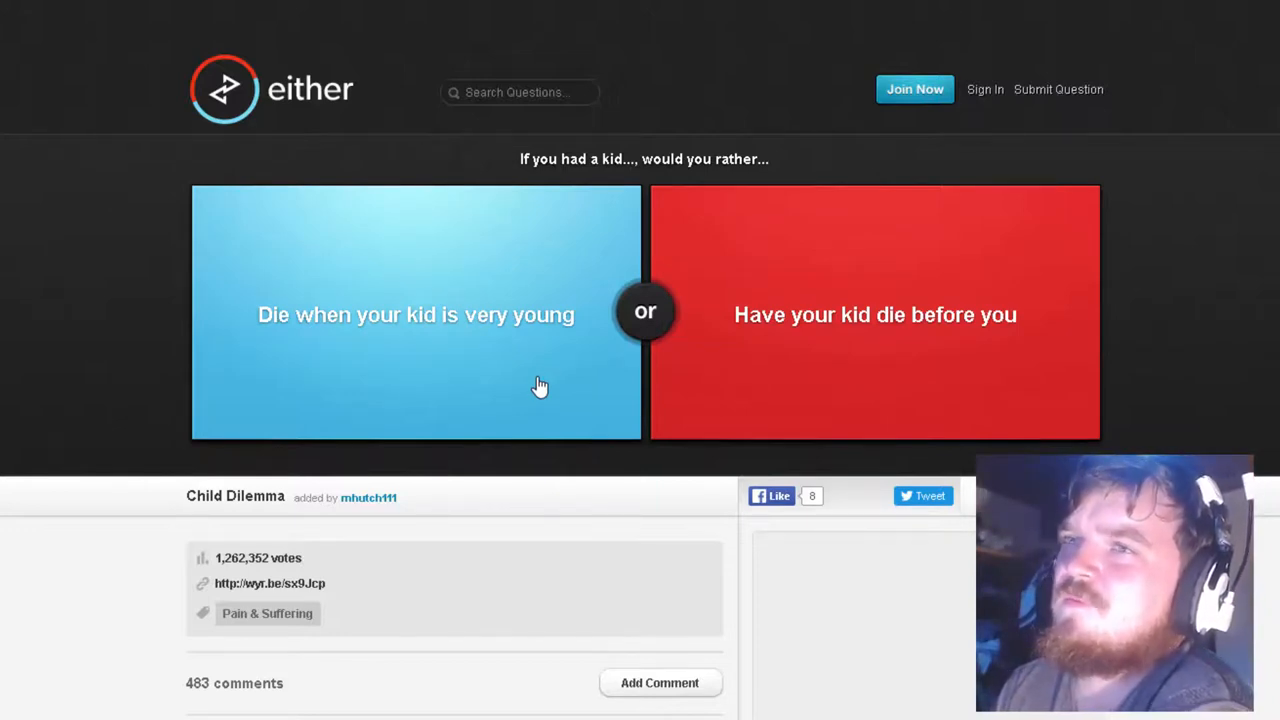
Choose dying when your kid is very young on the child-dilemma question
{"action": "left_click", "coordinate": [415, 314]}
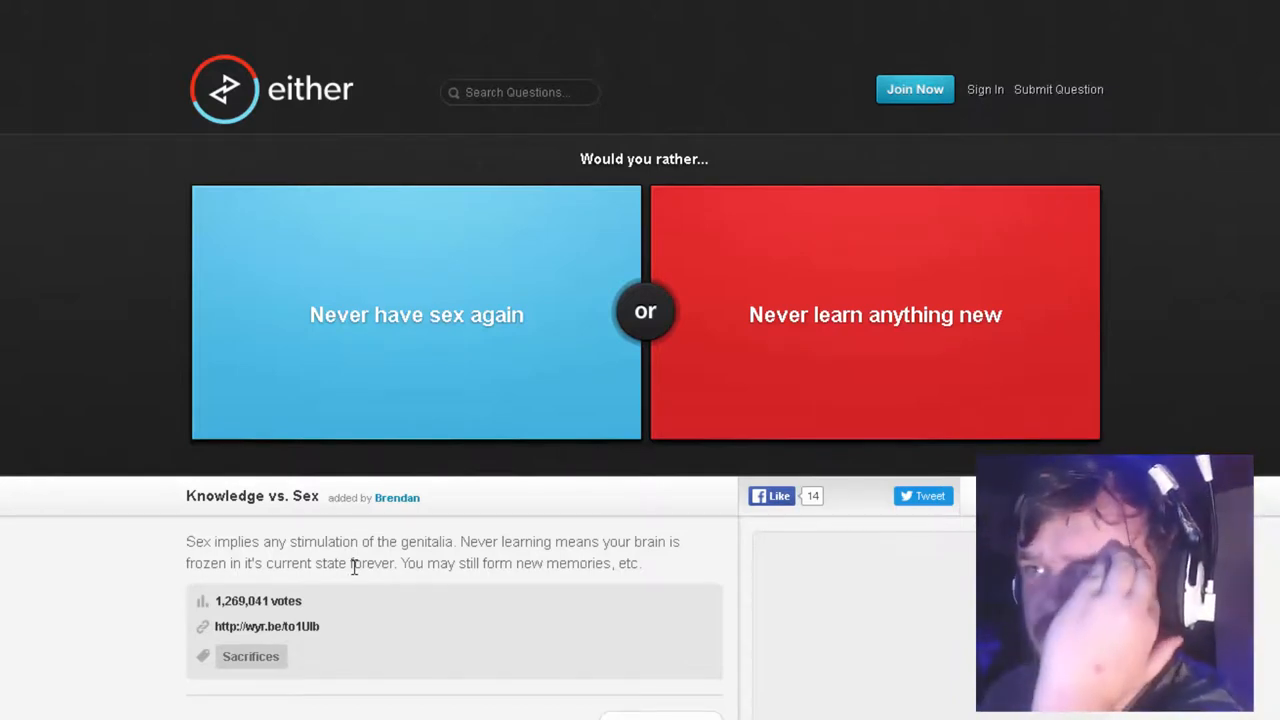
{"action": "mouse_move", "coordinate": [765, 389]}
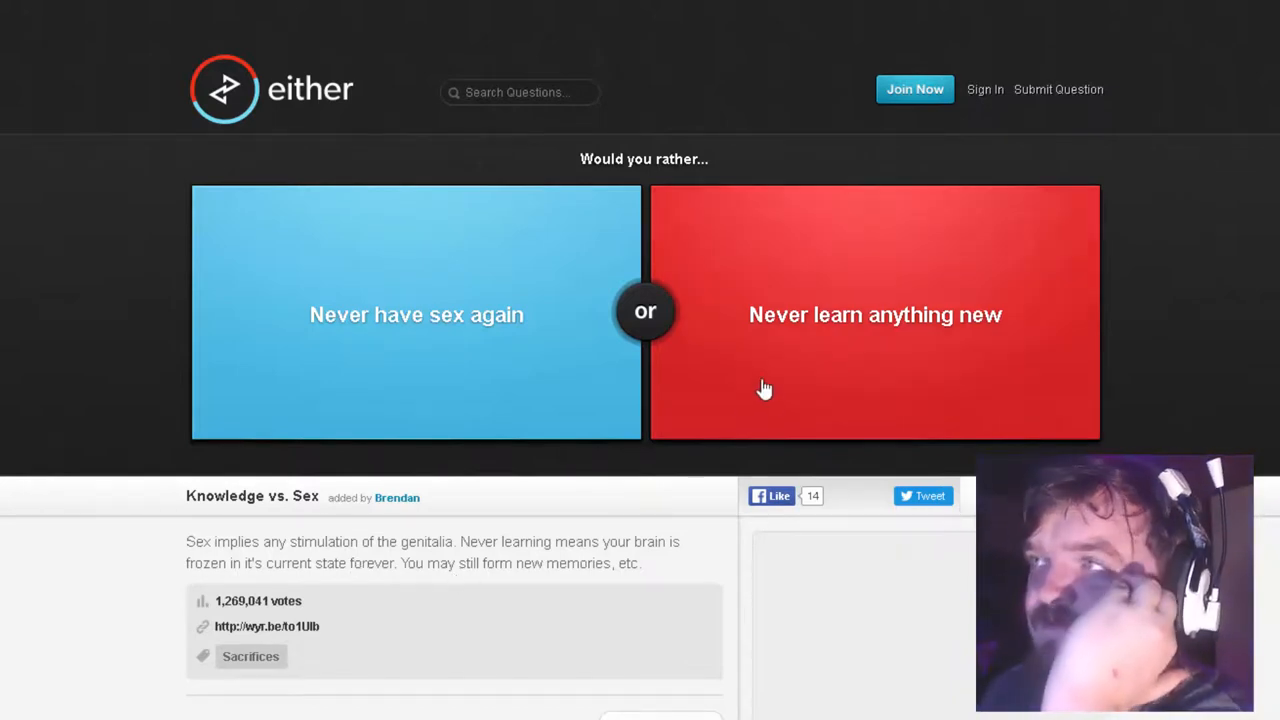
{"action": "mouse_move", "coordinate": [1038, 391]}
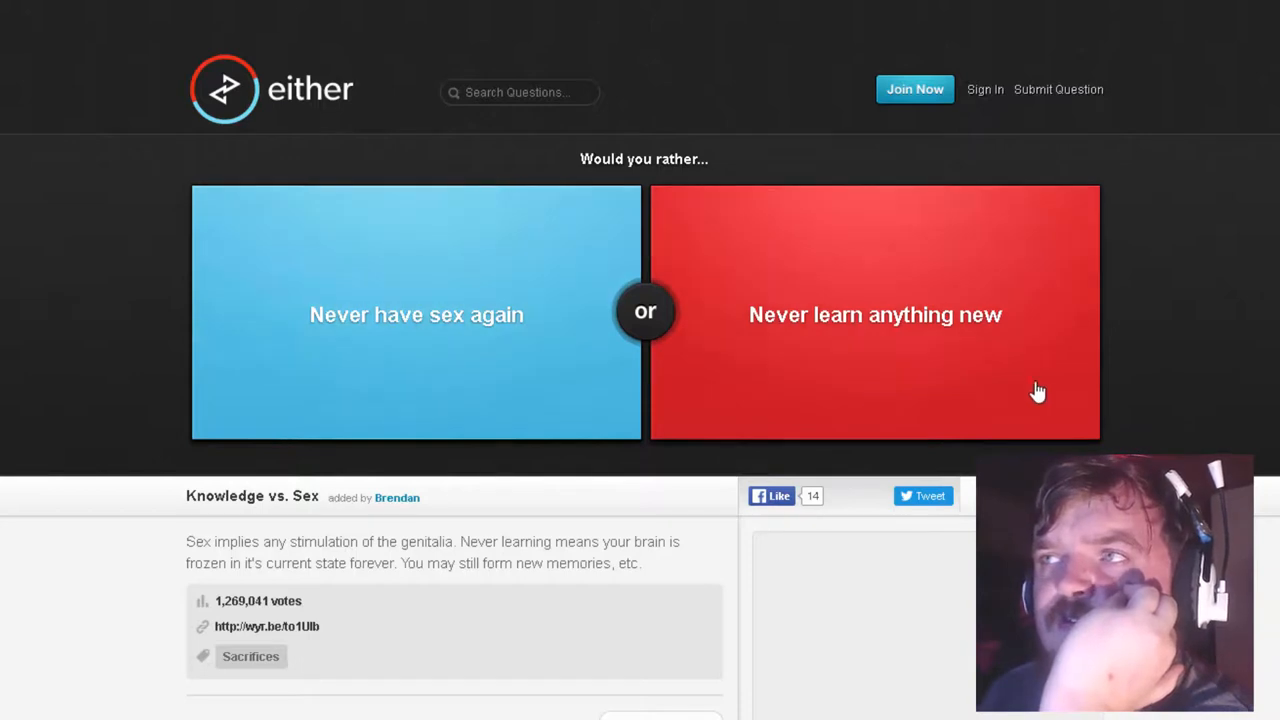
Vote to never learn anything new, then answer the volcano-or-meteor and Rolex questions
{"action": "left_click", "coordinate": [875, 314]}
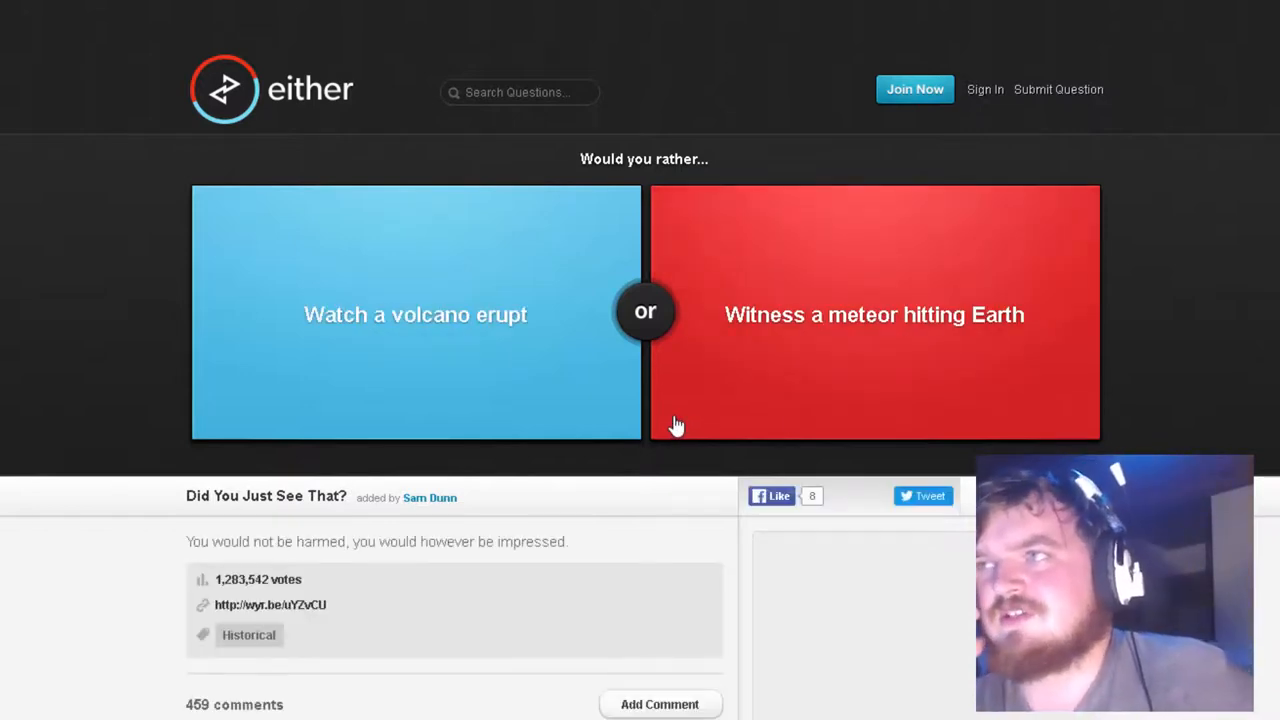
{"action": "mouse_move", "coordinate": [507, 365]}
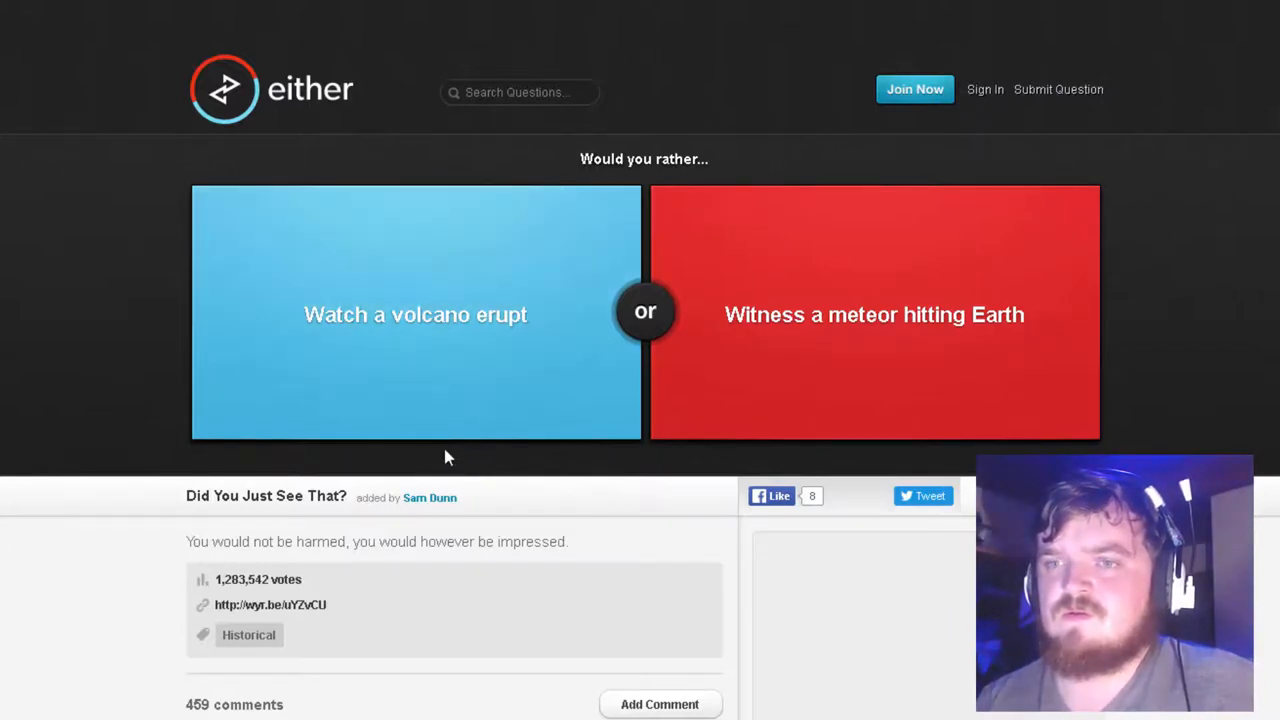
{"action": "left_click", "coordinate": [415, 314]}
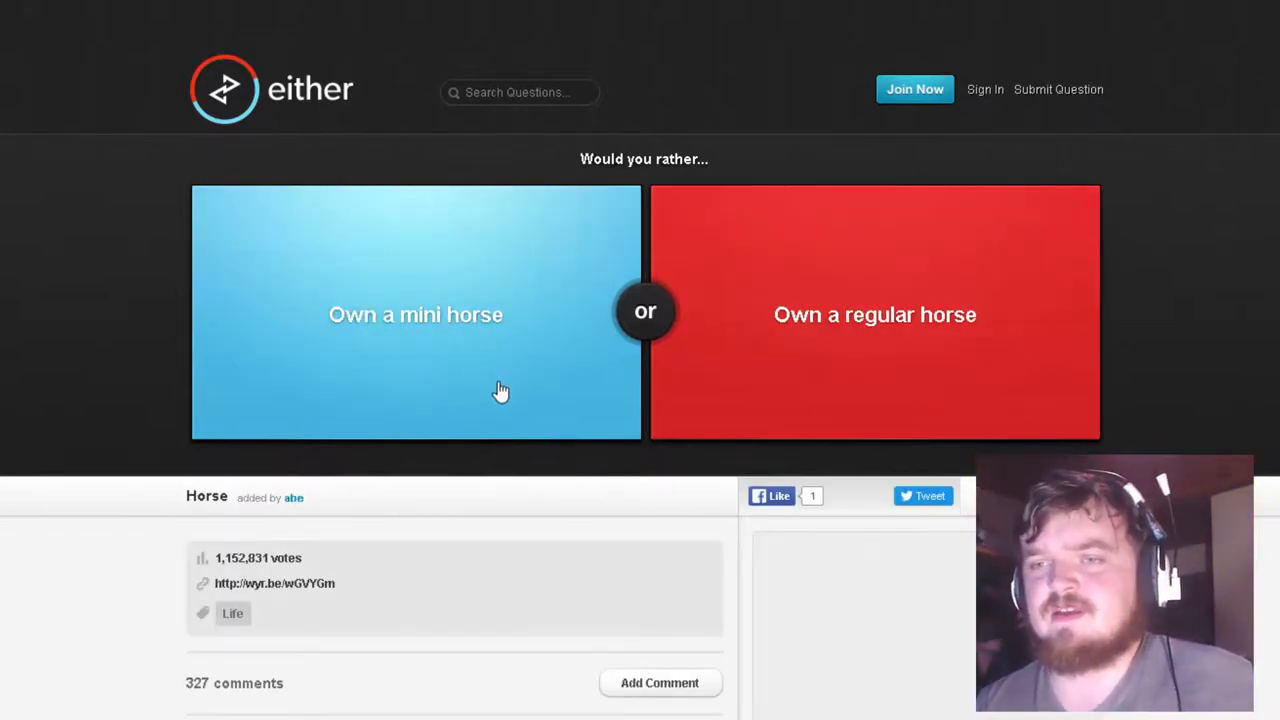
{"action": "mouse_move", "coordinate": [787, 400]}
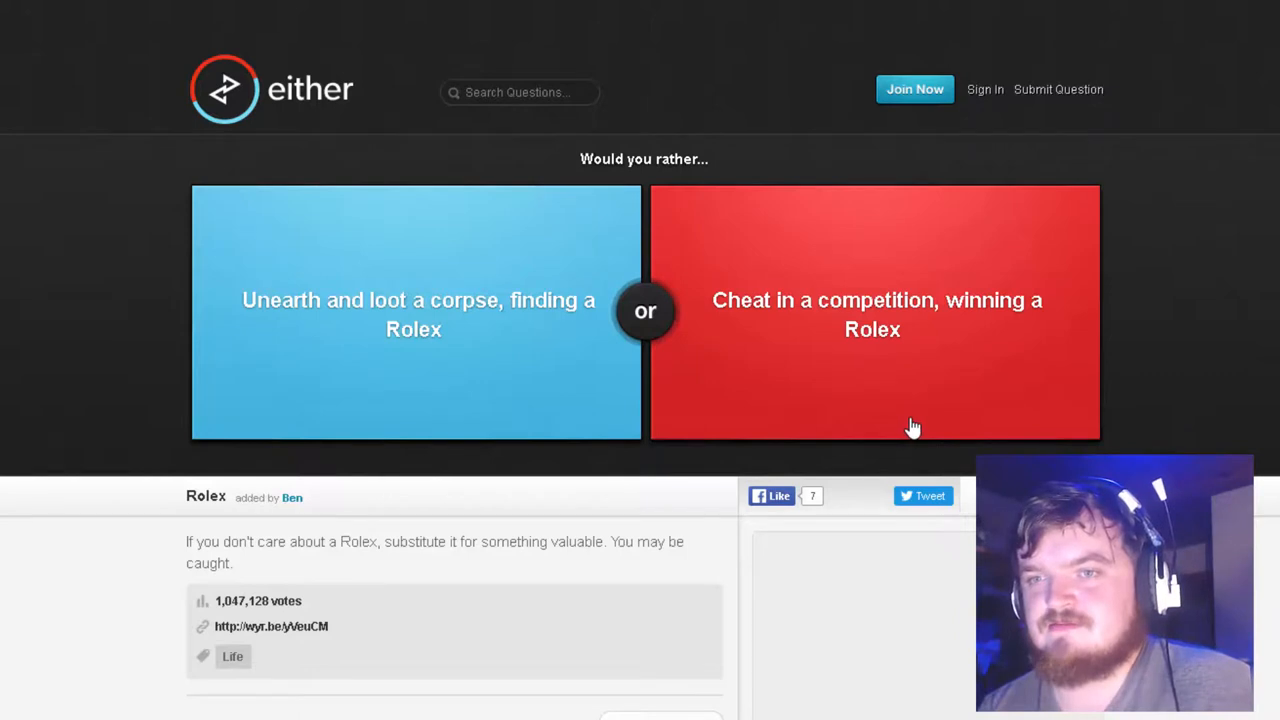
{"action": "mouse_move", "coordinate": [901, 426]}
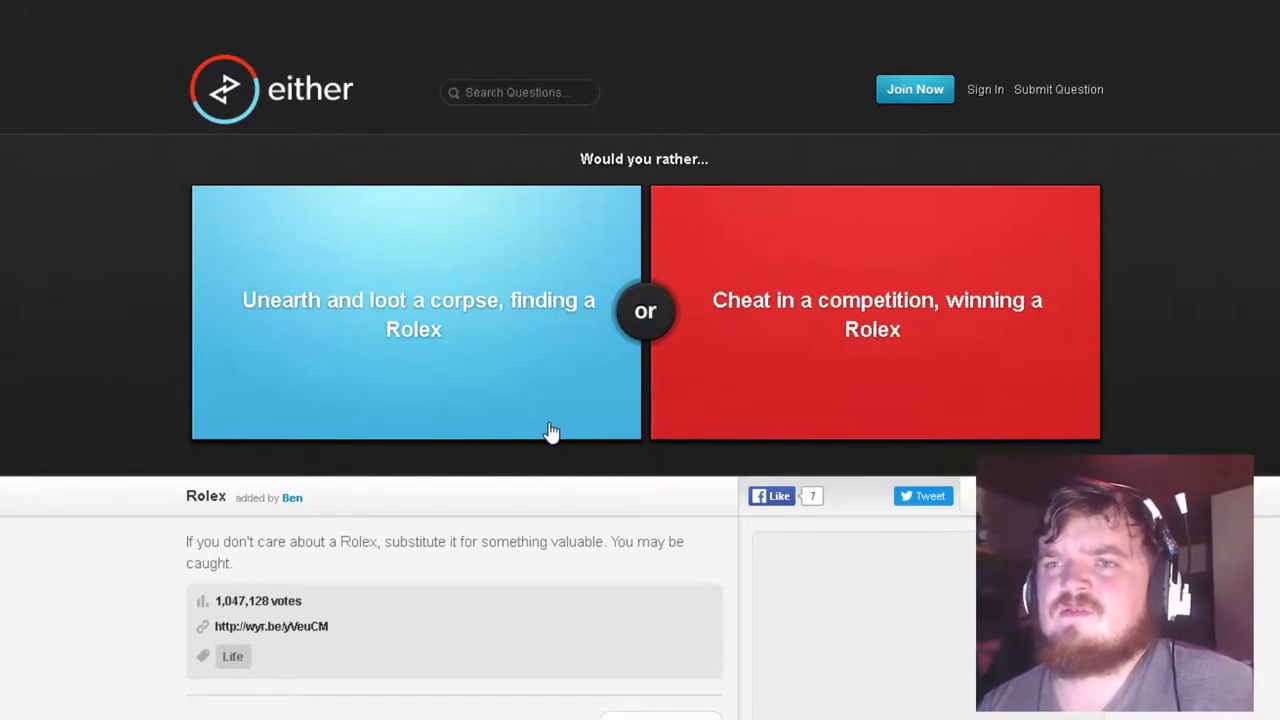
{"action": "left_click", "coordinate": [875, 313]}
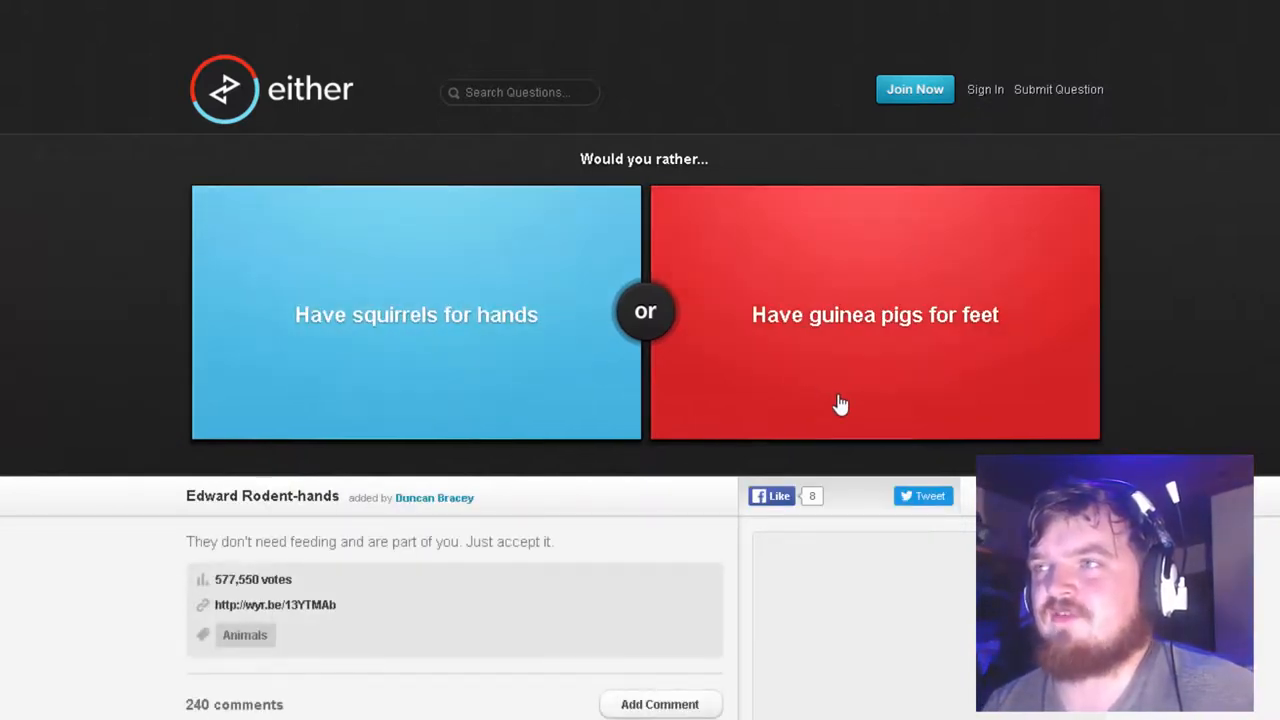
Vote for guinea-pig feet, living without a phone, and hearing a hated song all week
{"action": "left_click", "coordinate": [416, 314]}
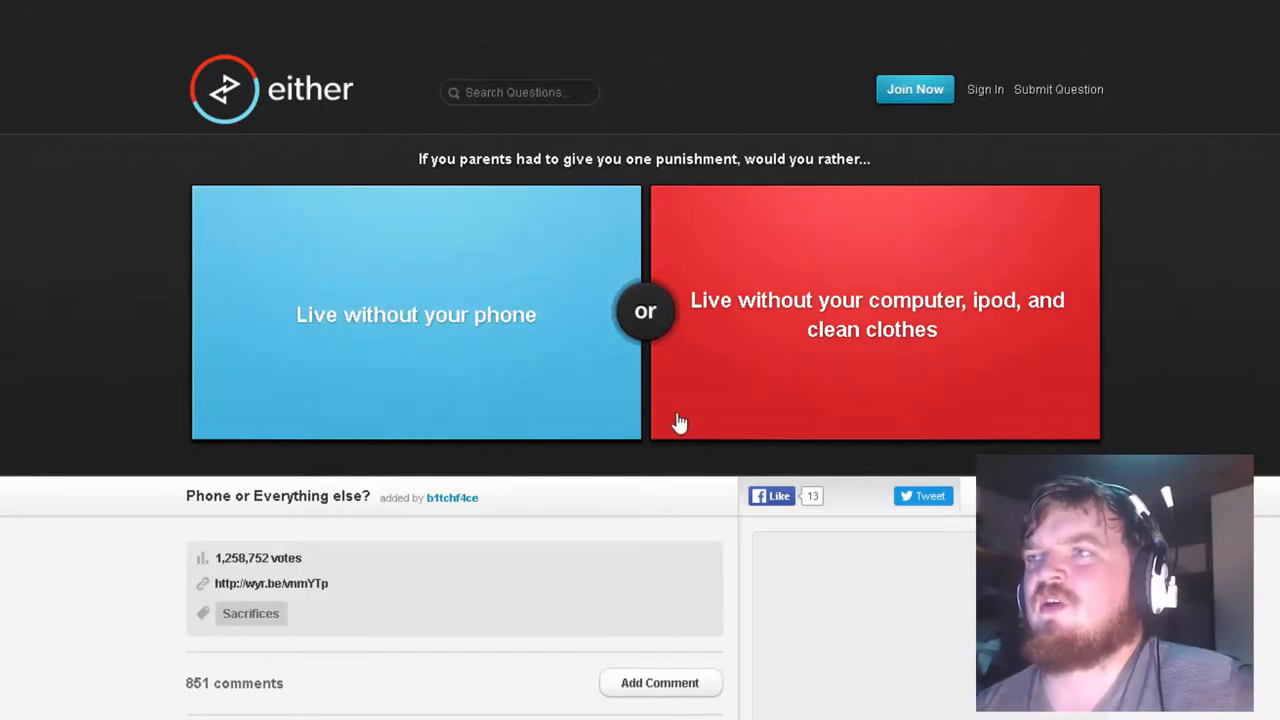
{"action": "left_click", "coordinate": [415, 314]}
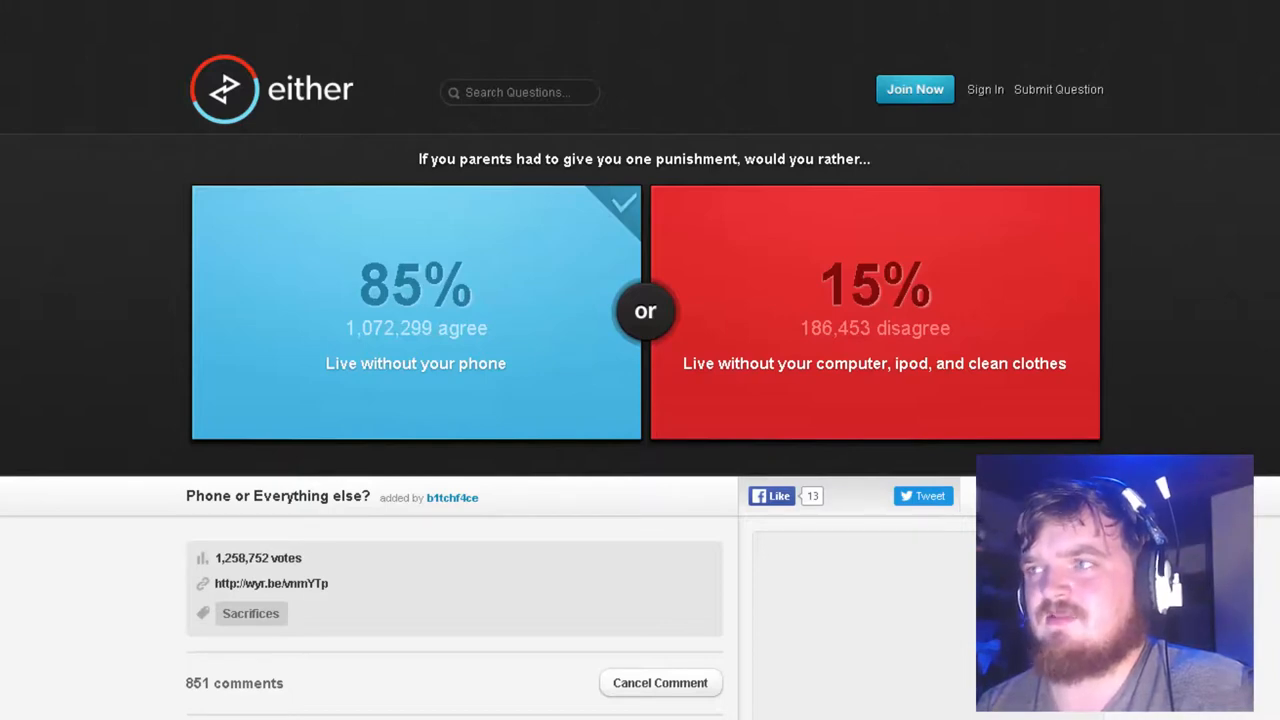
{"action": "left_click", "coordinate": [415, 310]}
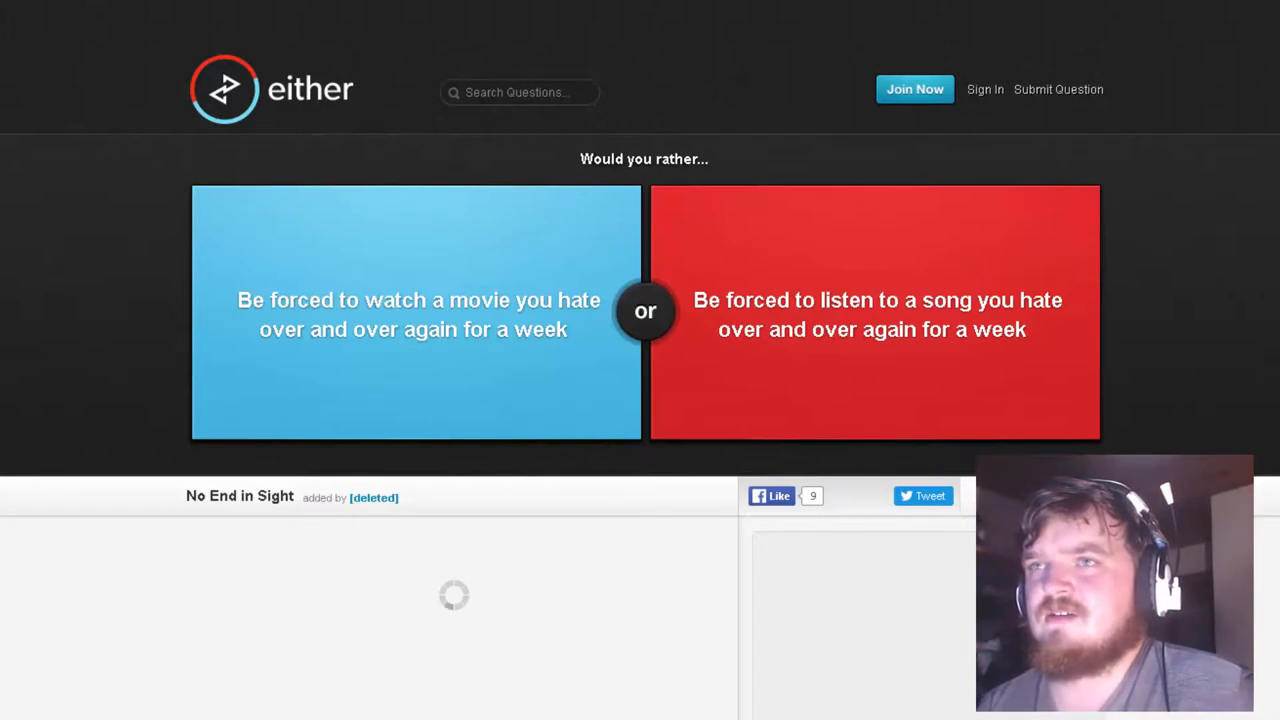
{"action": "mouse_move", "coordinate": [1060, 438]}
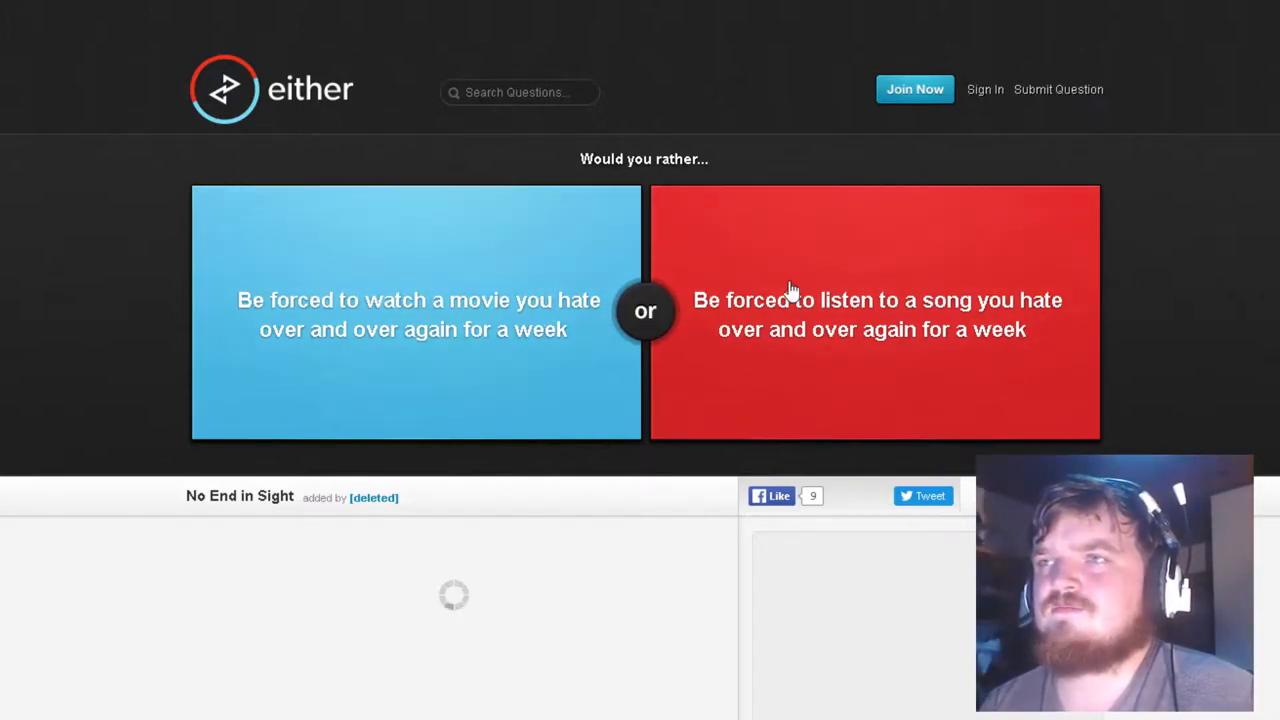
{"action": "left_click", "coordinate": [875, 310]}
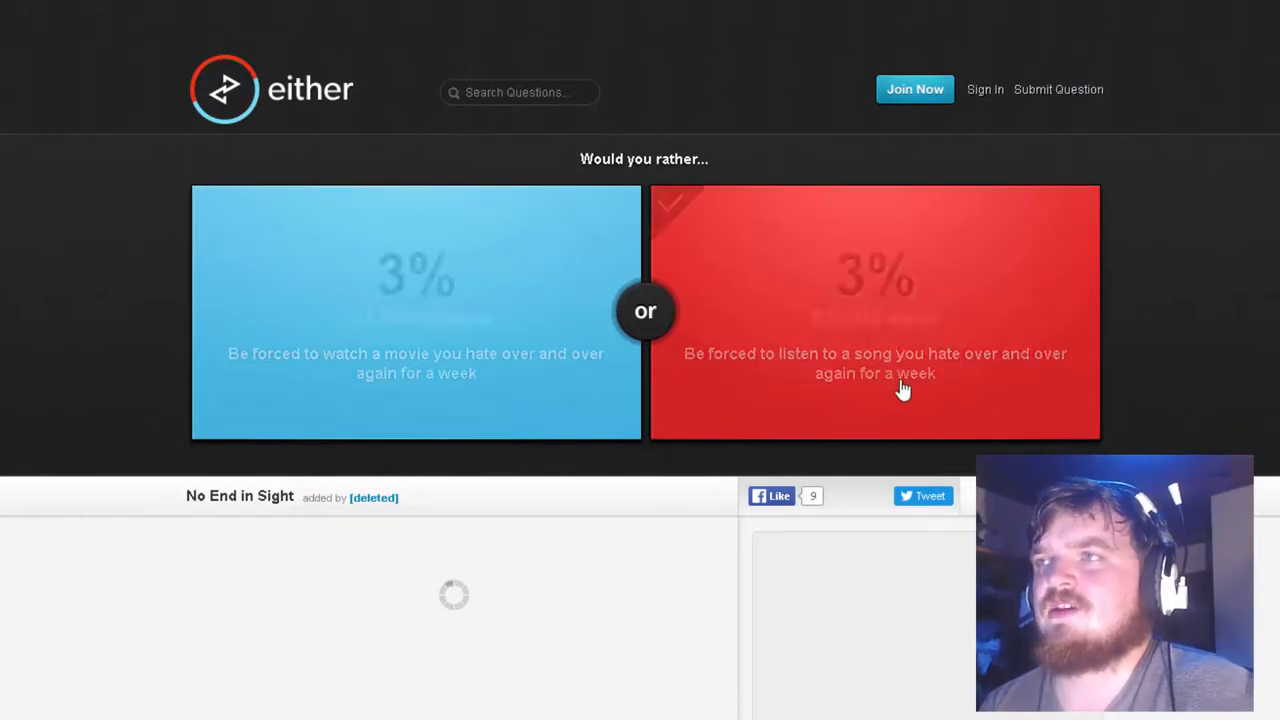
{"action": "left_click", "coordinate": [875, 362]}
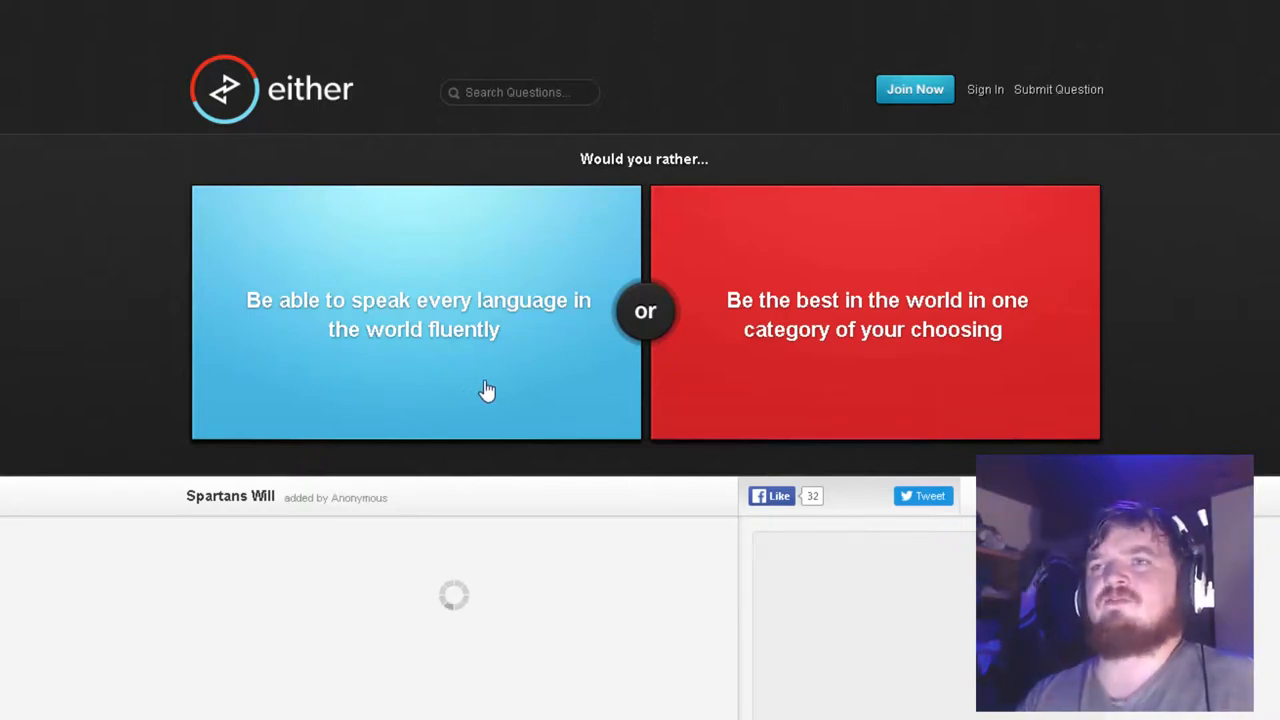
{"action": "mouse_move", "coordinate": [426, 380]}
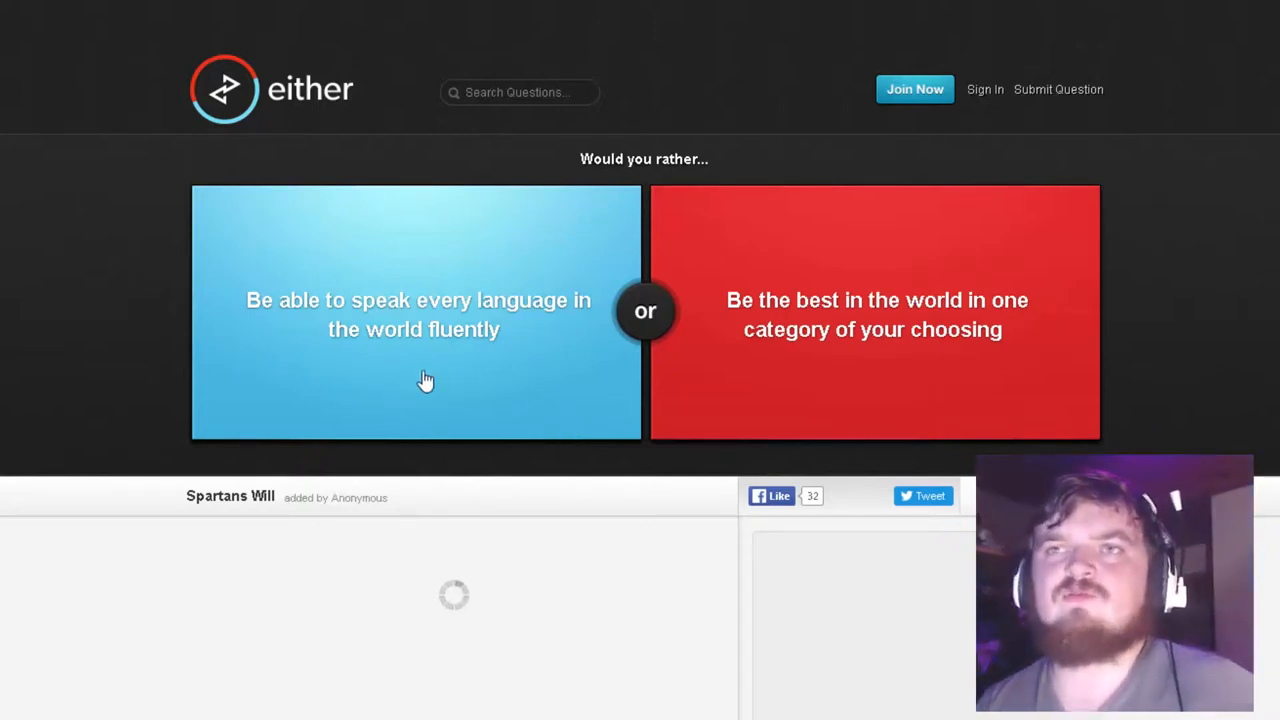
{"action": "mouse_move", "coordinate": [600, 445]}
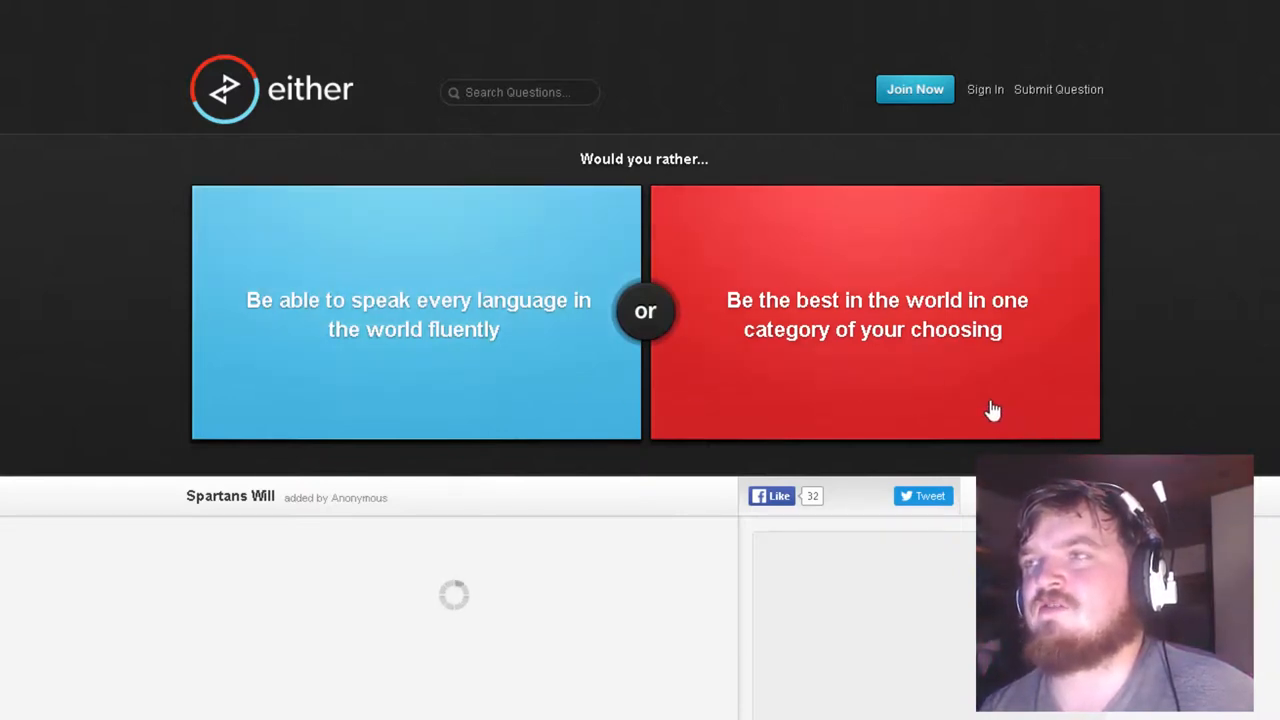
{"action": "mouse_move", "coordinate": [581, 345]}
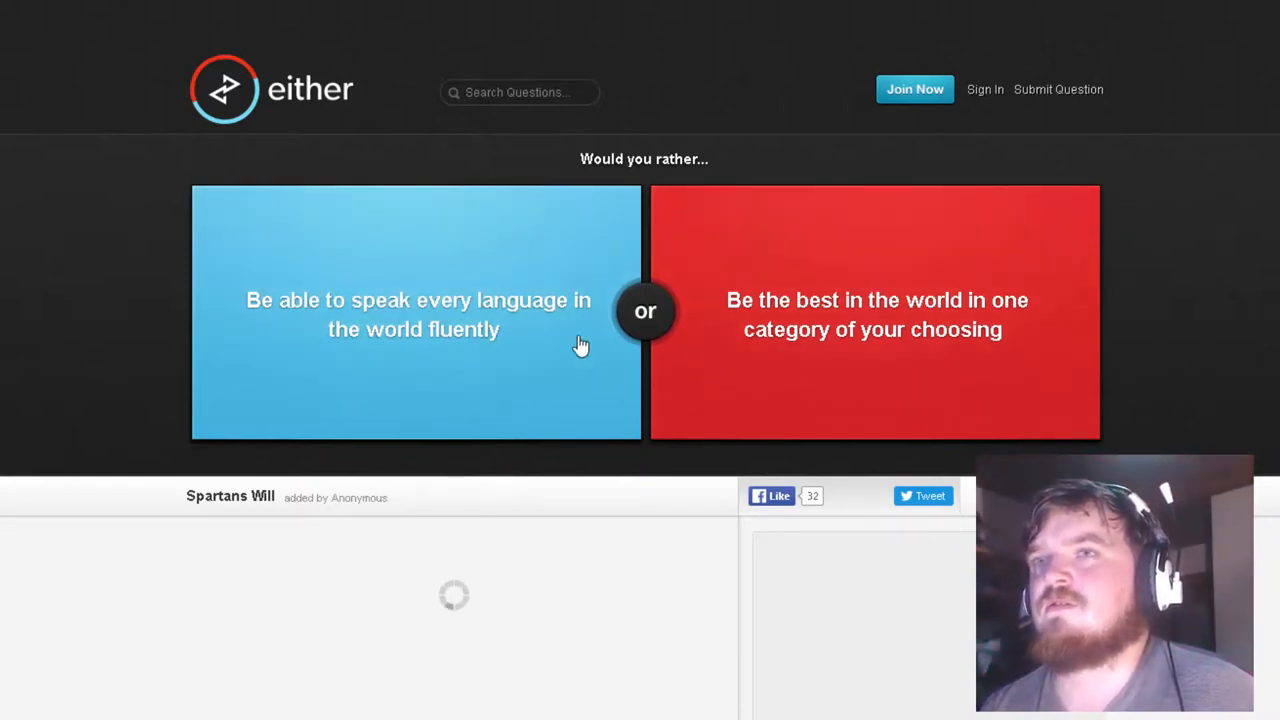
Choose speaking every language fluently, living in the bathroom, and never leaving the bedroom
{"action": "left_click", "coordinate": [415, 313]}
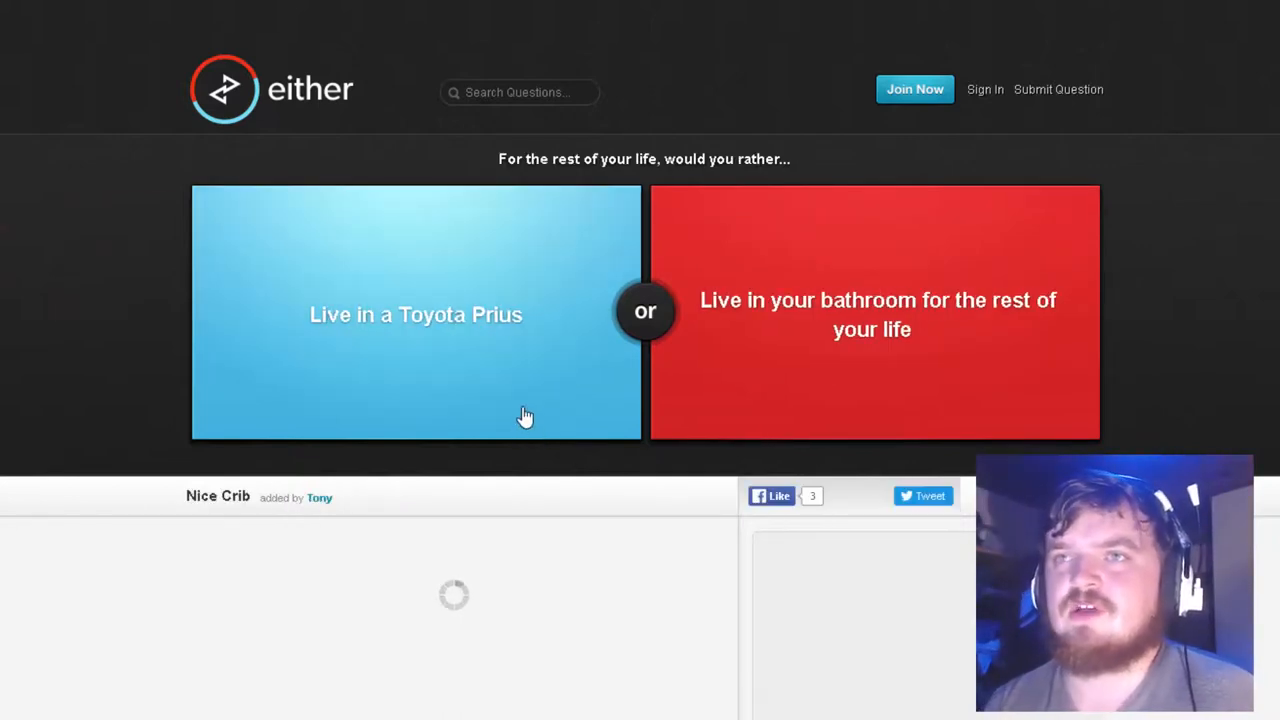
{"action": "mouse_move", "coordinate": [910, 397]}
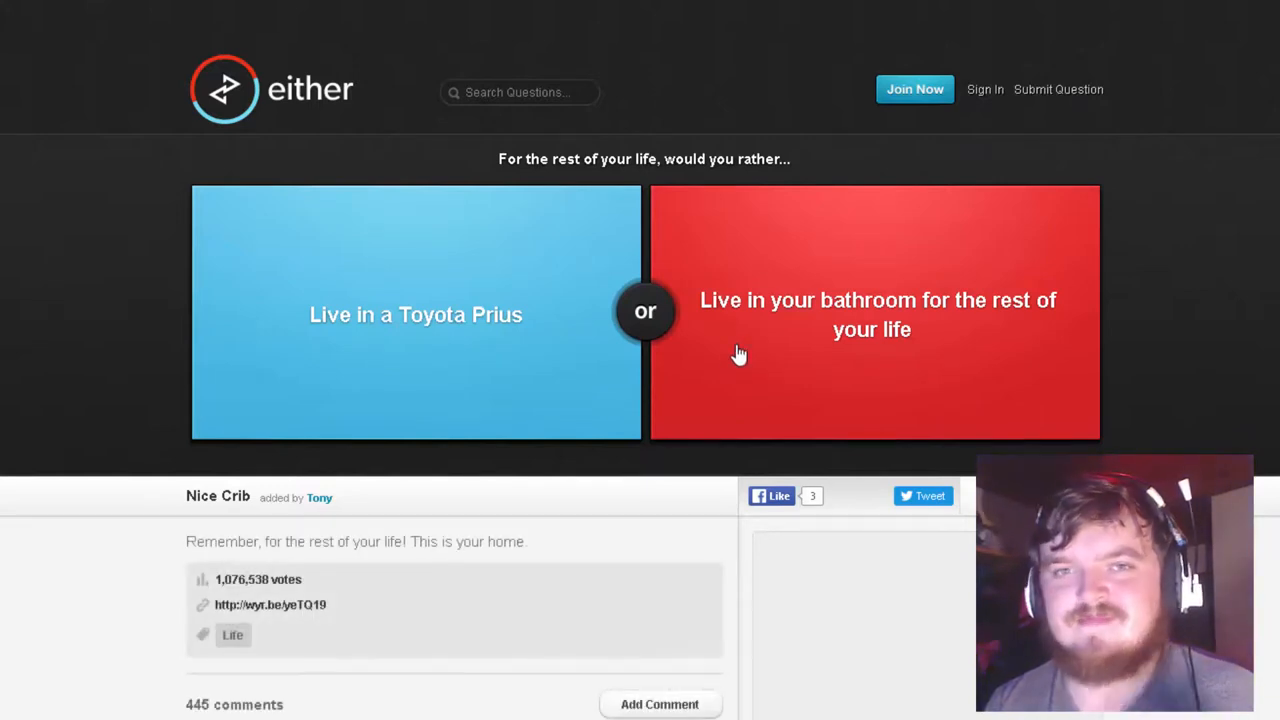
{"action": "mouse_move", "coordinate": [733, 353]}
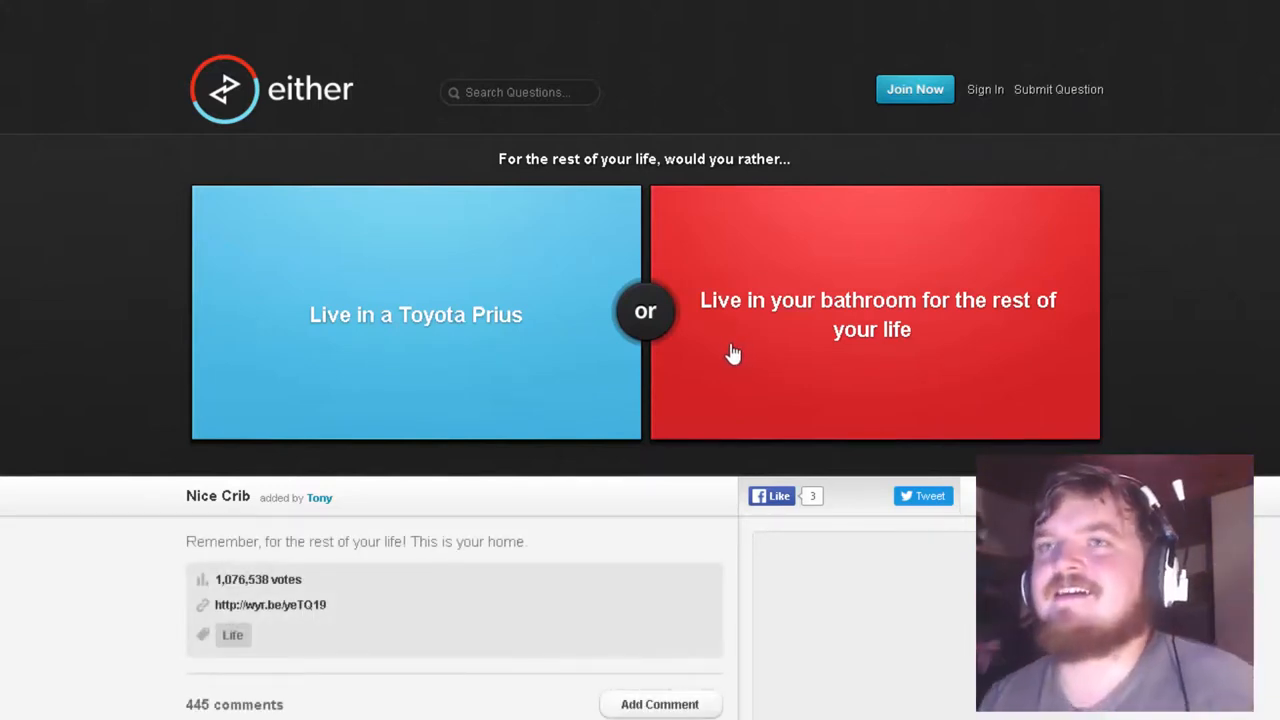
{"action": "left_click", "coordinate": [874, 314]}
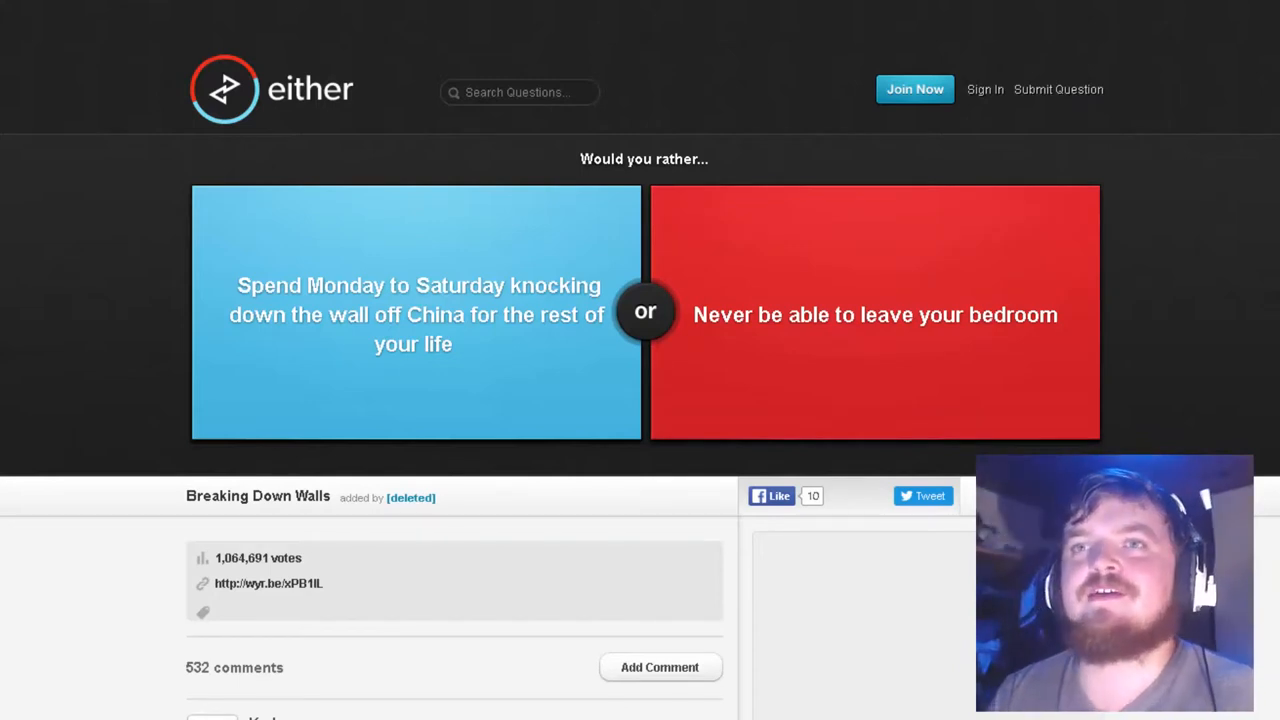
{"action": "mouse_move", "coordinate": [440, 338]}
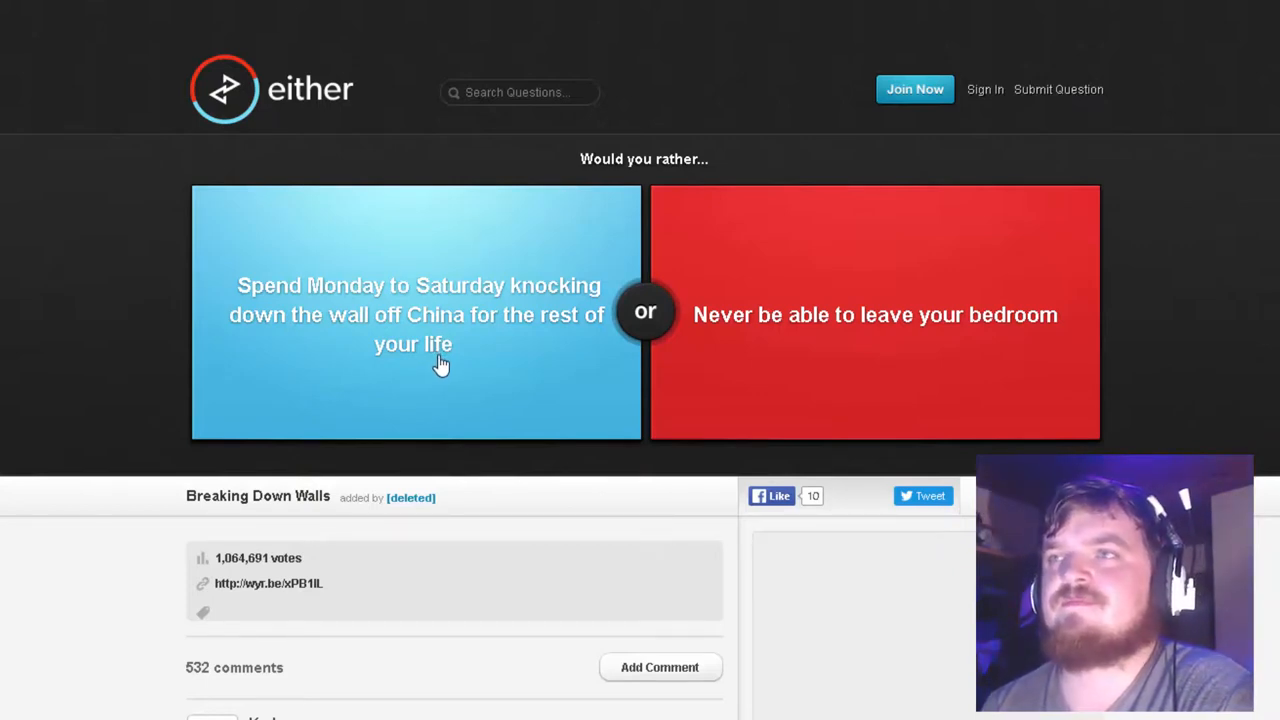
{"action": "mouse_move", "coordinate": [374, 390]}
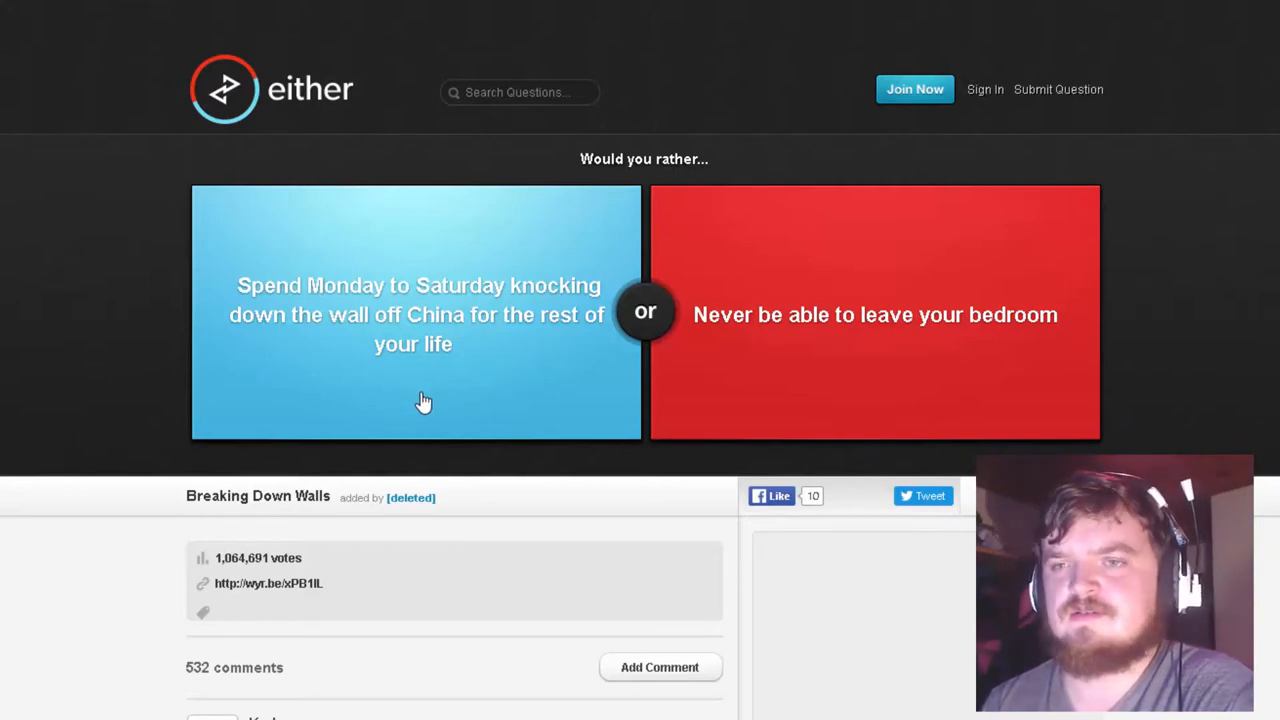
{"action": "mouse_move", "coordinate": [918, 382]}
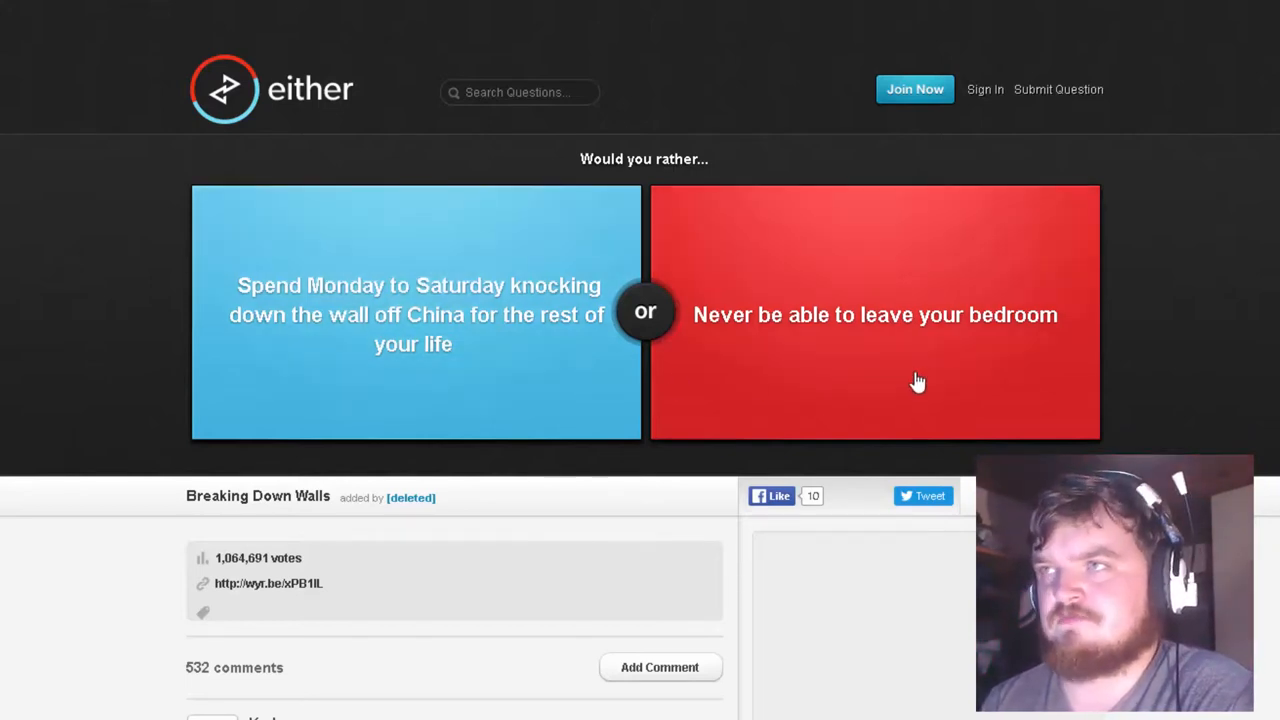
{"action": "left_click", "coordinate": [875, 314]}
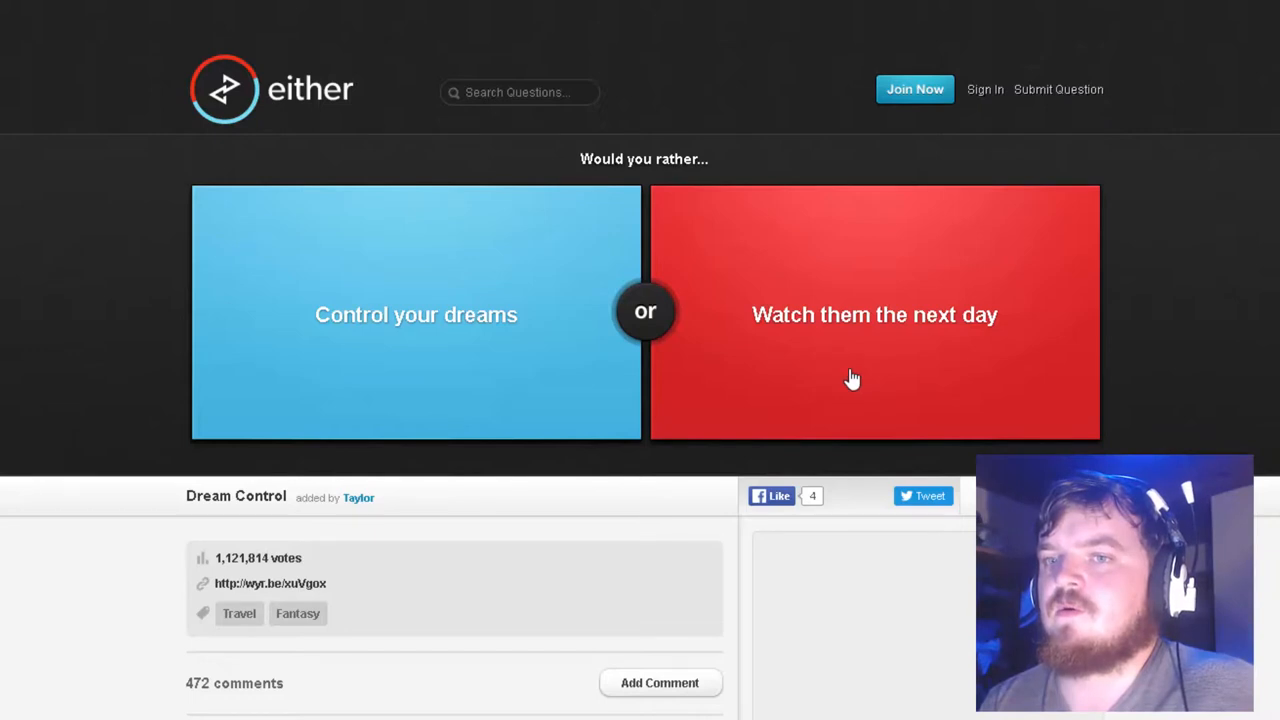
{"action": "mouse_move", "coordinate": [847, 382]}
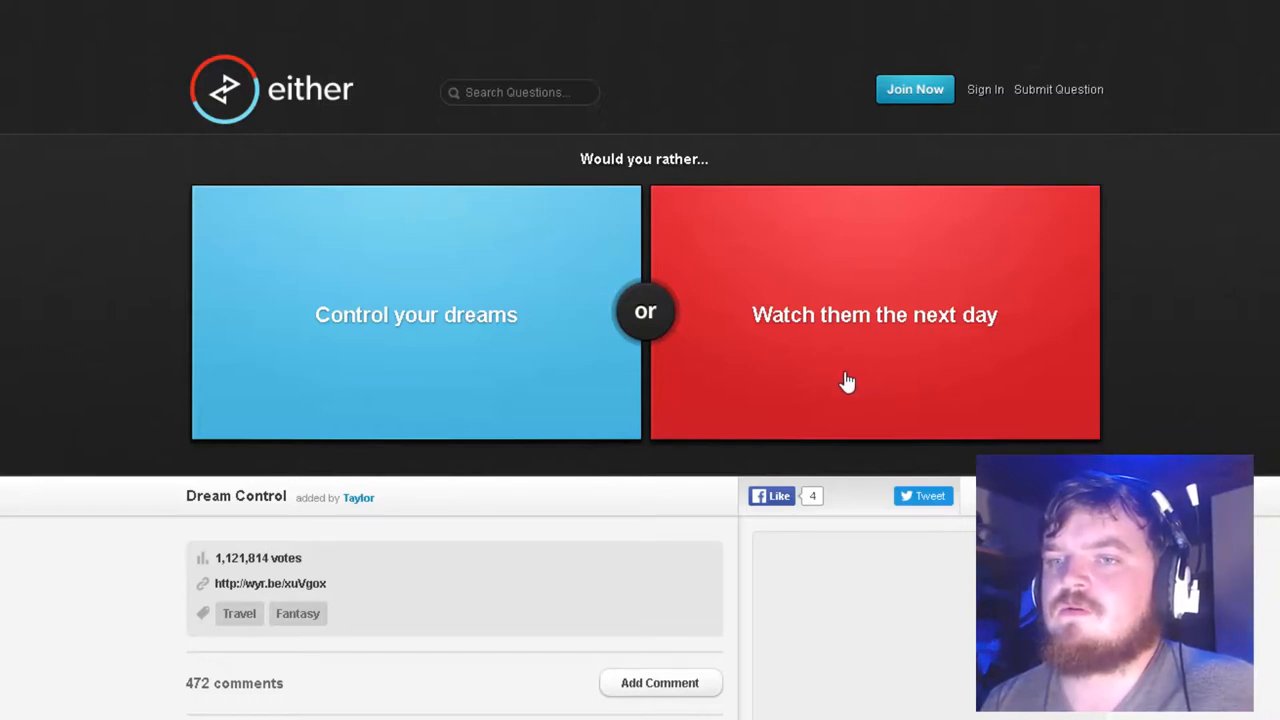
{"action": "mouse_move", "coordinate": [839, 385]}
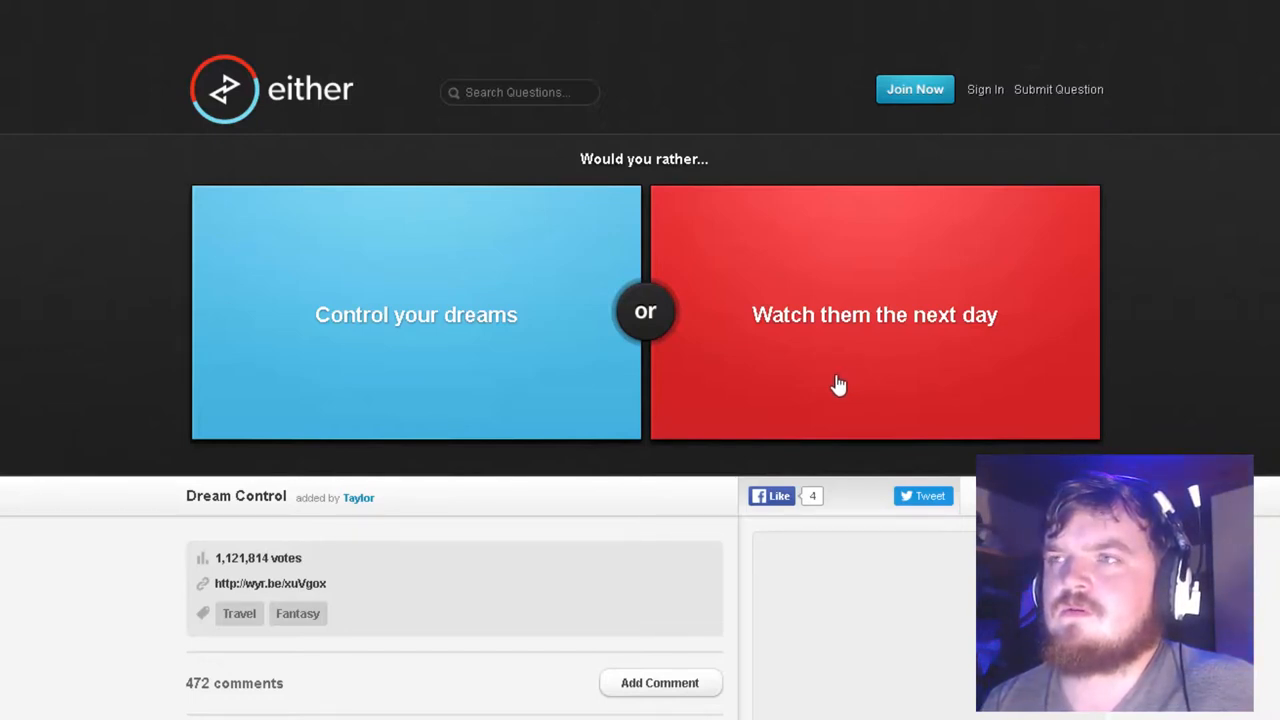
{"action": "mouse_move", "coordinate": [837, 390]}
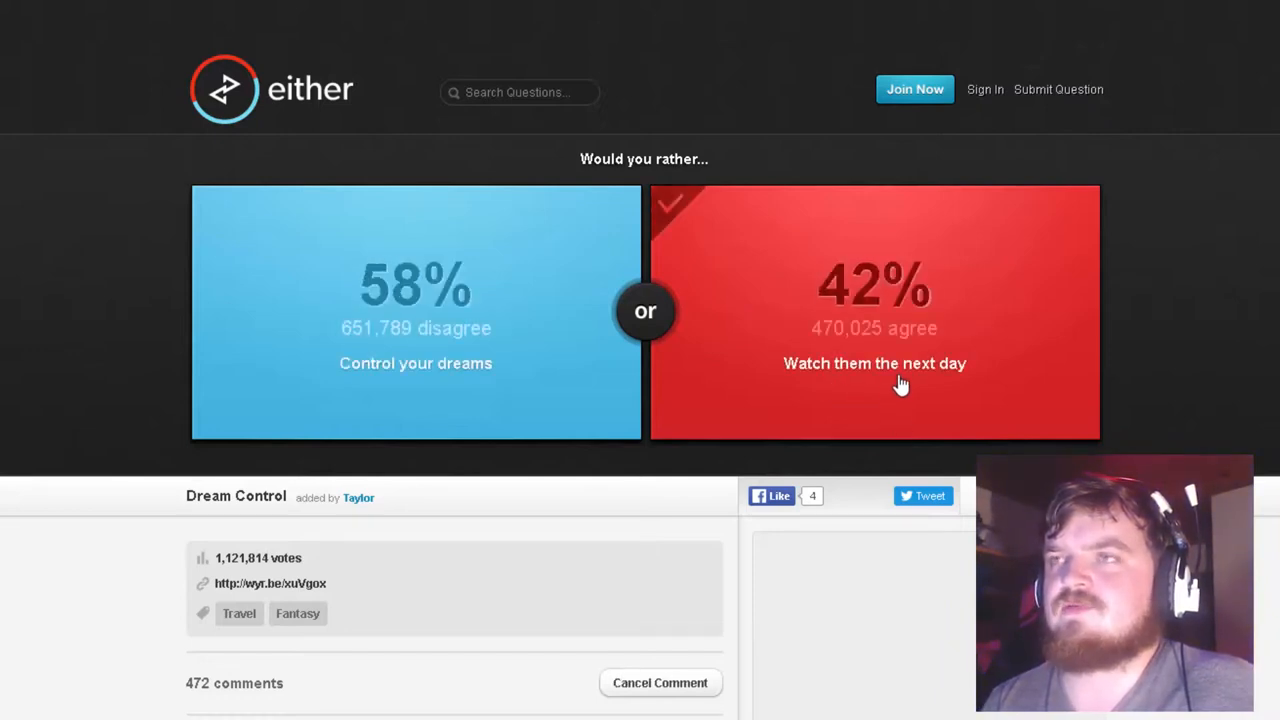
{"action": "mouse_move", "coordinate": [948, 428]}
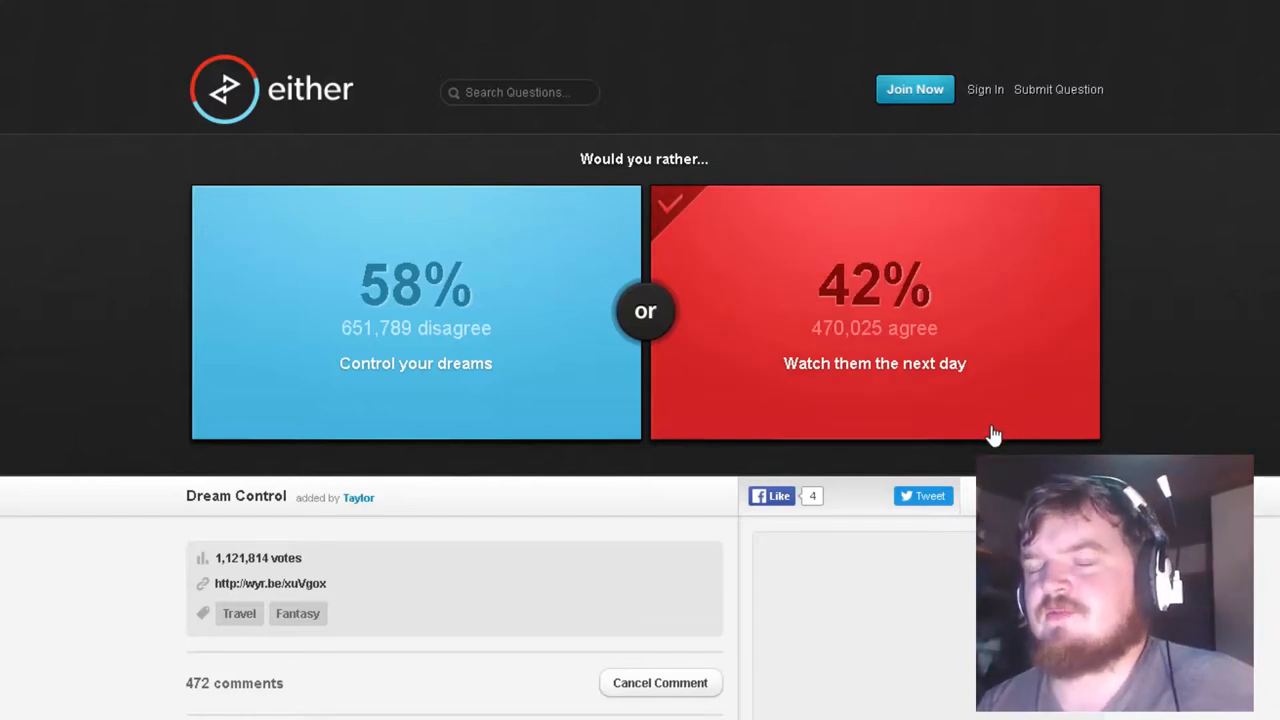
{"action": "mouse_move", "coordinate": [1035, 380]}
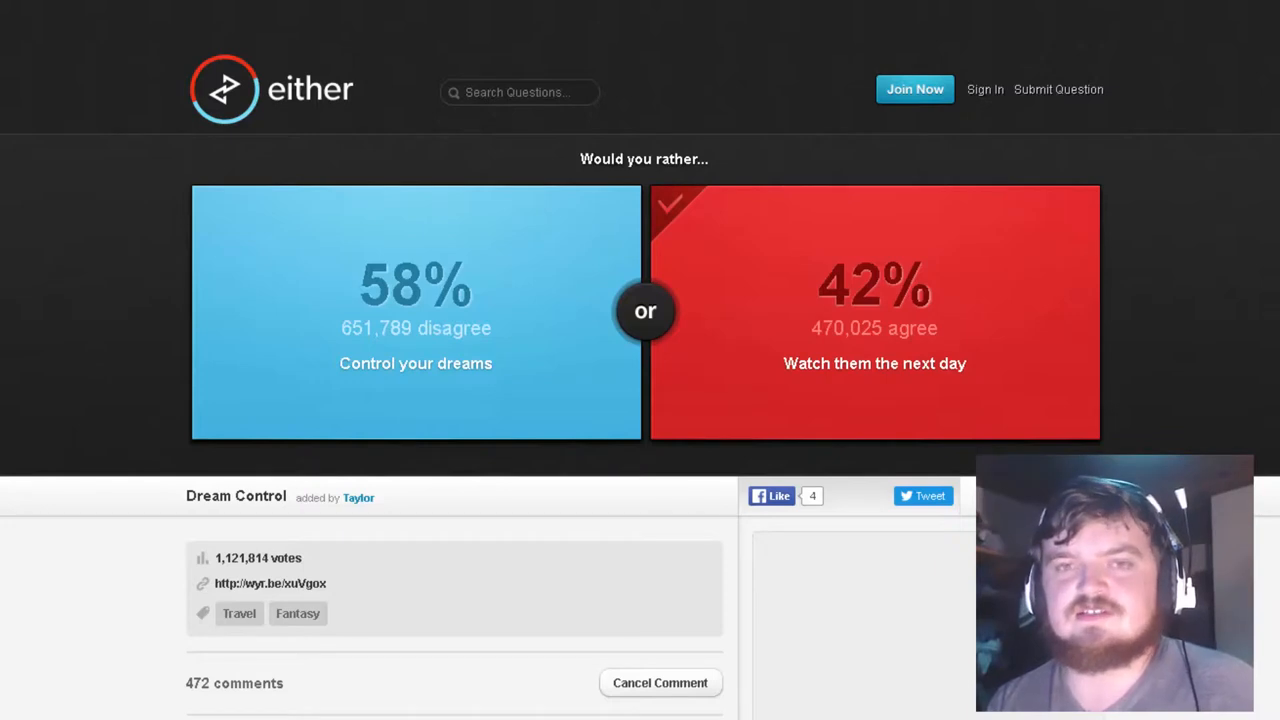
{"action": "mouse_move", "coordinate": [1185, 325]}
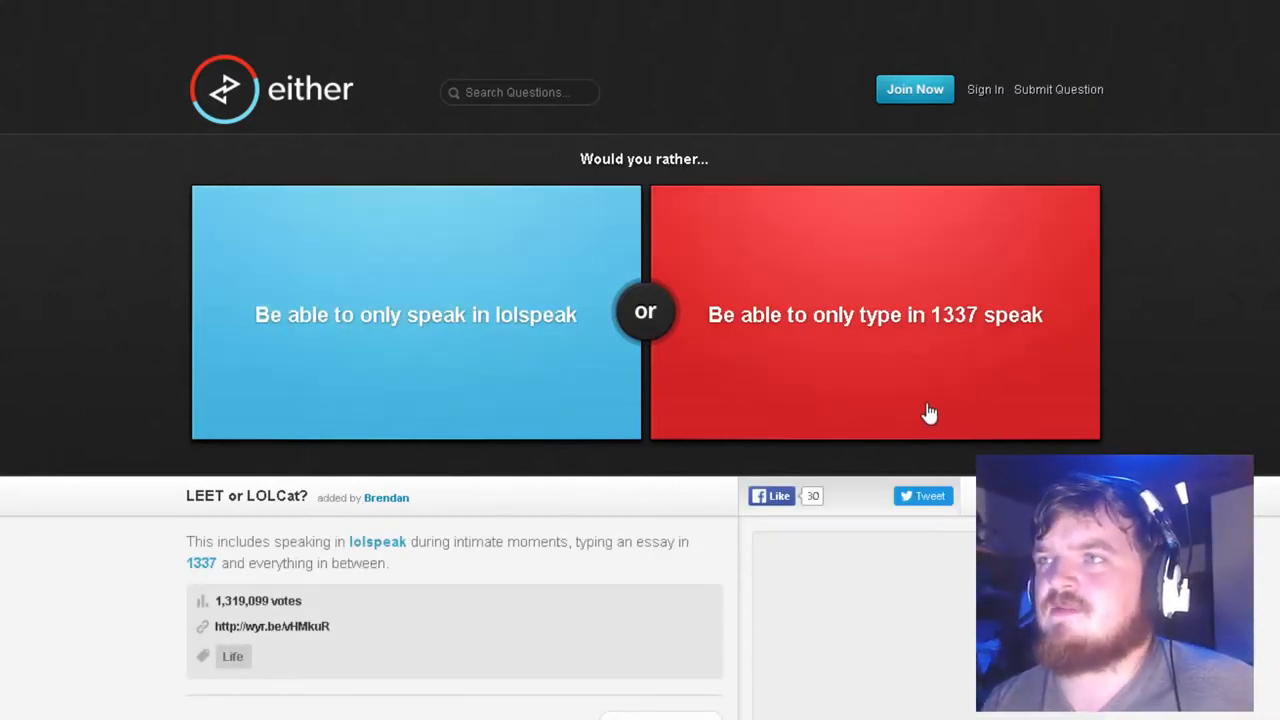
{"action": "mouse_move", "coordinate": [917, 409]}
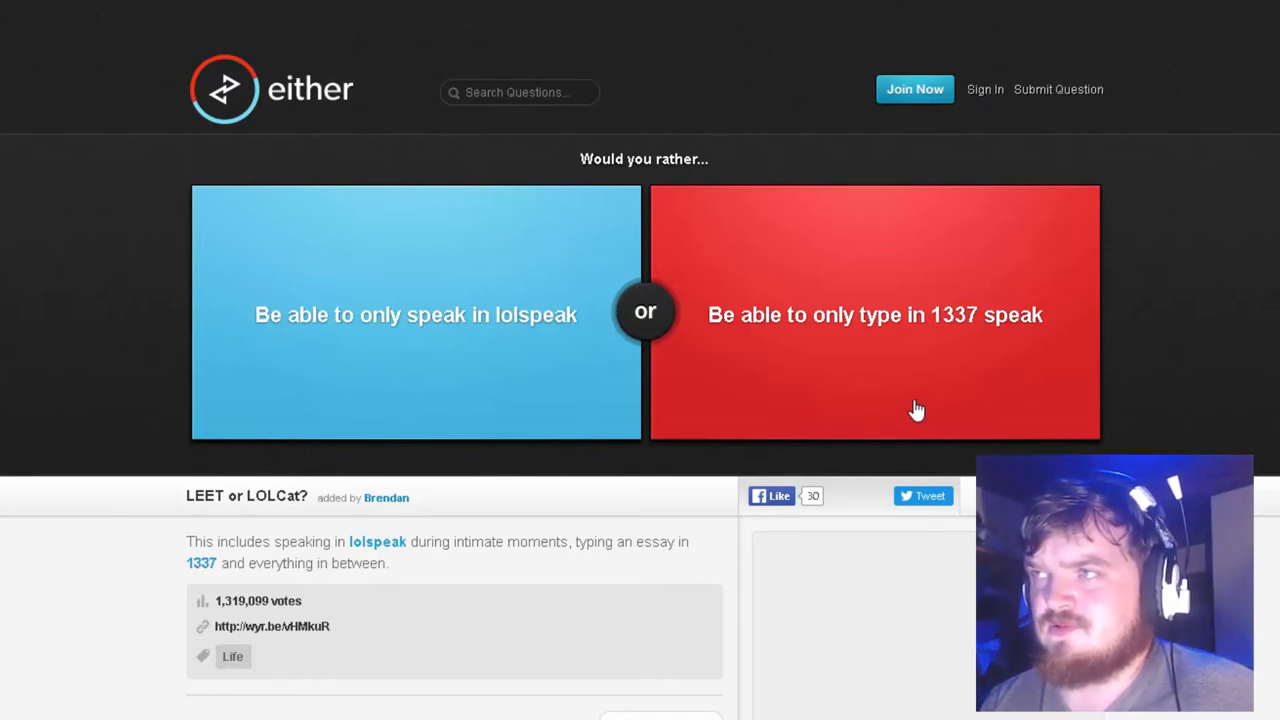
{"action": "mouse_move", "coordinate": [908, 420]}
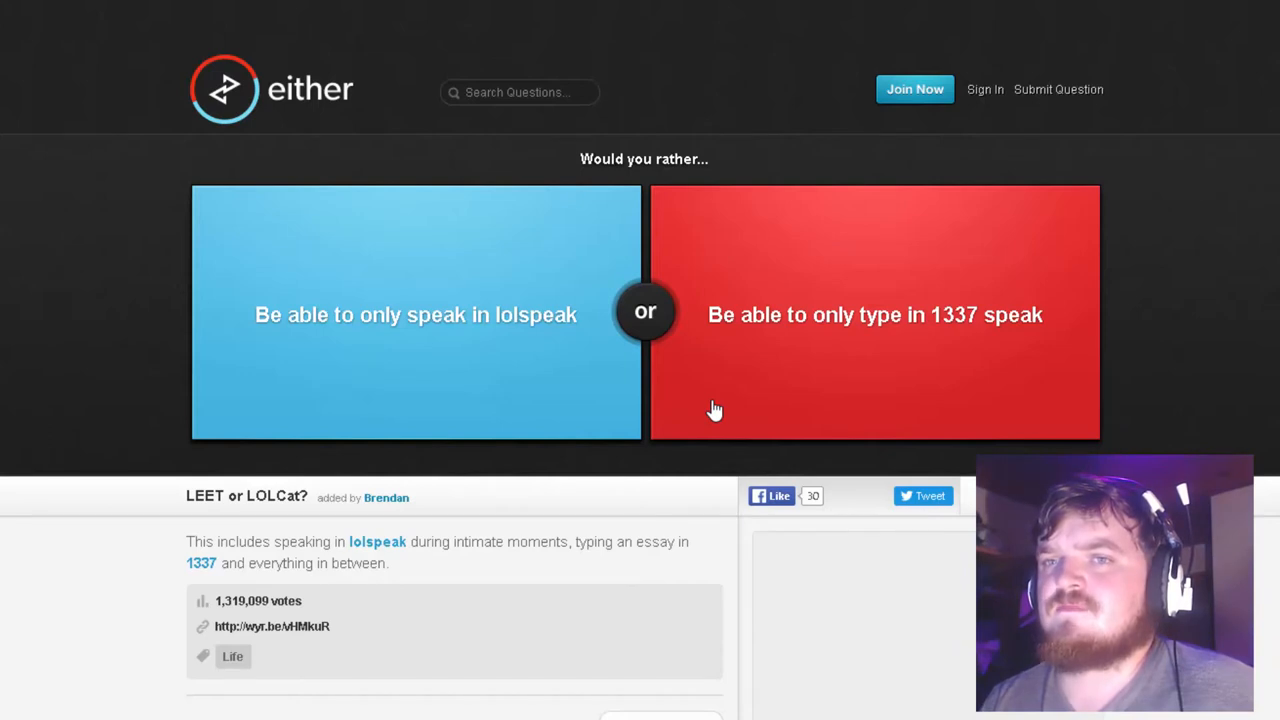
{"action": "mouse_move", "coordinate": [850, 337]}
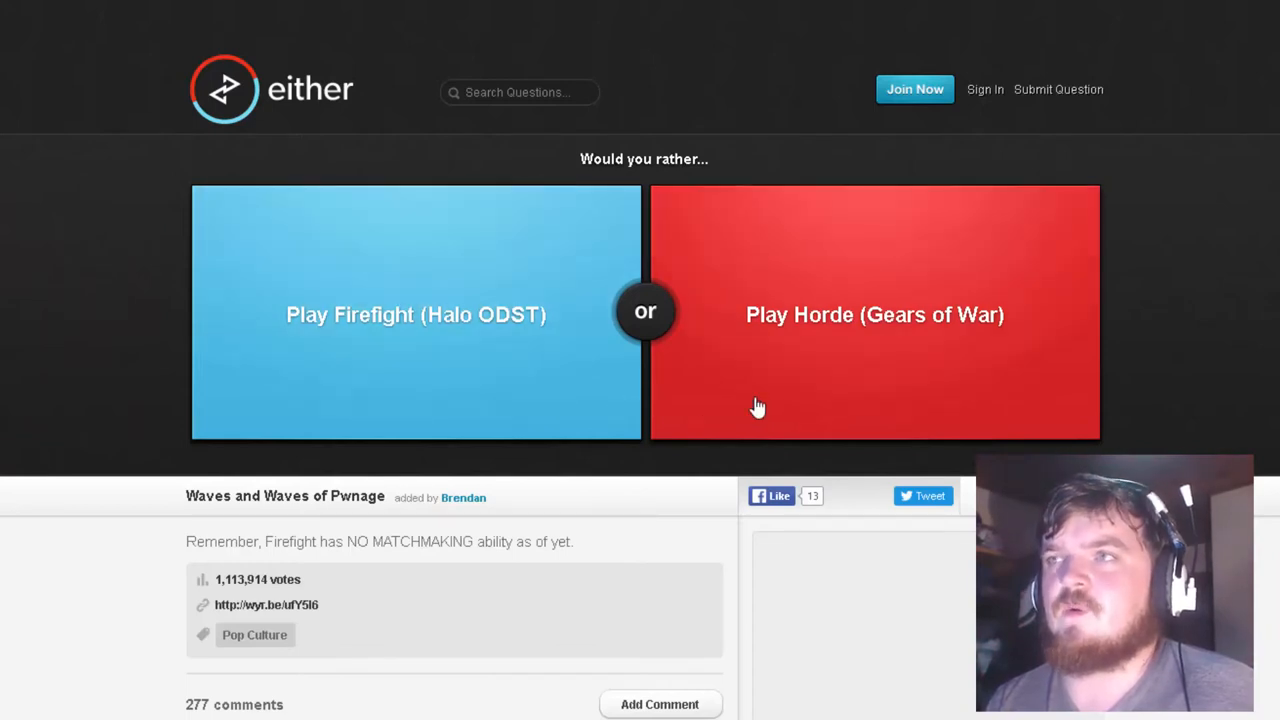
{"action": "mouse_move", "coordinate": [834, 438]}
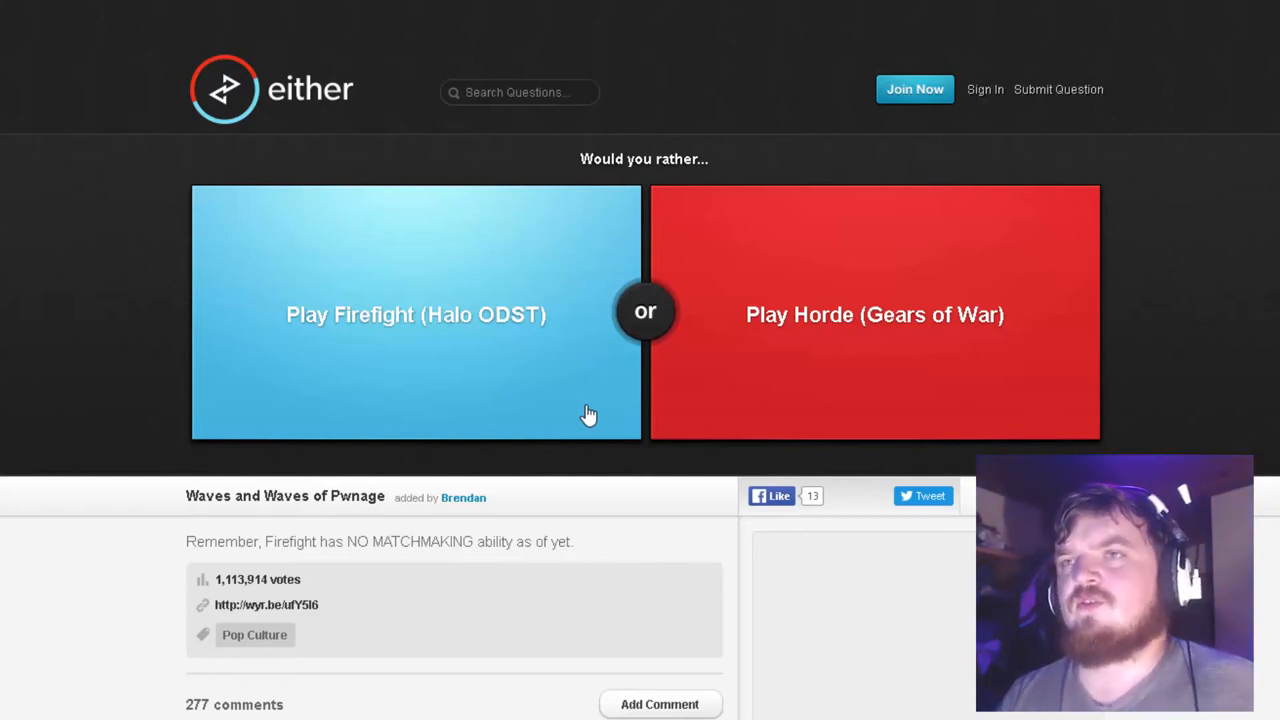
{"action": "mouse_move", "coordinate": [787, 413]}
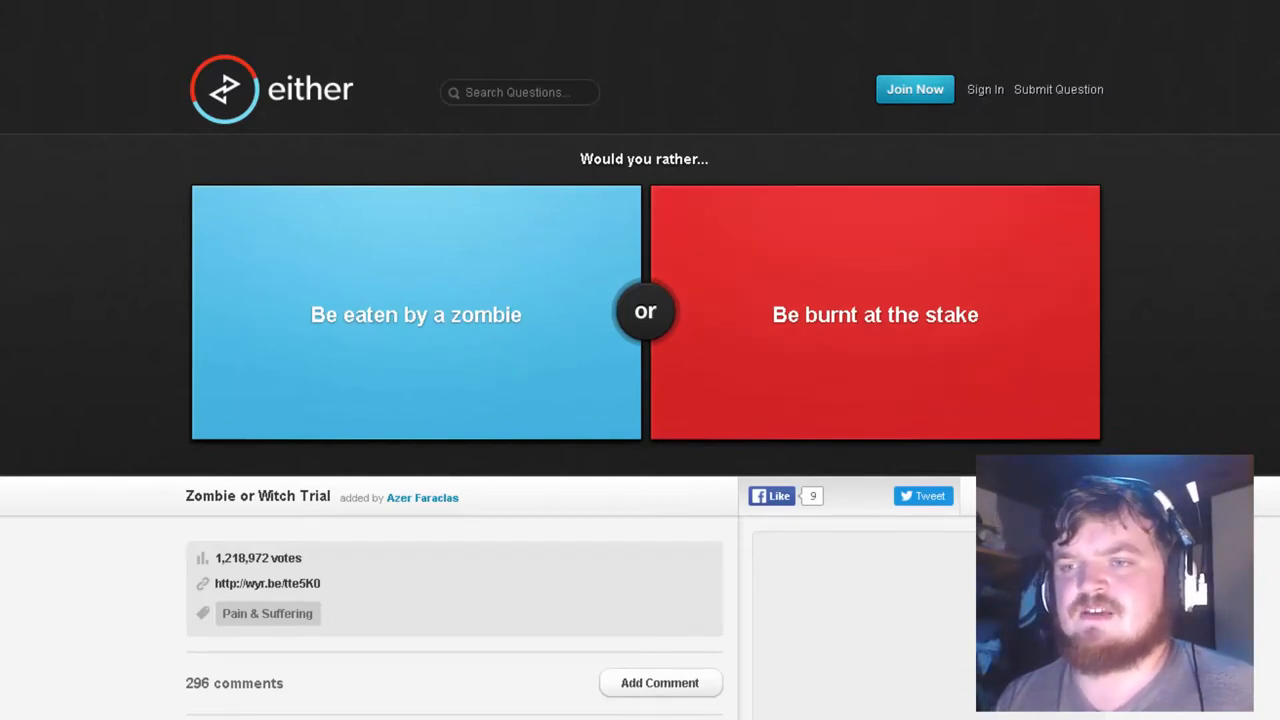
Vote to be eaten by a zombie and move past the results
{"action": "left_click", "coordinate": [415, 312]}
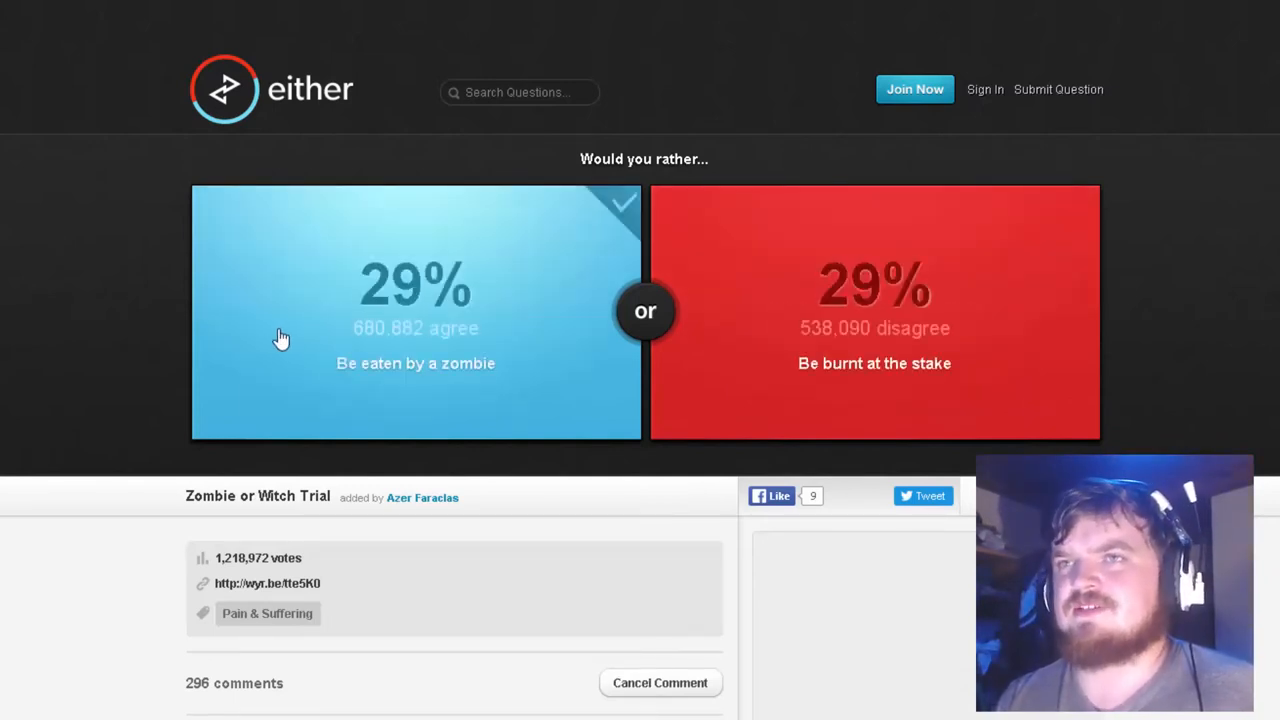
{"action": "left_click", "coordinate": [415, 363]}
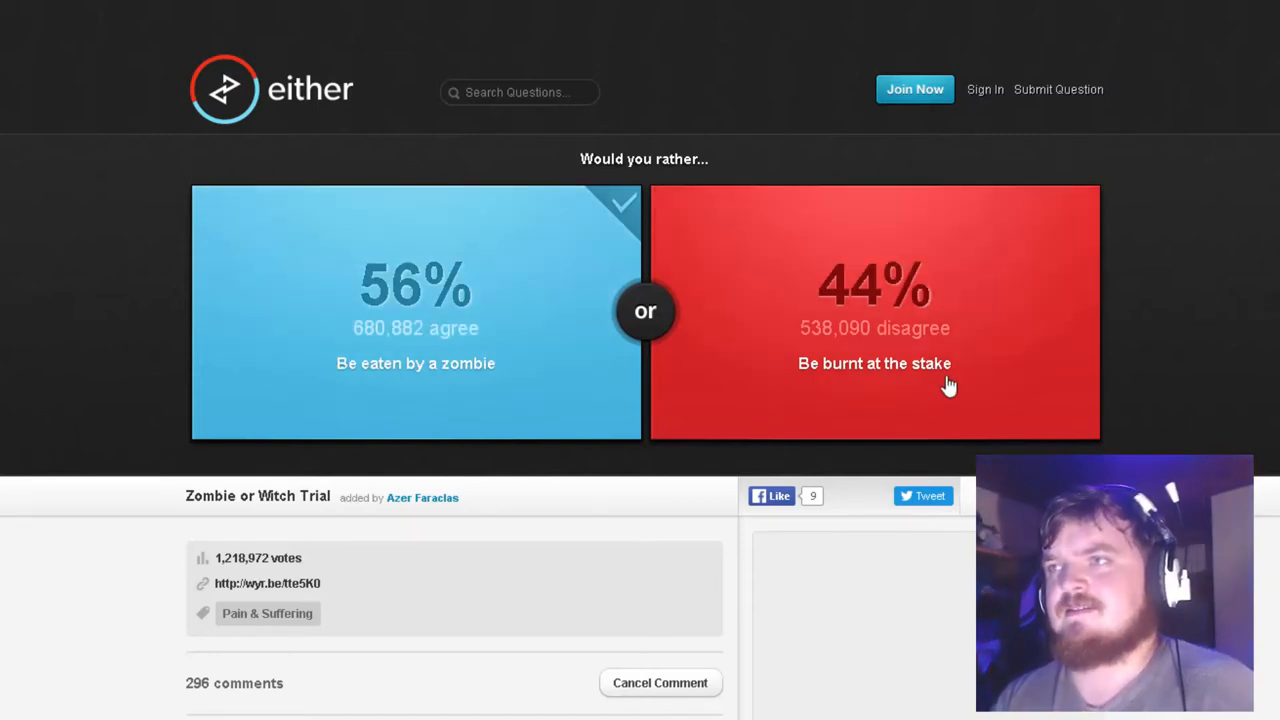
{"action": "mouse_move", "coordinate": [1262, 351]}
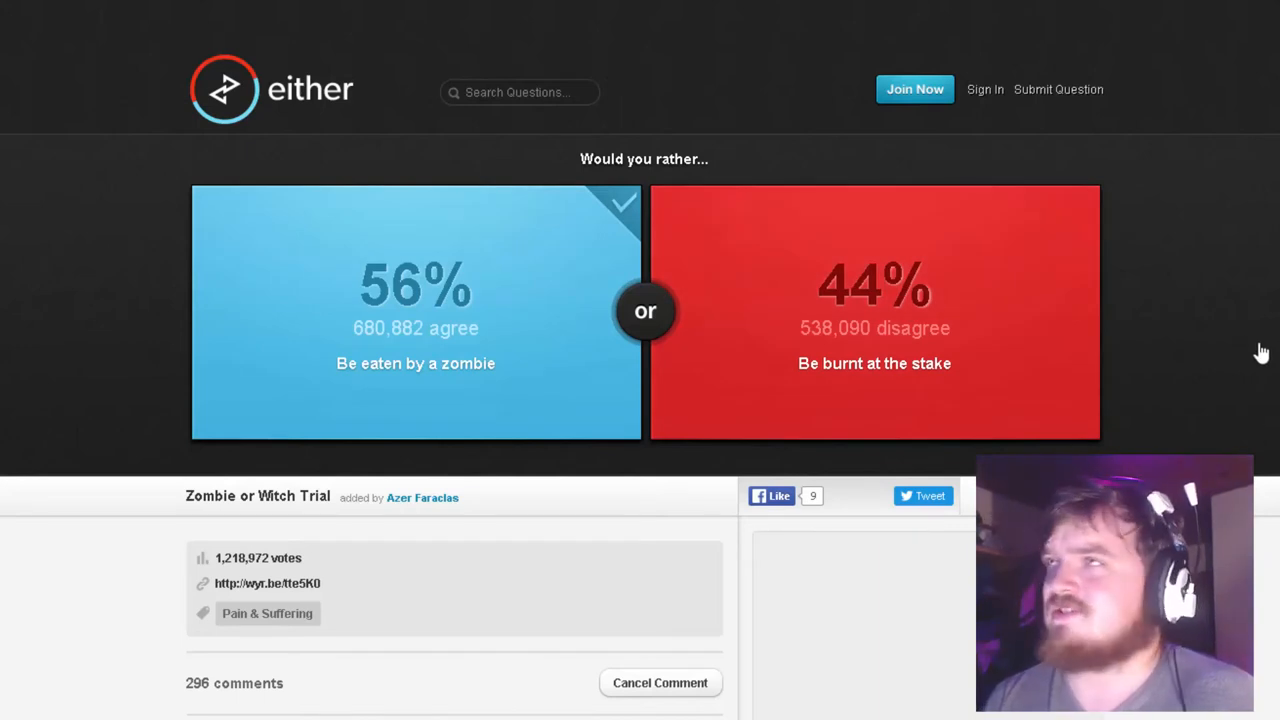